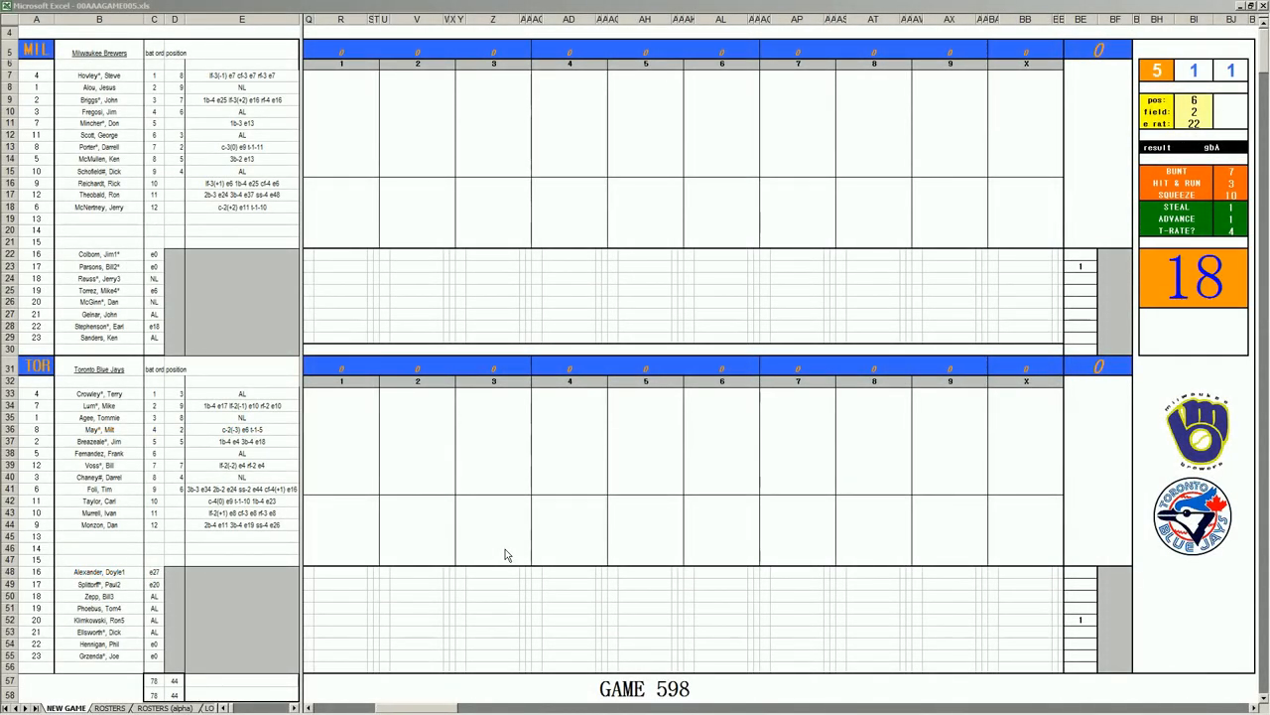
mouse_move(512, 547)
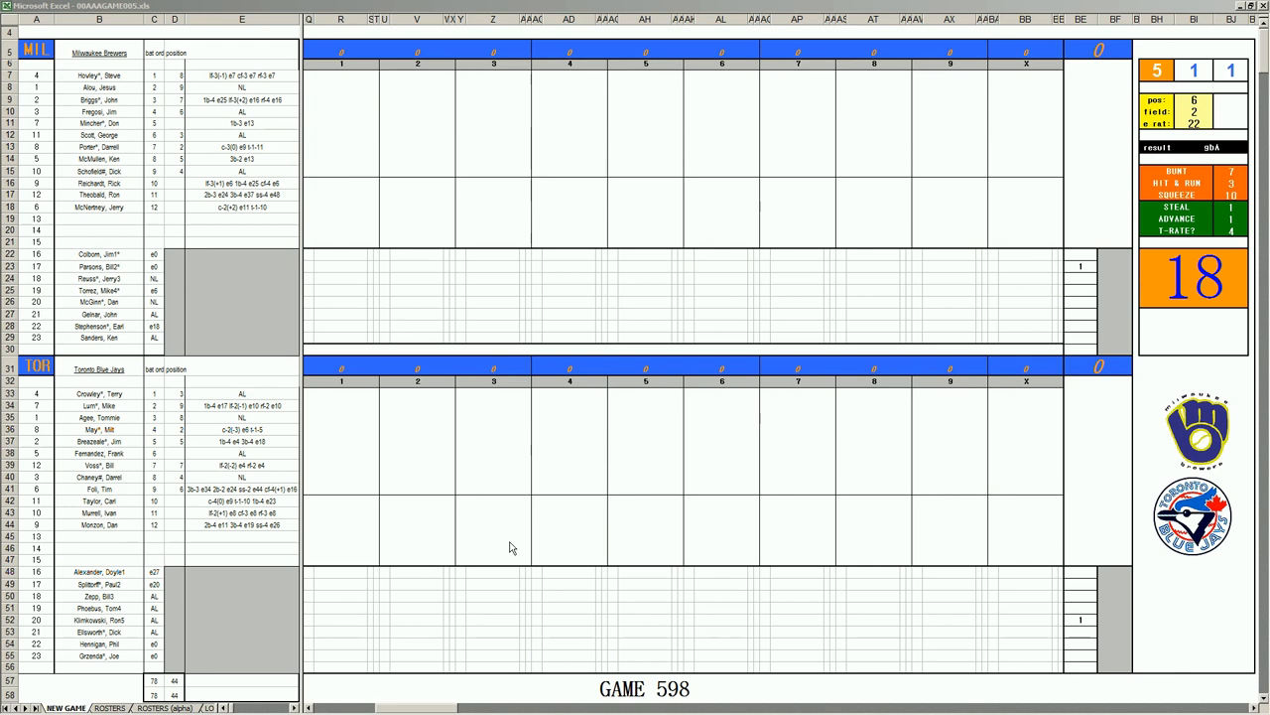
mouse_move(505, 551)
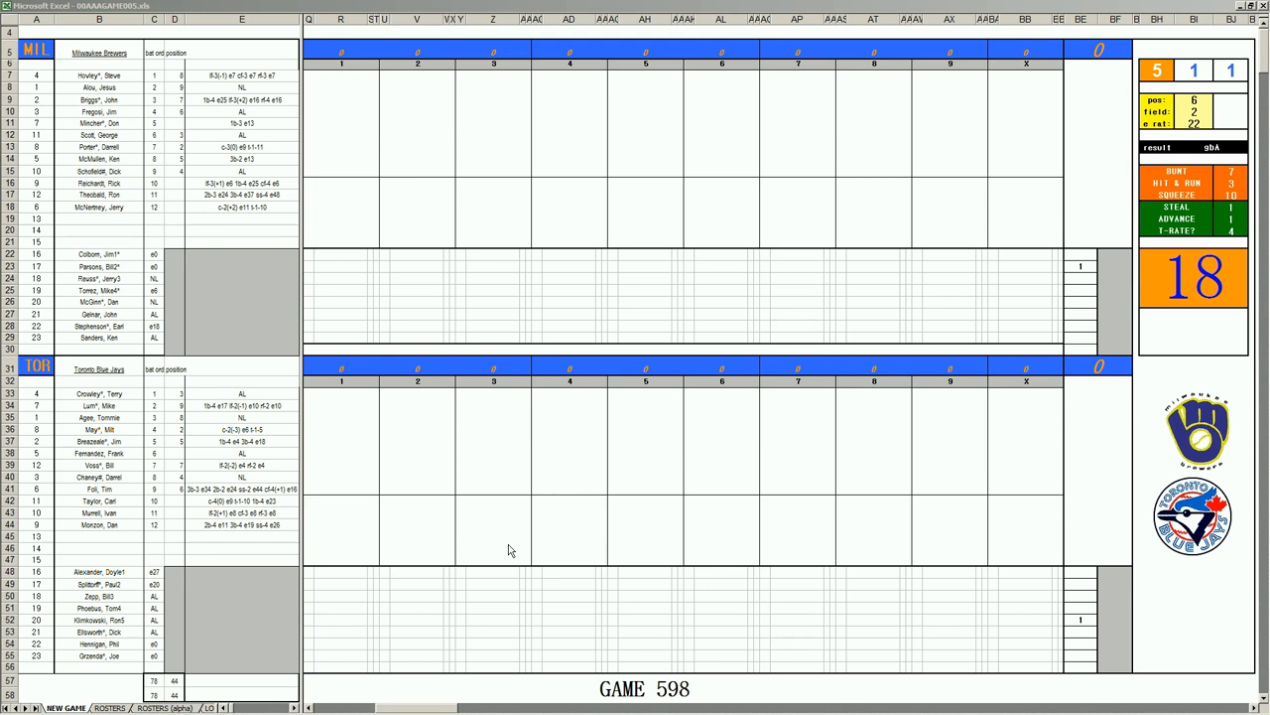
mouse_move(514, 536)
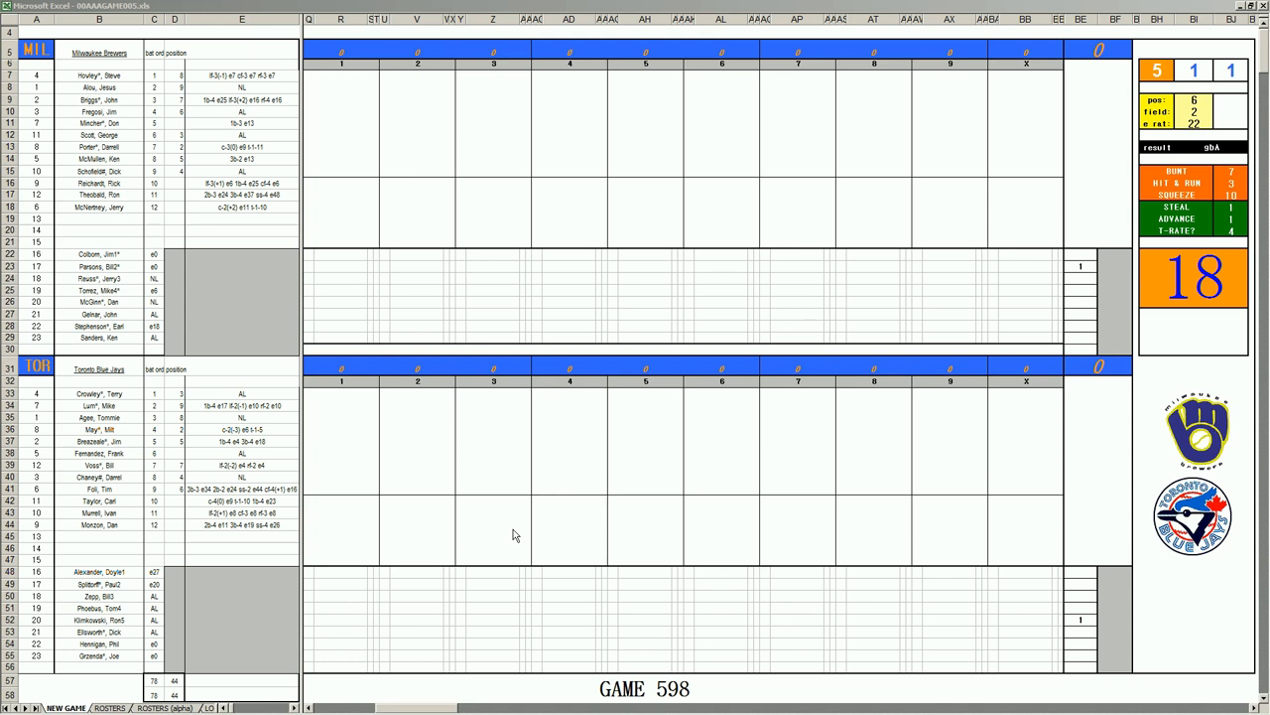
mouse_move(368, 685)
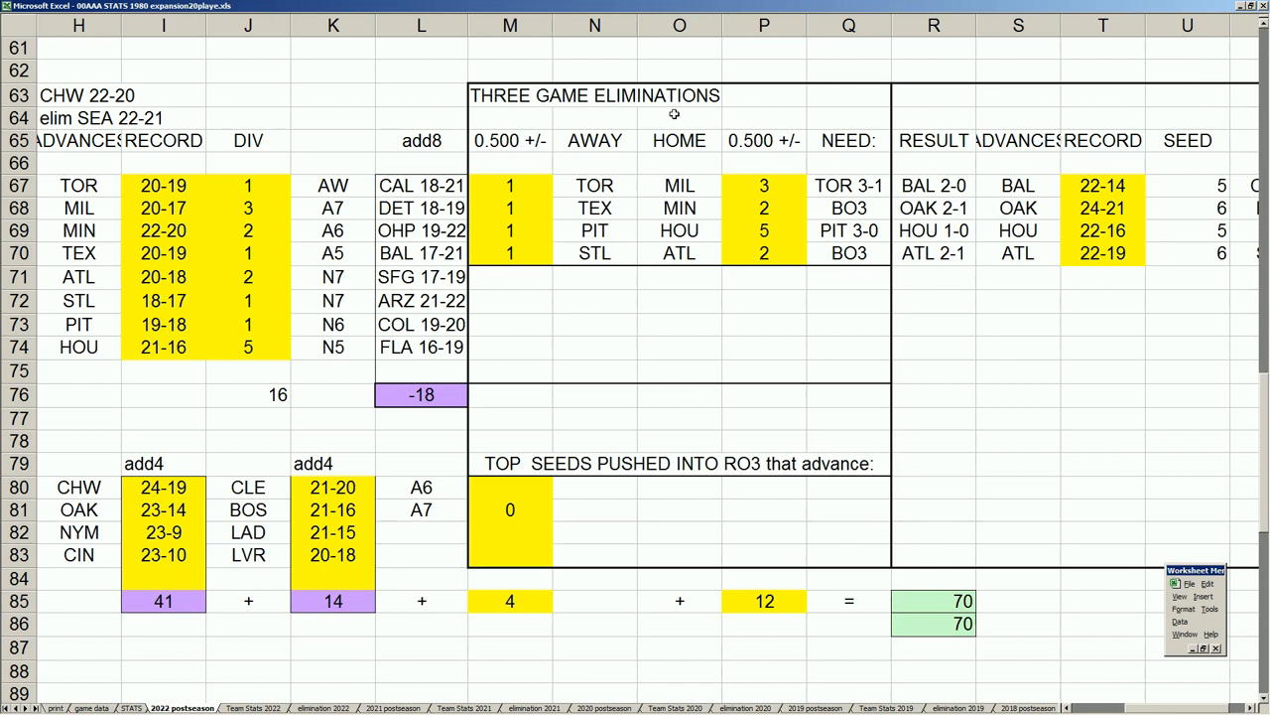
mouse_move(526, 187)
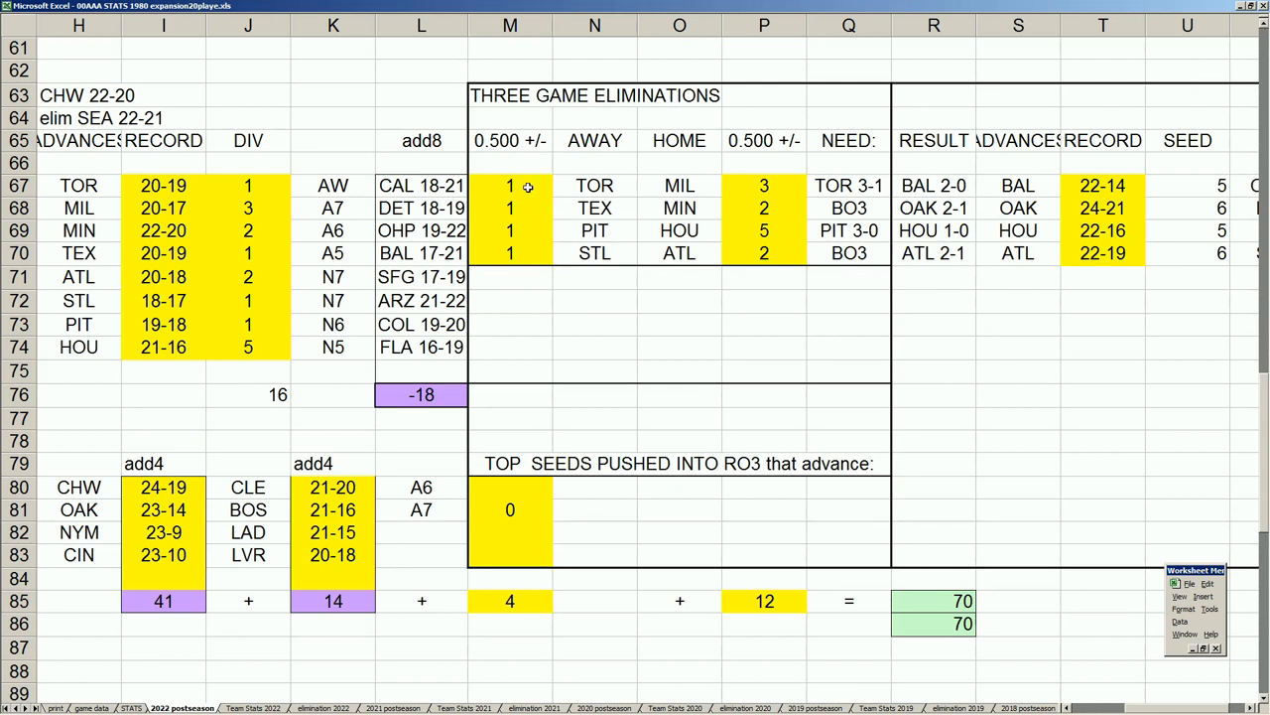
Inspect Toronto's and Milwaukee's 0.500 margin values in the three-game eliminations table.
click(510, 187)
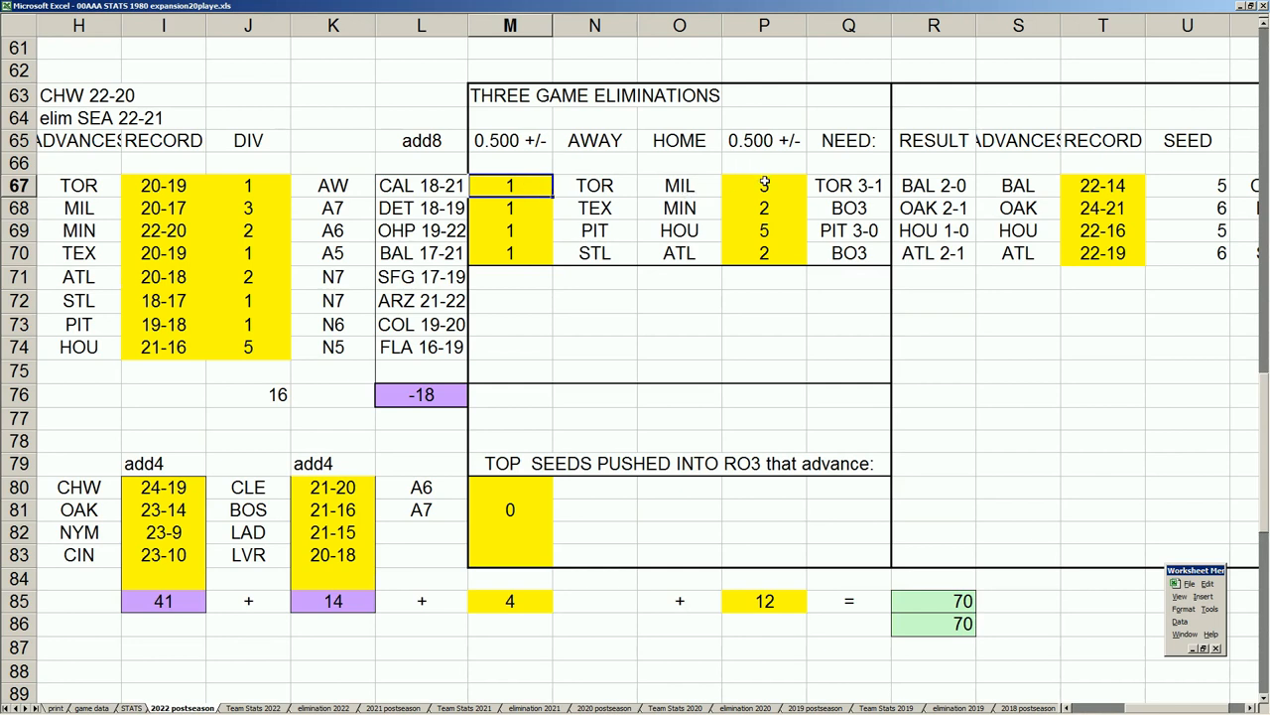
click(762, 187)
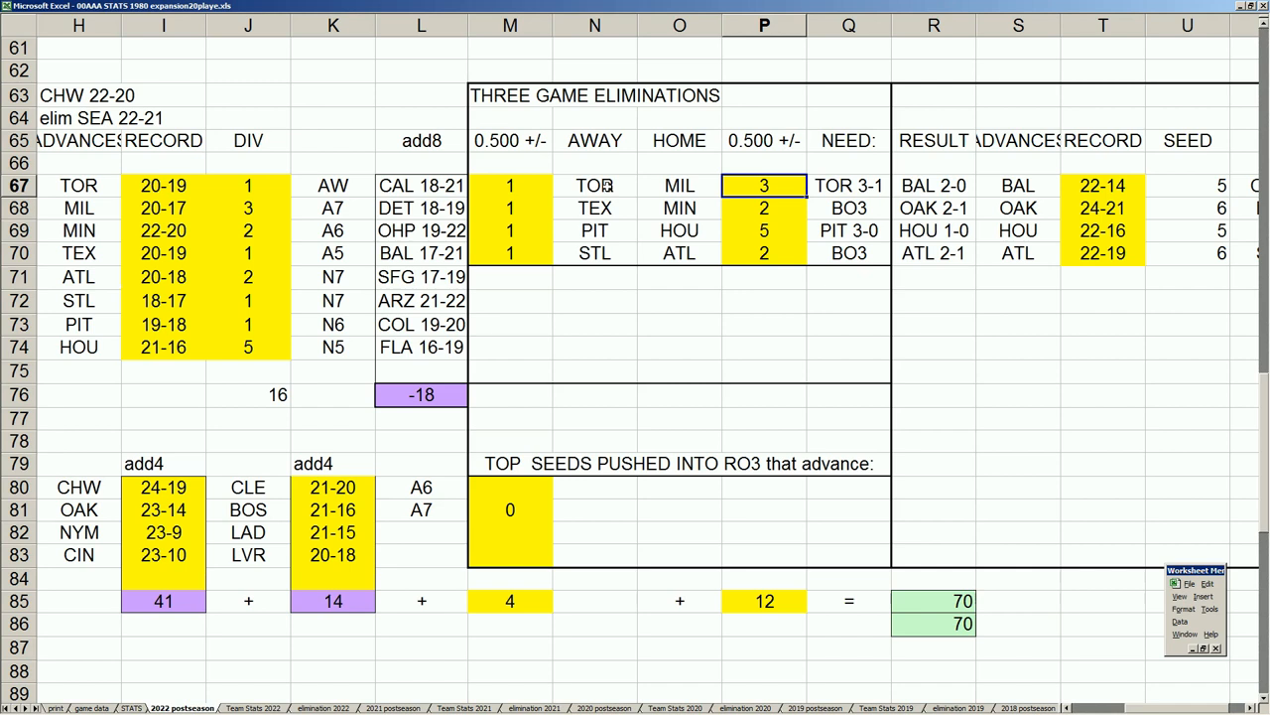
mouse_move(660, 182)
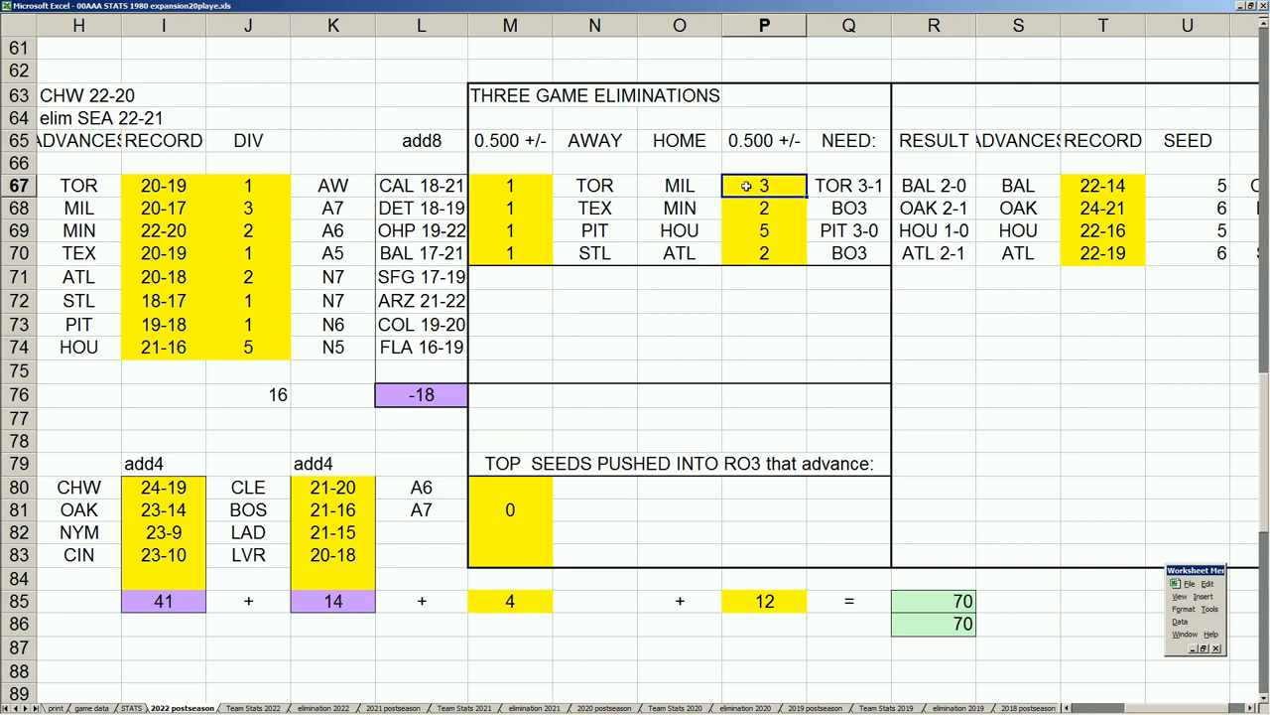
click(850, 187)
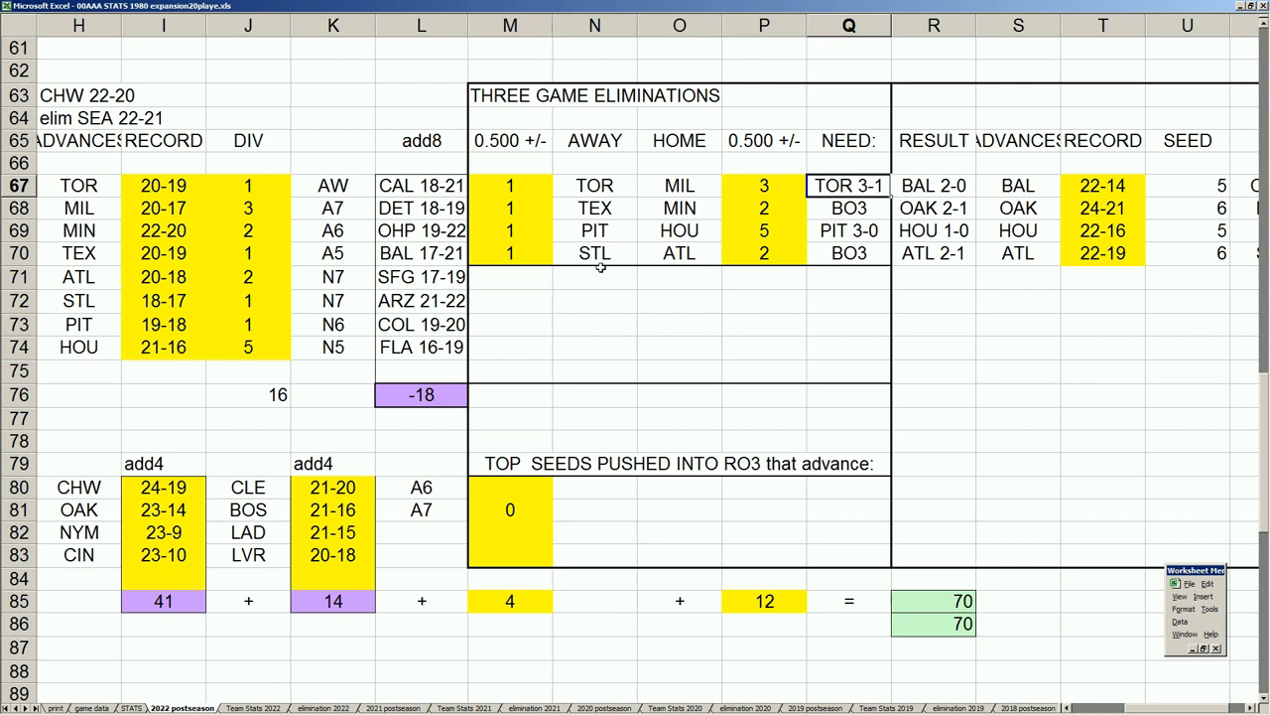
mouse_move(377, 508)
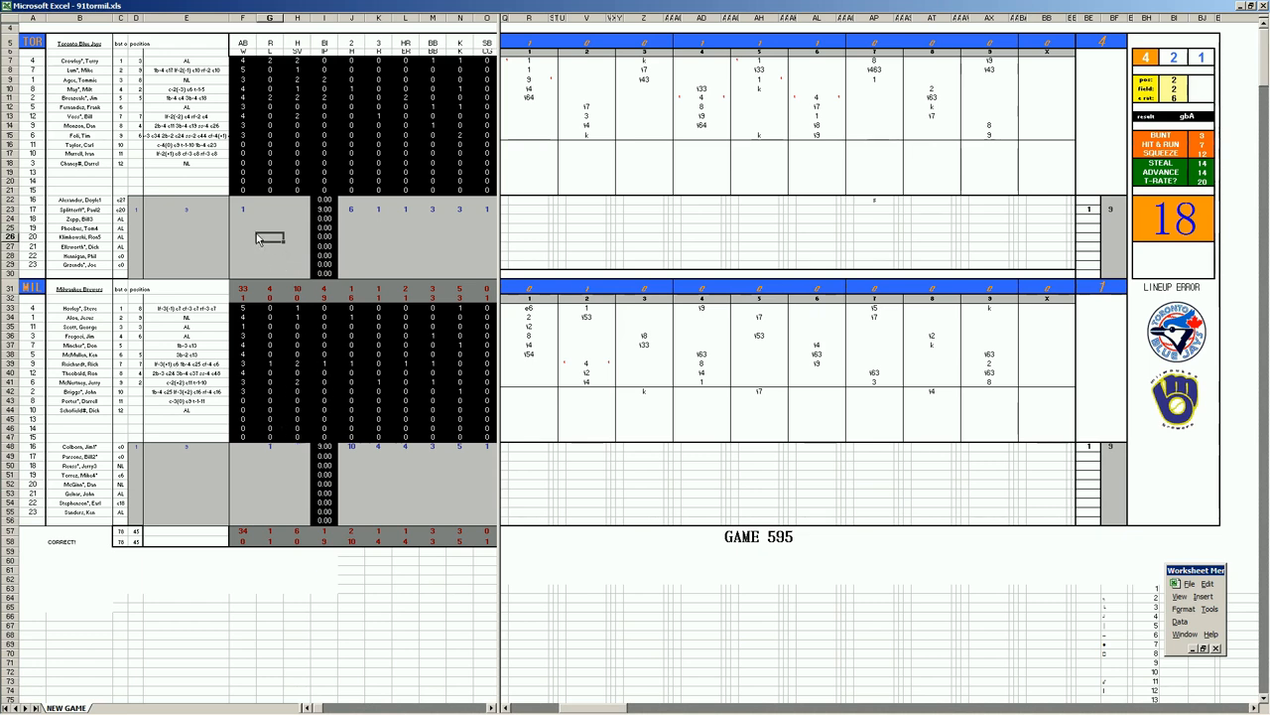
Look over a play entry in Toronto's scoring grid on the Game 595 scoresheet.
click(242, 209)
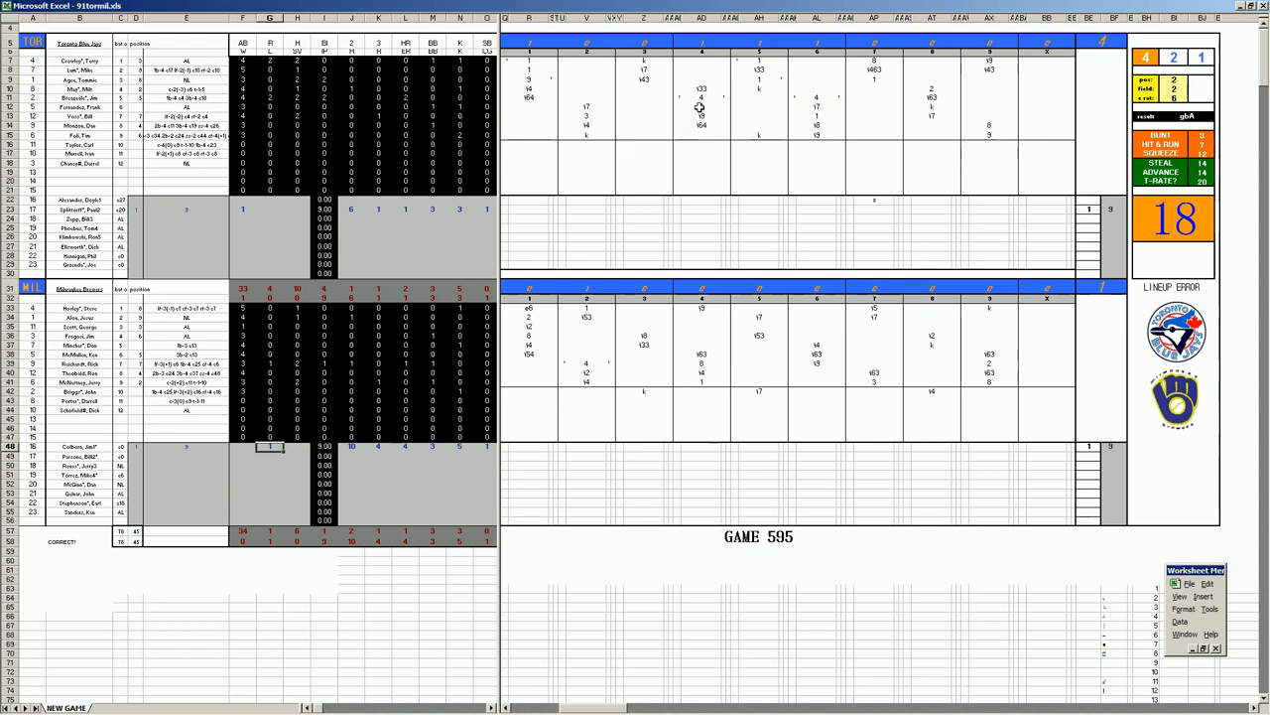
click(701, 99)
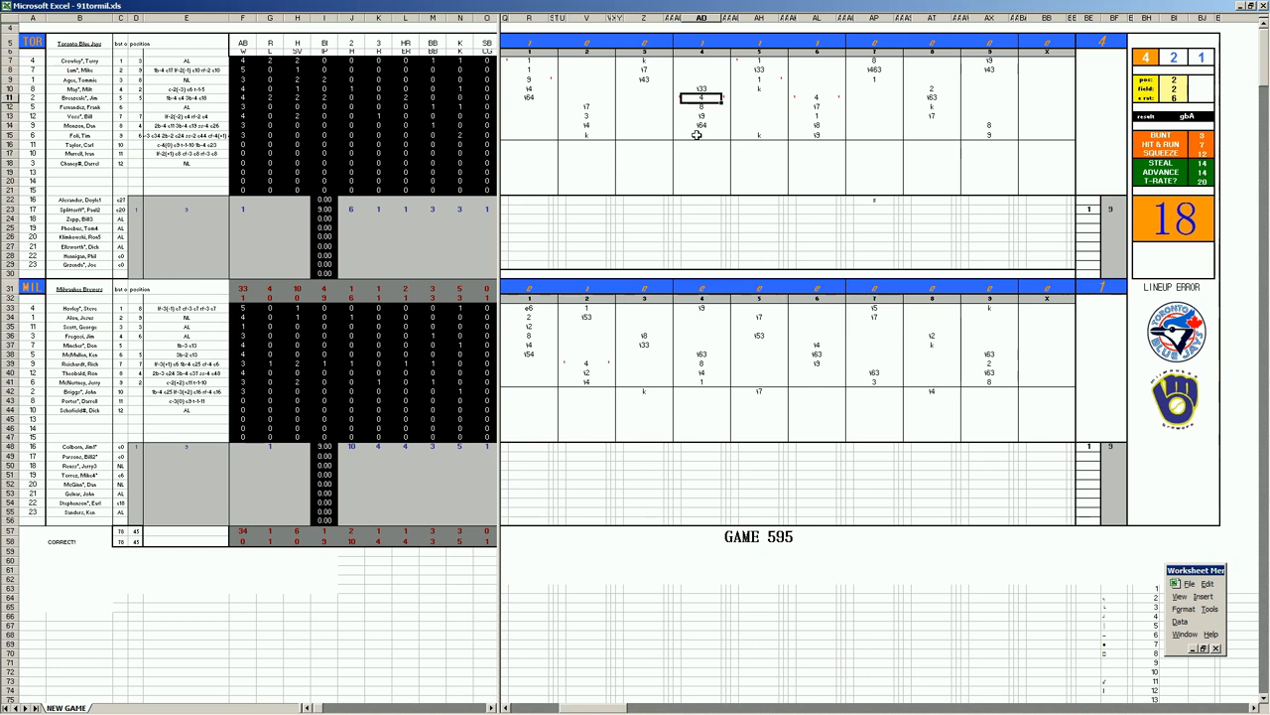
mouse_move(739, 171)
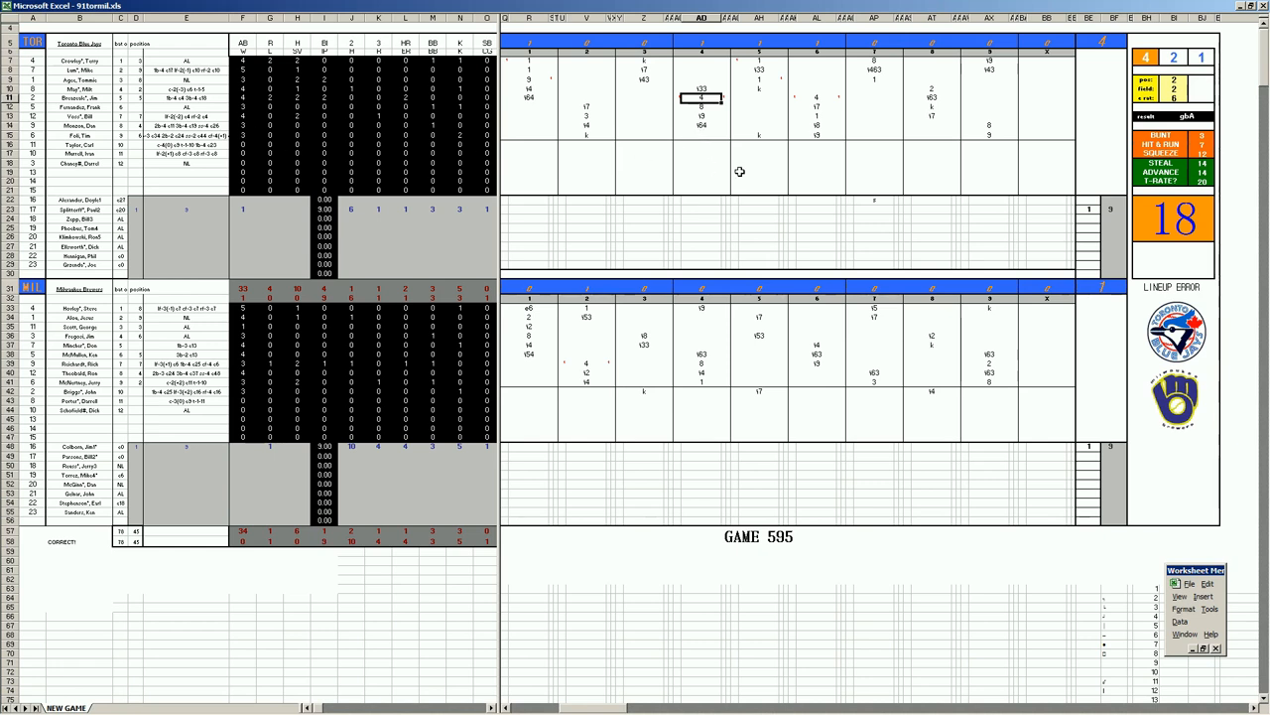
mouse_move(743, 173)
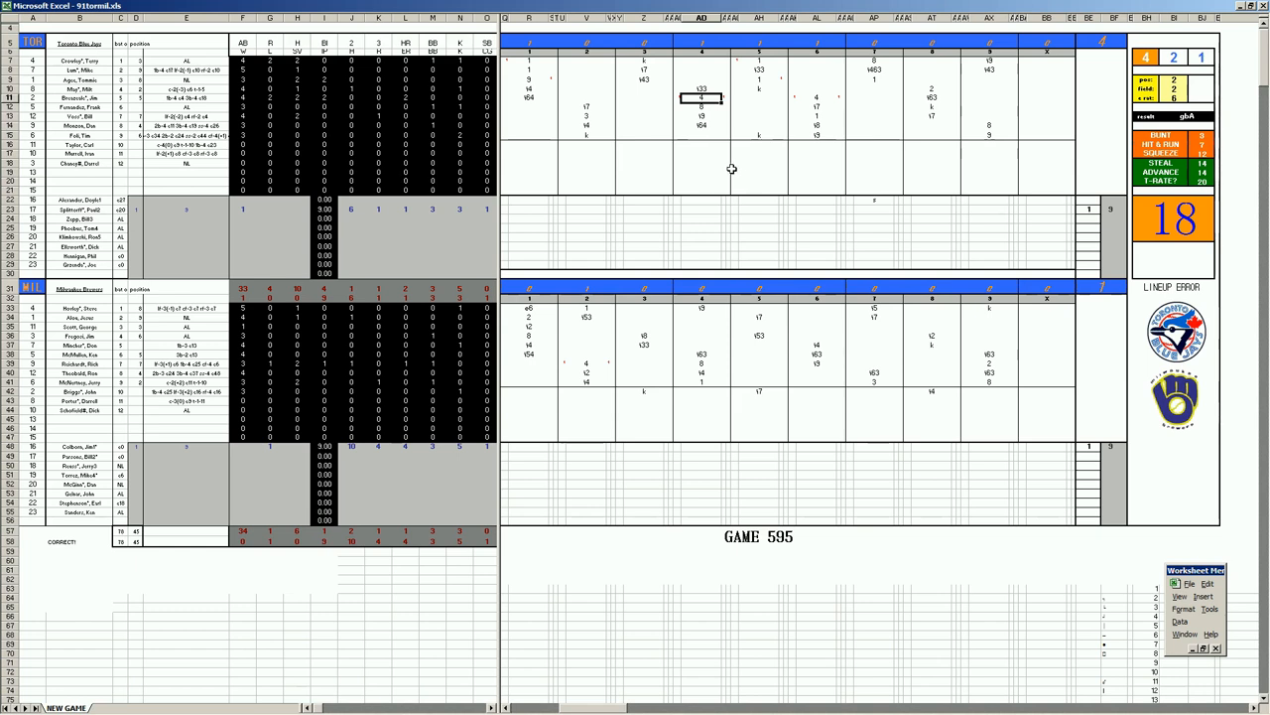
mouse_move(709, 133)
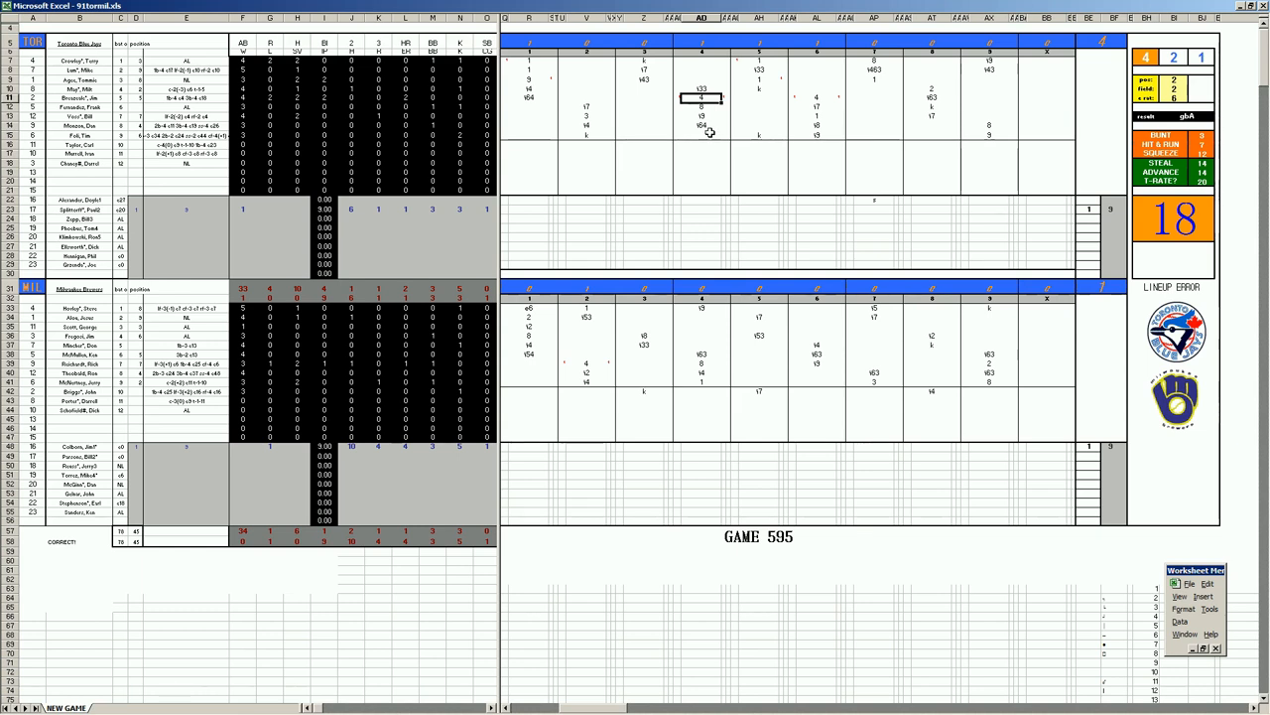
mouse_move(784, 135)
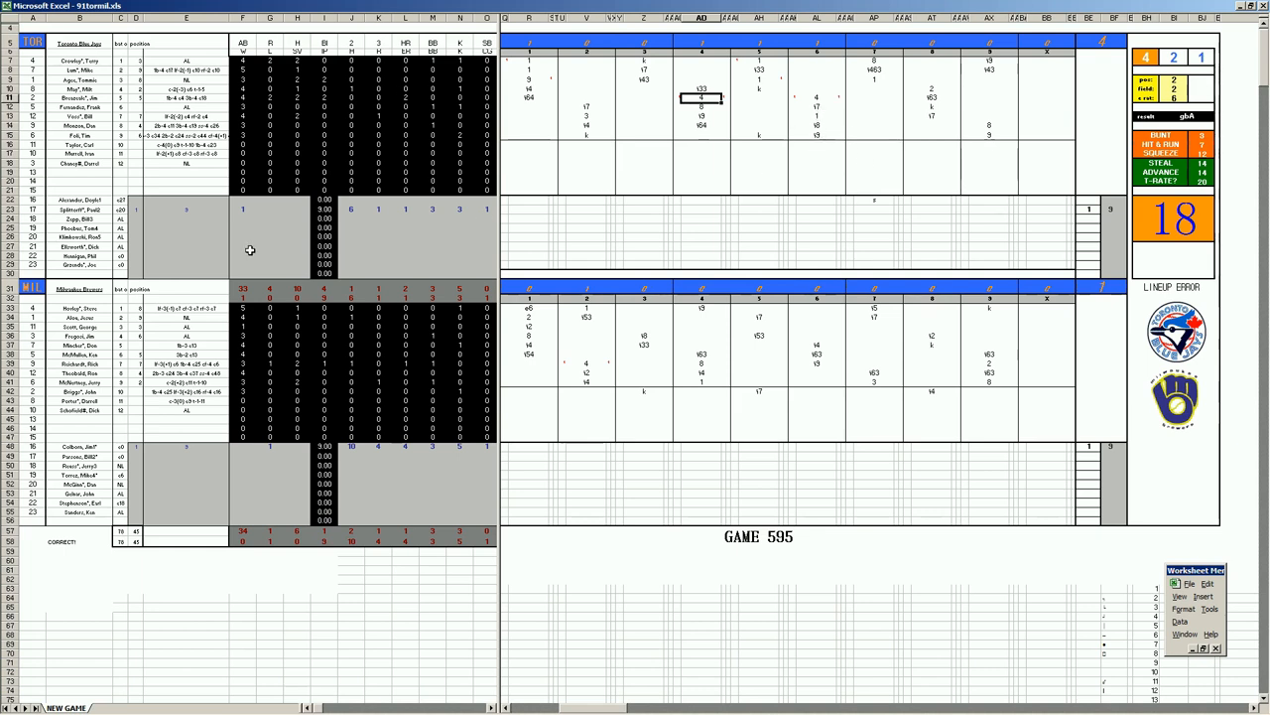
mouse_move(268, 250)
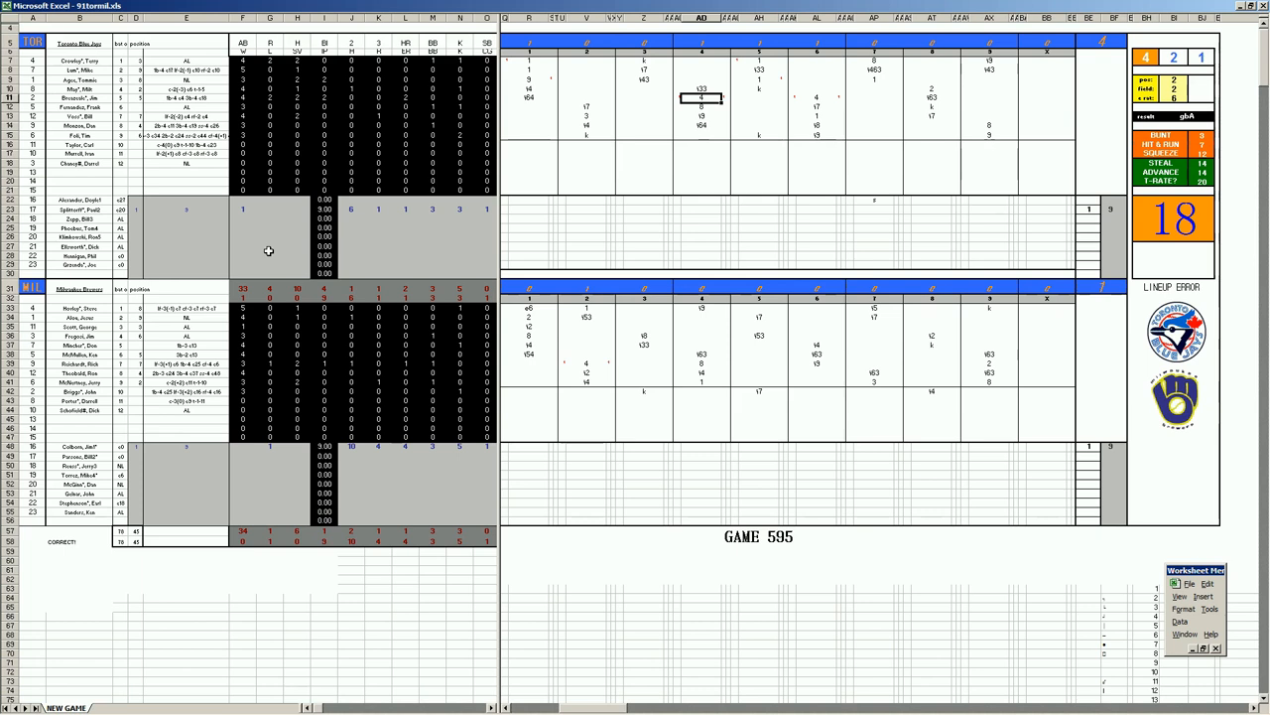
mouse_move(246, 226)
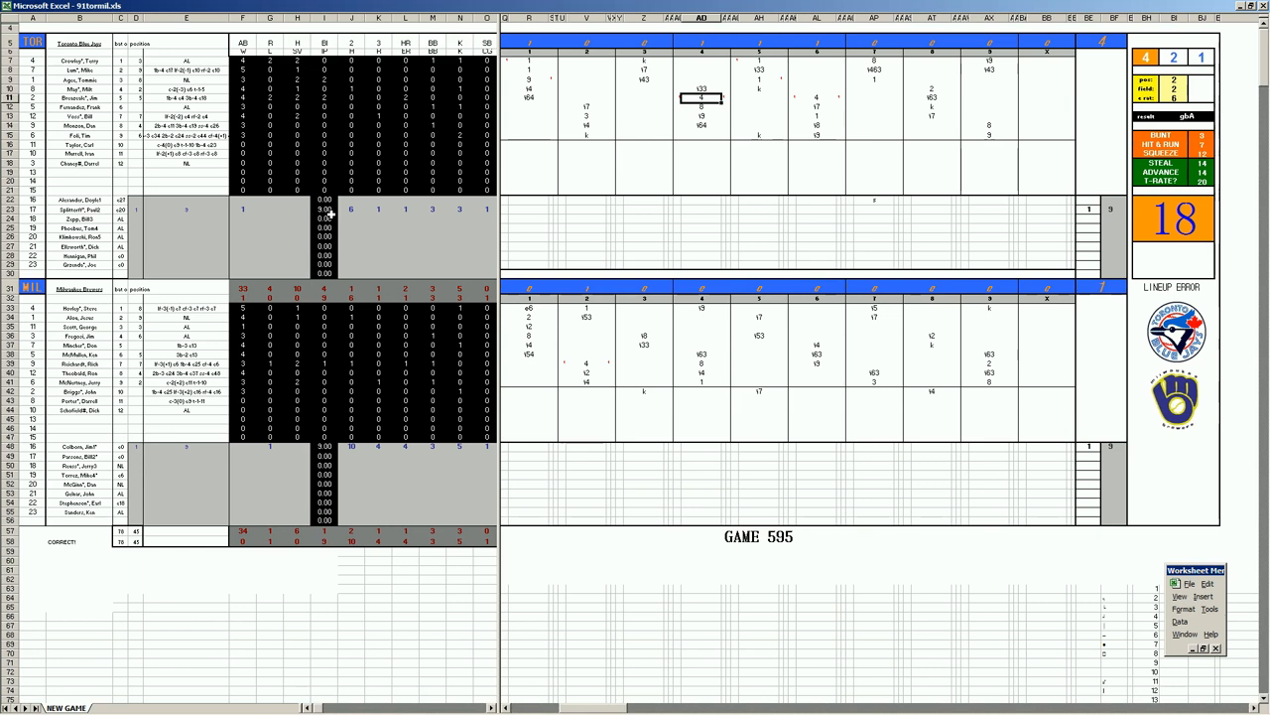
mouse_move(364, 220)
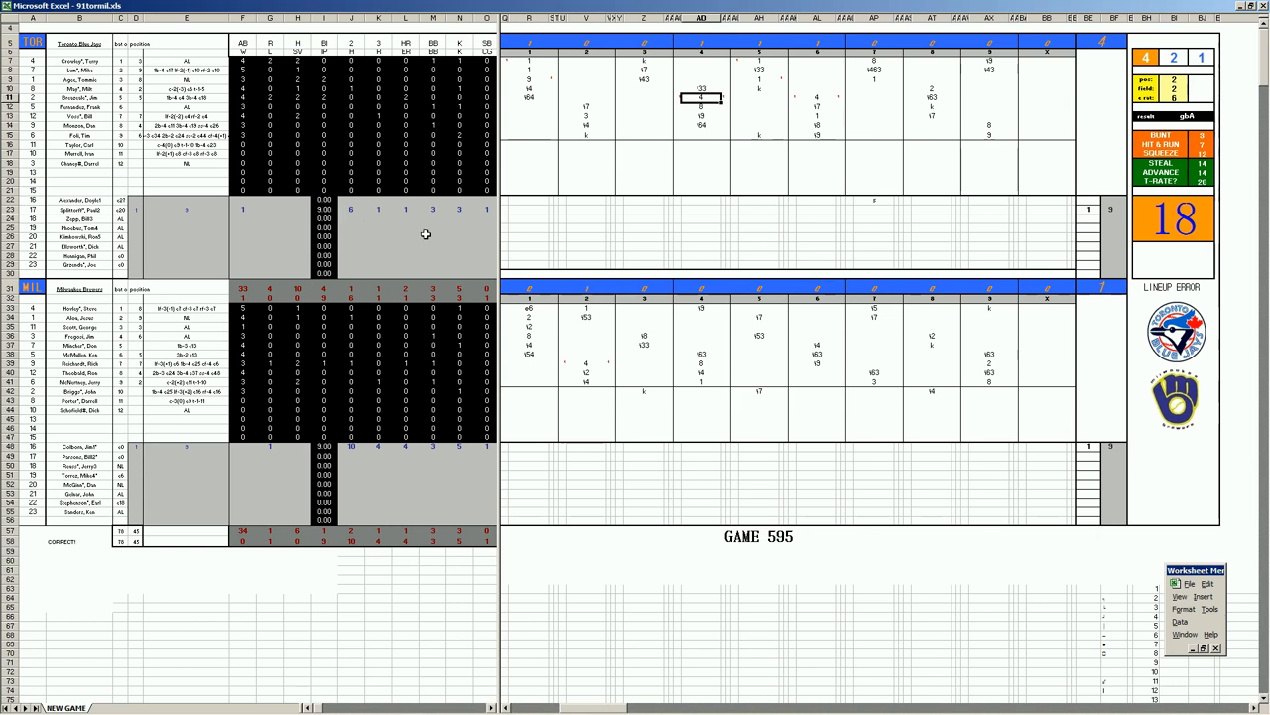
mouse_move(838, 376)
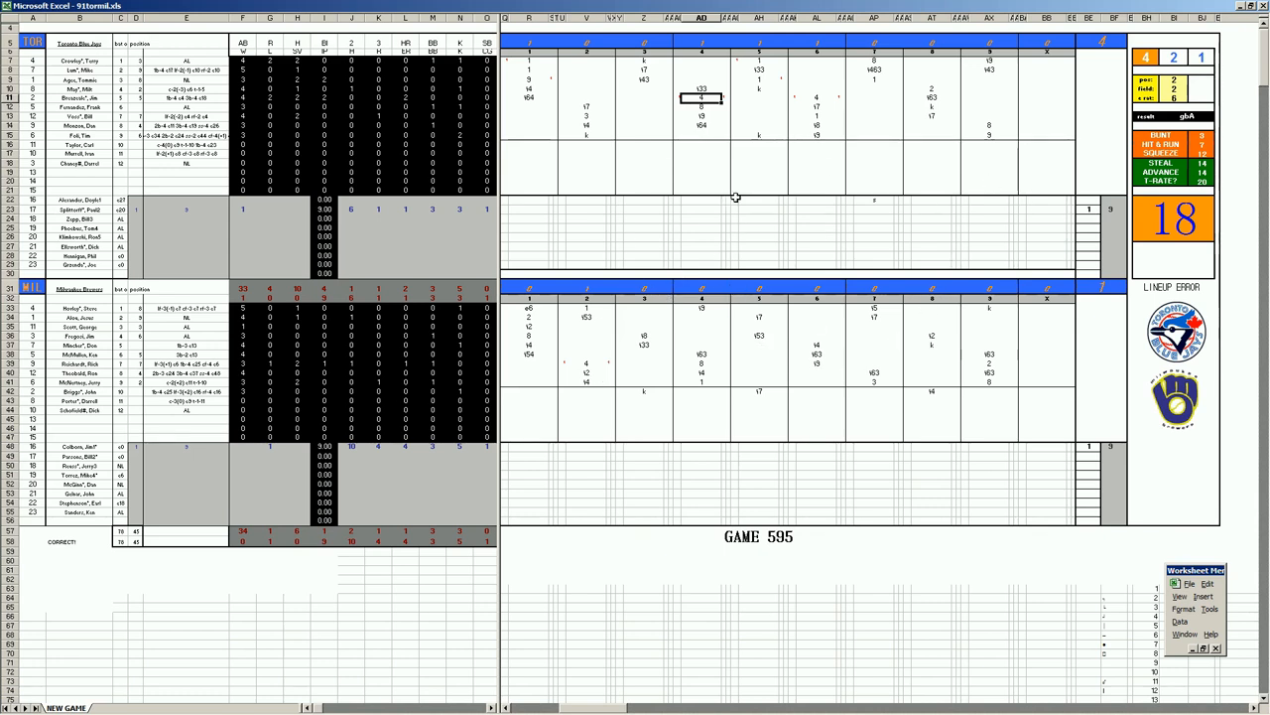
mouse_move(710, 246)
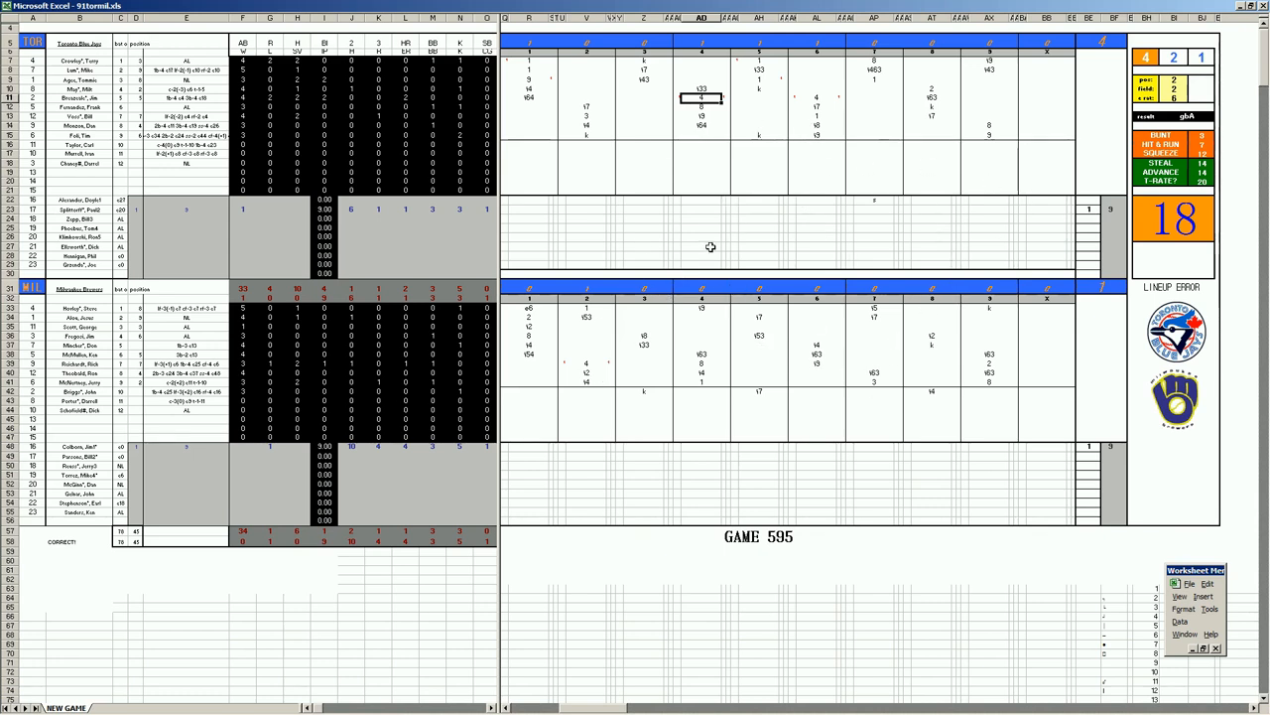
mouse_move(782, 268)
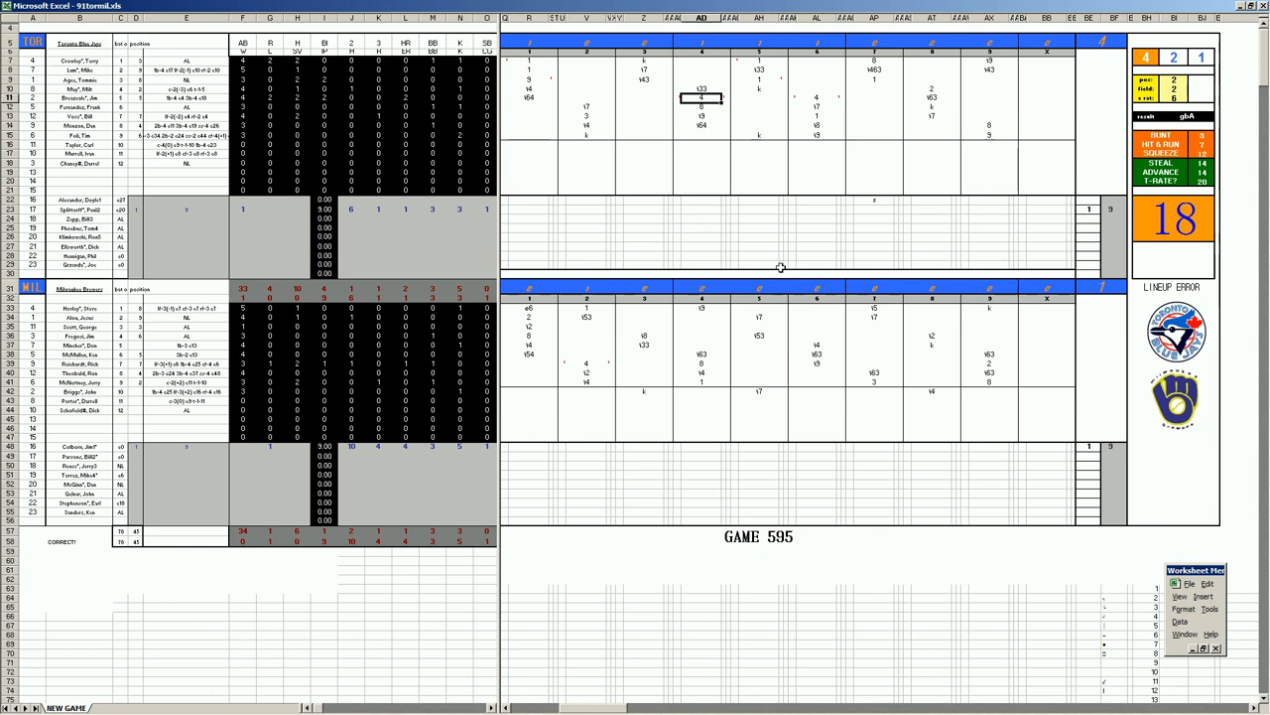
mouse_move(722, 232)
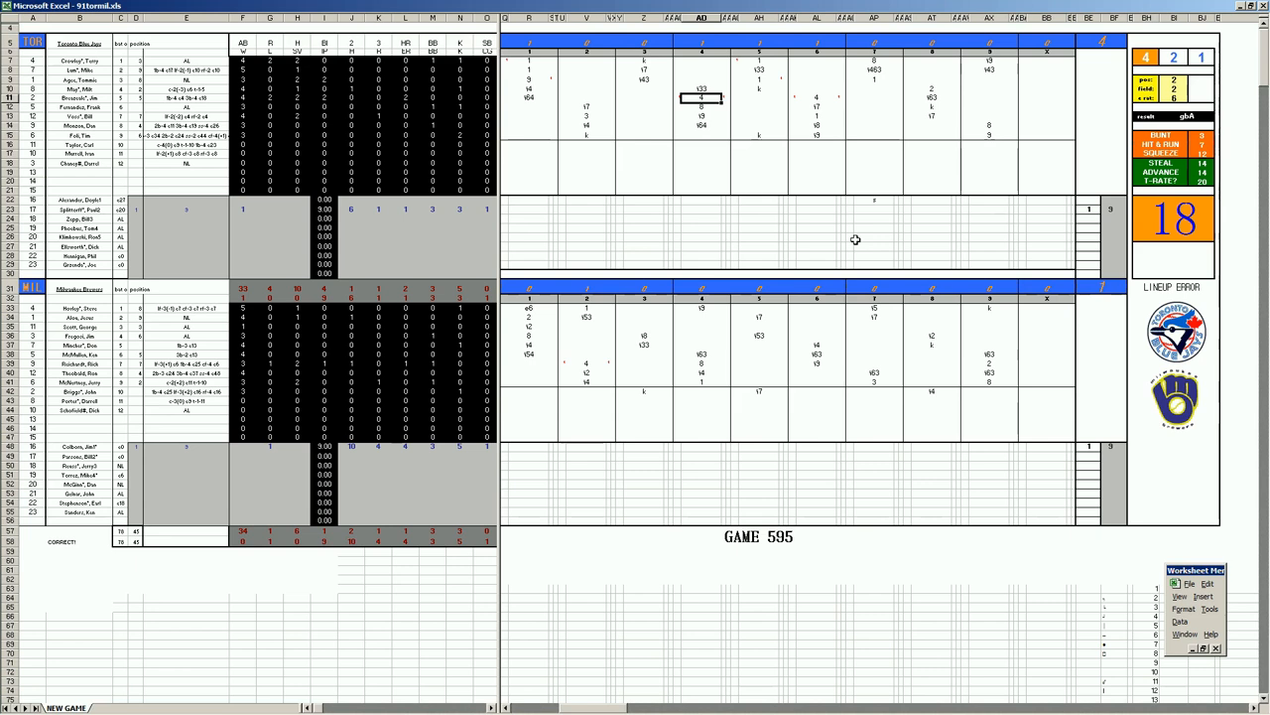
mouse_move(838, 231)
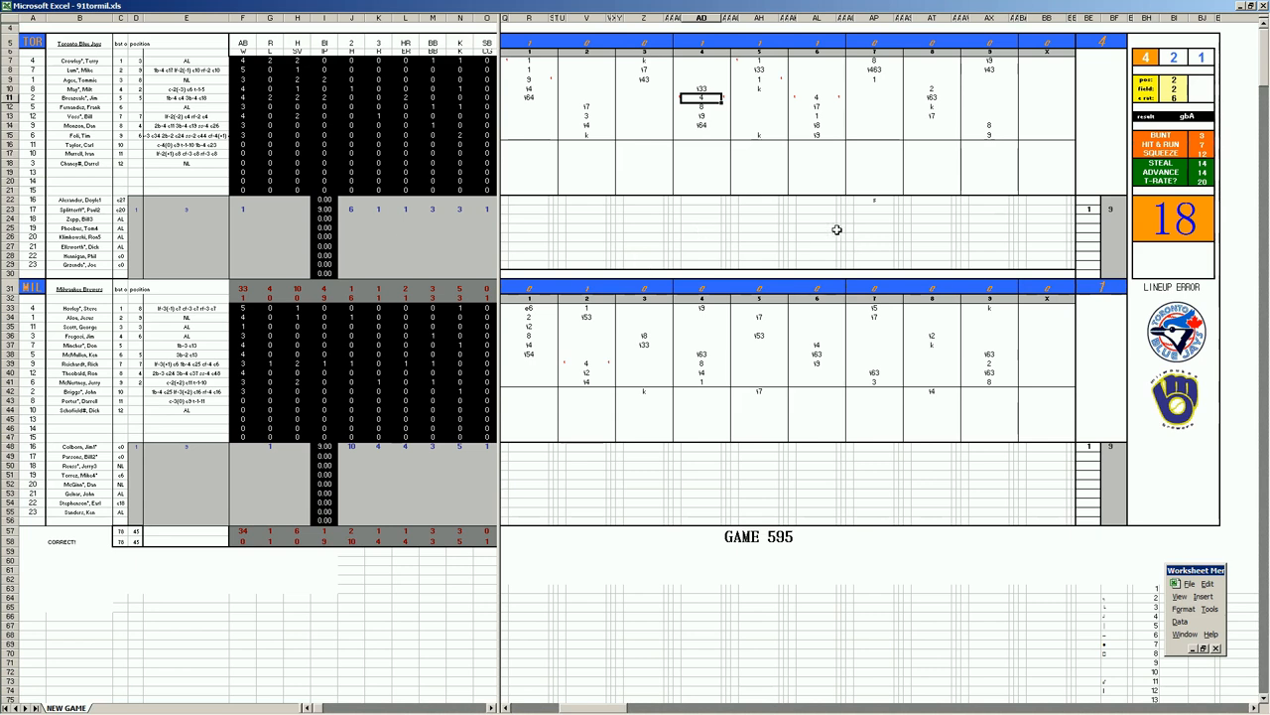
mouse_move(921, 250)
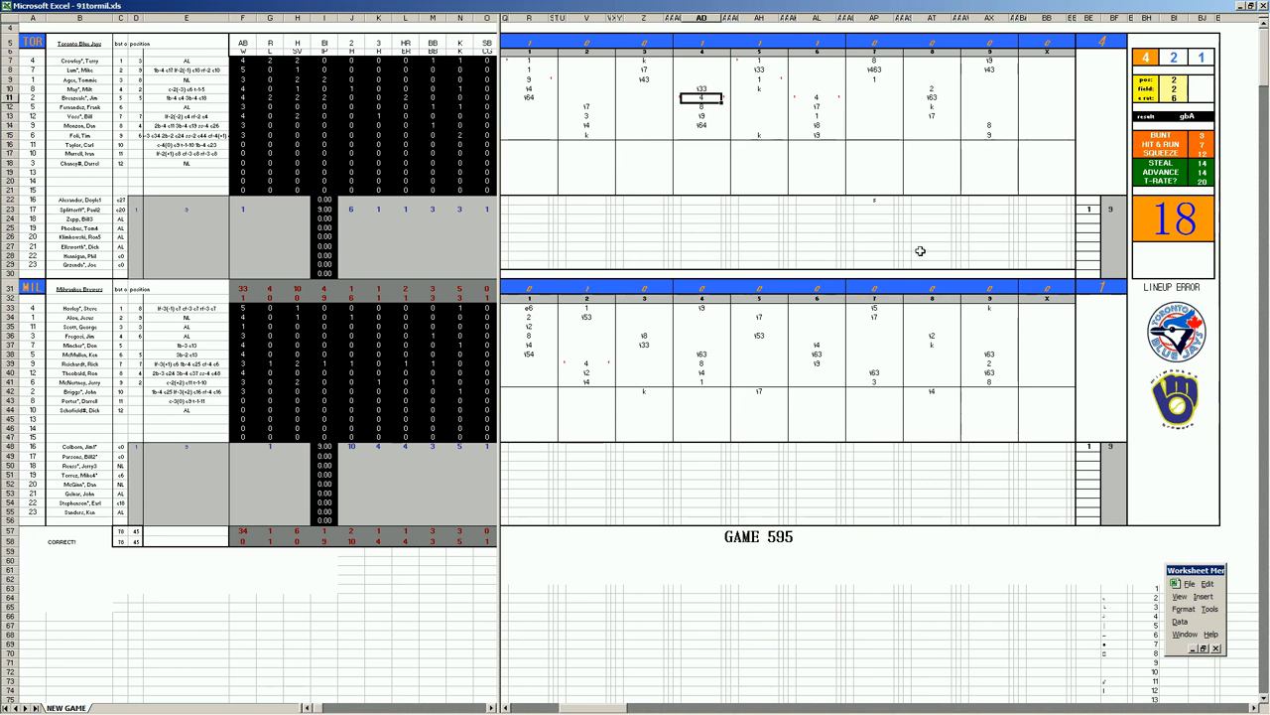
mouse_move(790, 215)
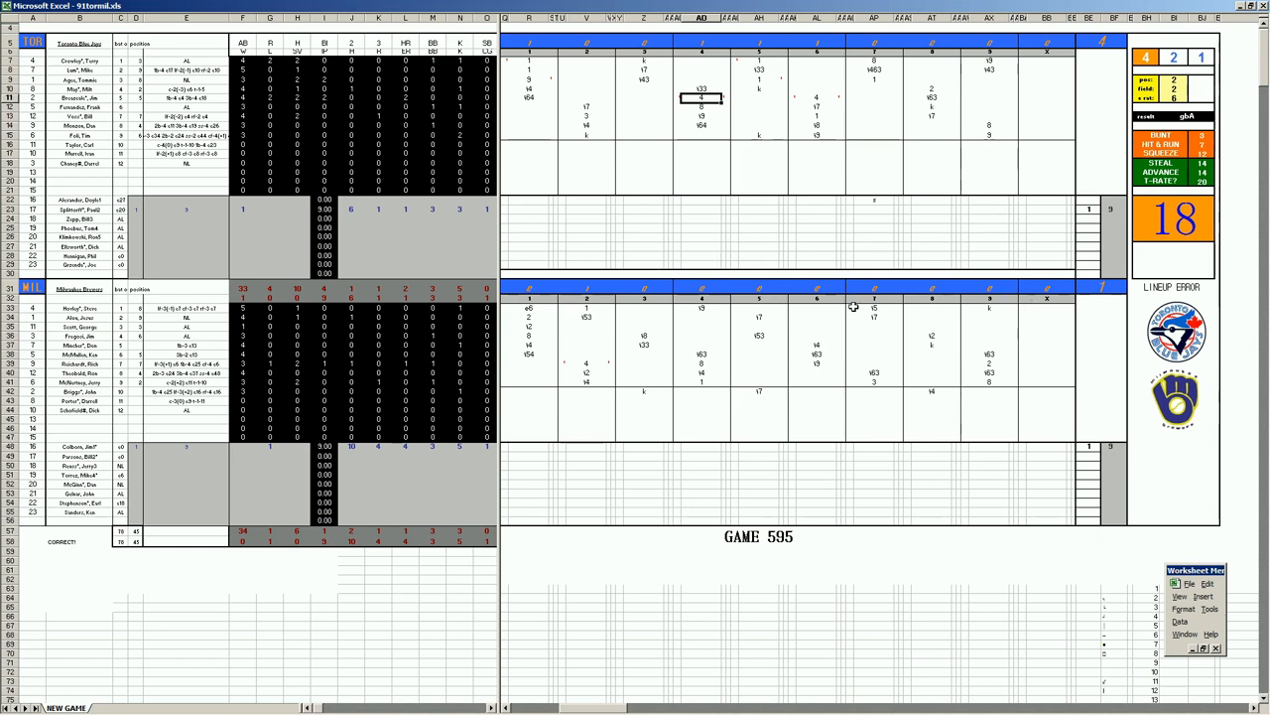
mouse_move(679, 358)
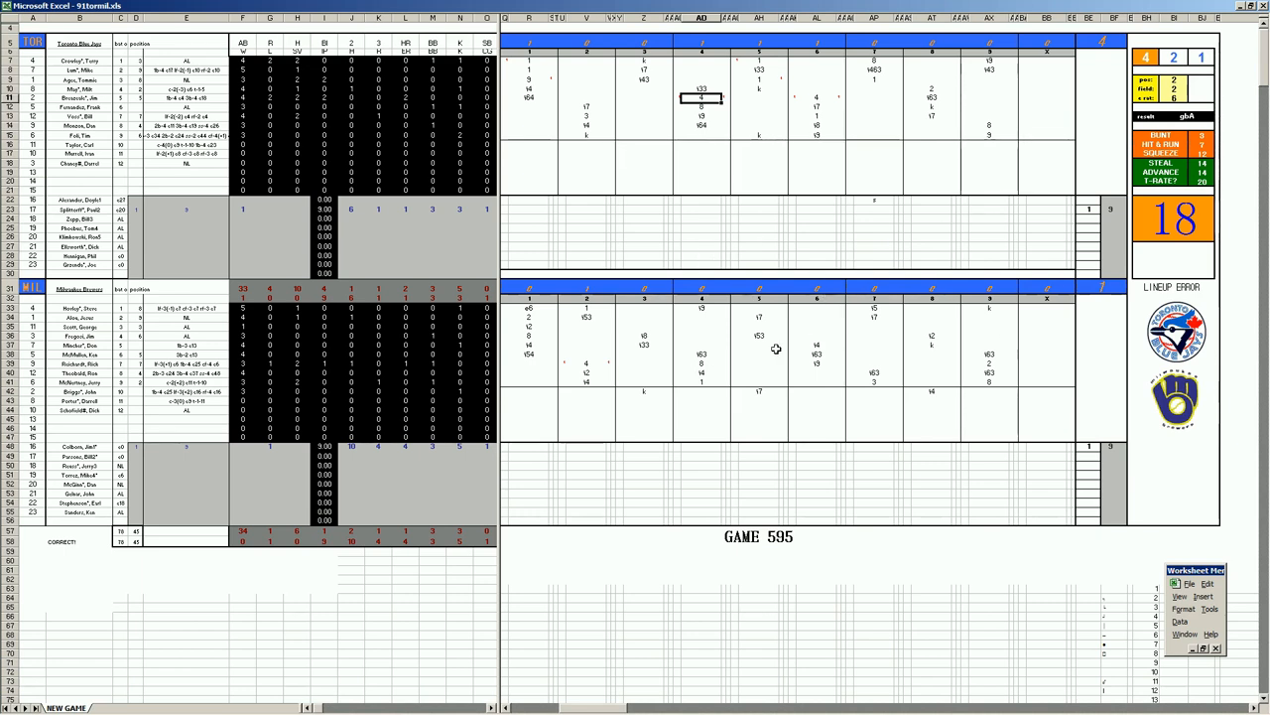
mouse_move(742, 334)
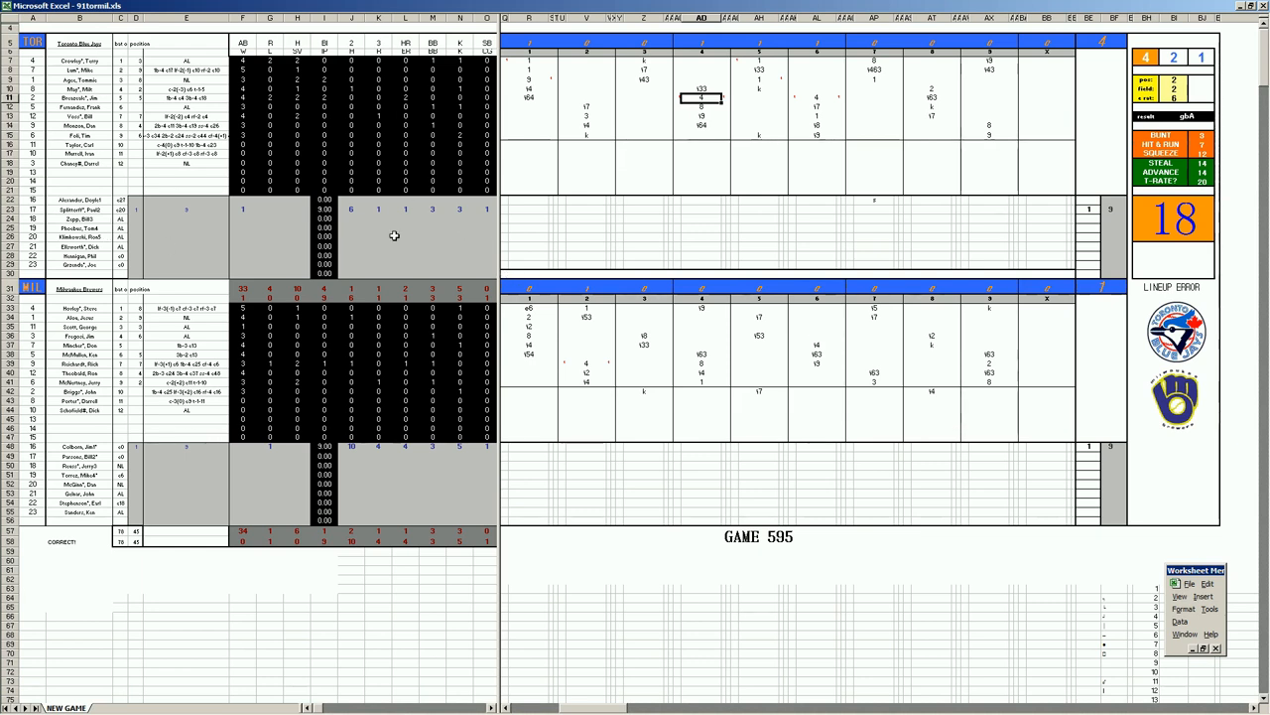
mouse_move(619, 368)
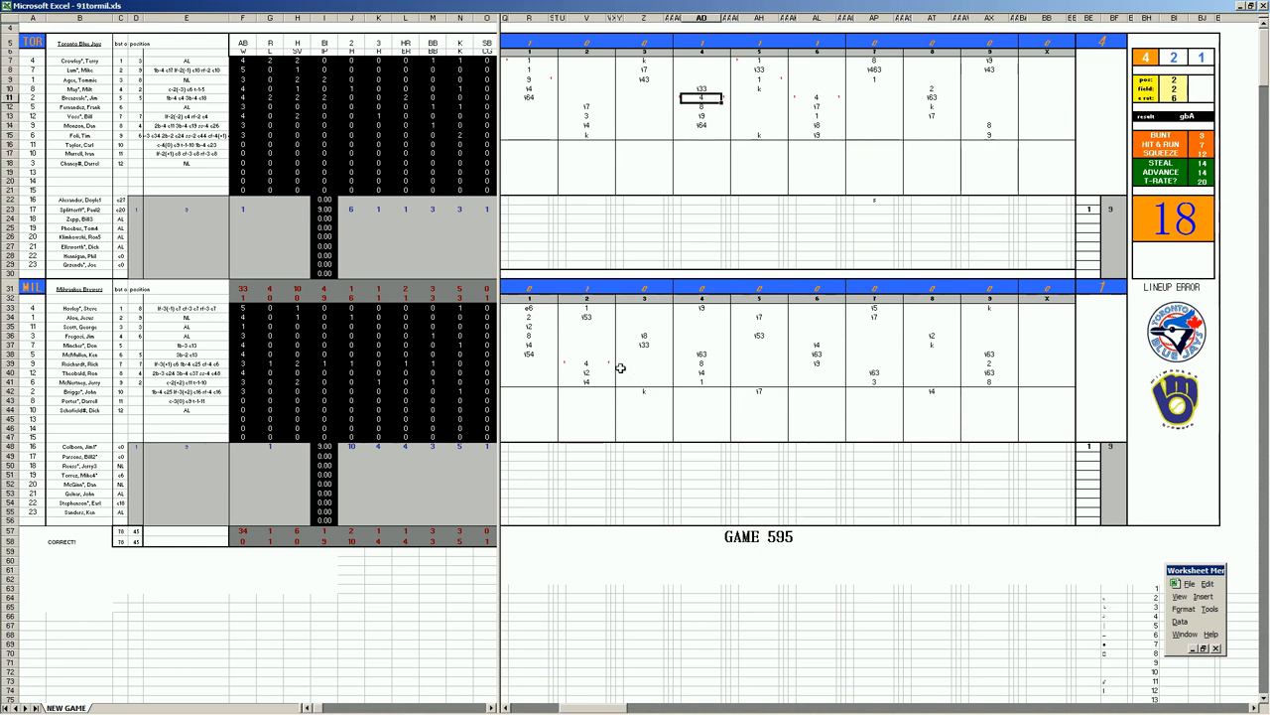
mouse_move(643, 333)
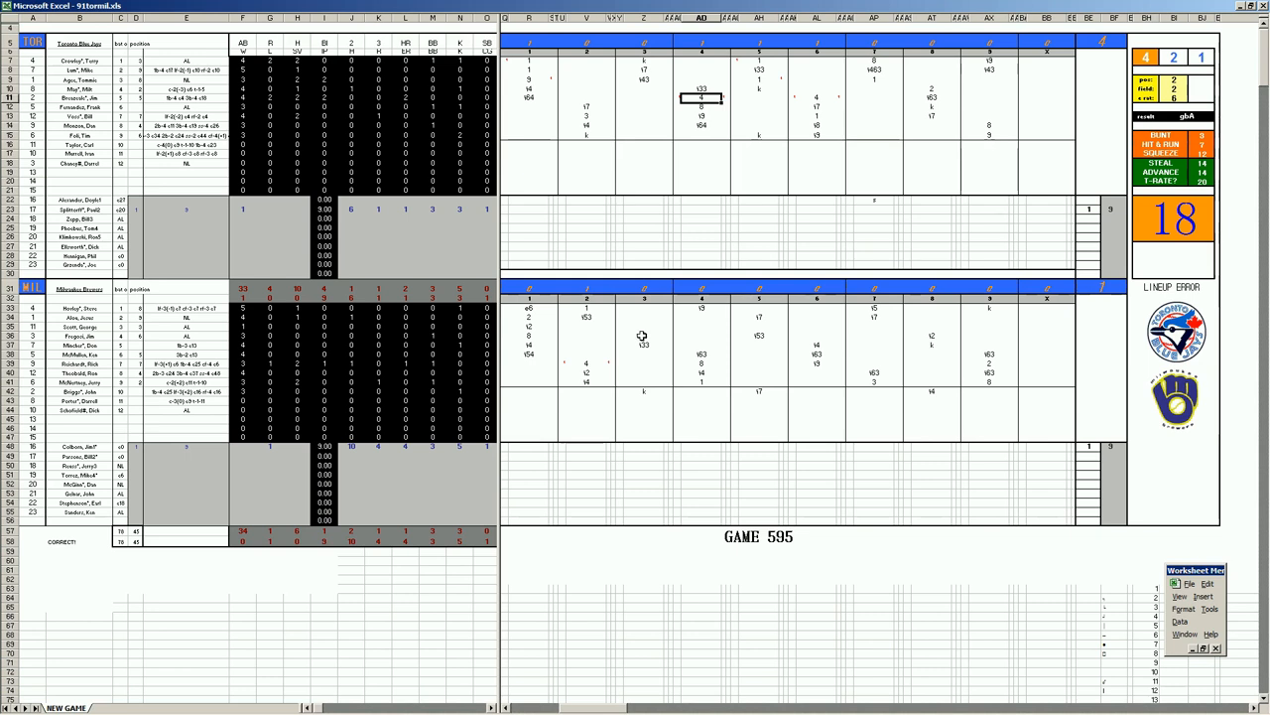
mouse_move(385, 485)
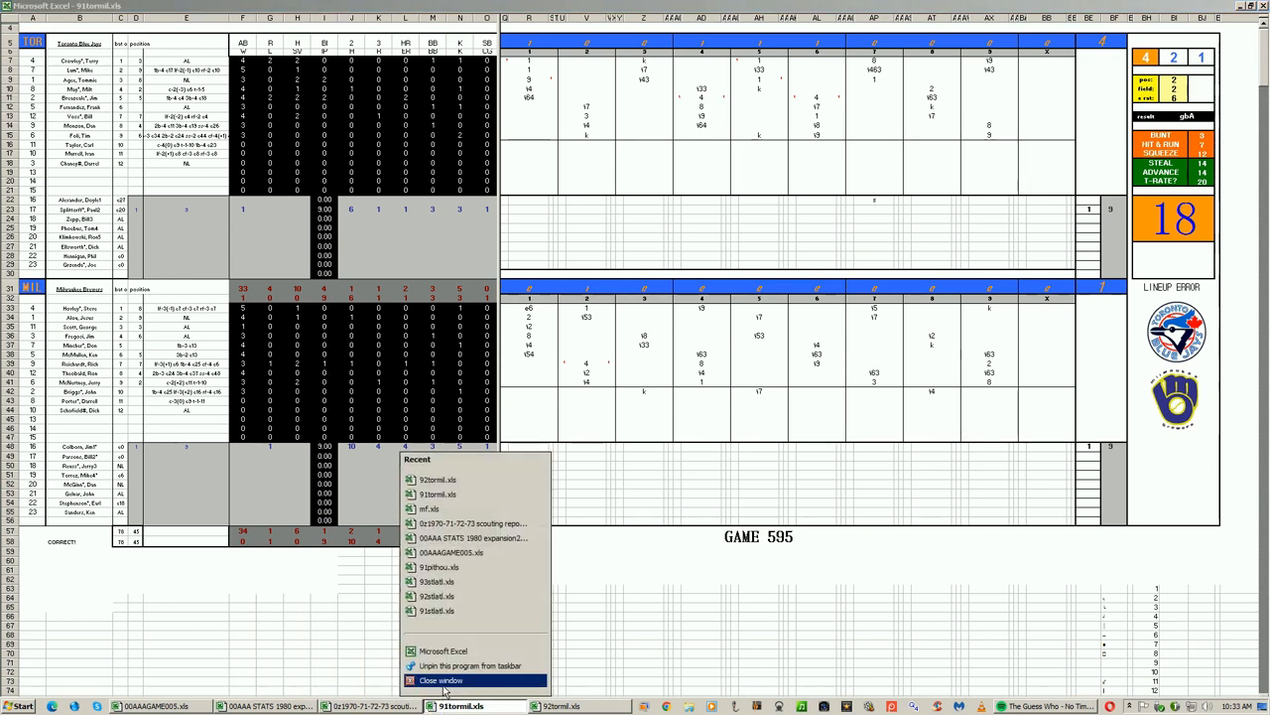
Close the Game 595 workbook, discarding its unsaved changes.
click(441, 679)
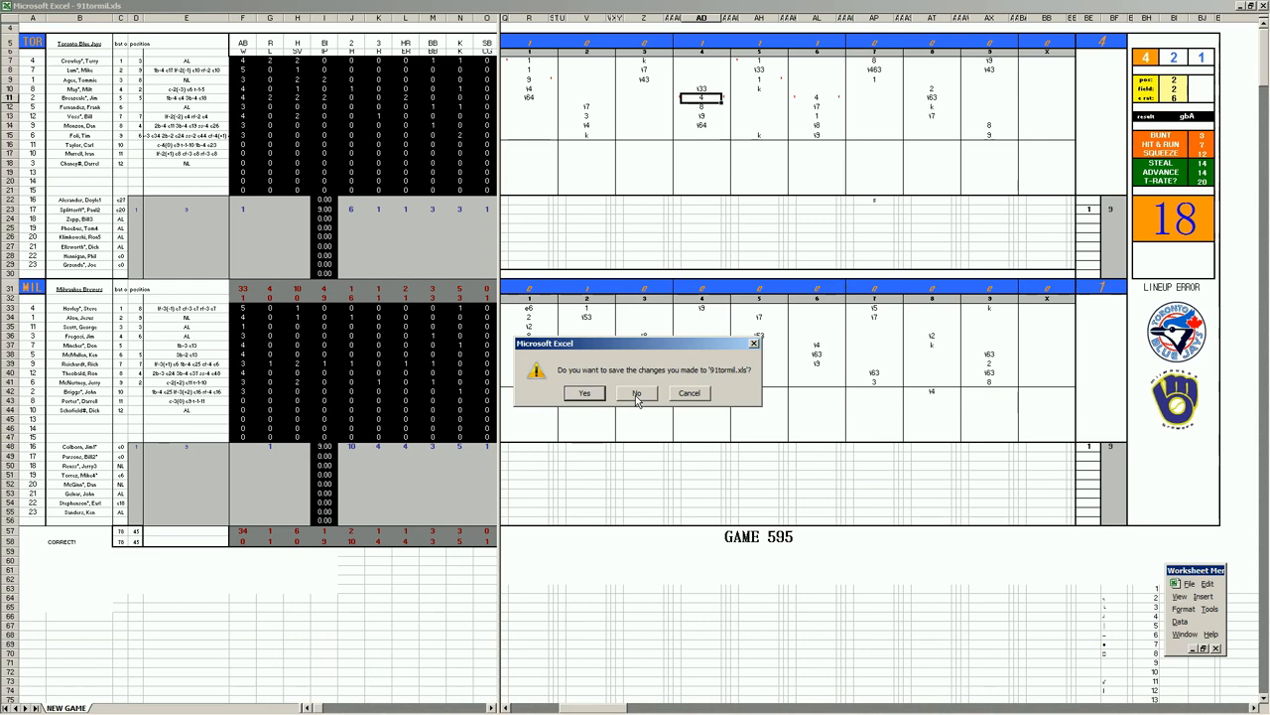
click(635, 393)
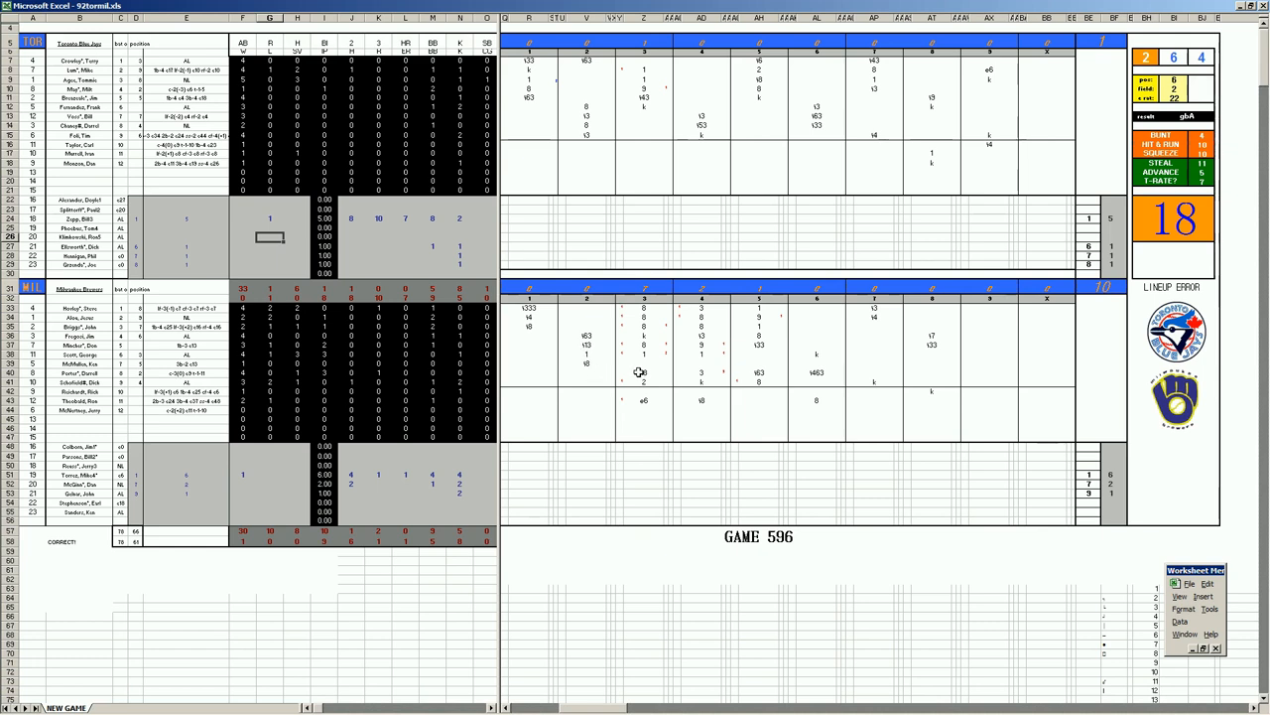
mouse_move(711, 372)
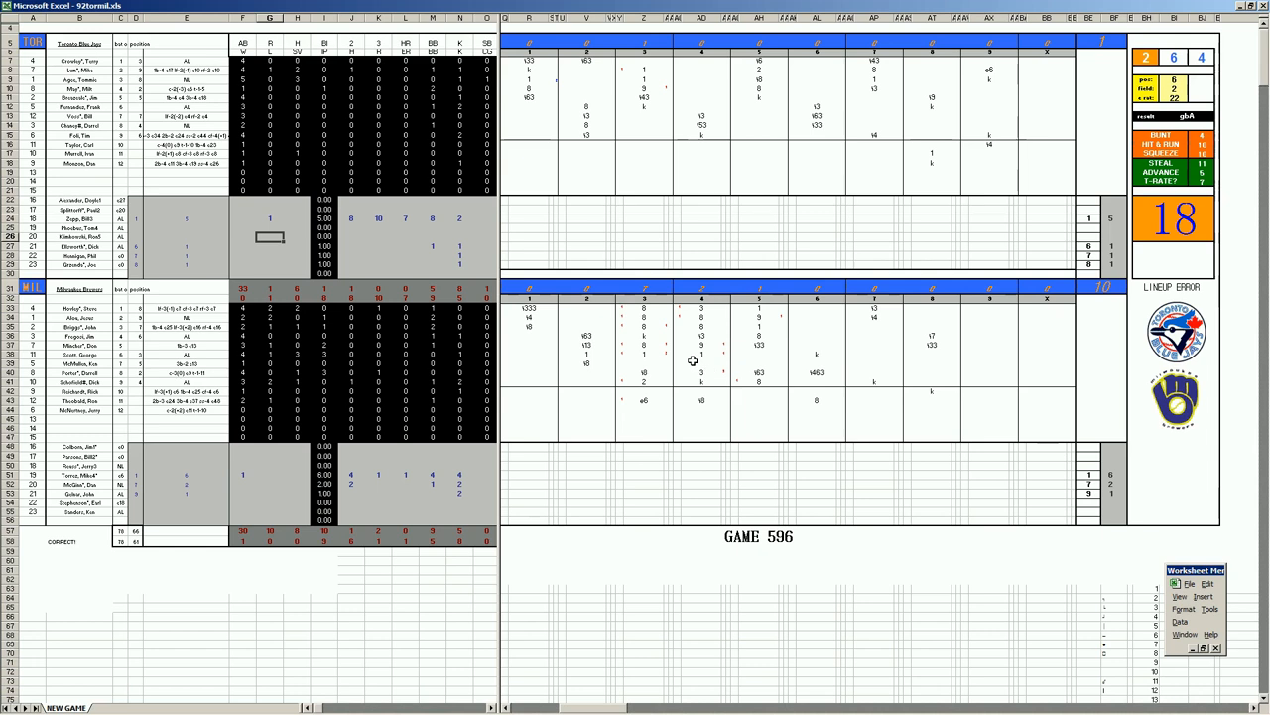
mouse_move(633, 381)
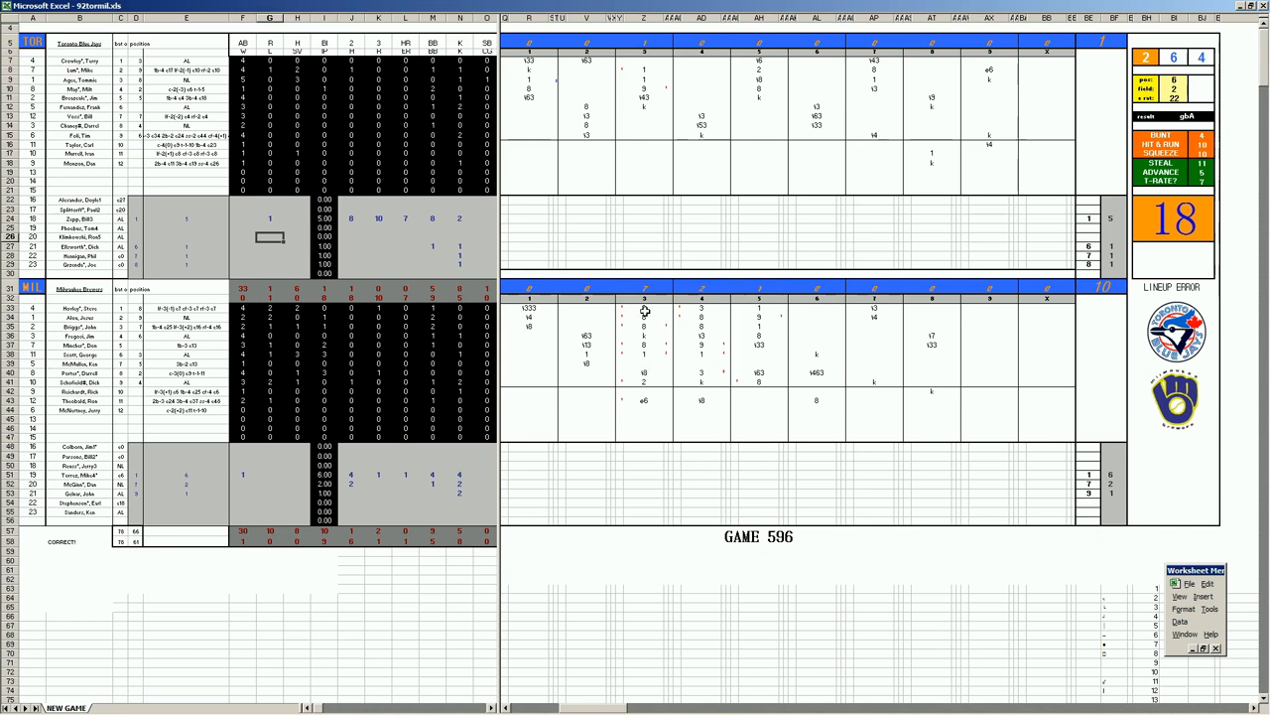
mouse_move(683, 365)
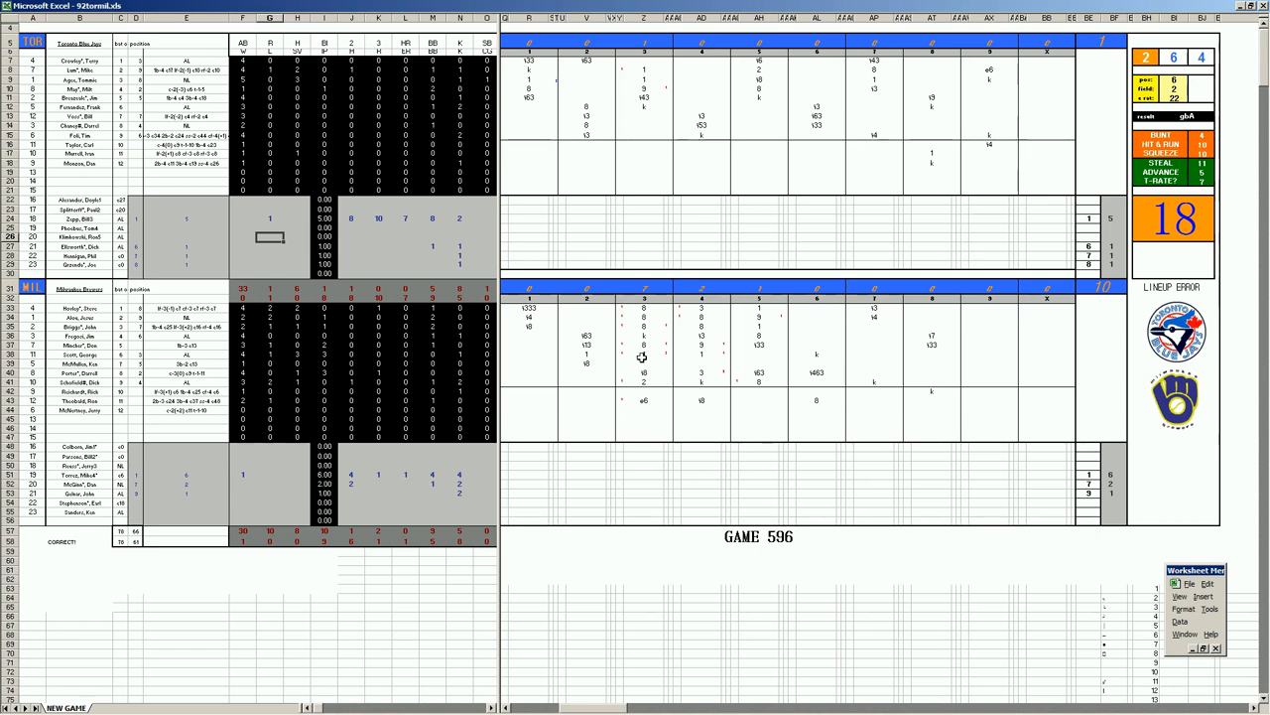
mouse_move(663, 358)
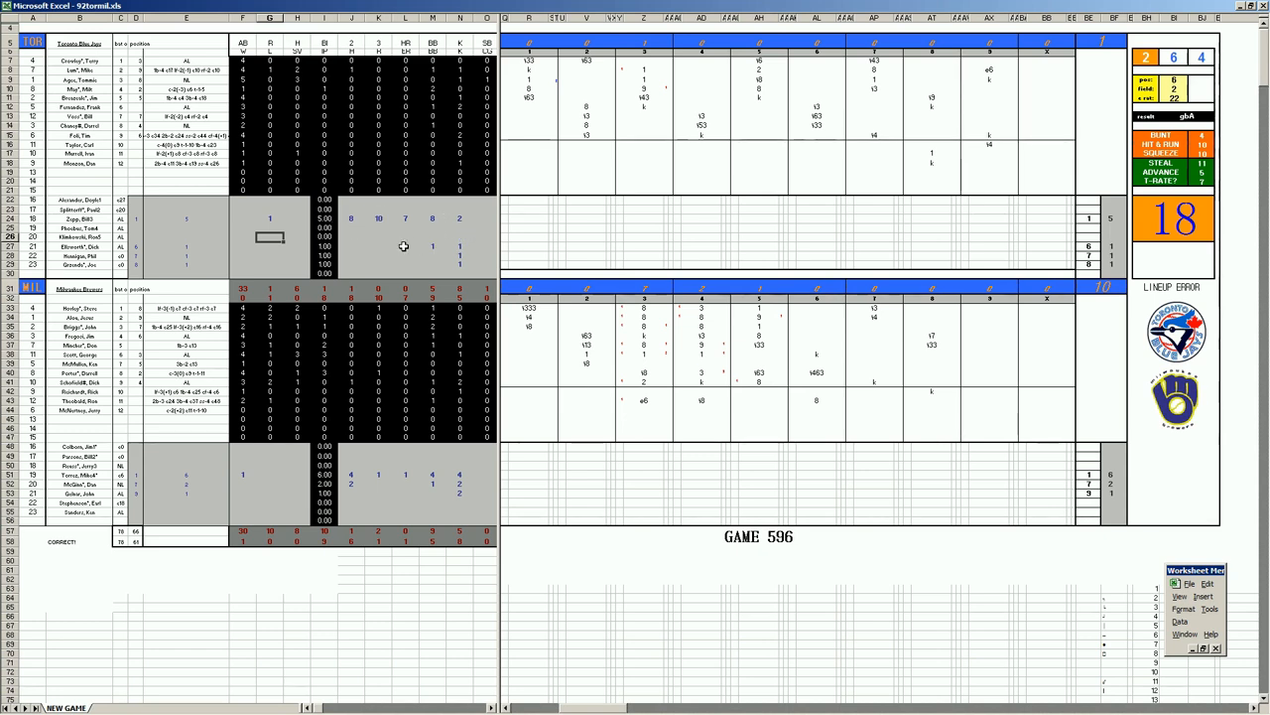
mouse_move(587, 335)
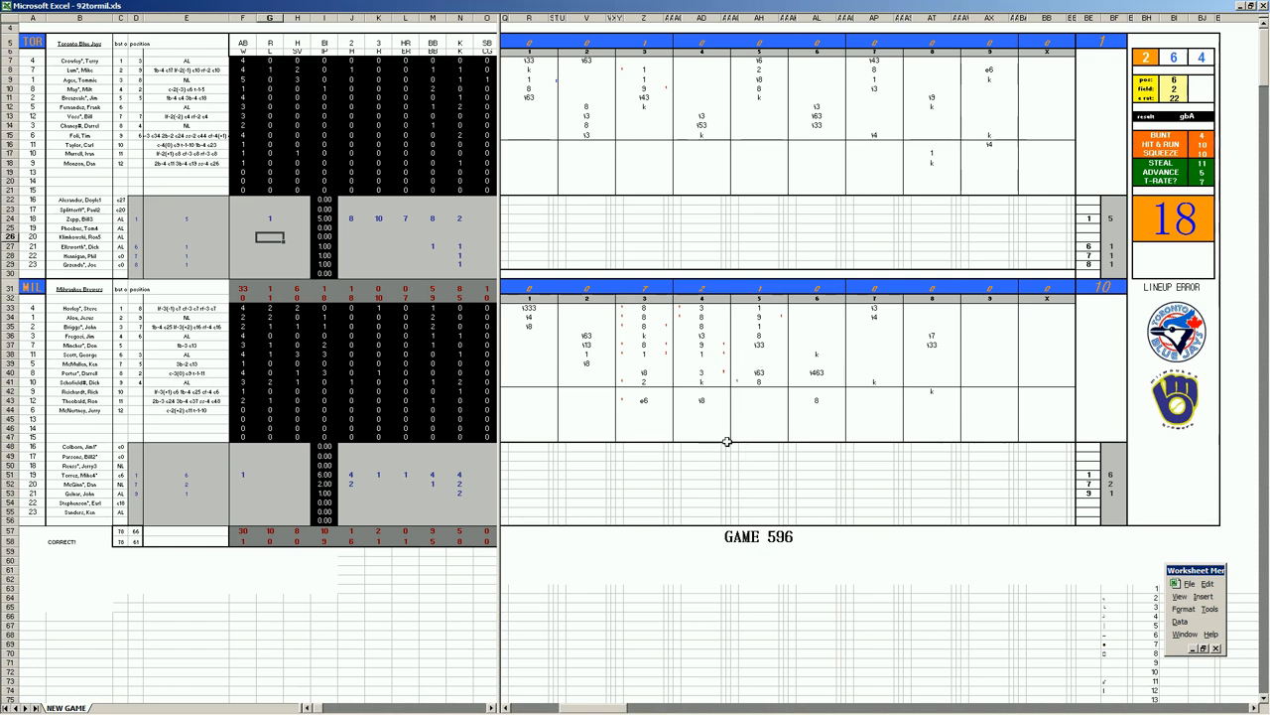
mouse_move(777, 376)
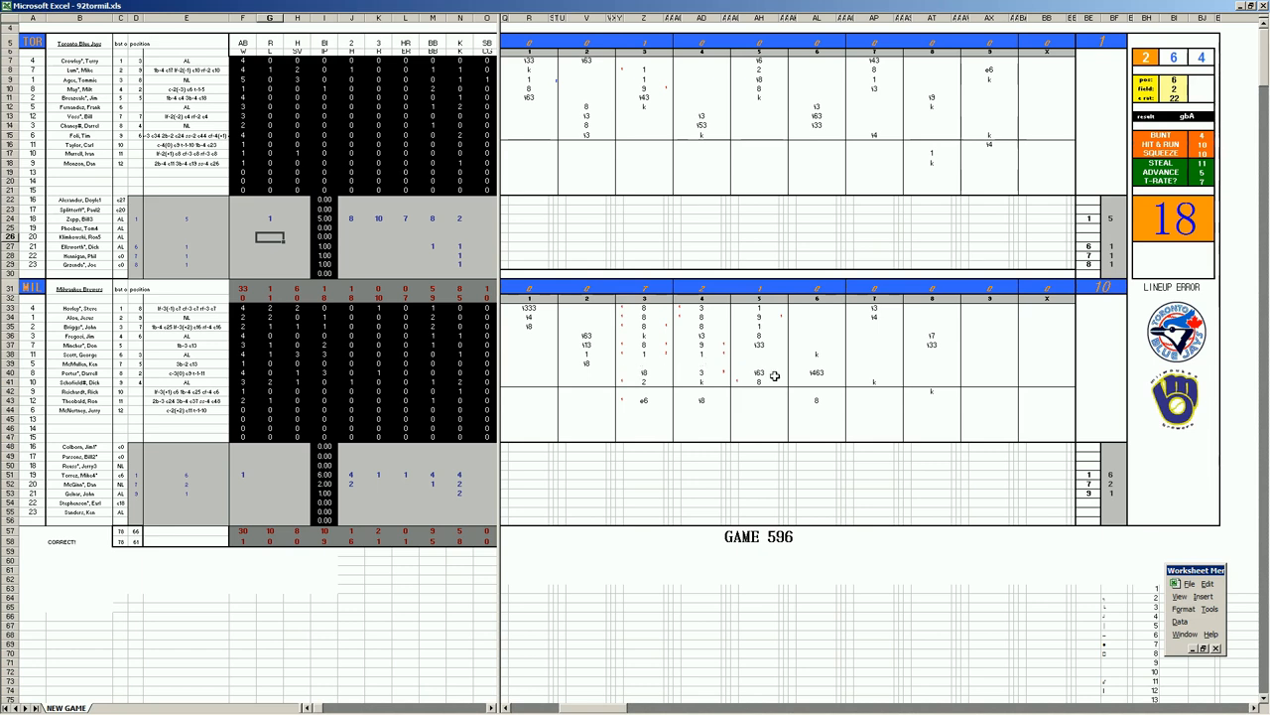
mouse_move(131, 258)
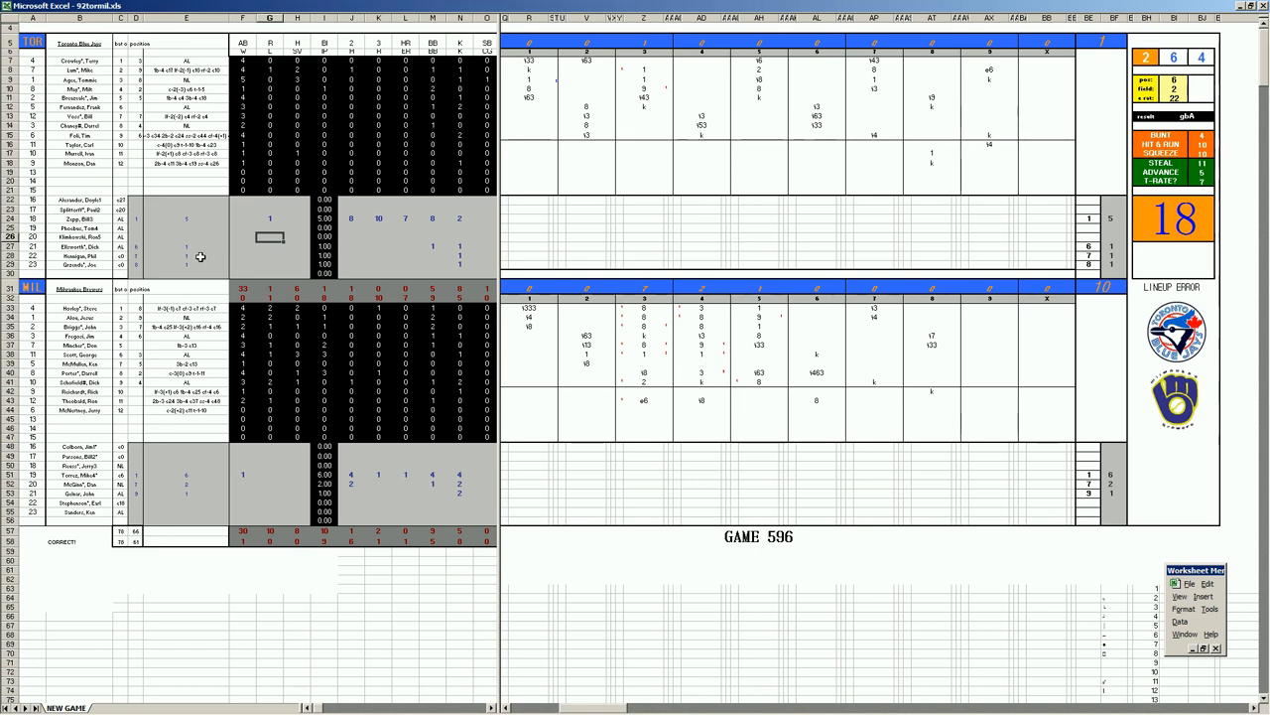
mouse_move(901, 371)
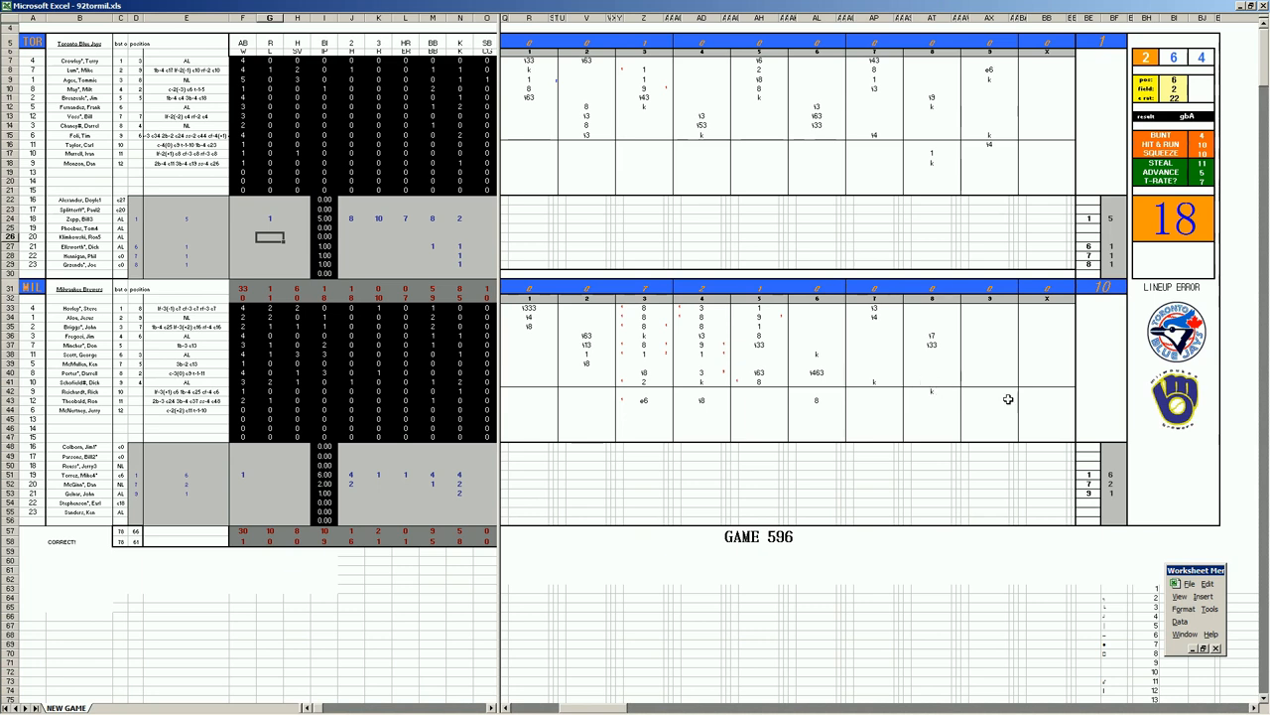
mouse_move(750, 381)
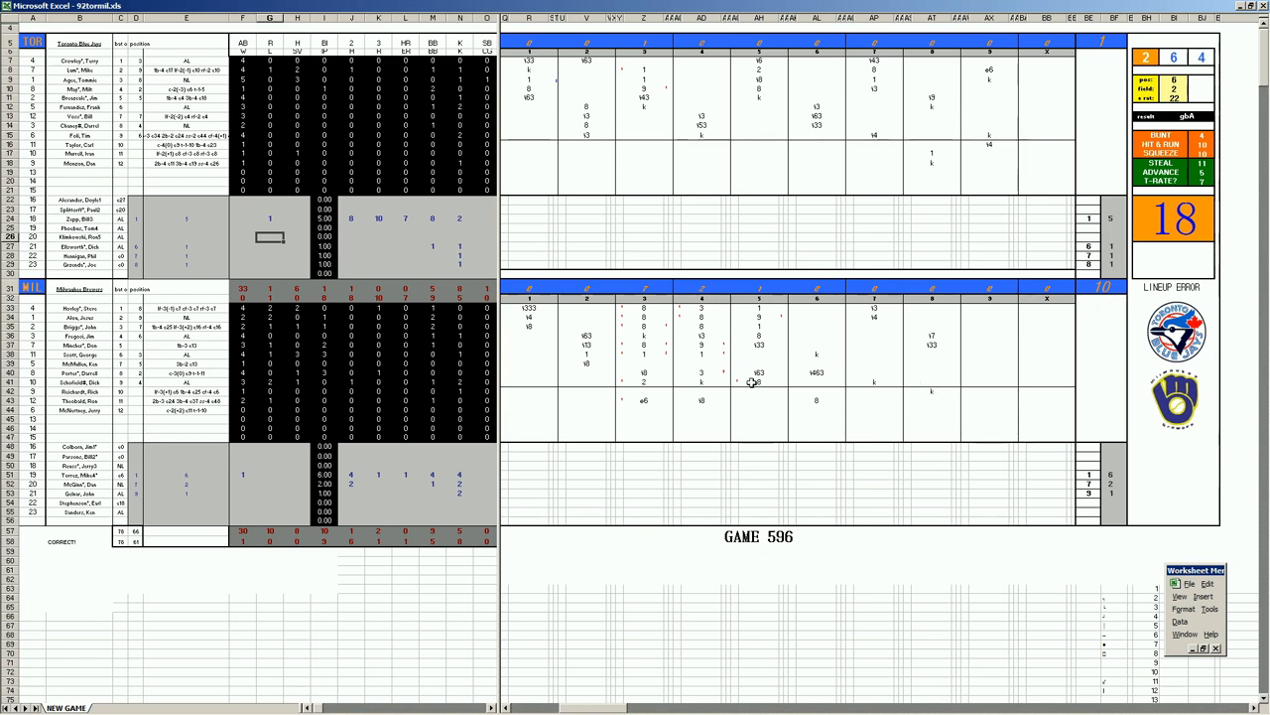
mouse_move(326, 399)
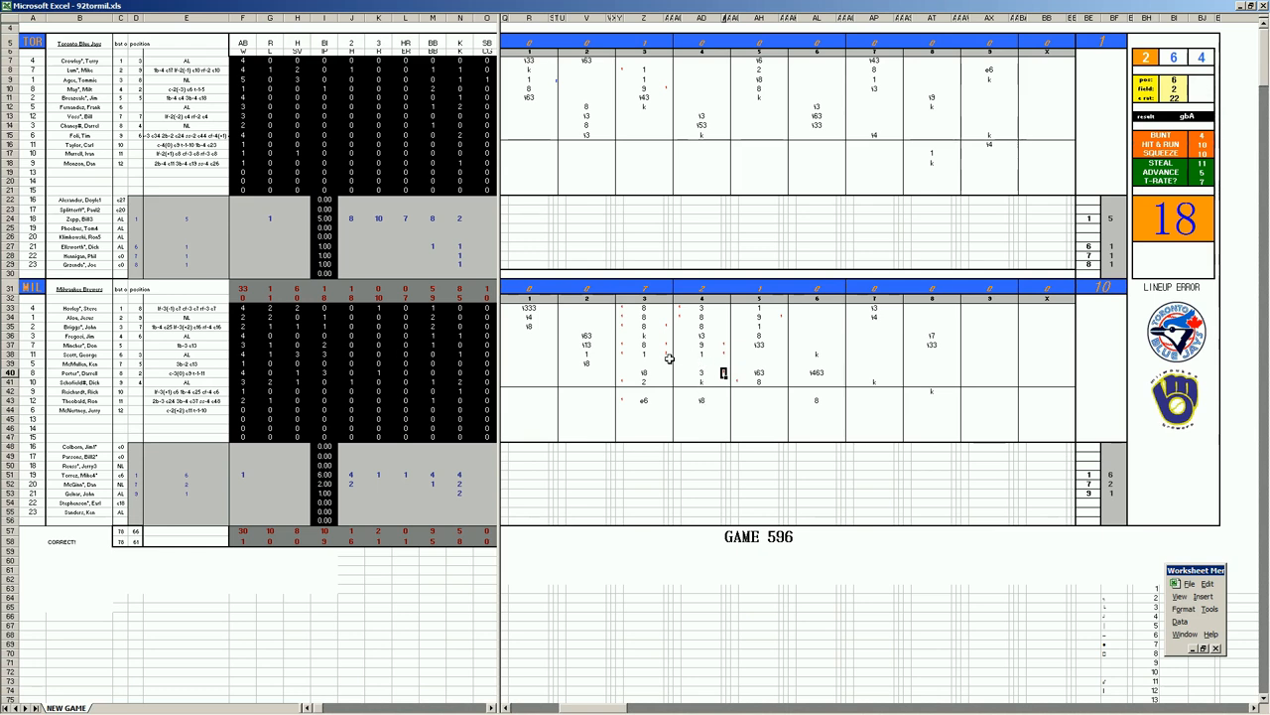
mouse_move(716, 350)
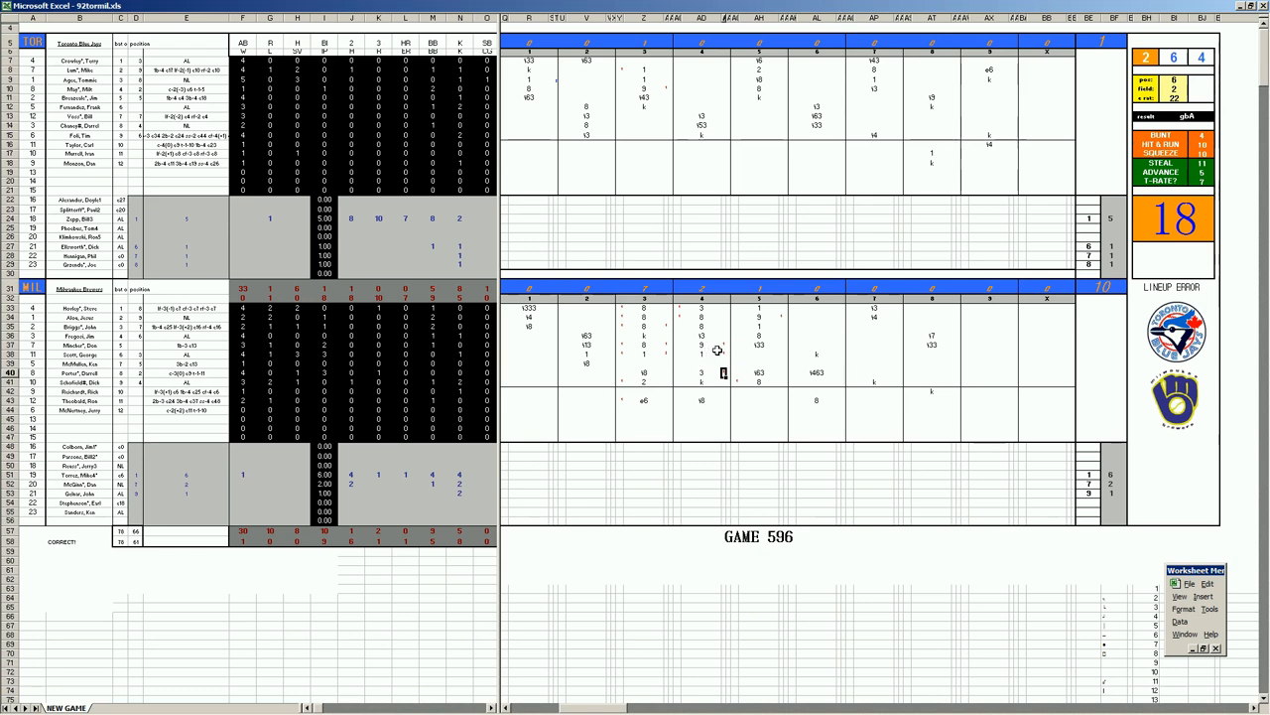
click(700, 353)
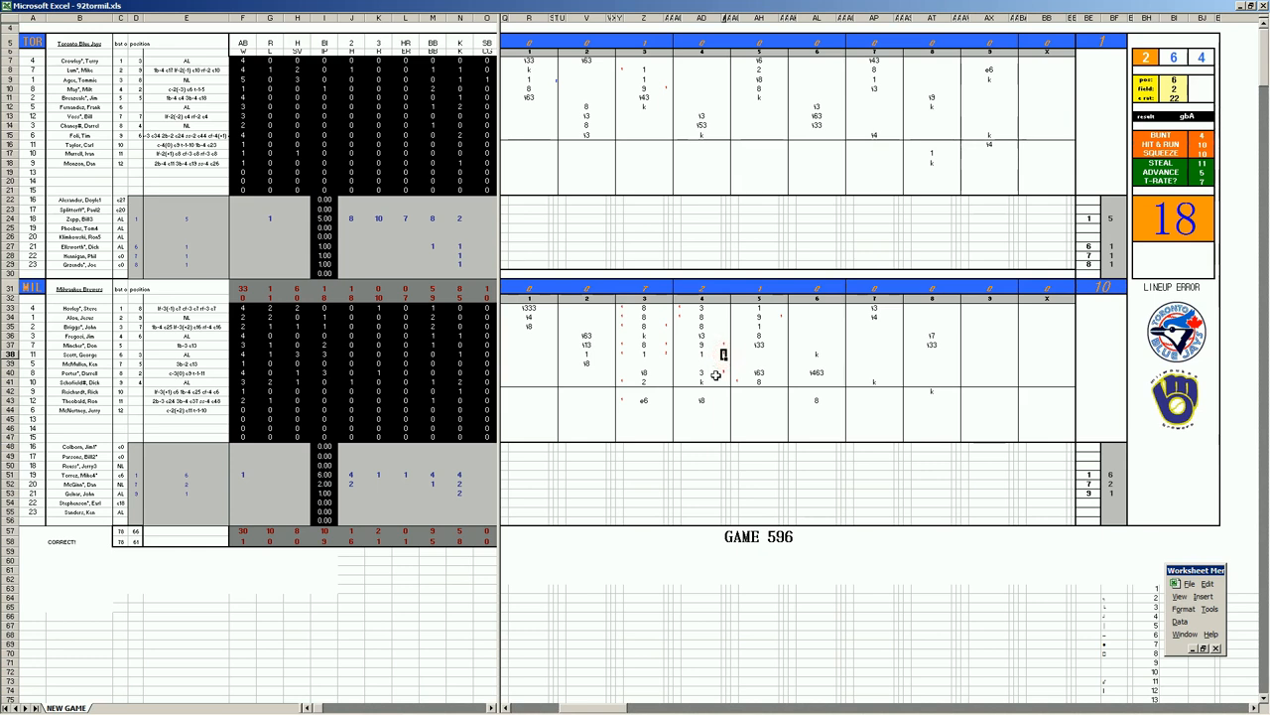
click(699, 373)
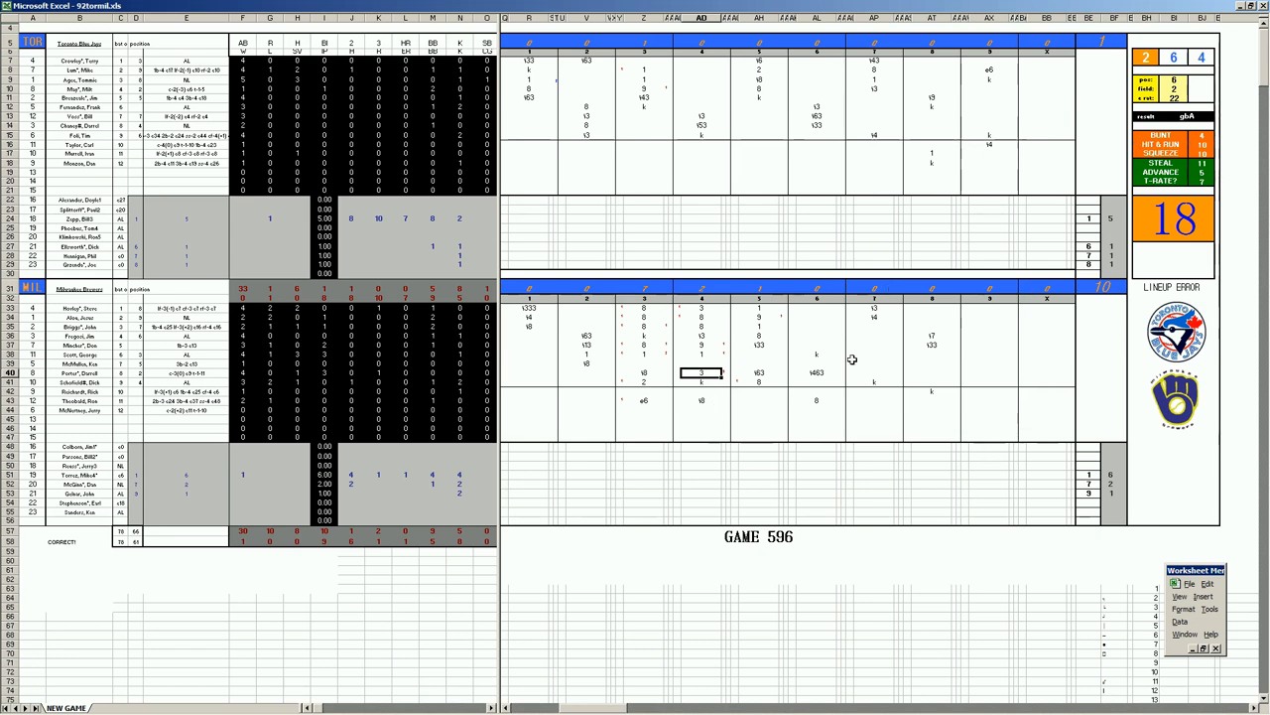
mouse_move(758, 341)
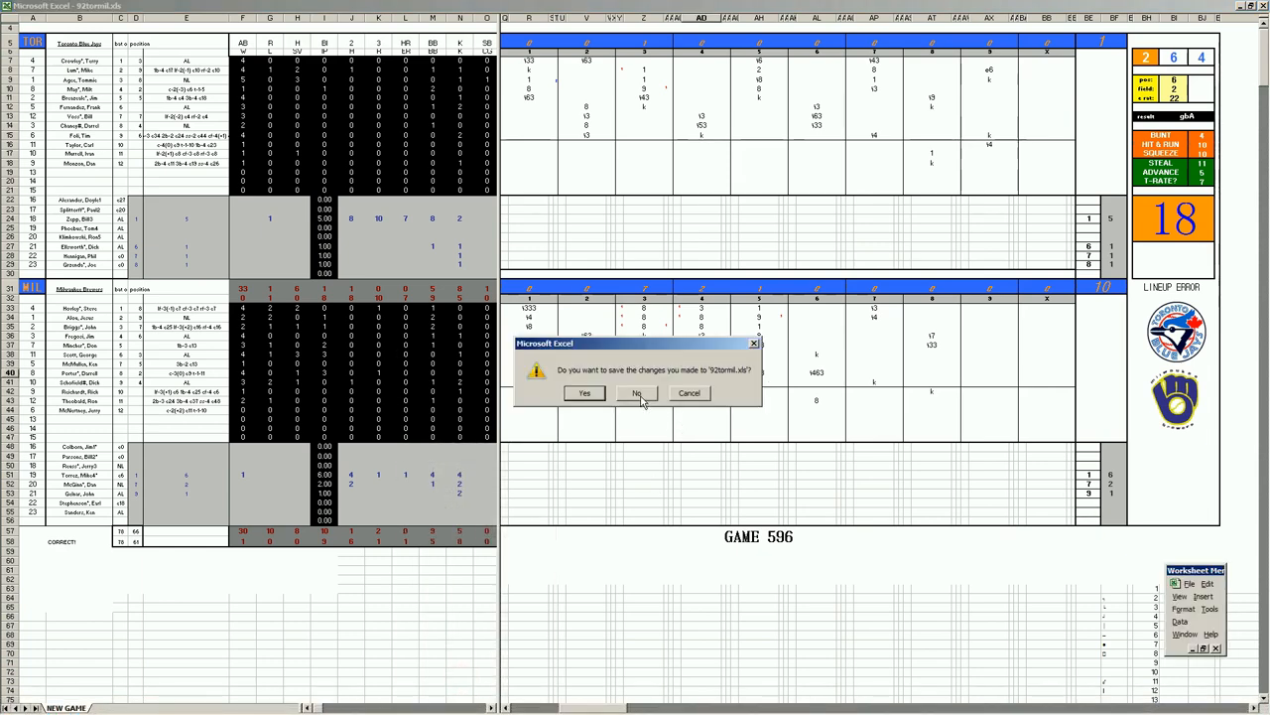
Discard the unsaved Game 596 changes so the Game 598 scoresheet is shown.
click(635, 393)
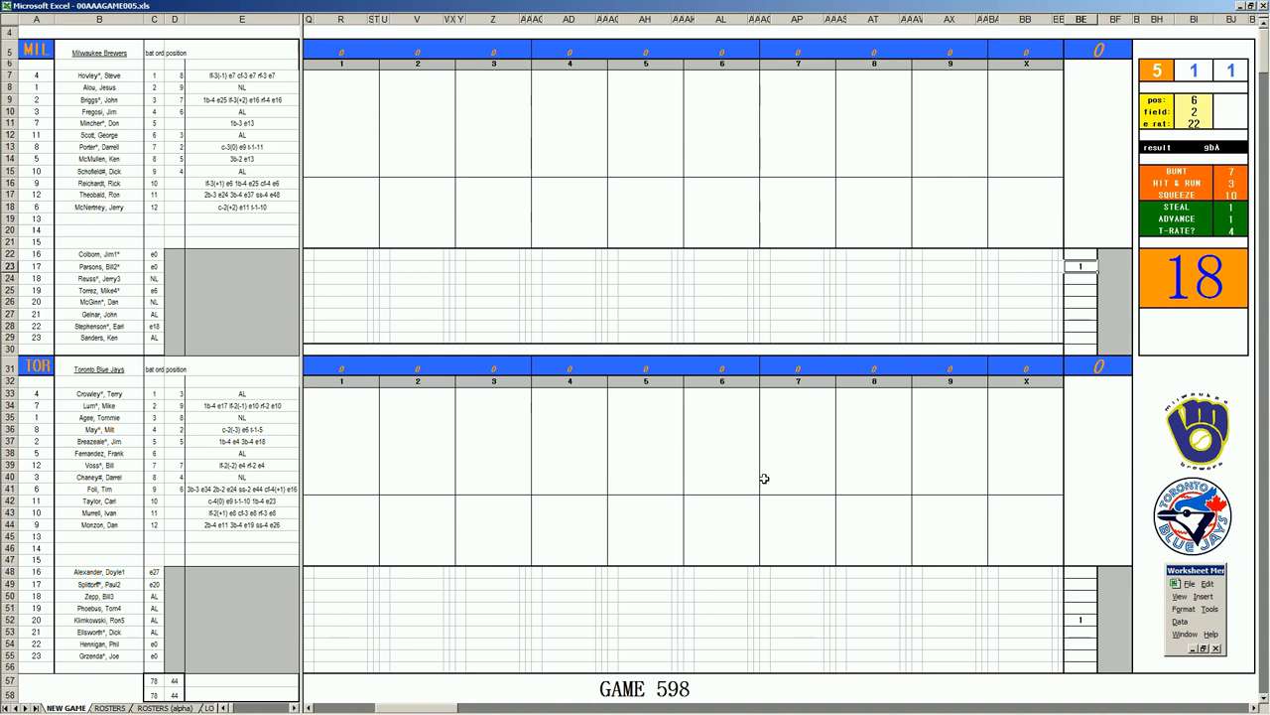
mouse_move(566, 455)
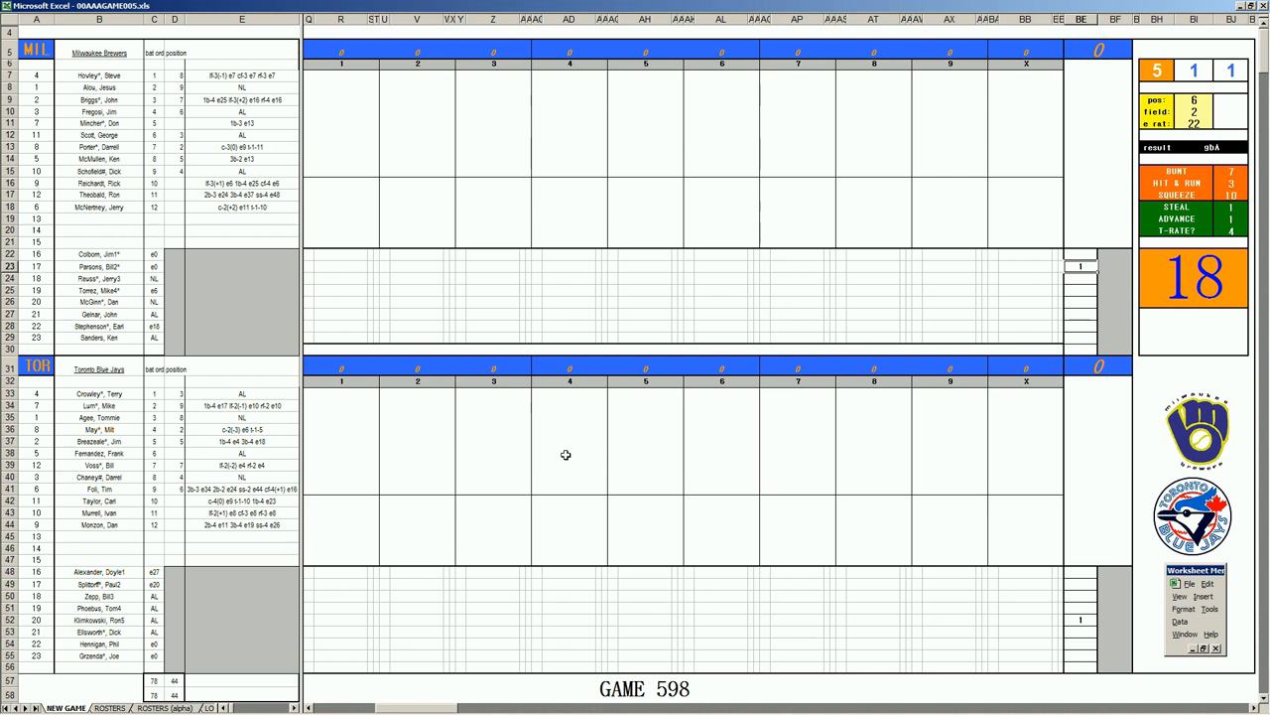
mouse_move(1005, 461)
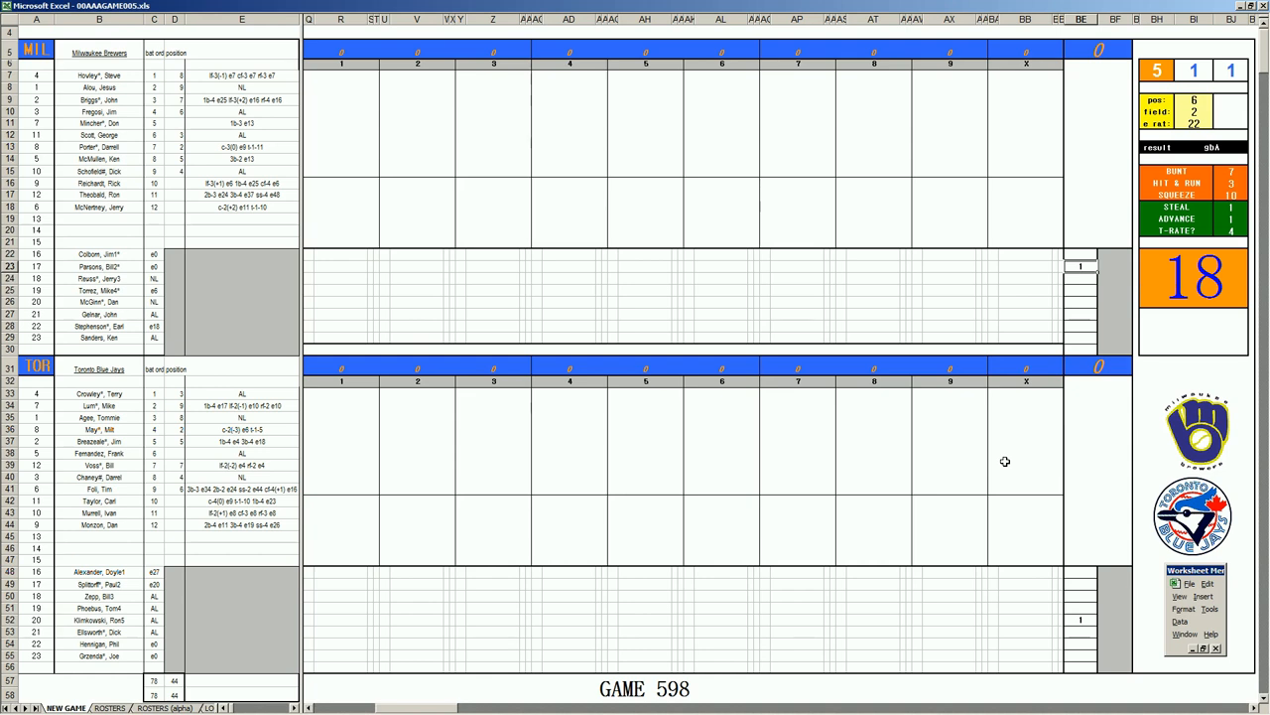
mouse_move(131, 302)
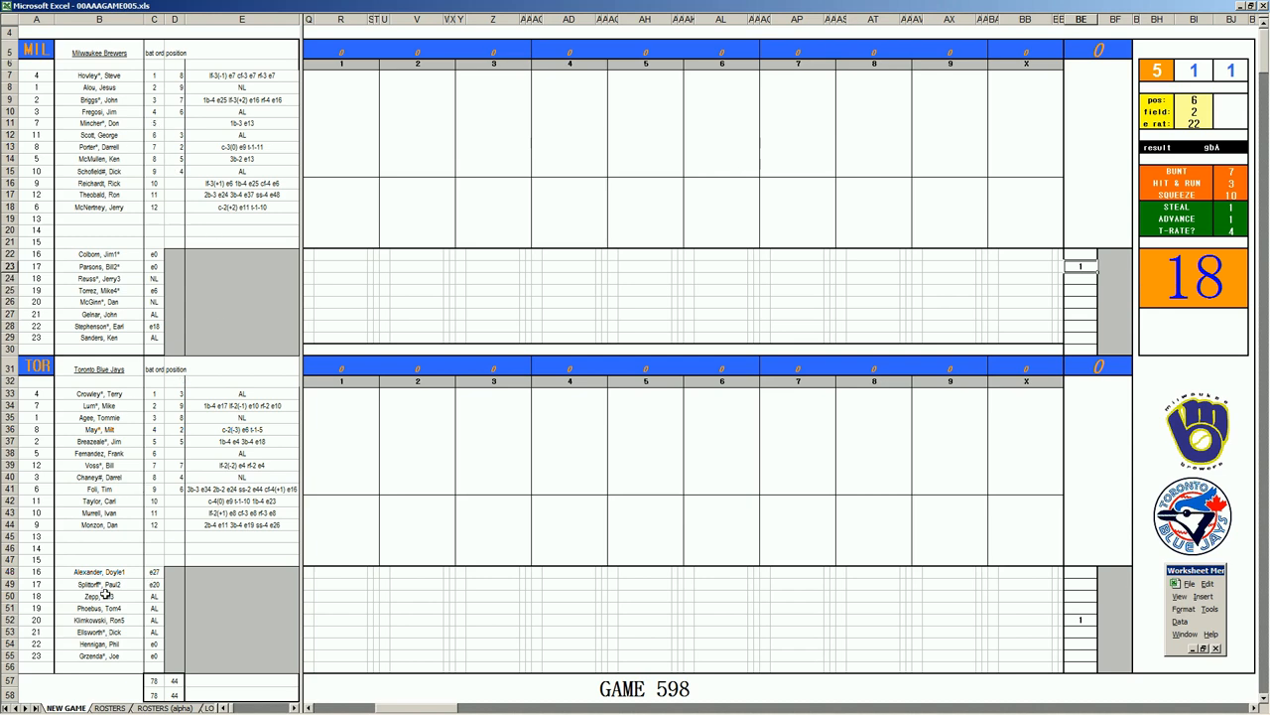
mouse_move(440, 597)
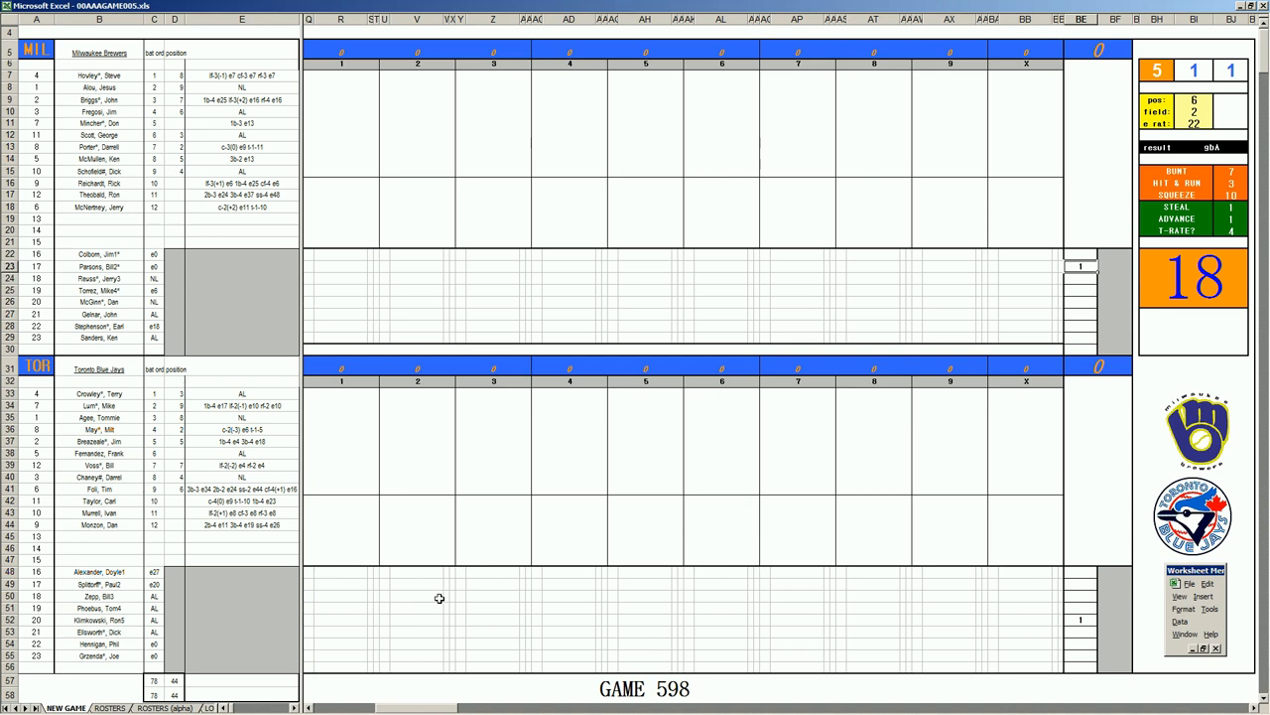
mouse_move(416, 298)
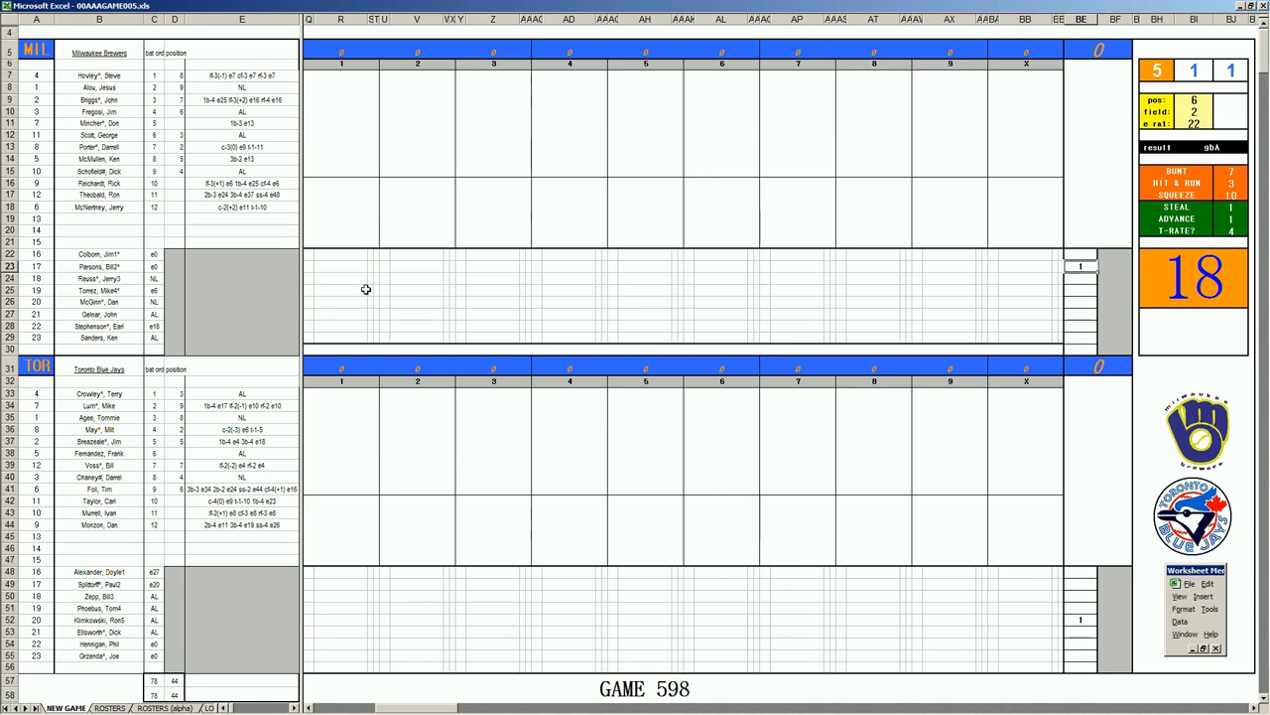
mouse_move(56, 335)
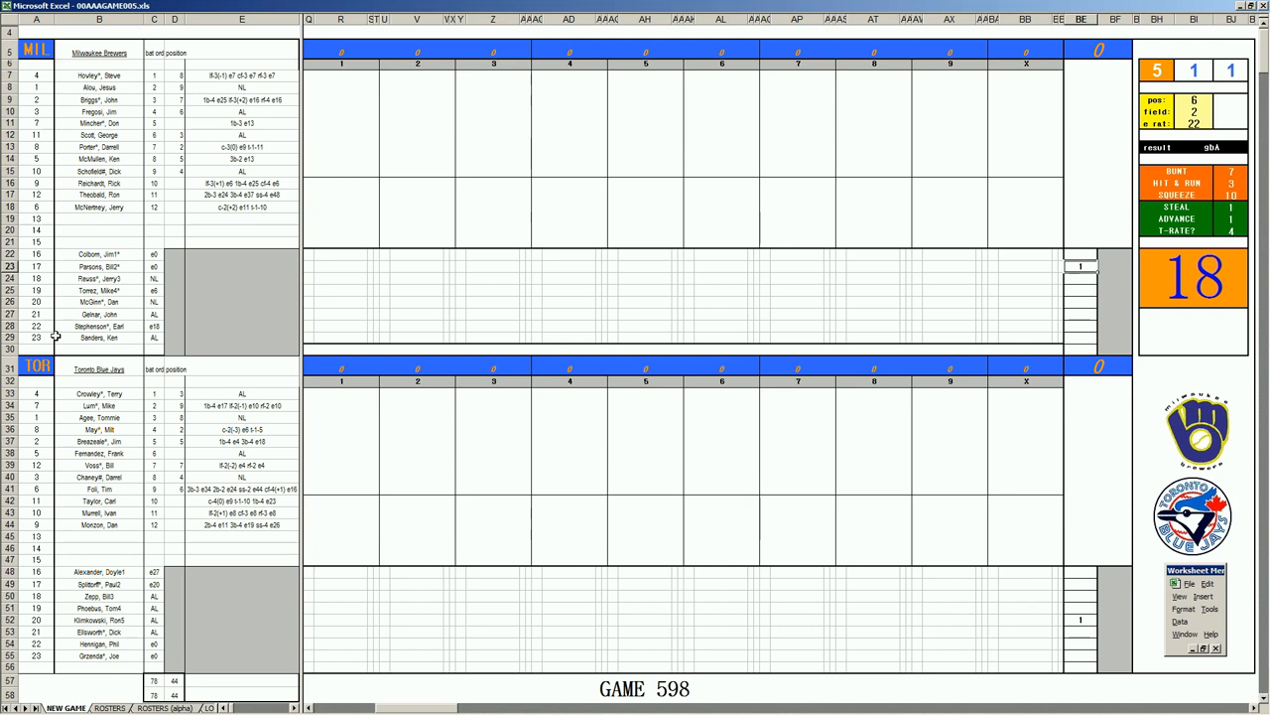
mouse_move(357, 309)
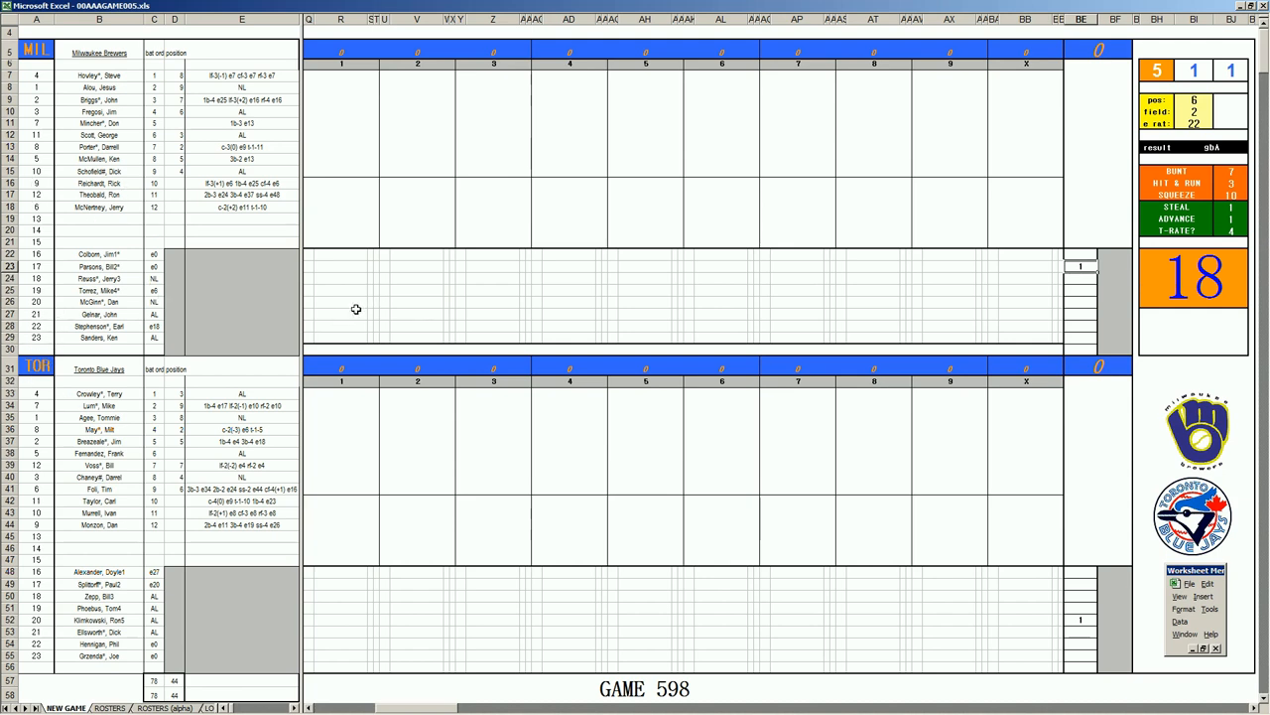
mouse_move(71, 67)
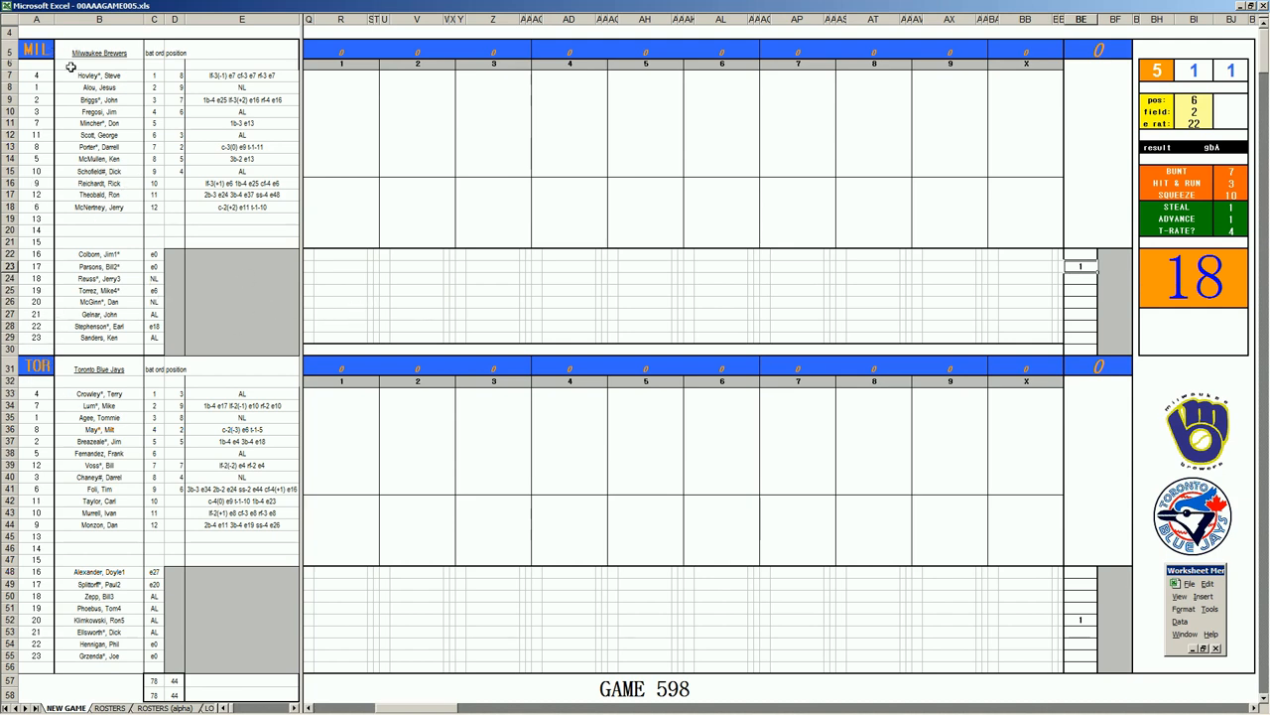
mouse_move(83, 302)
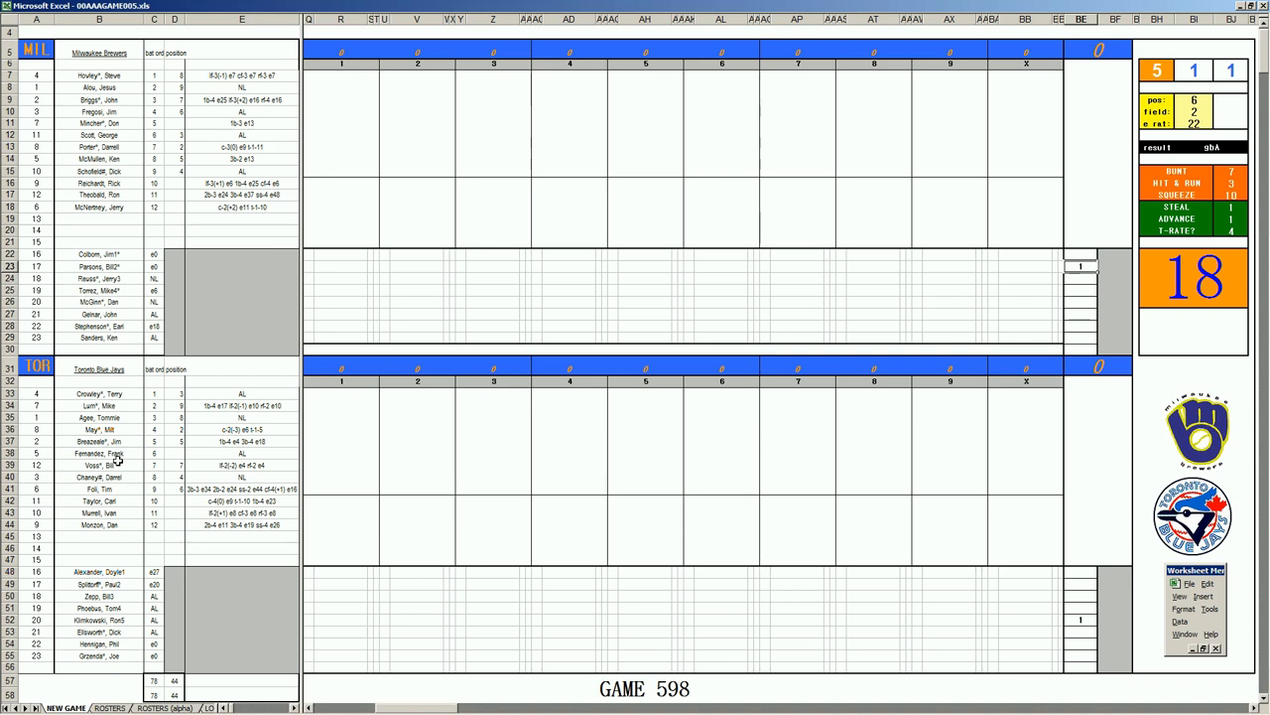
mouse_move(137, 137)
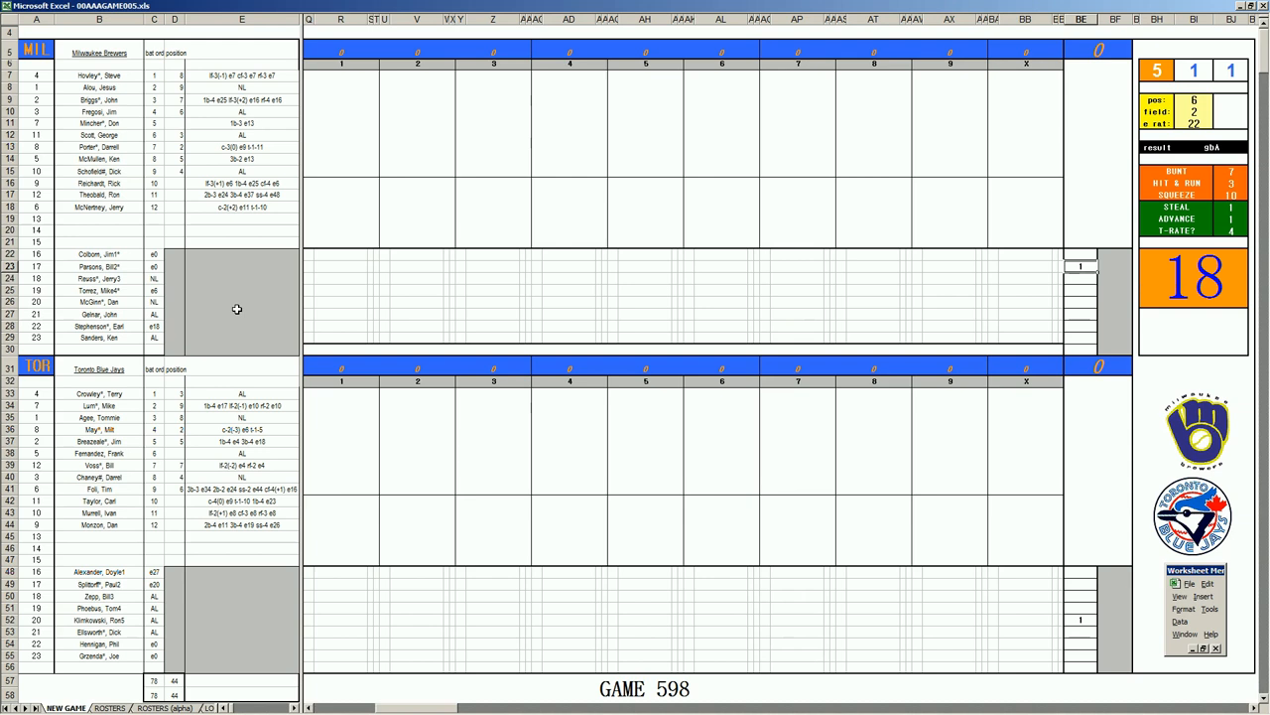
mouse_move(341, 79)
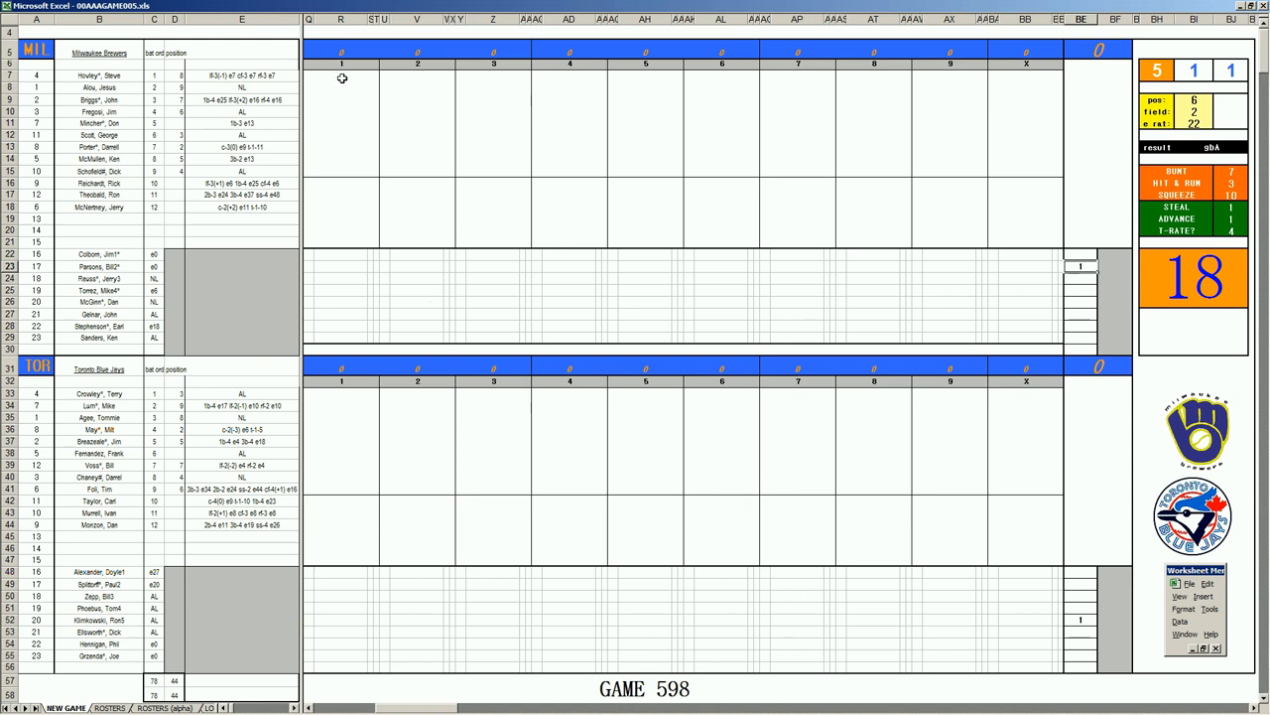
Score Toronto's first-inning leadoff batter as 8 and move to the next plate appearances.
click(341, 76)
text(f6)
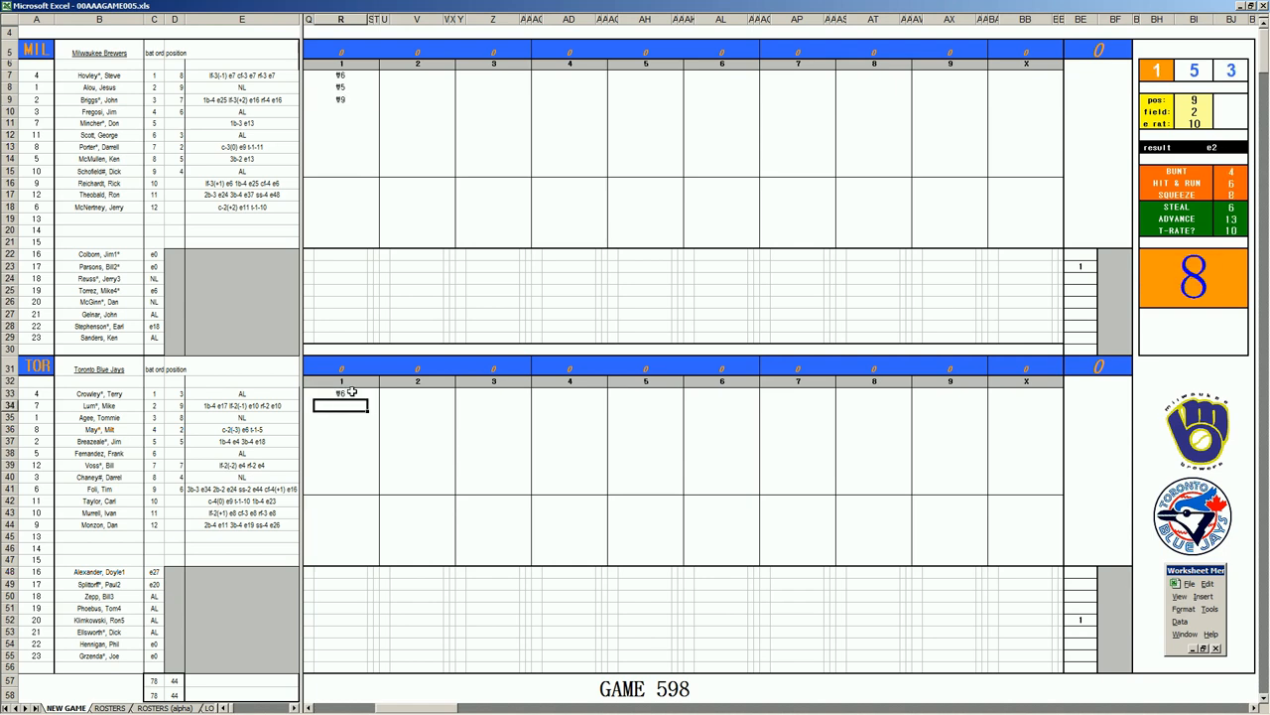
text(8)
click(342, 419)
text(f53)
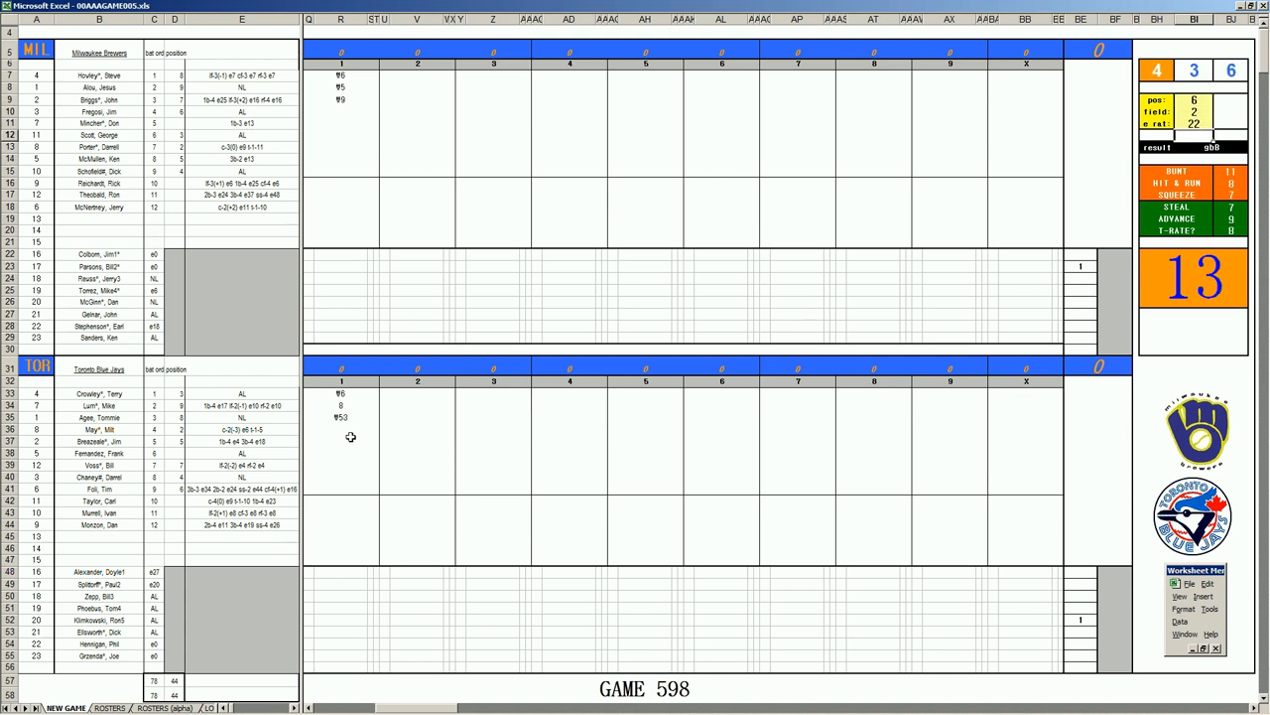
click(341, 429)
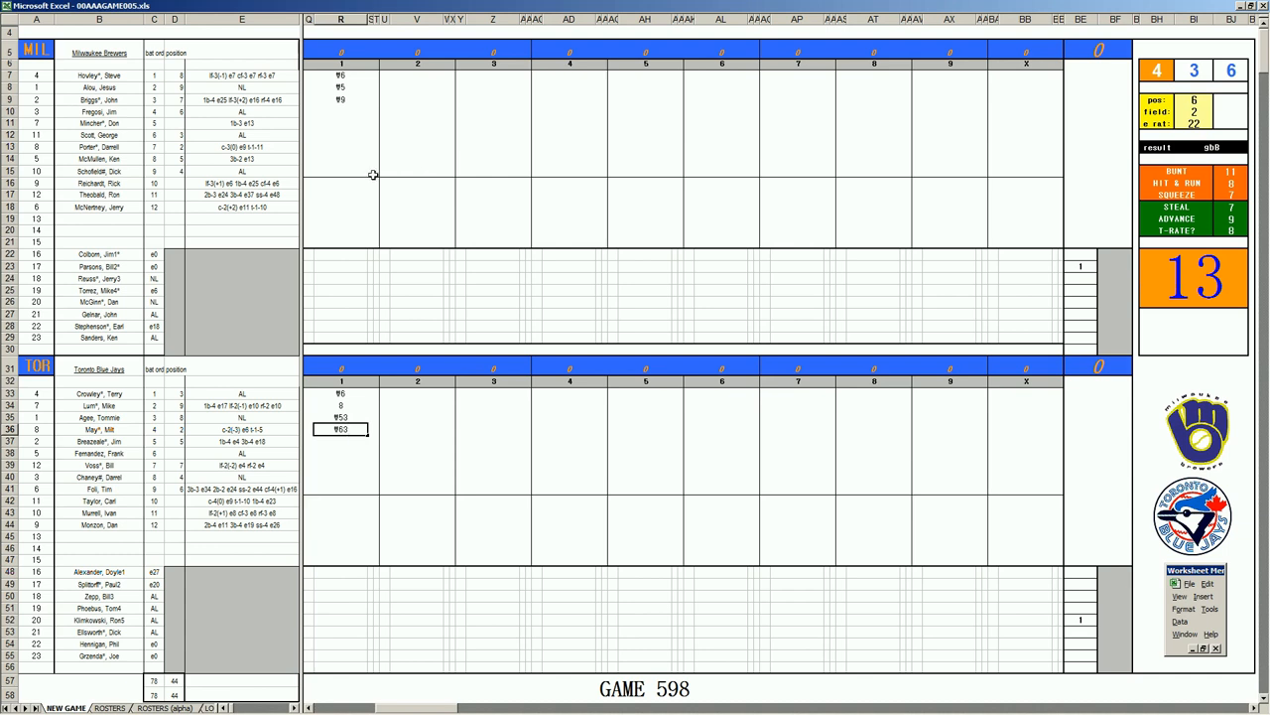
click(417, 111)
text(f9)
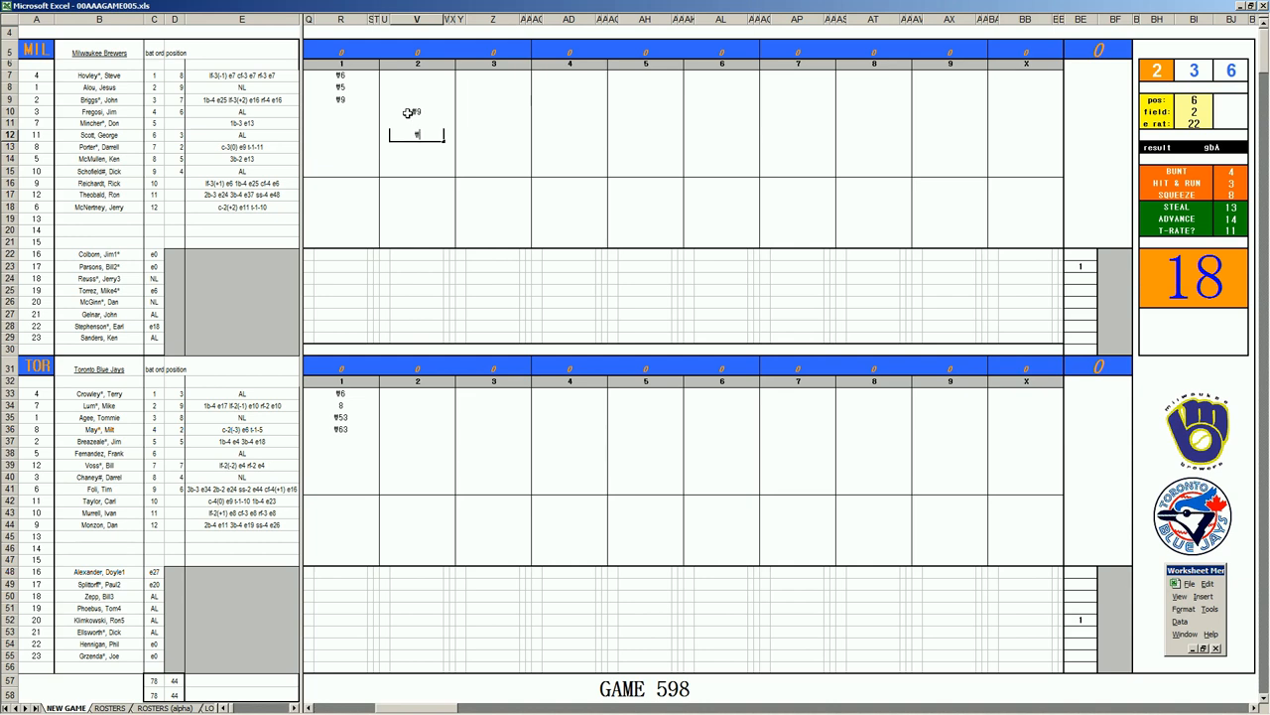
Select Milwaukee's inning-2 column cell to begin recording its three outs.
click(417, 441)
text(f9)
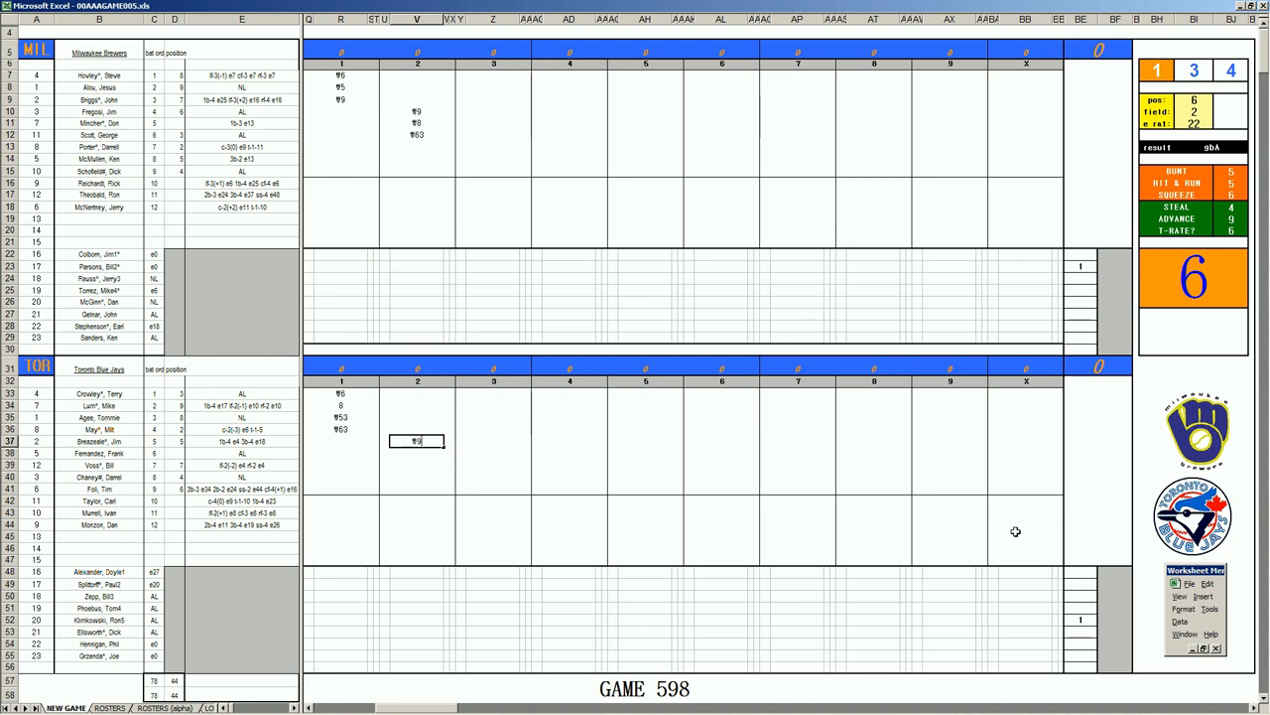
mouse_move(771, 505)
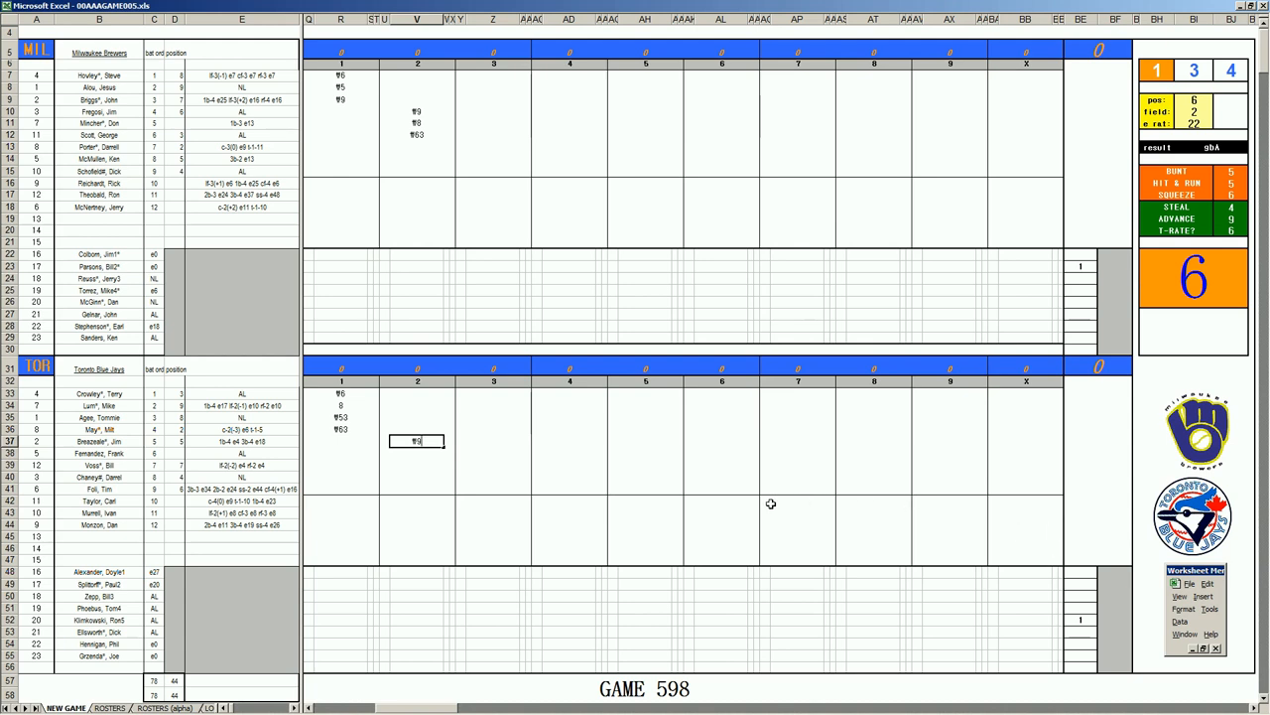
mouse_move(449, 478)
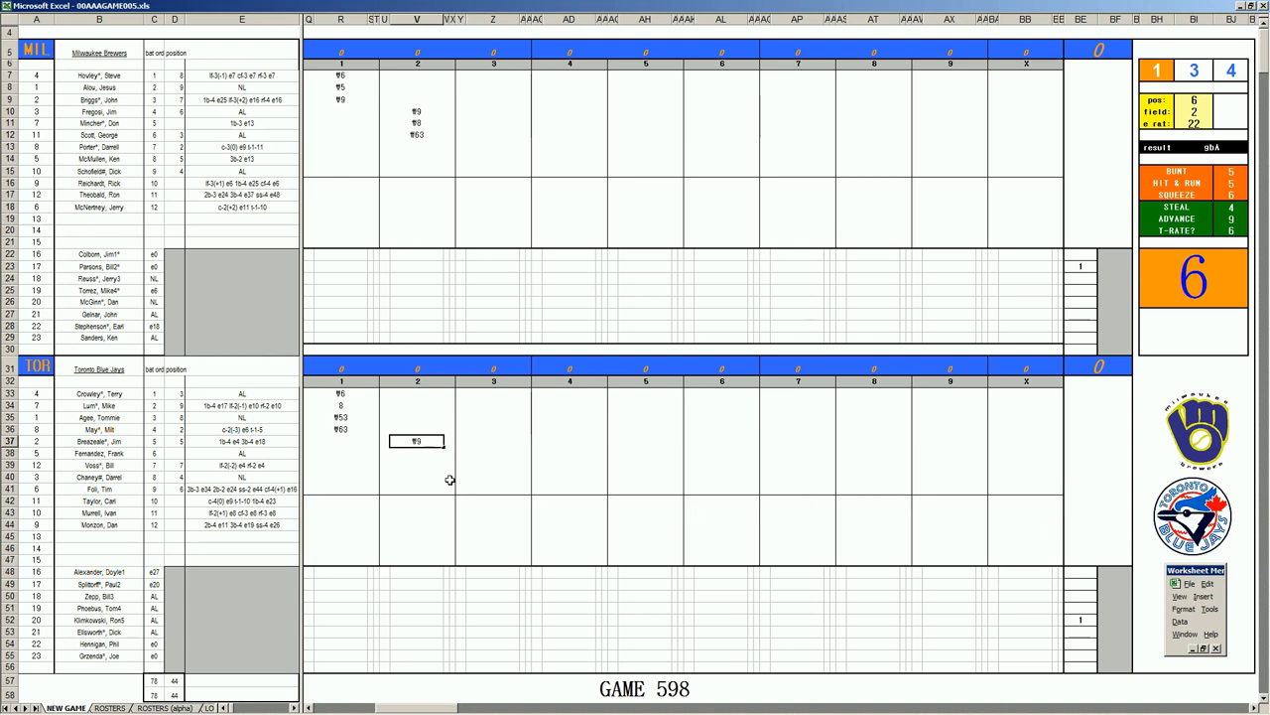
Enter Toronto's inning-2 strikeout (k) and F63, then Milwaukee's inning-3 results 1 and 163.
click(417, 452)
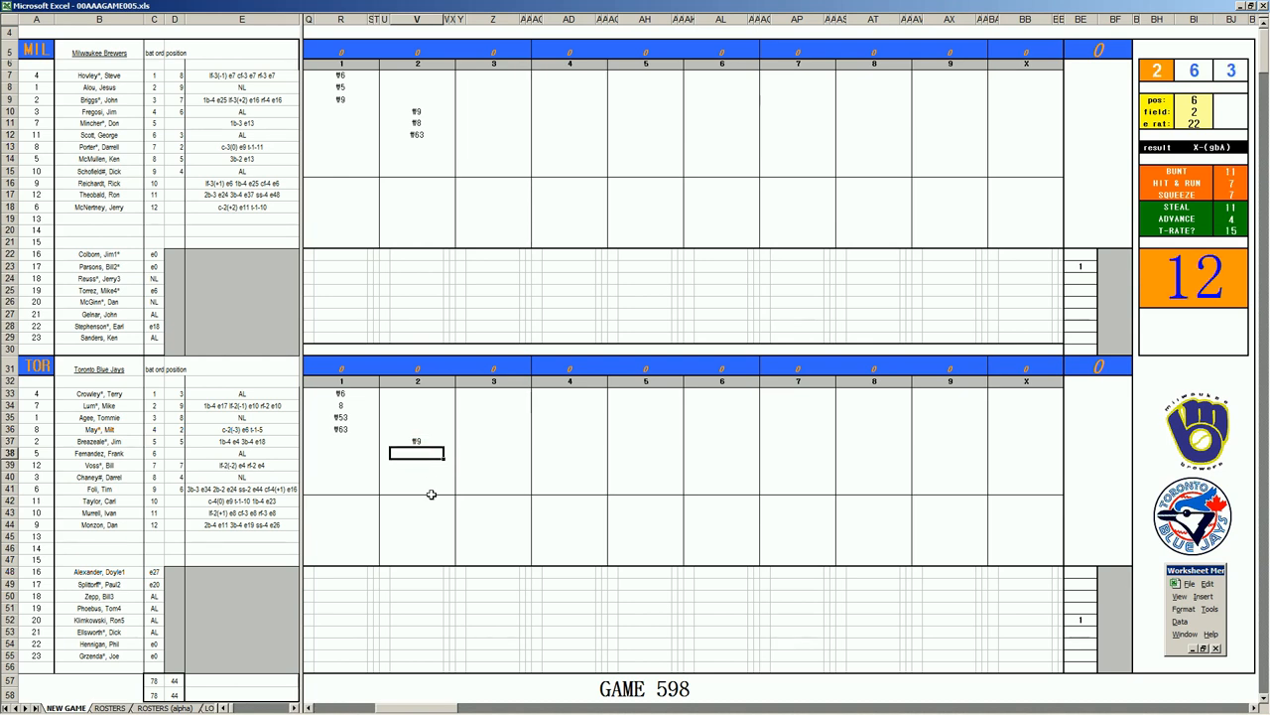
text(k)
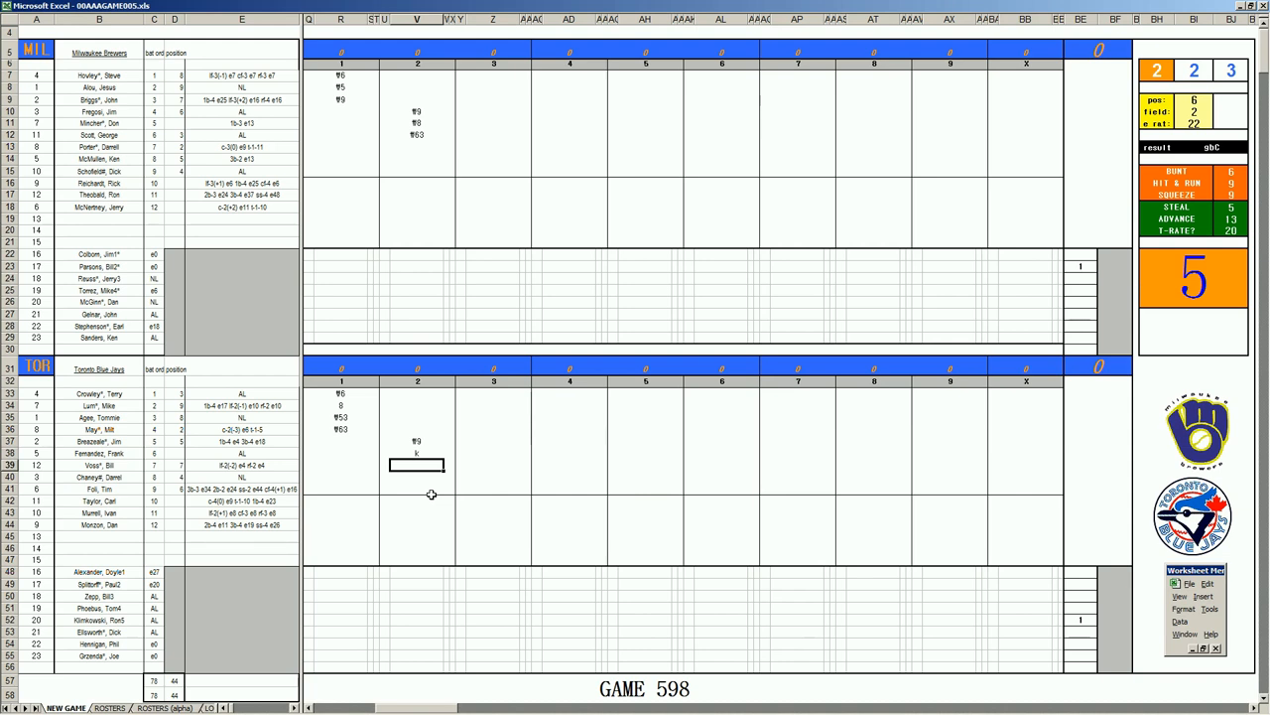
text(F63)
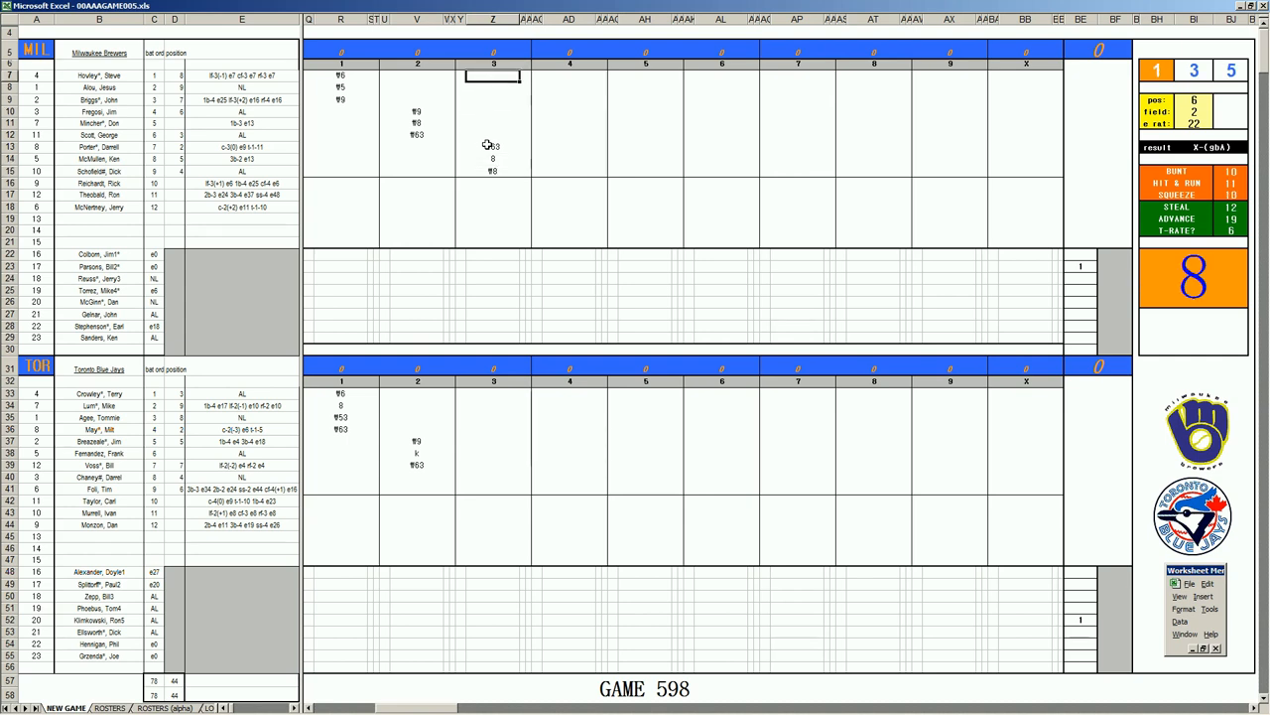
text(1)
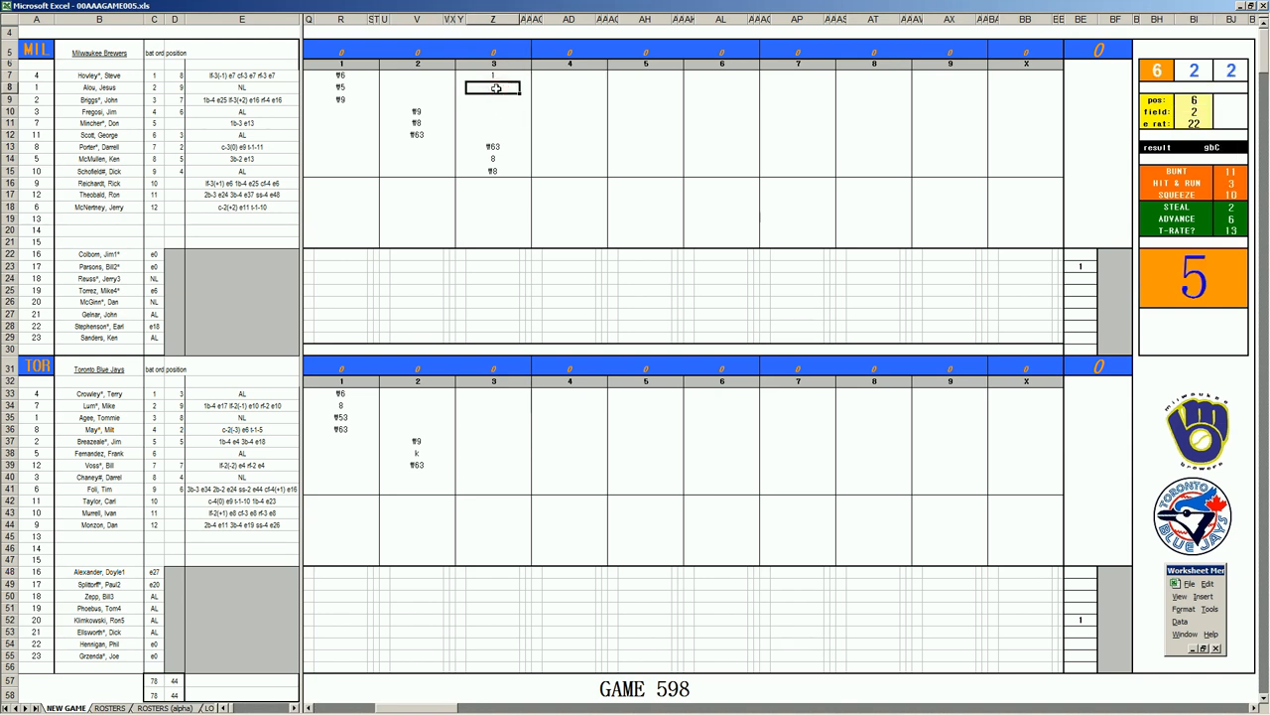
text(163)
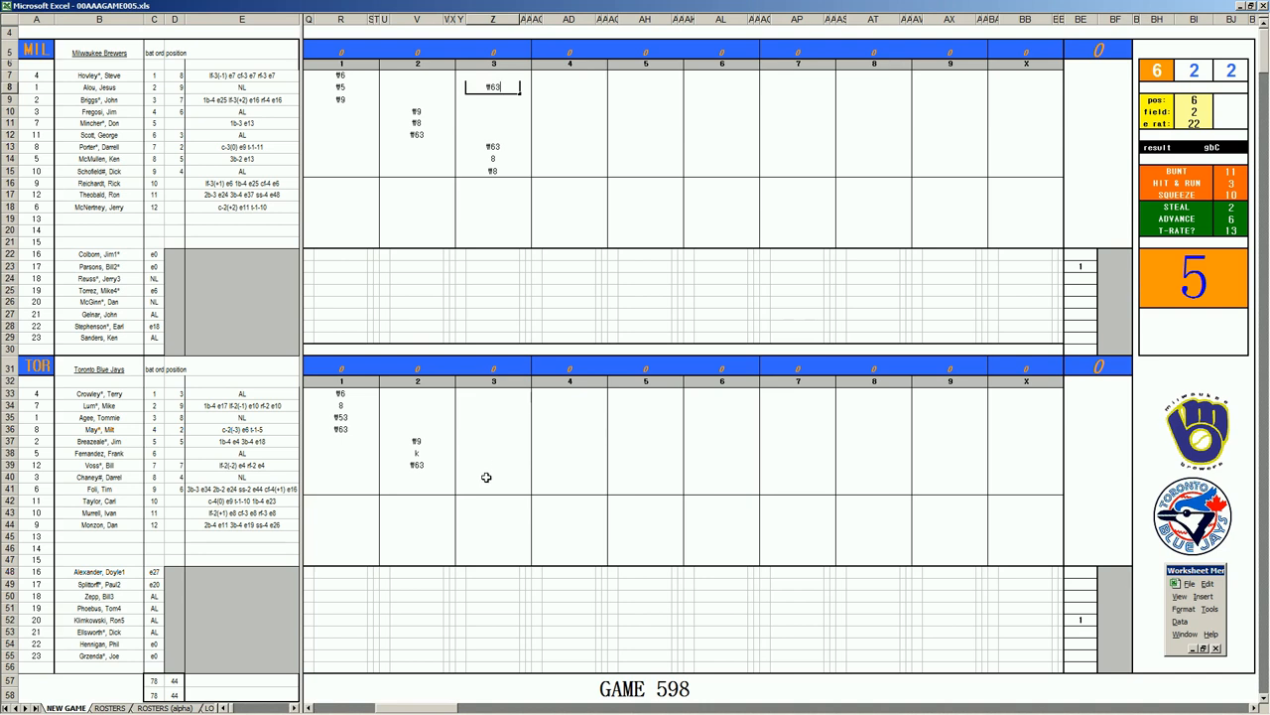
click(493, 477)
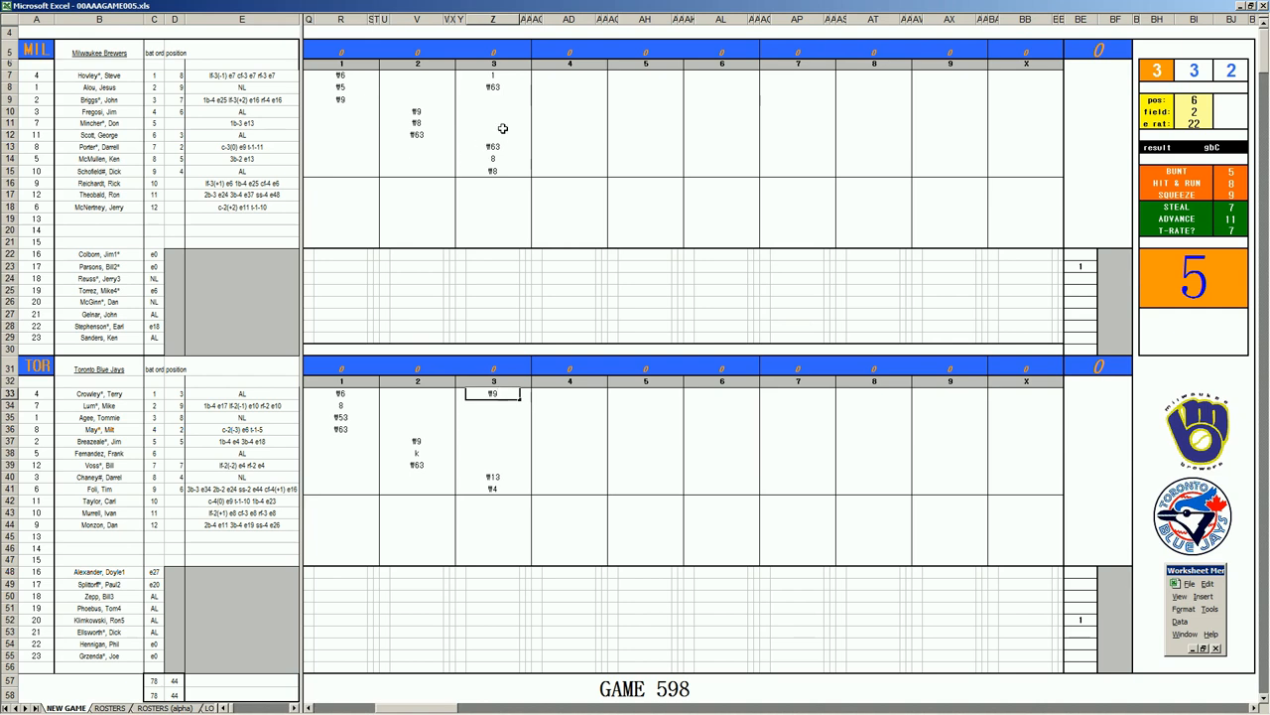
Record Milwaukee's fourth-inning batter results 8 and 43.
click(568, 99)
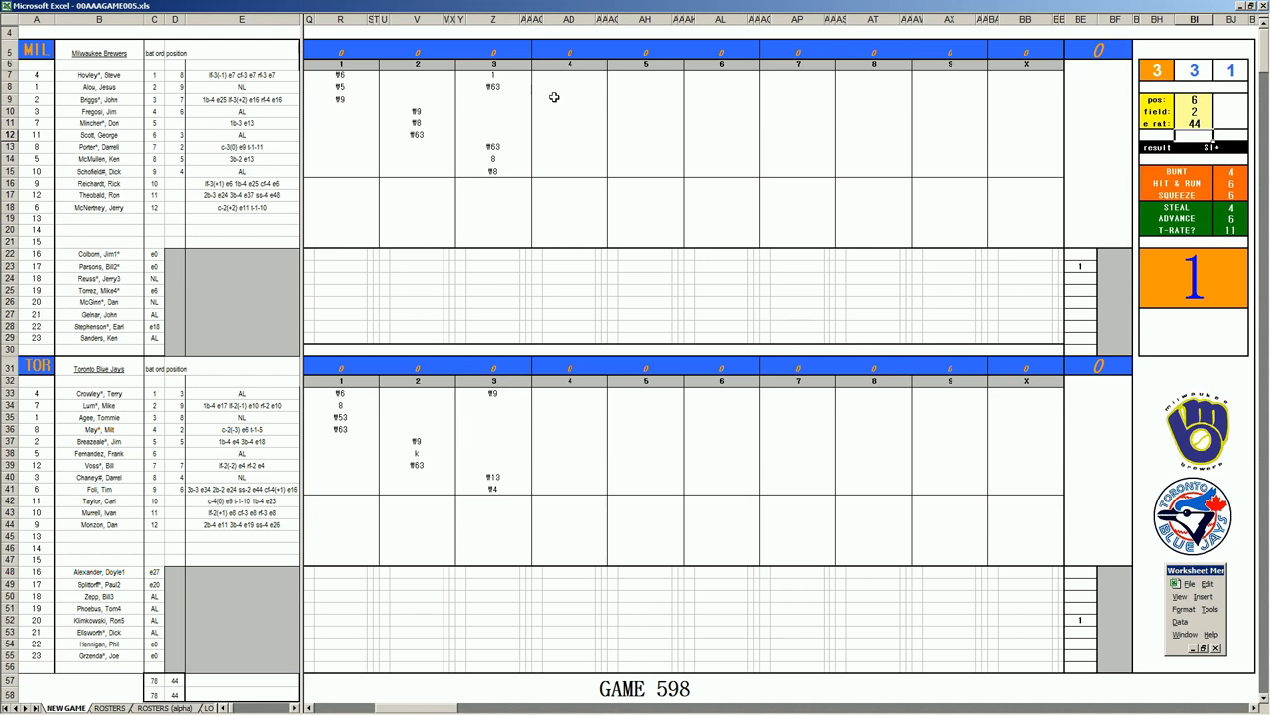
click(568, 99)
text(1)
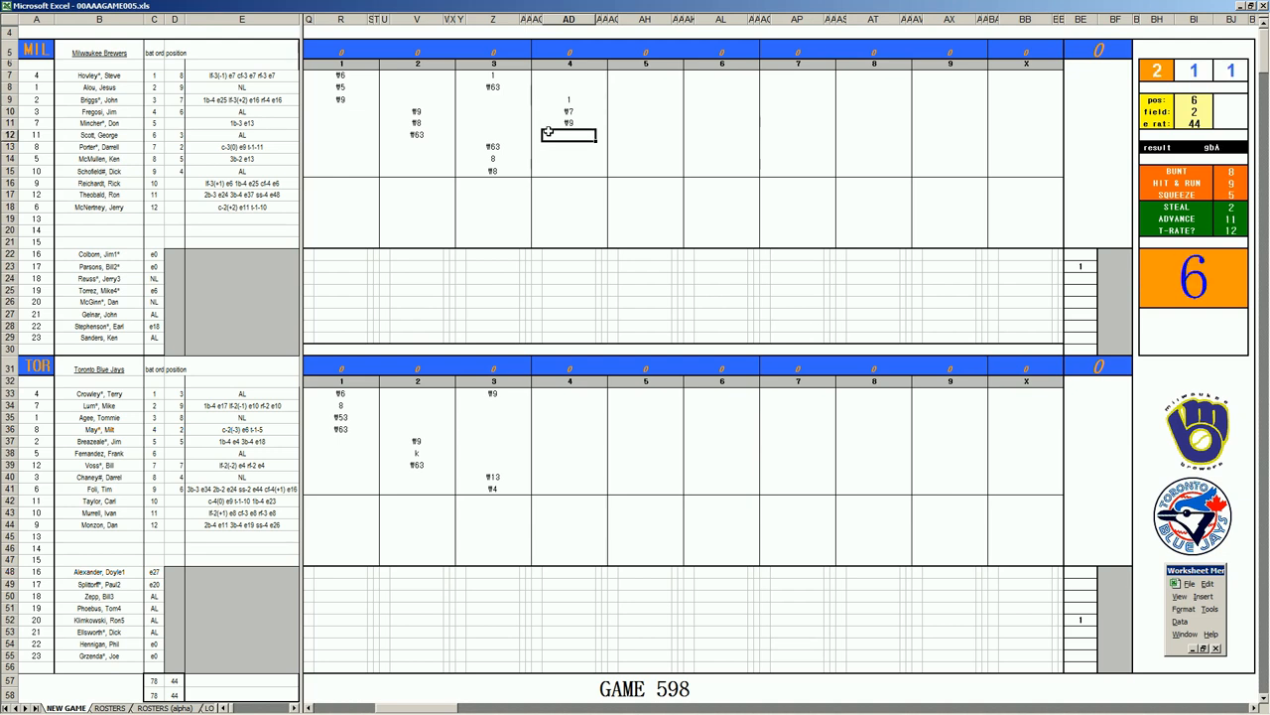
text(8)
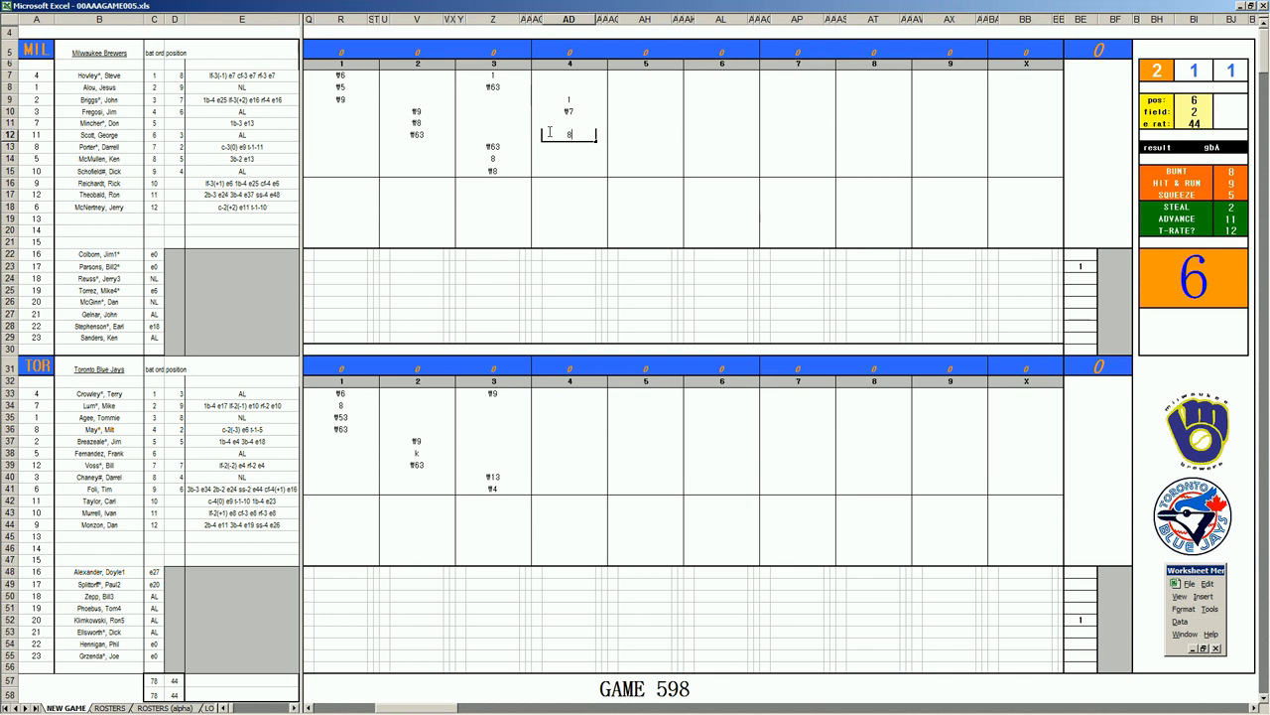
key(enter)
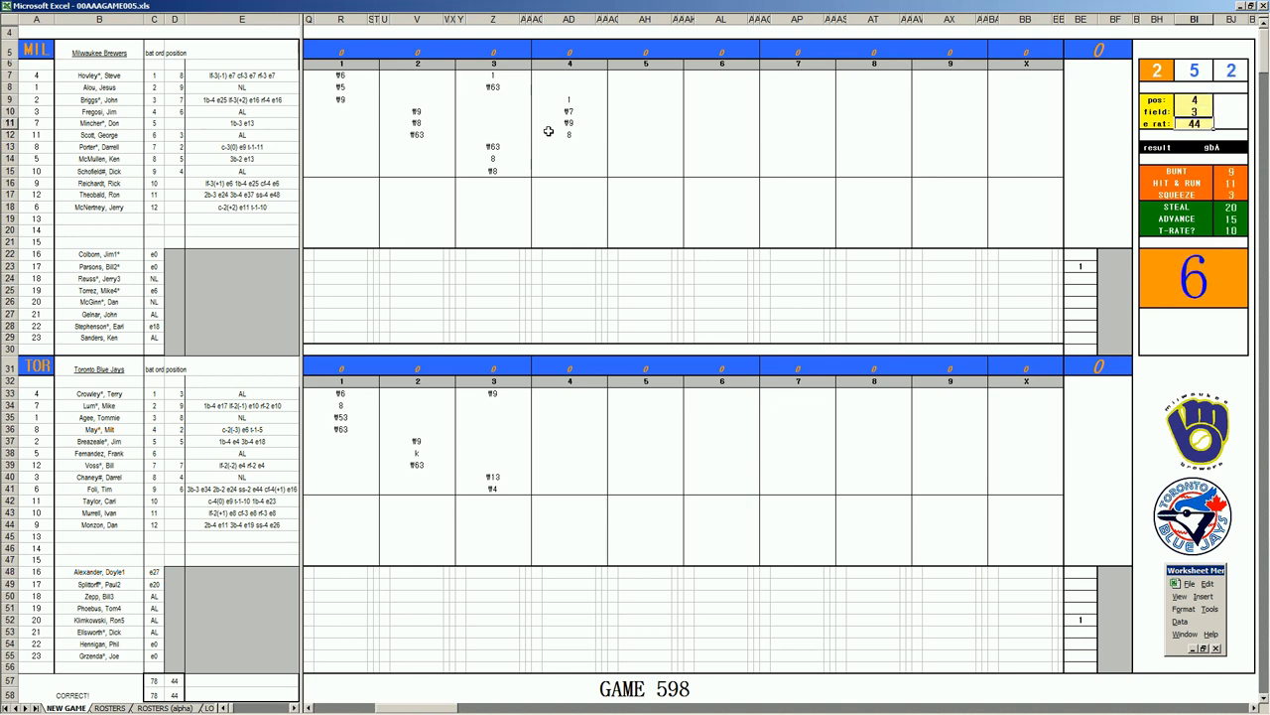
click(568, 147)
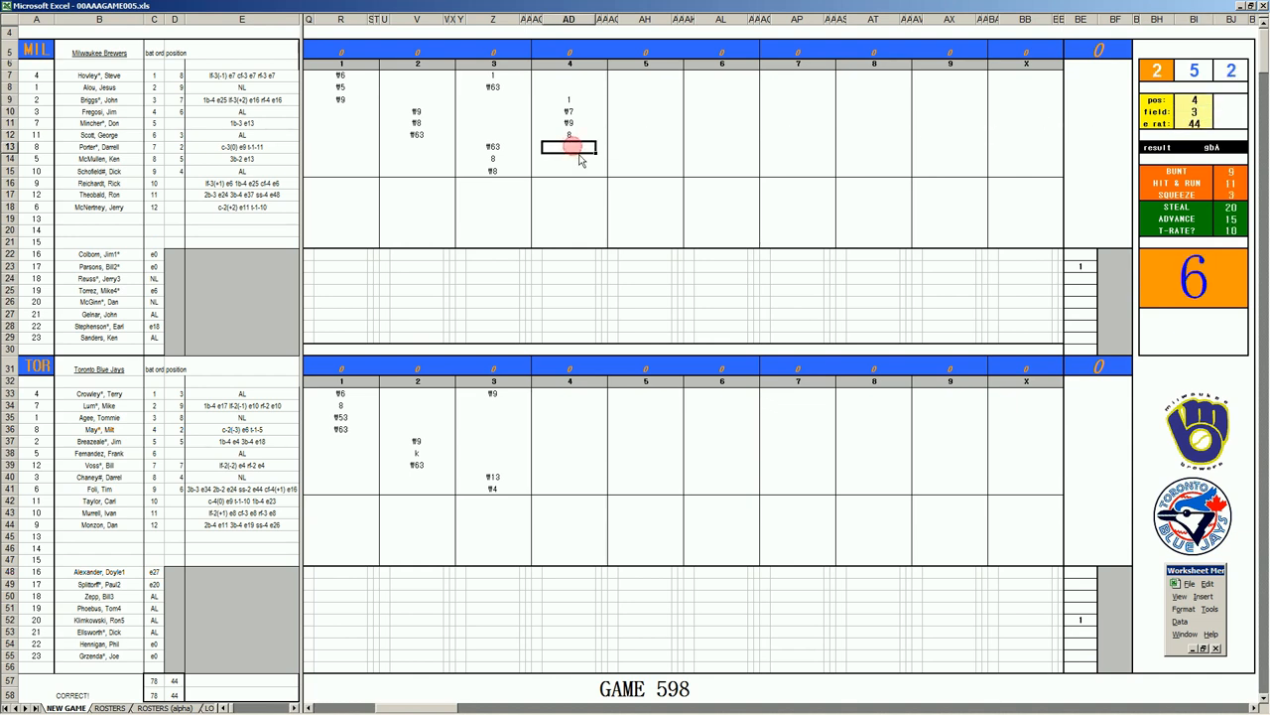
text(43)
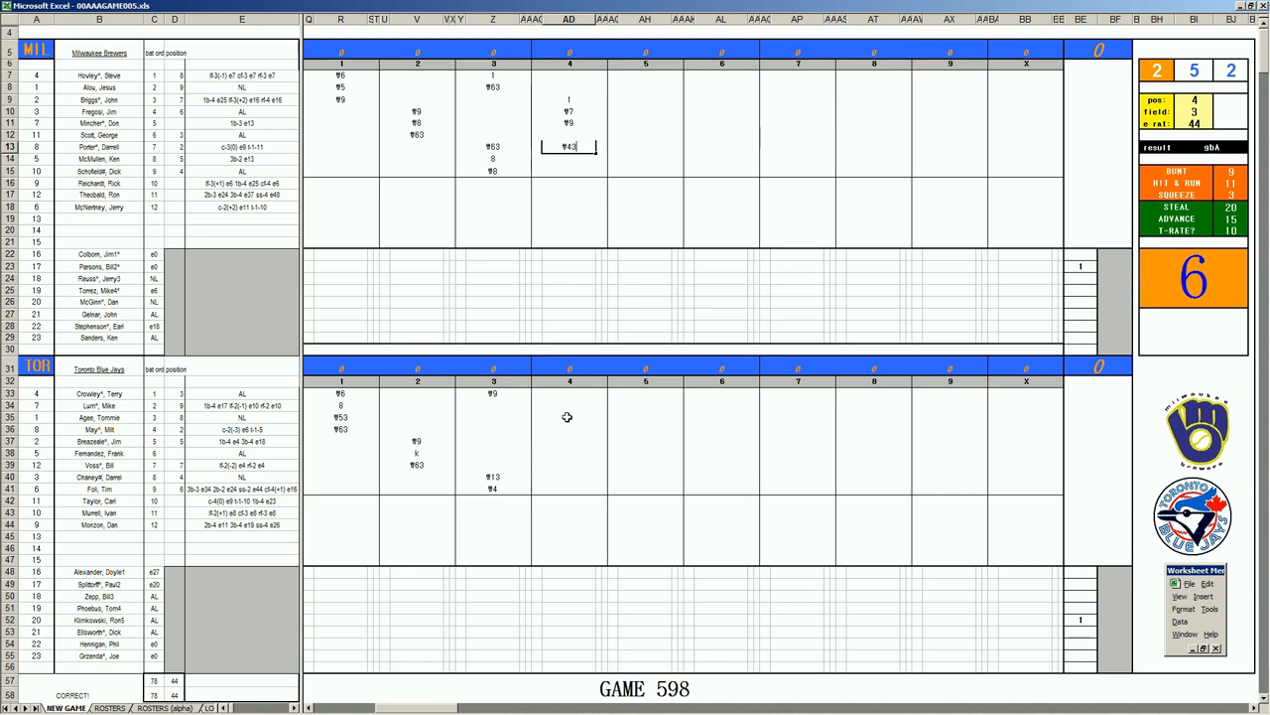
mouse_move(524, 417)
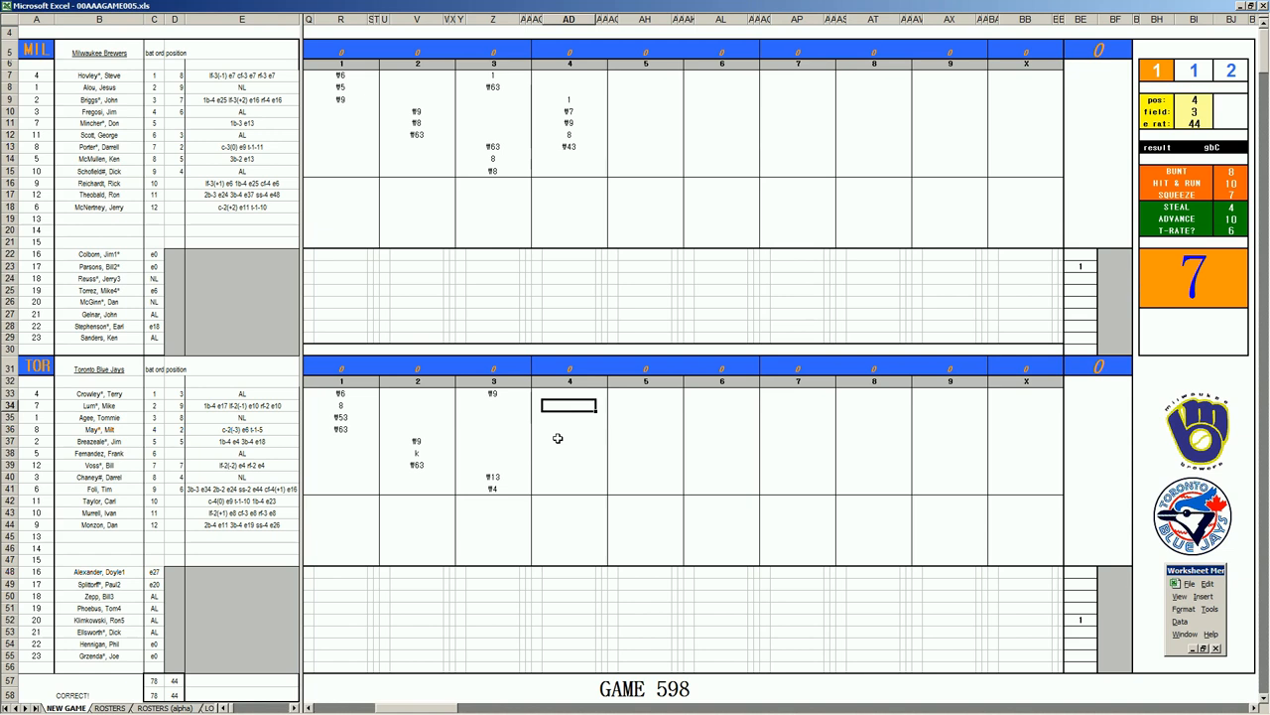
Enter Toronto's fourth-inning result codes 9 and 8.
text(9)
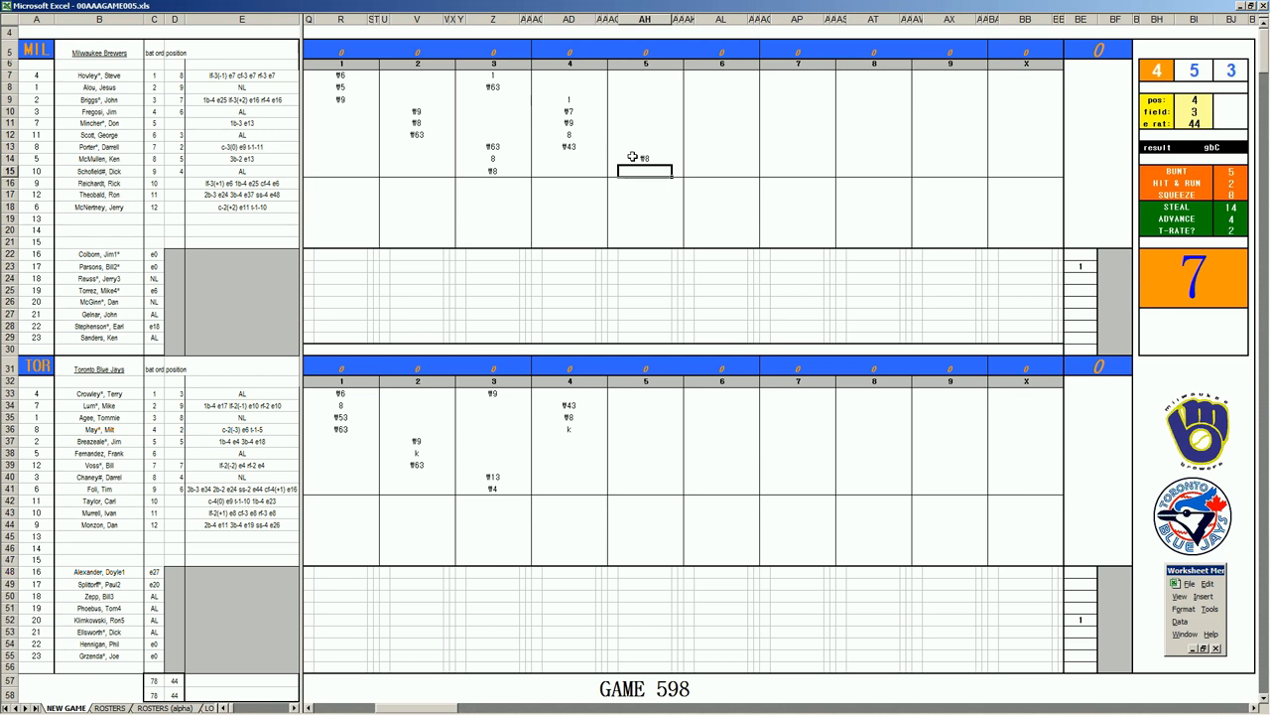
text(8)
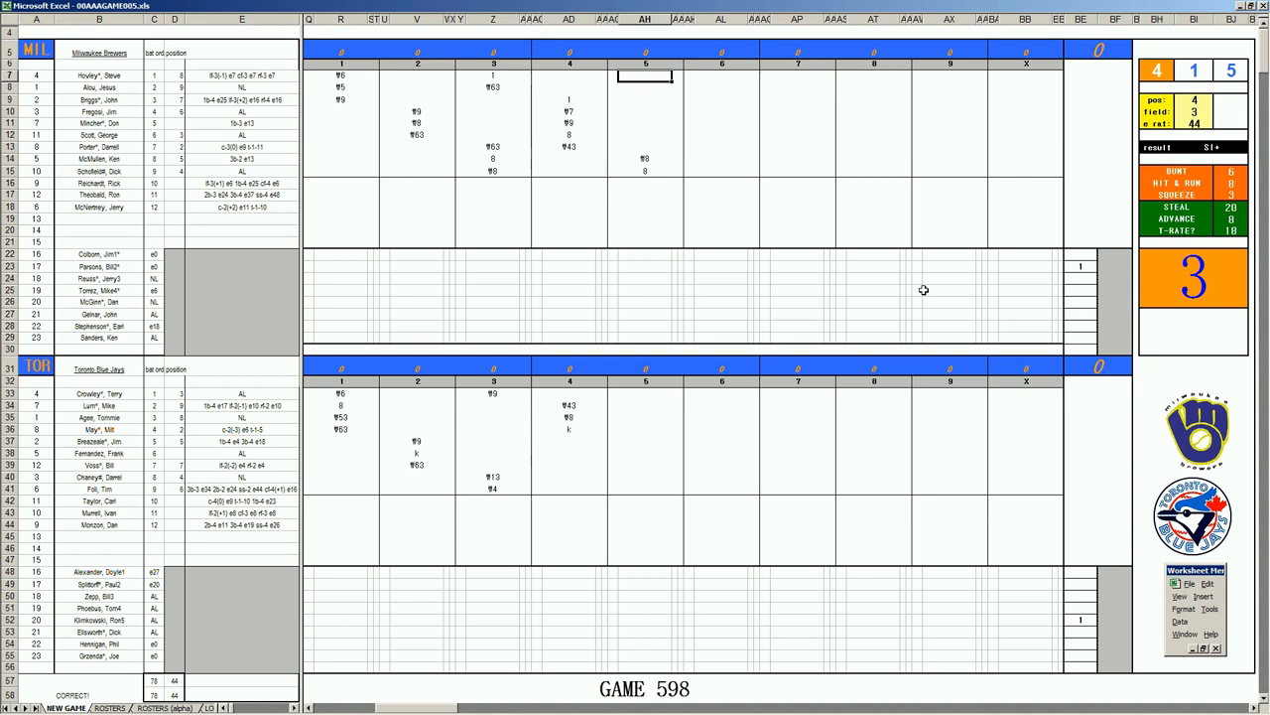
Enter Milwaukee's fifth-inning hit results 1 and 4, bringing its run total to 3.
text(1)
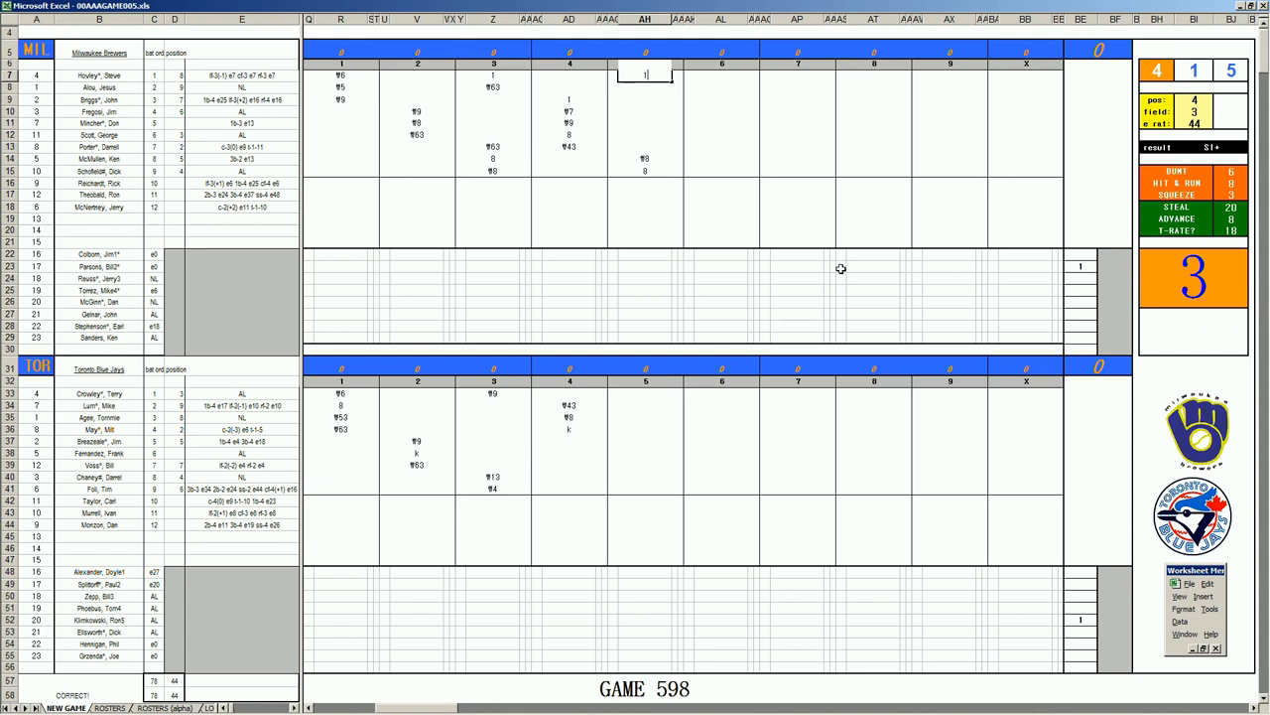
mouse_move(738, 467)
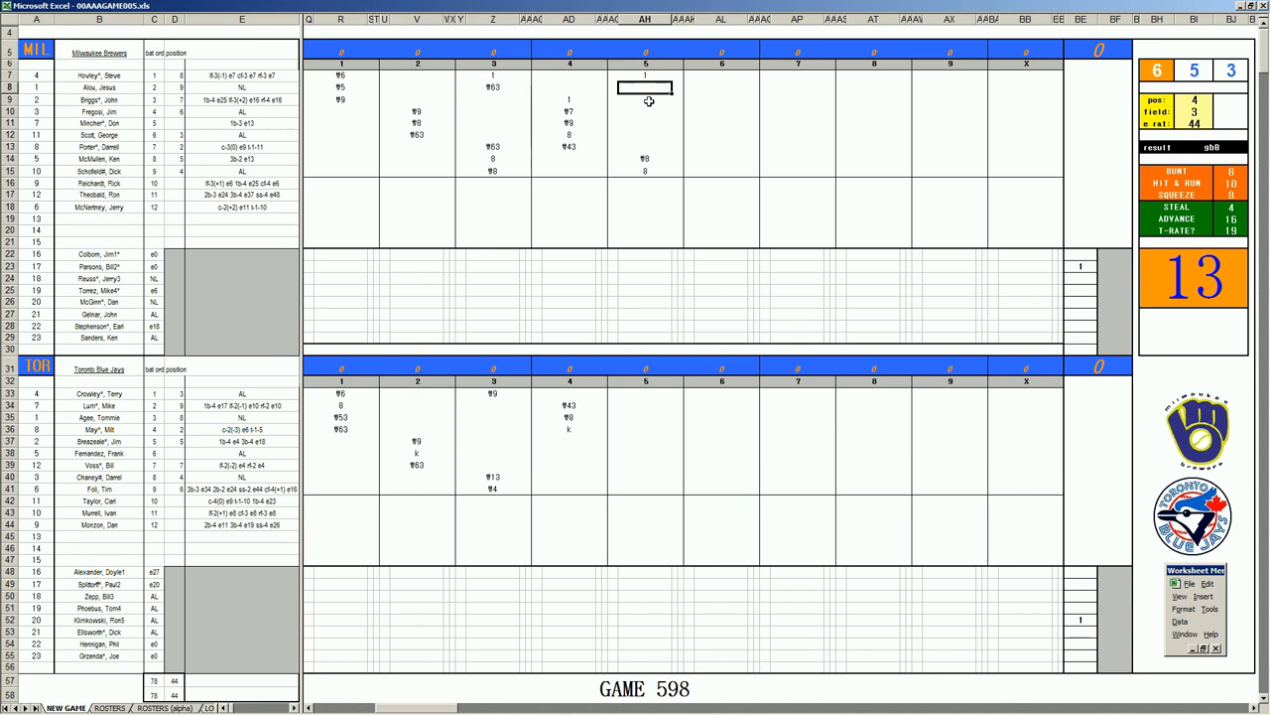
text(₩4)
click(645, 111)
text(₩)
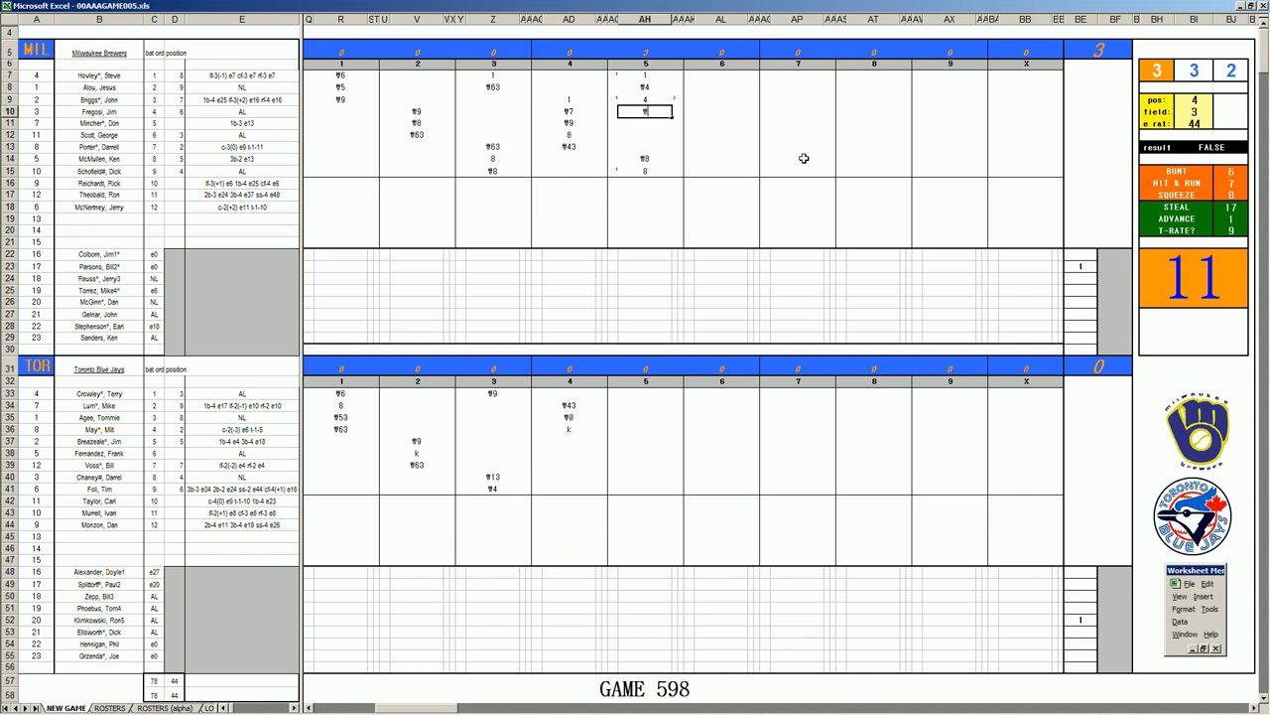
Score a 6 for Milwaukee's last fifth-inning batter to end the half-inning.
text(6)
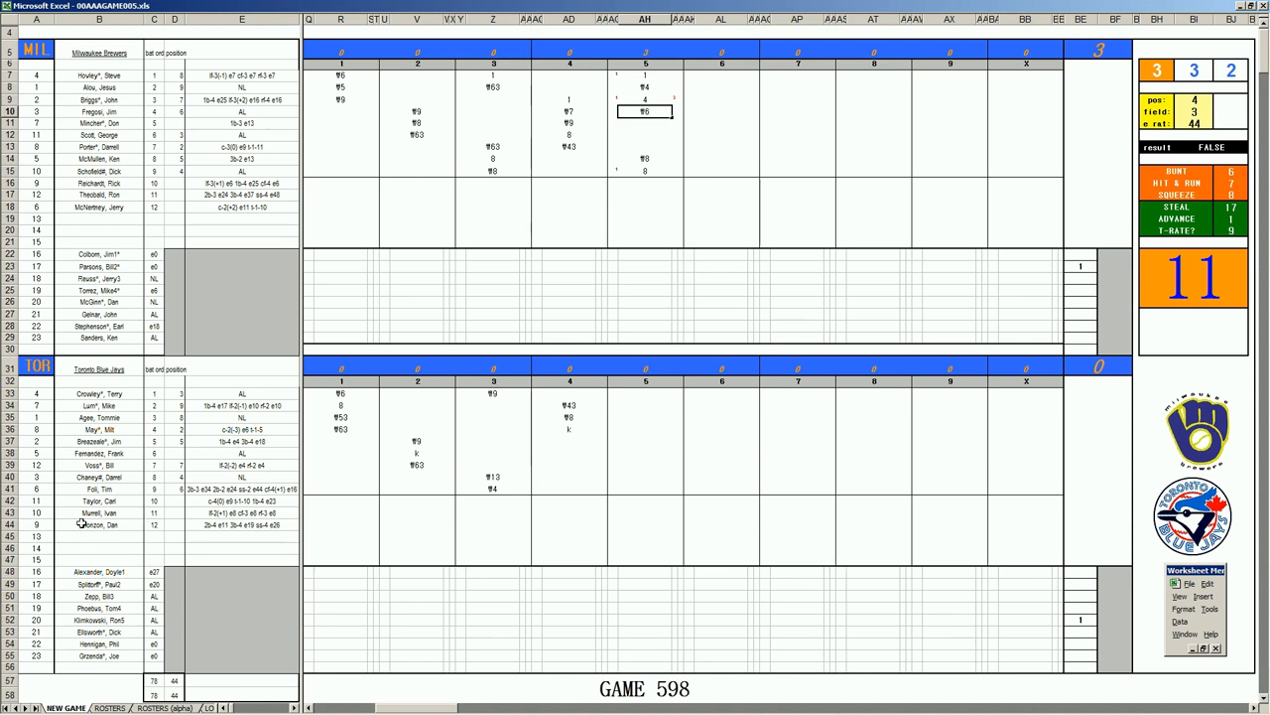
mouse_move(560, 500)
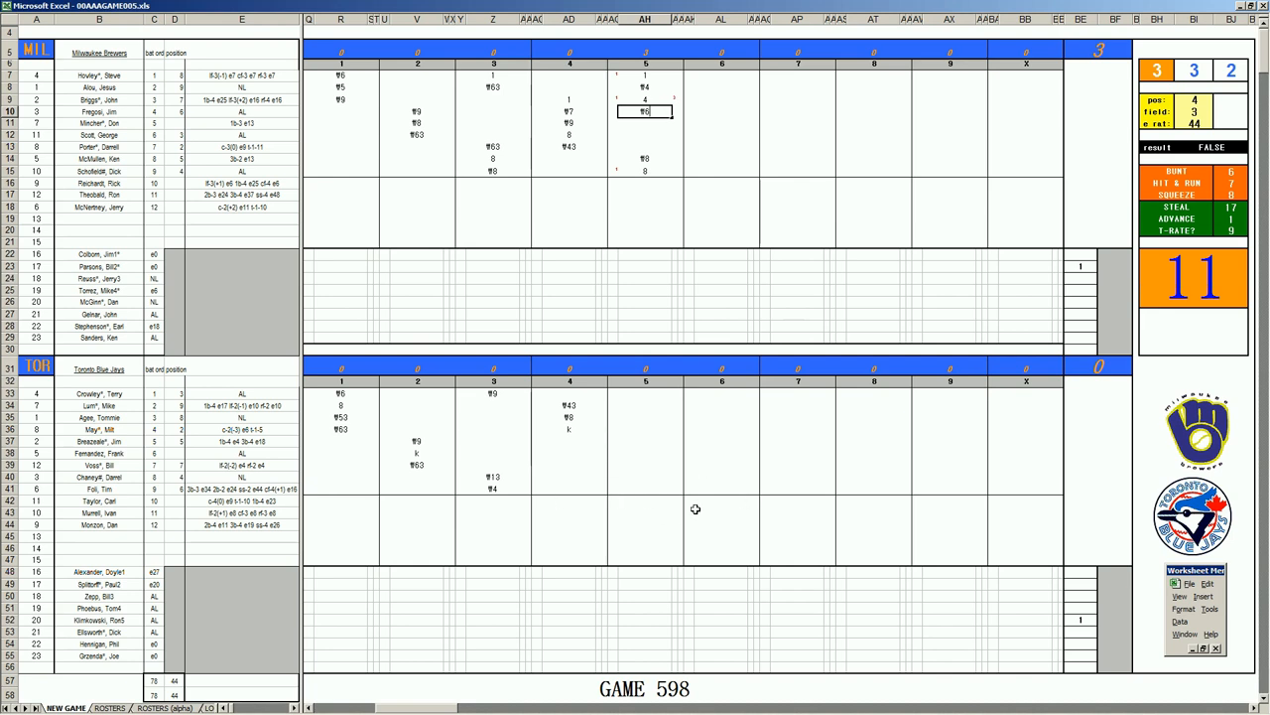
mouse_move(659, 488)
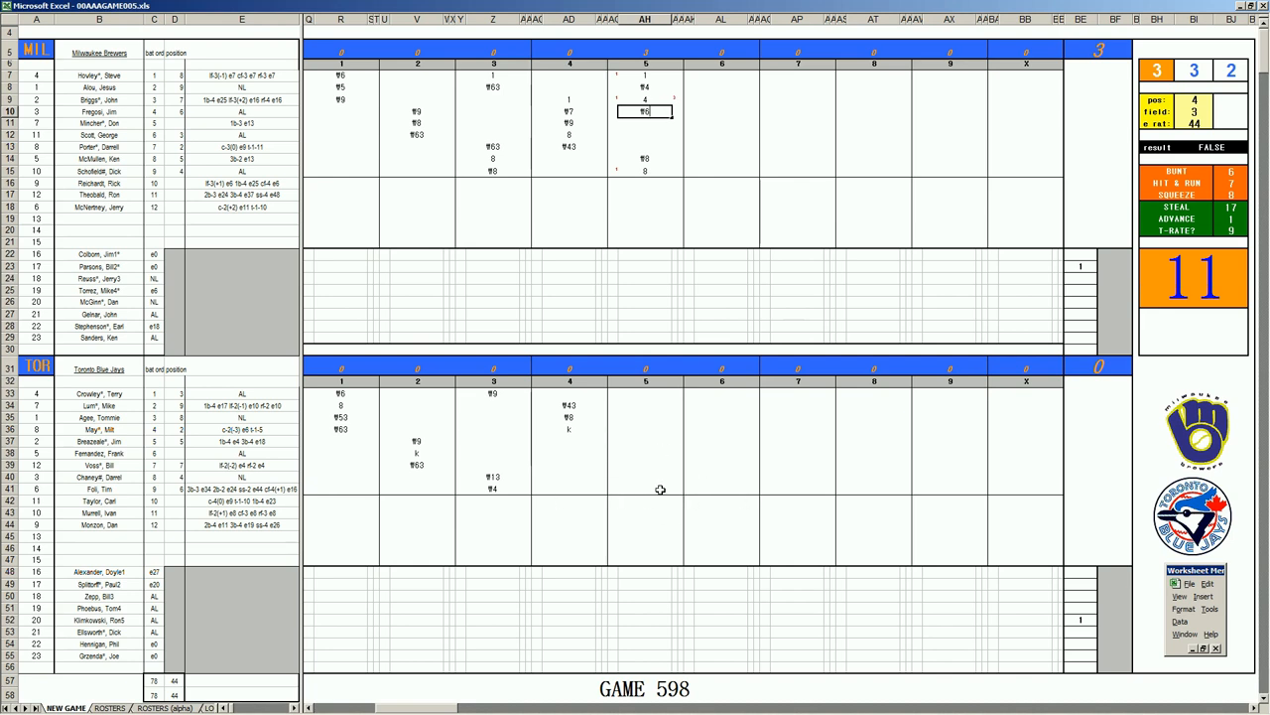
mouse_move(613, 478)
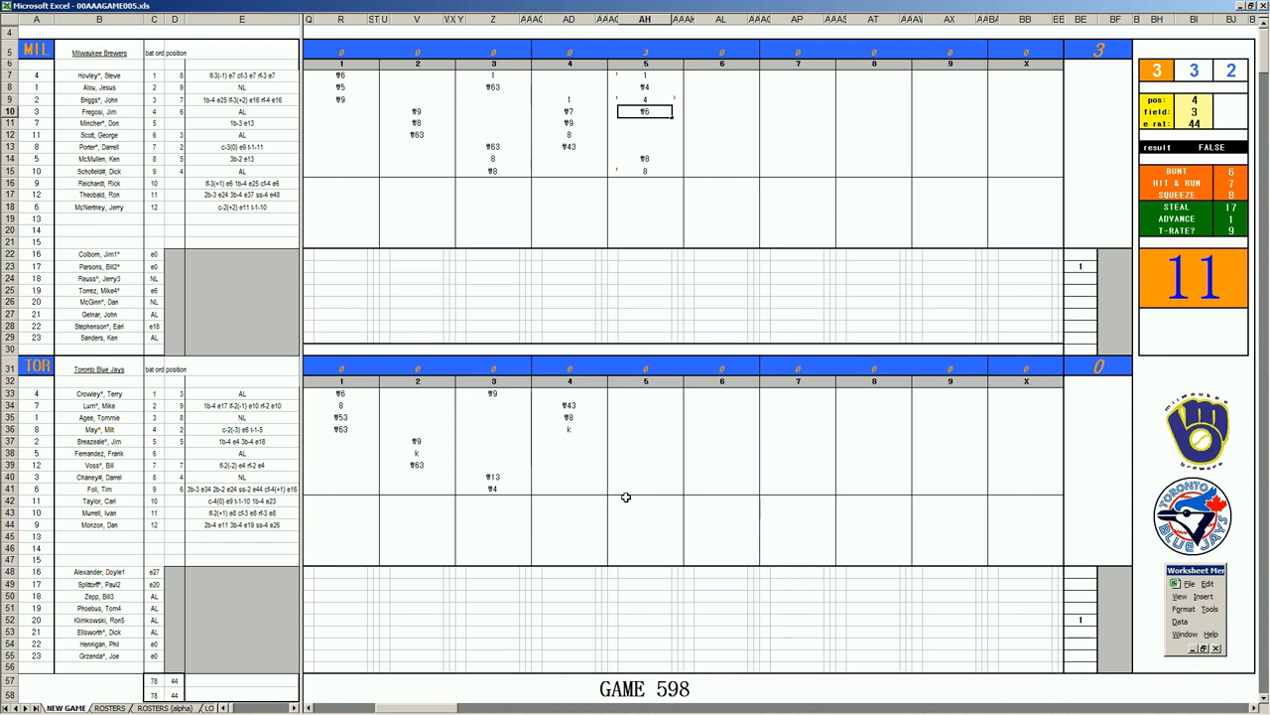
mouse_move(699, 417)
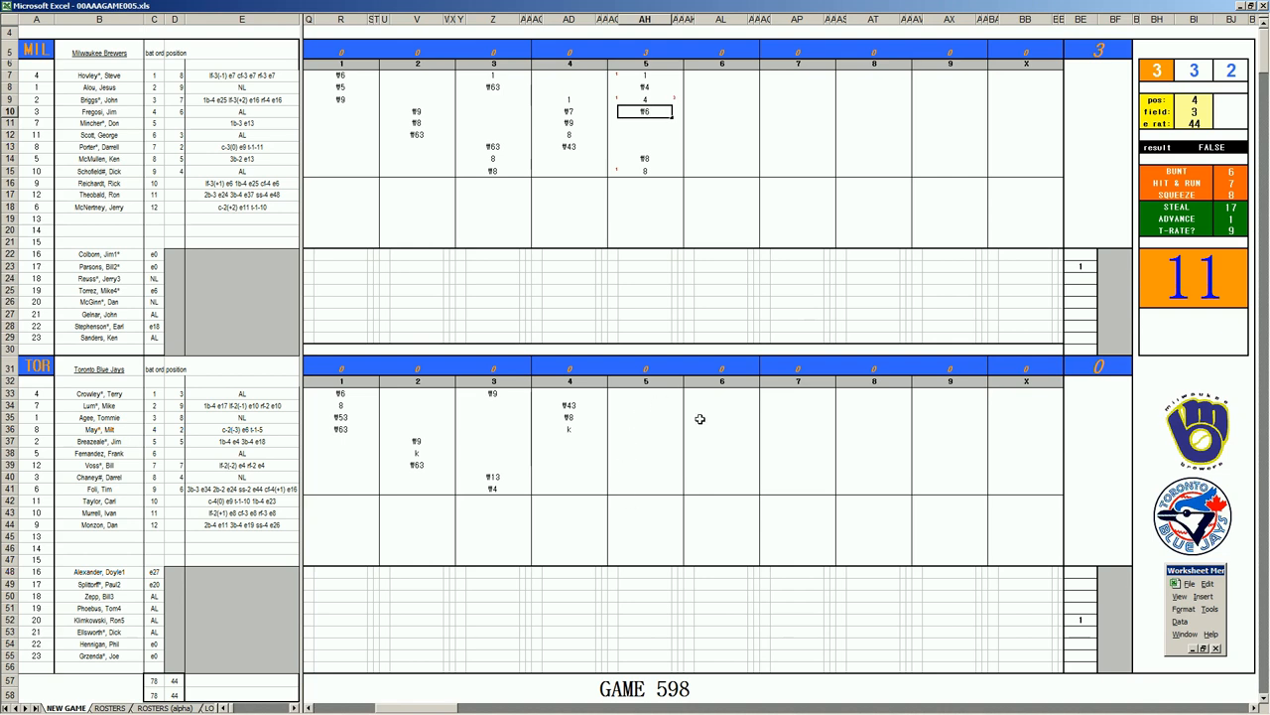
mouse_move(735, 464)
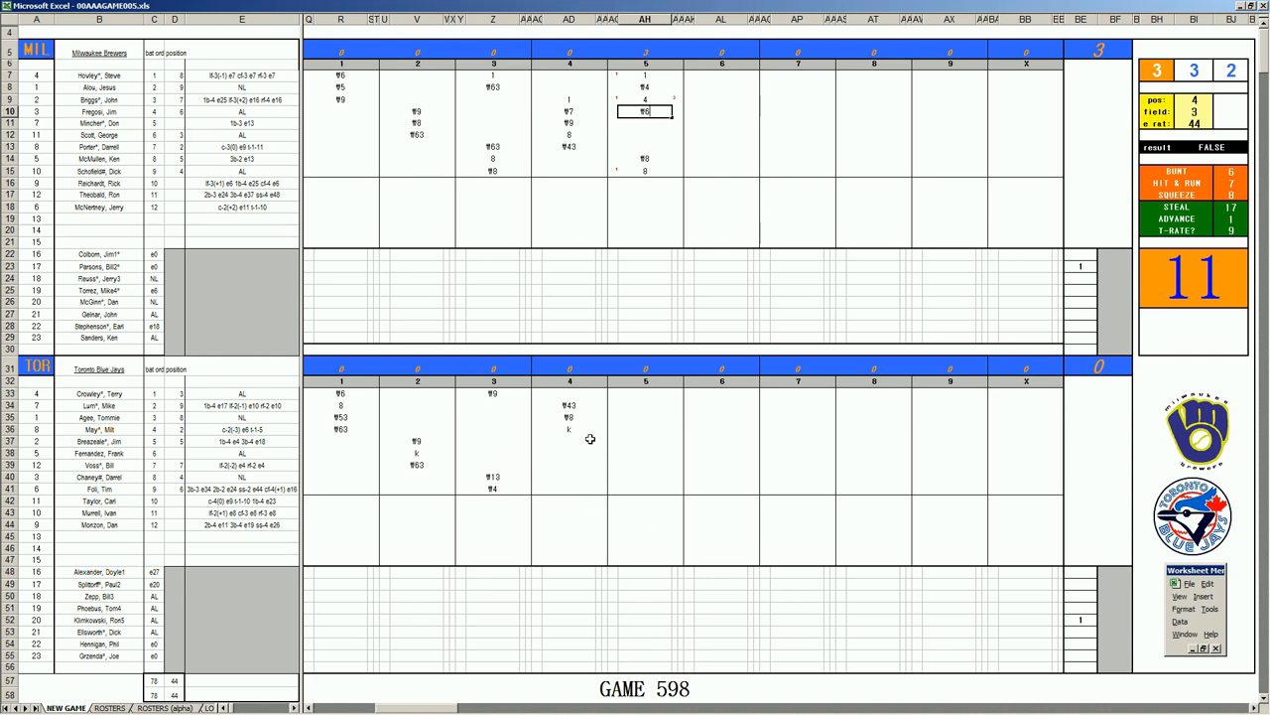
mouse_move(633, 438)
text(1)
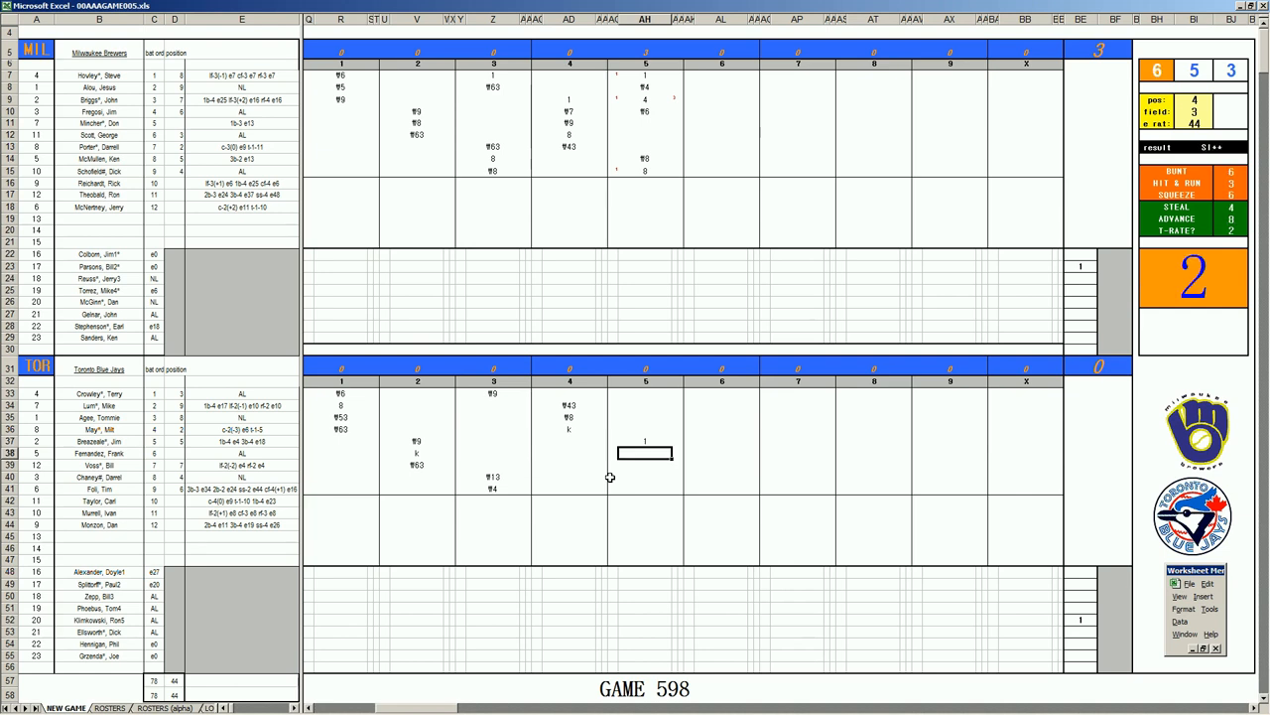
Score 8, ¶4 and a strikeout (k) for Toronto's next batters in the fifth.
text(8)
click(645, 465)
text(1)
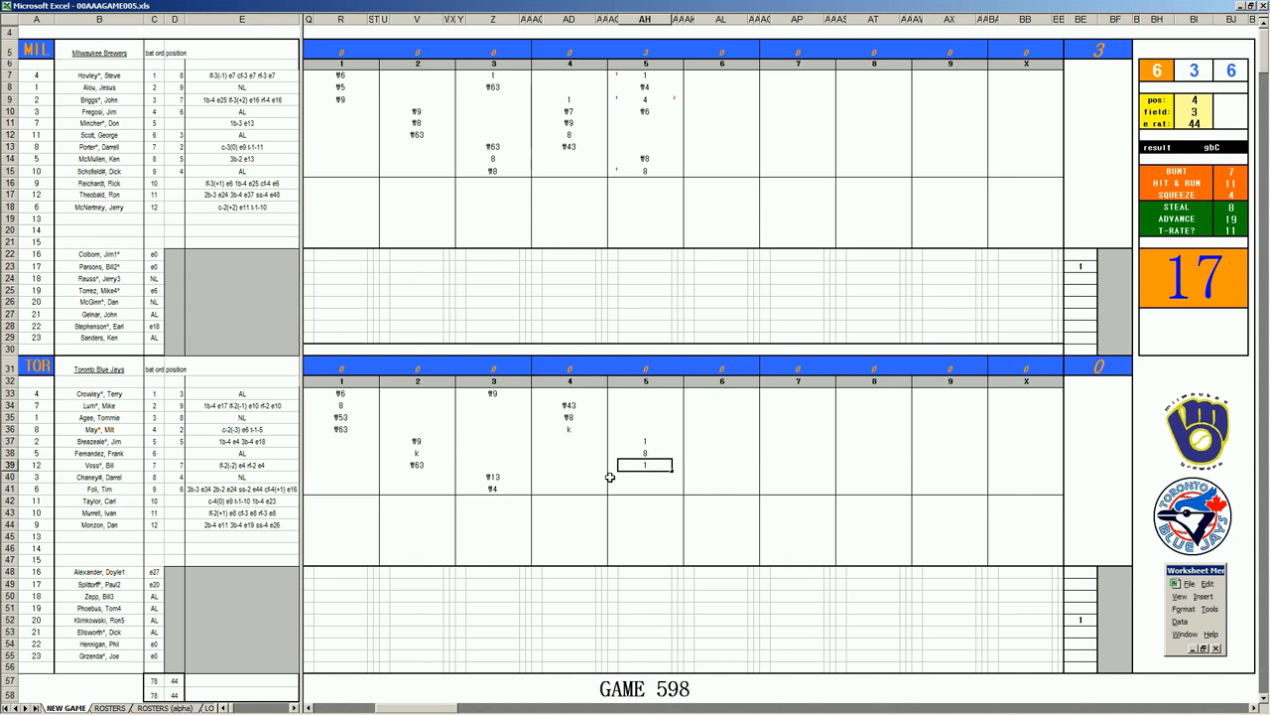
click(645, 465)
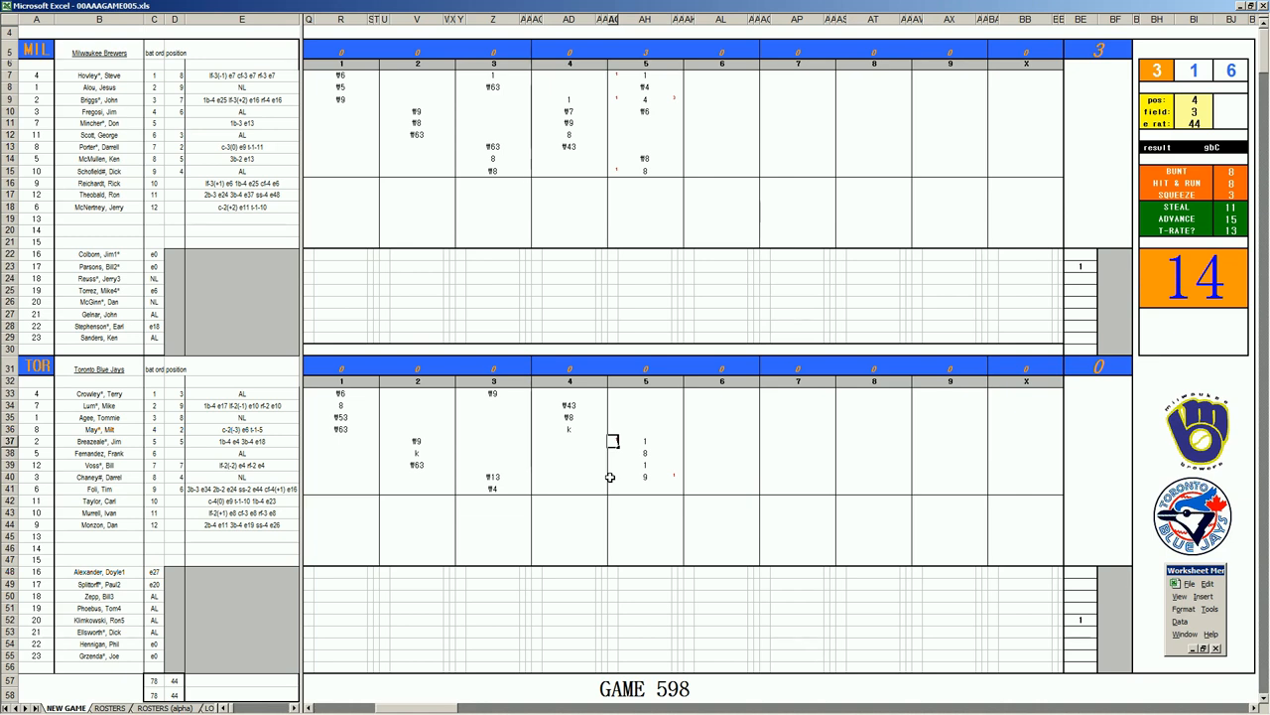
mouse_move(645, 492)
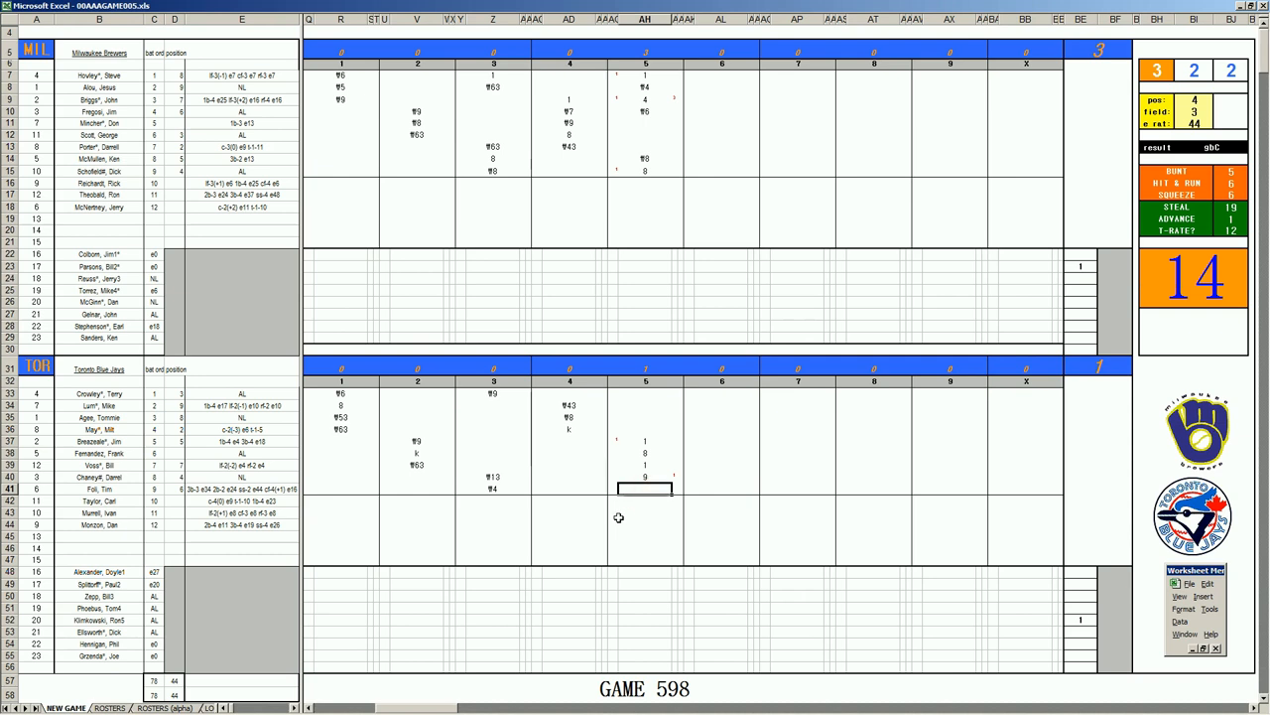
text(¶4)
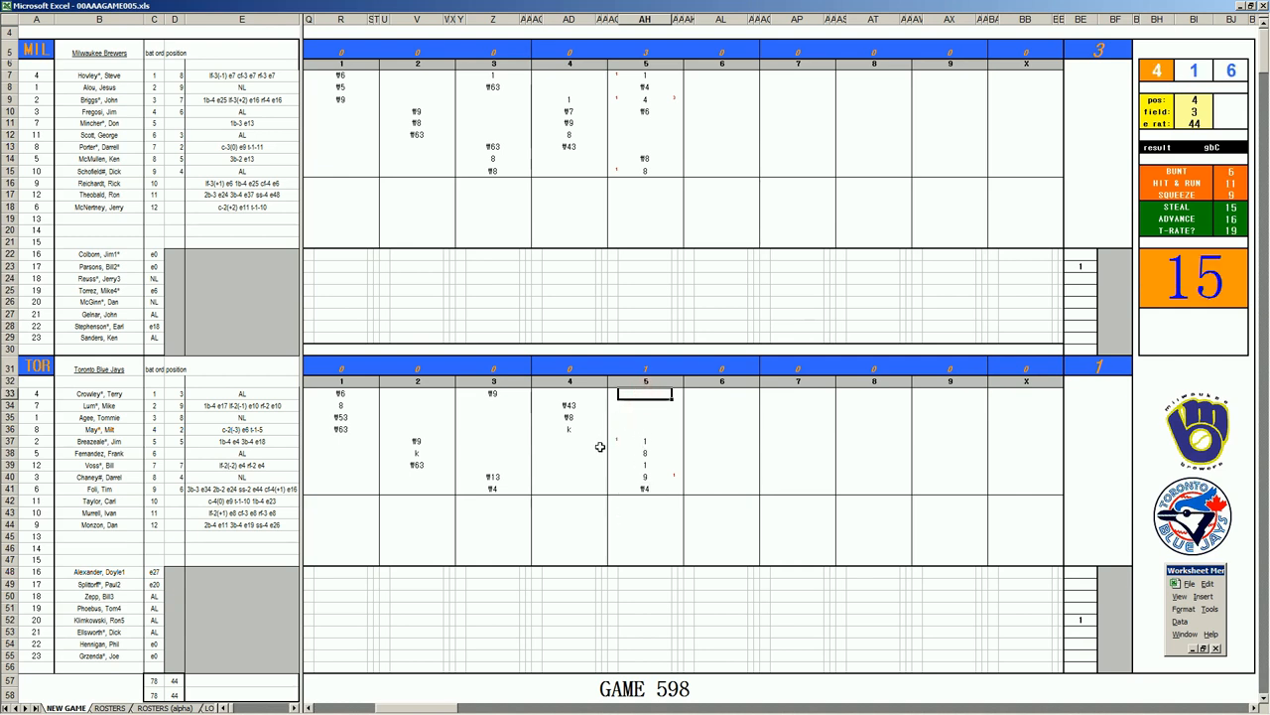
text(k)
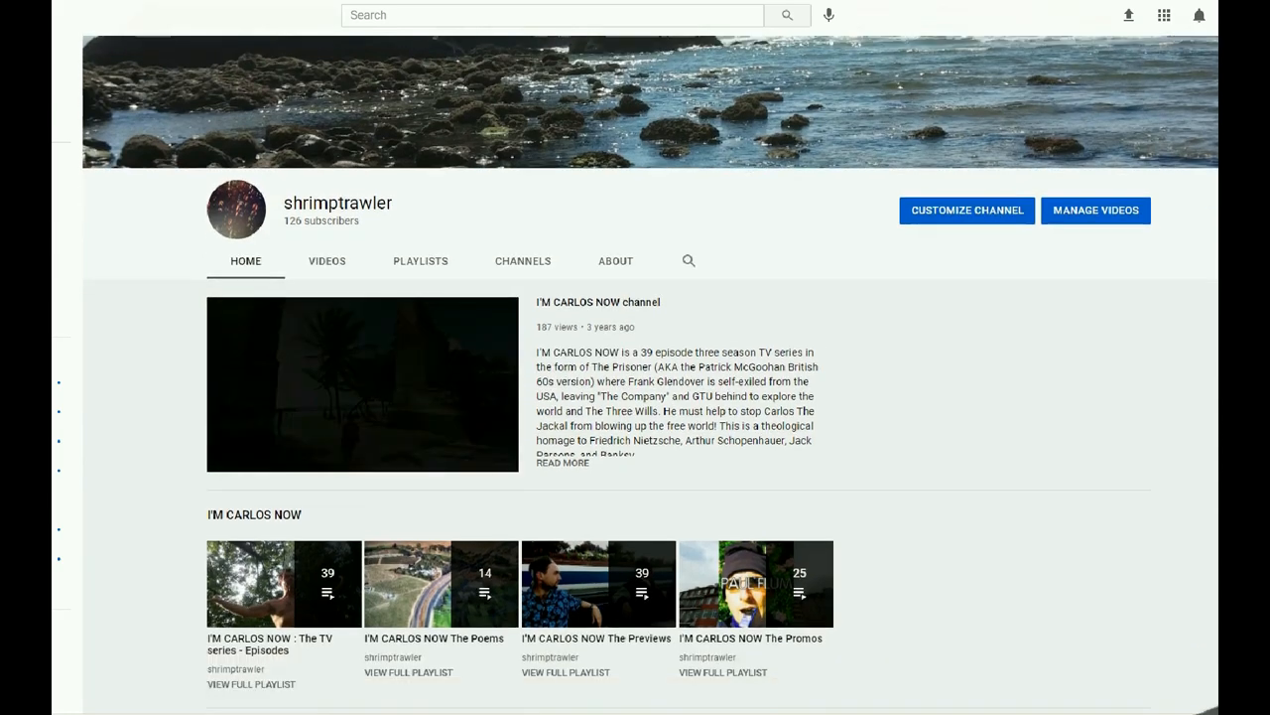
Scroll down the YouTube channel page to browse its playlists.
scroll(down, 3)
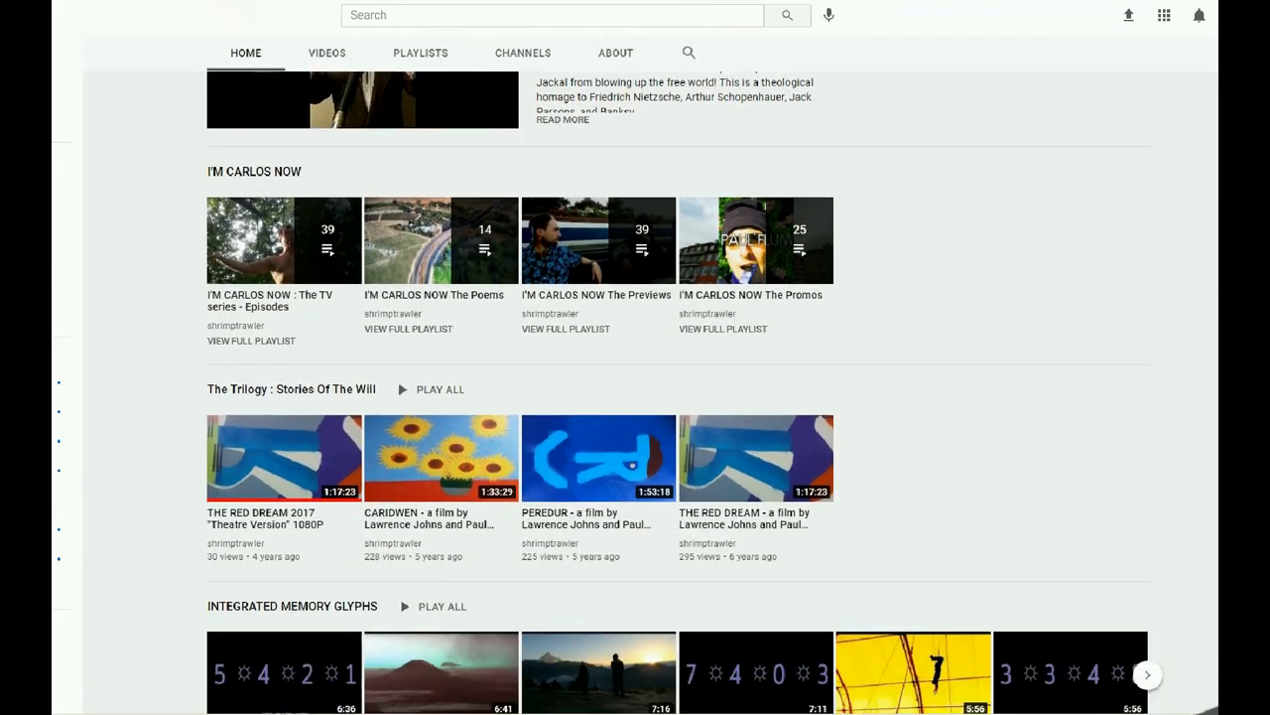
scroll(down, 3)
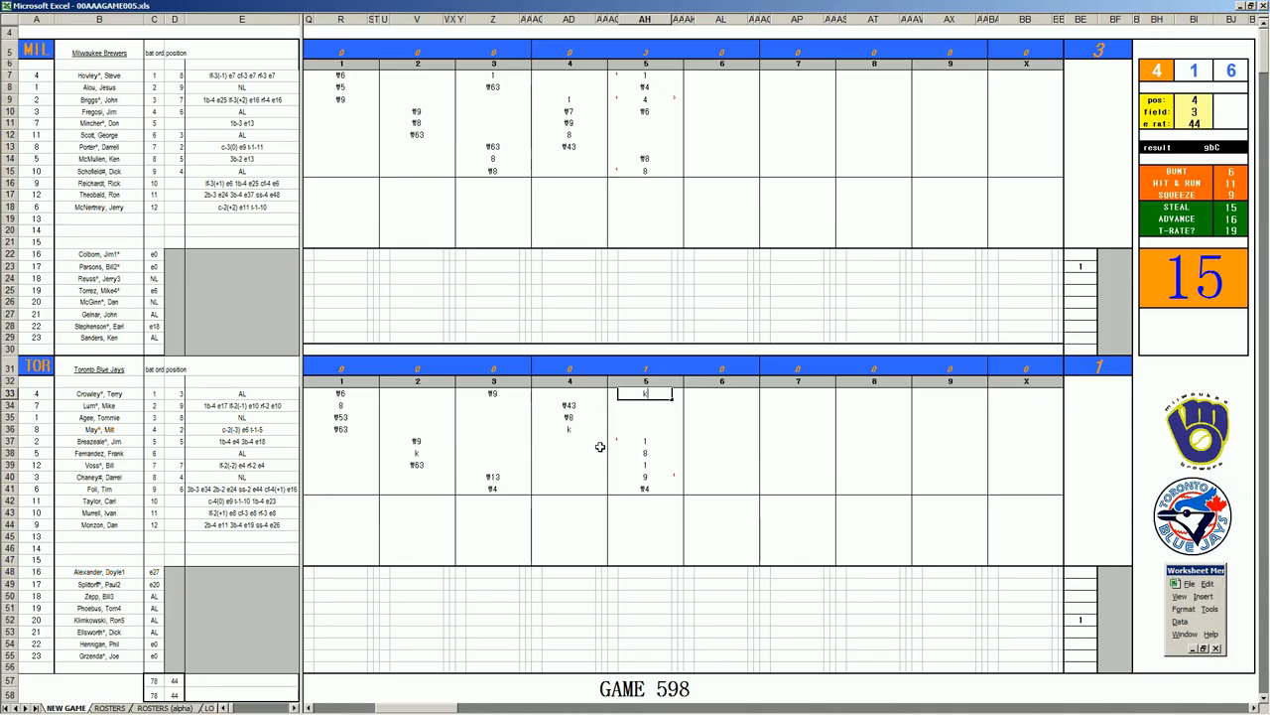
mouse_move(712, 127)
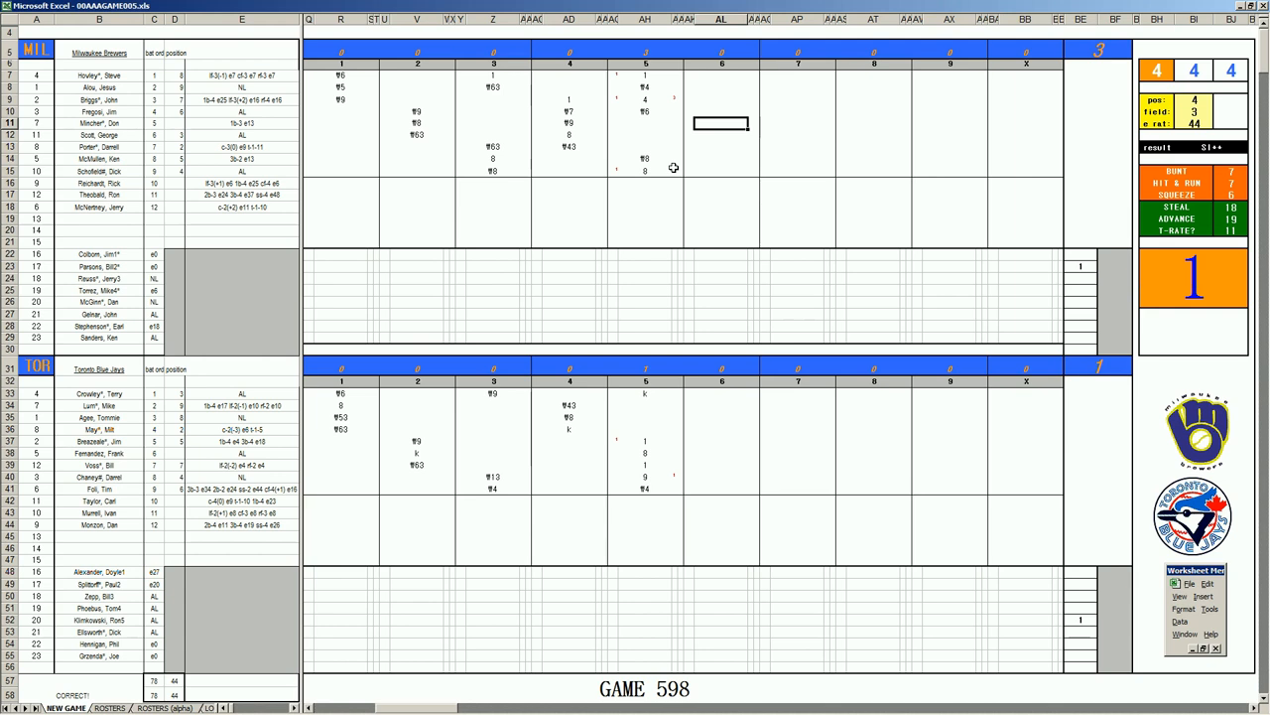
mouse_move(741, 211)
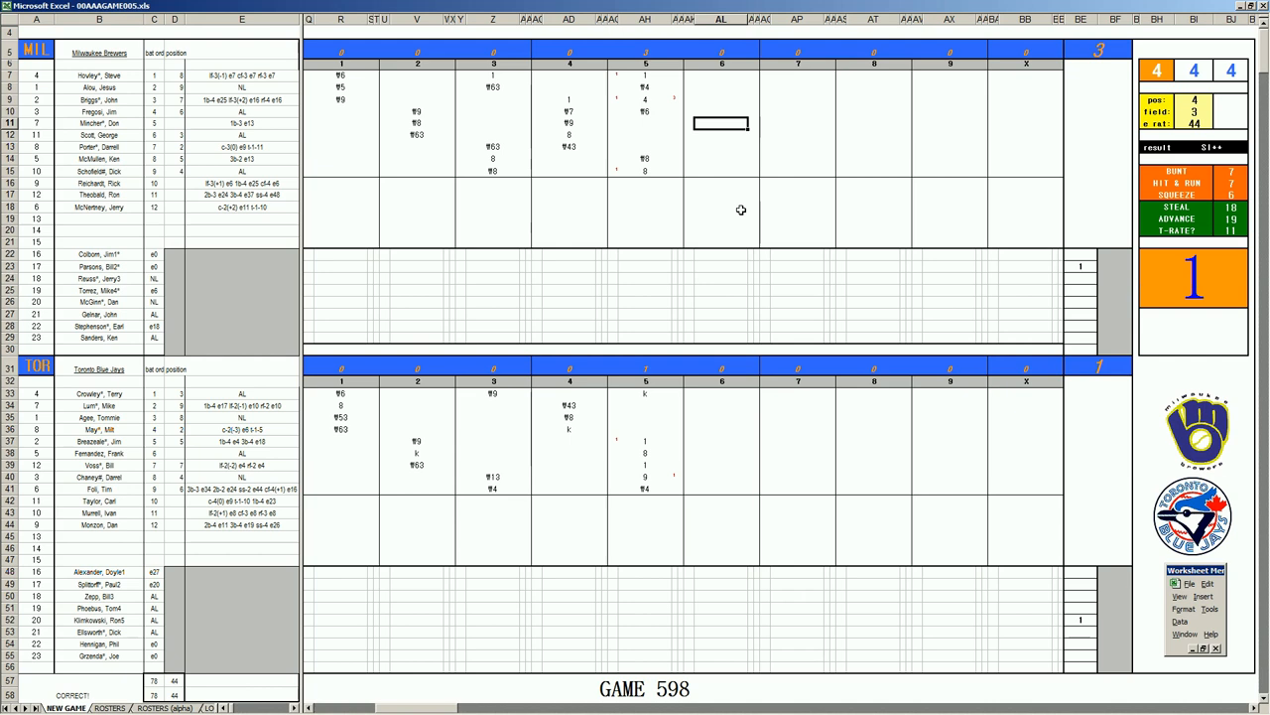
Score an 8 for Milwaukee's first sixth-inning batter.
text(8)
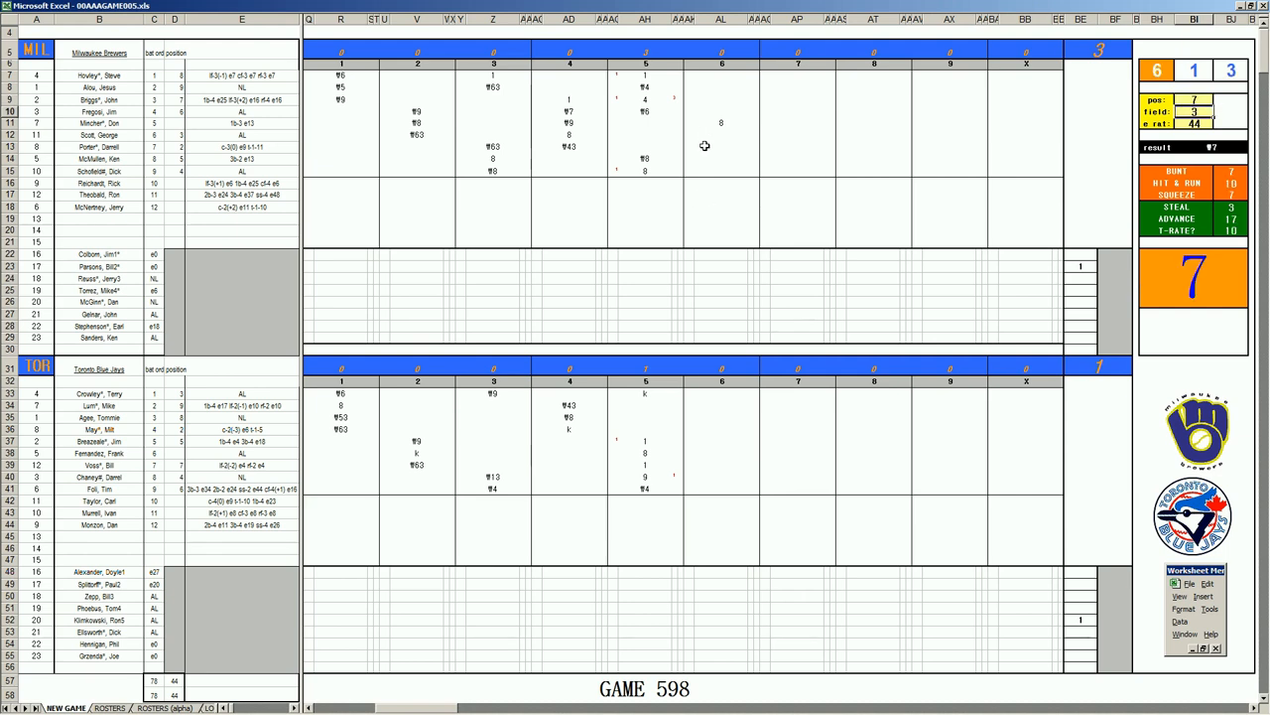
Score 1 and 4 to finish Milwaukee's sixth, then ¶63 for the next inning's leadoff batter.
click(722, 135)
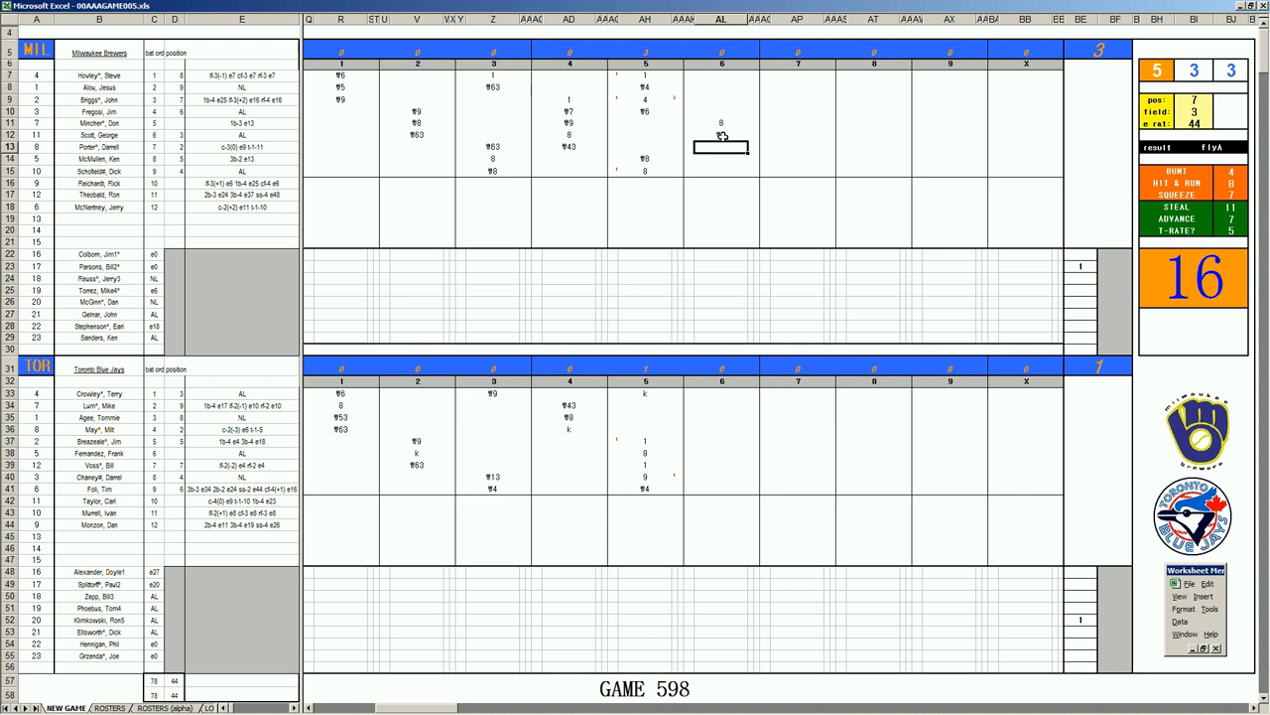
click(722, 147)
text(1)
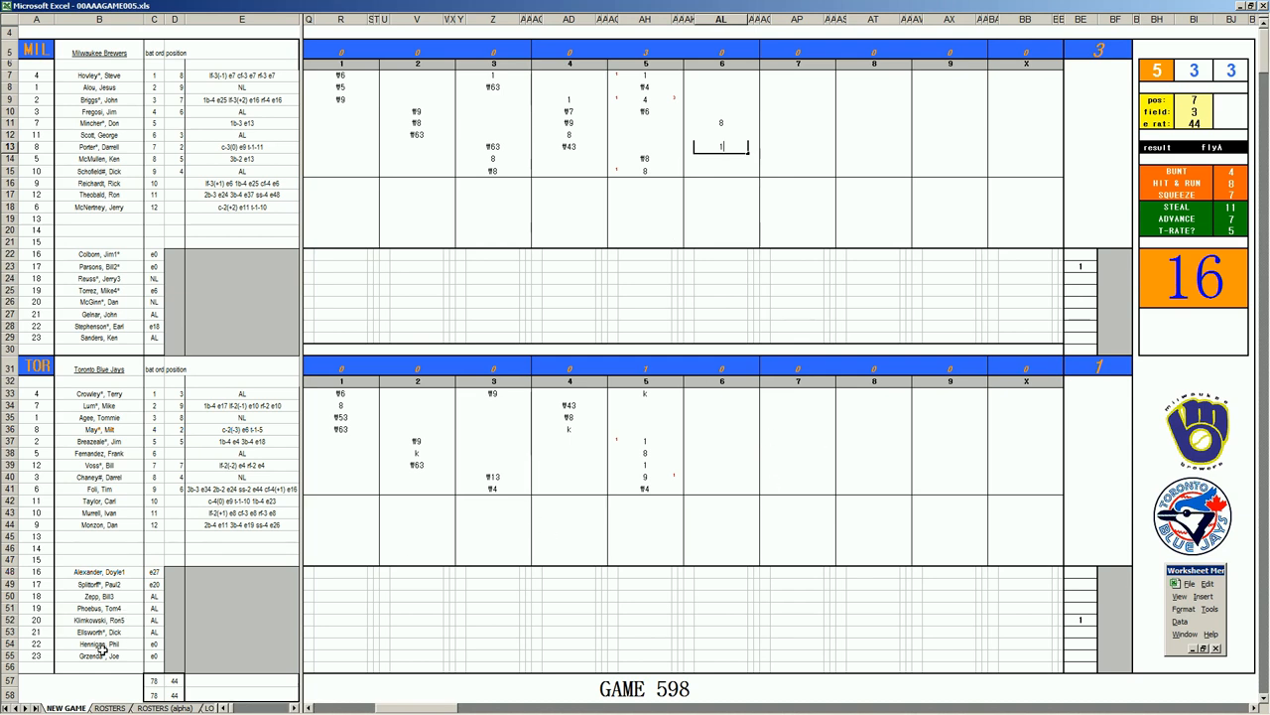
mouse_move(644, 214)
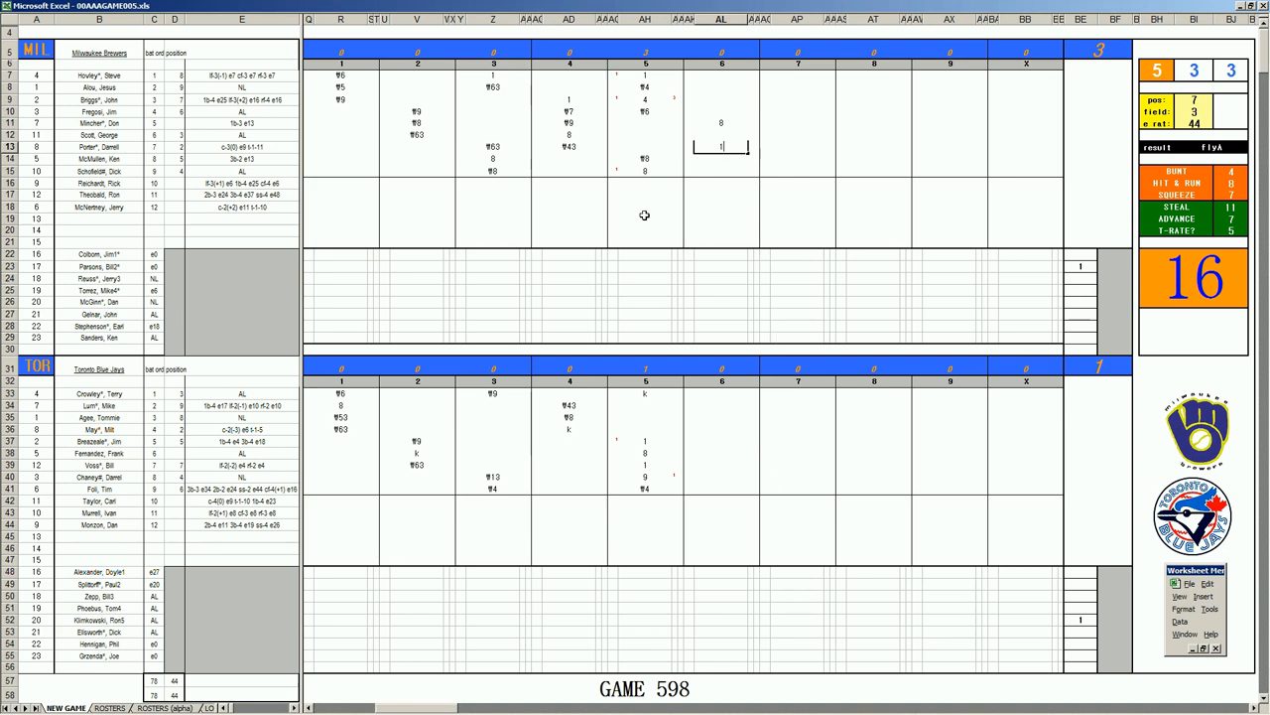
mouse_move(679, 431)
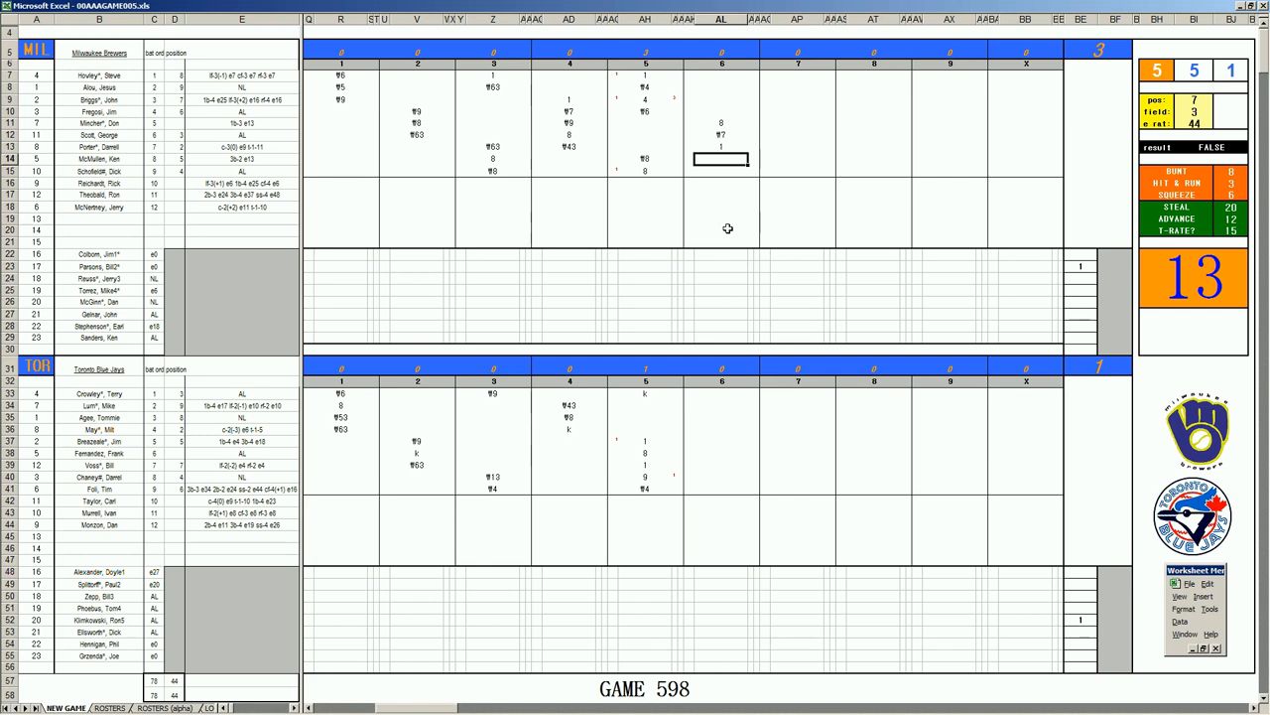
text(1)
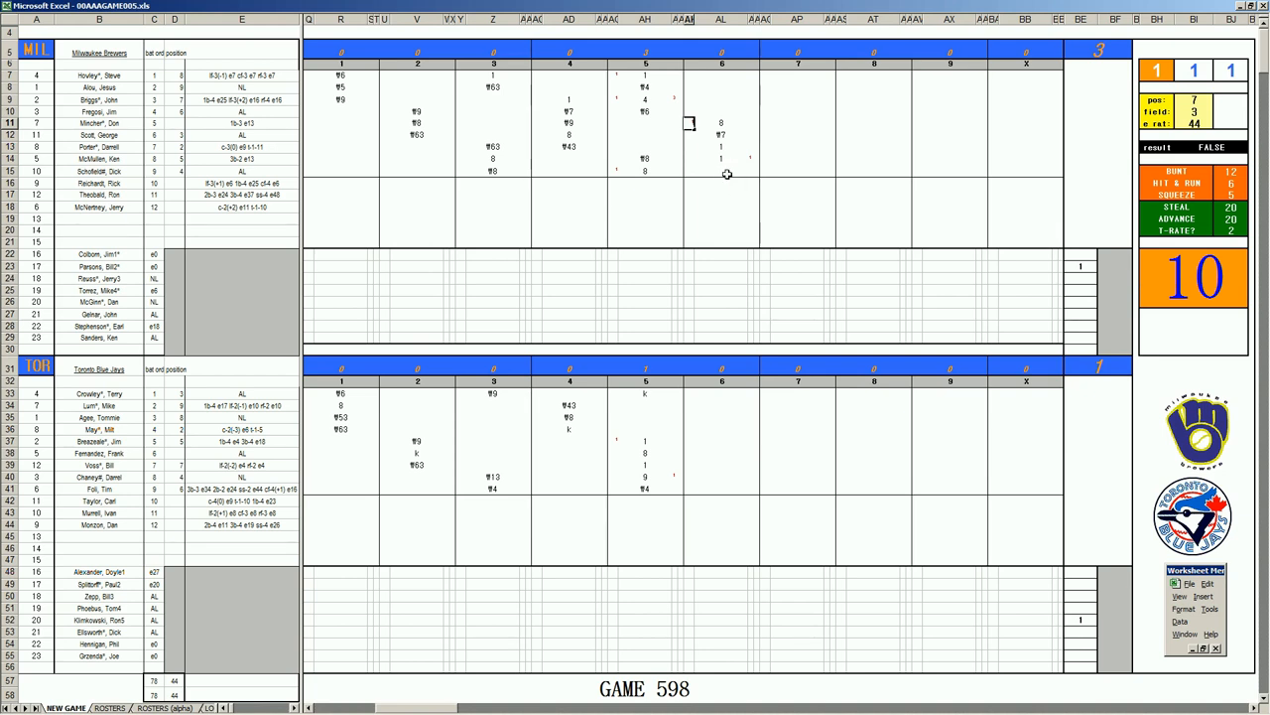
mouse_move(723, 170)
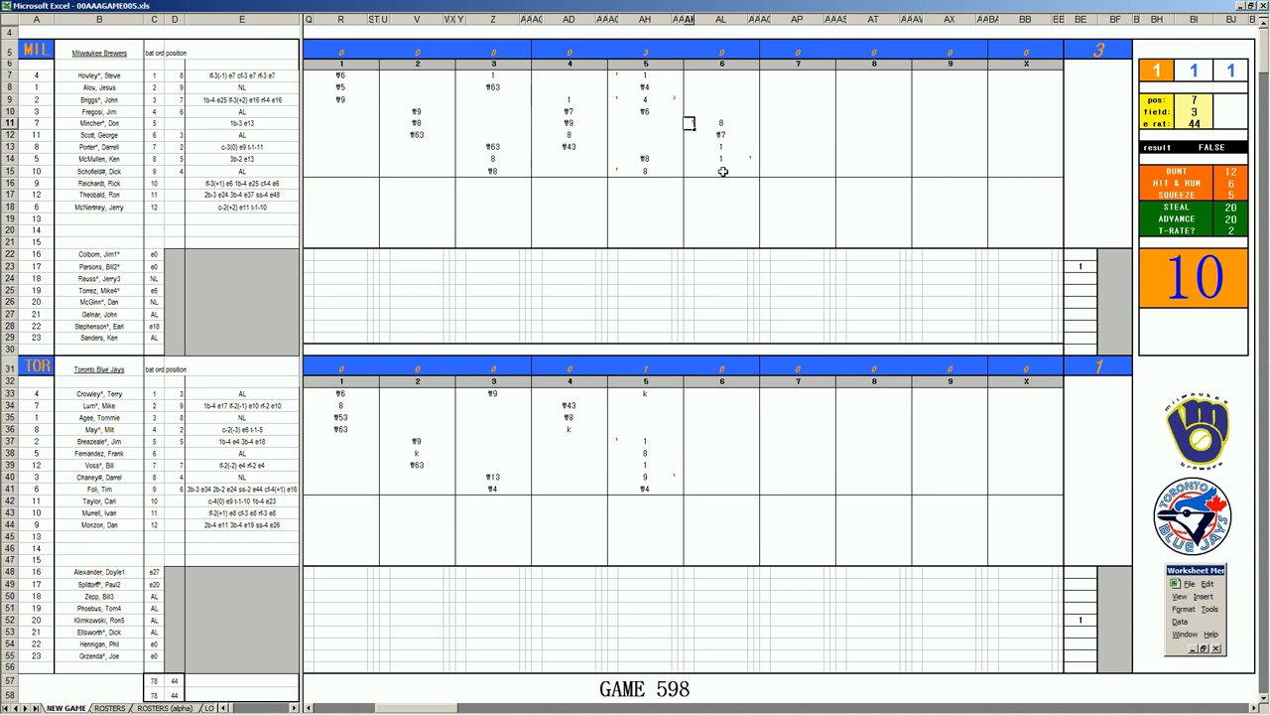
click(723, 170)
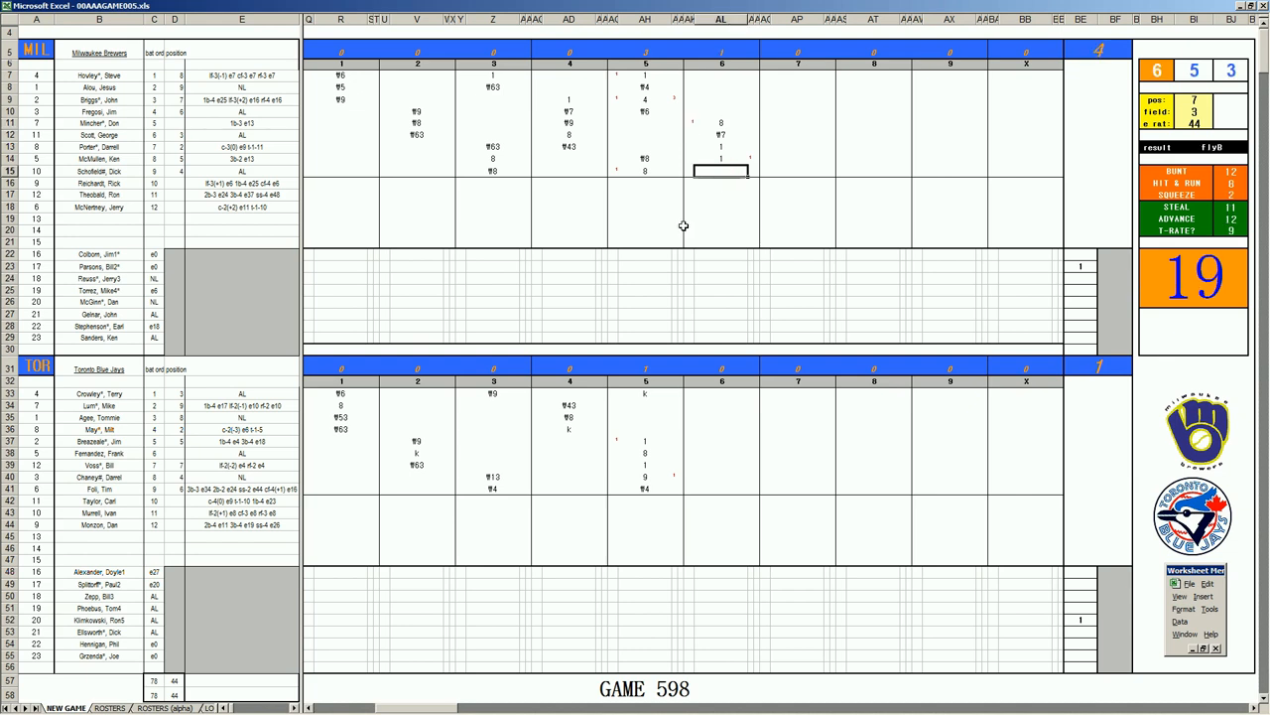
text(4)
click(722, 75)
text(#)
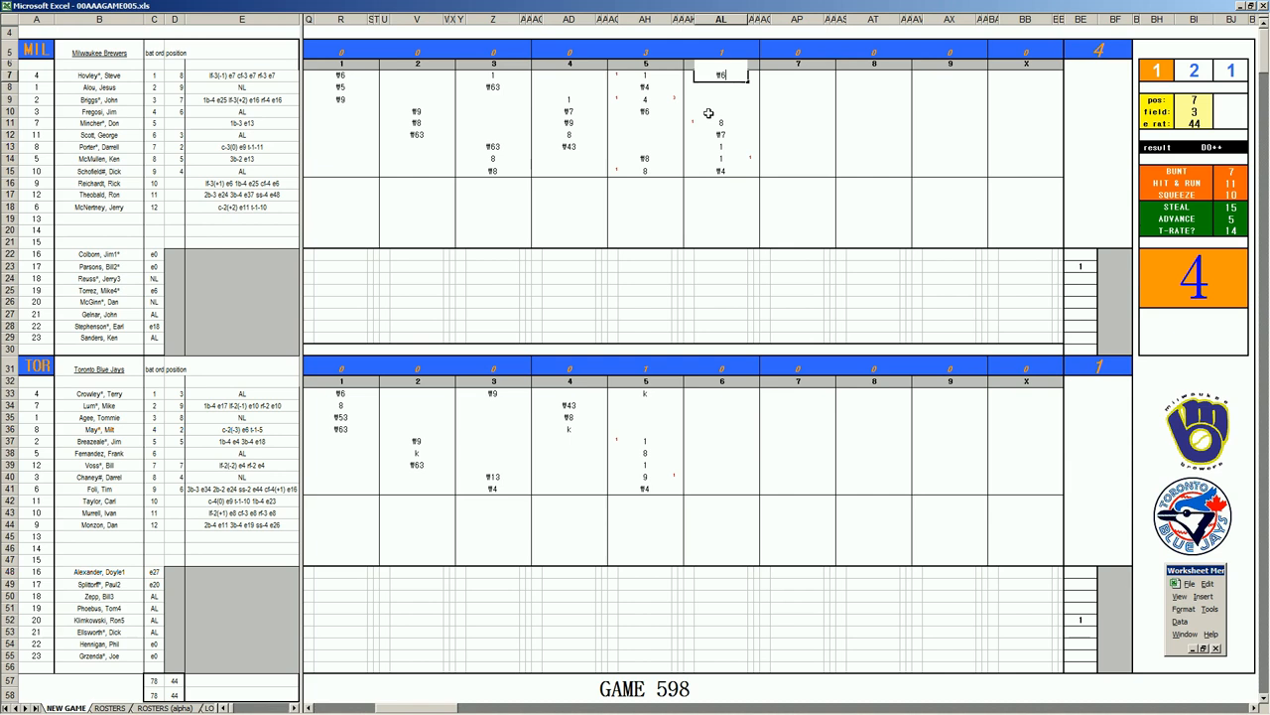
text(63)
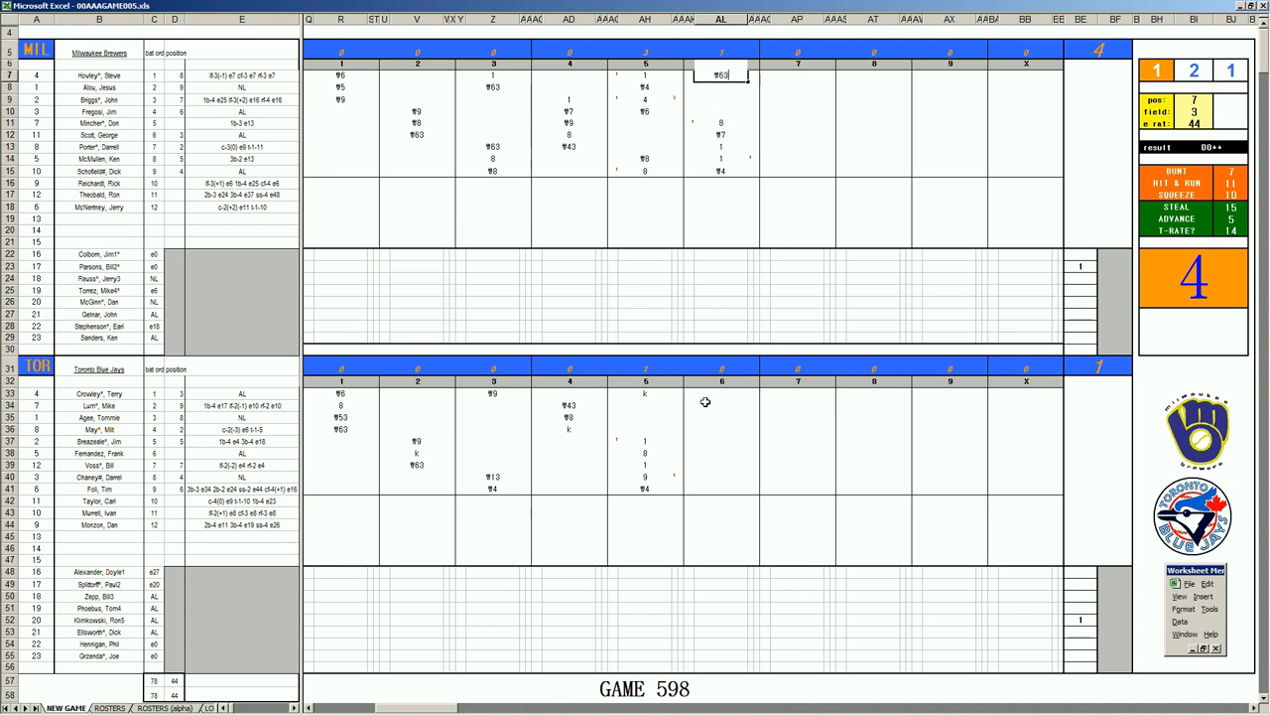
mouse_move(718, 405)
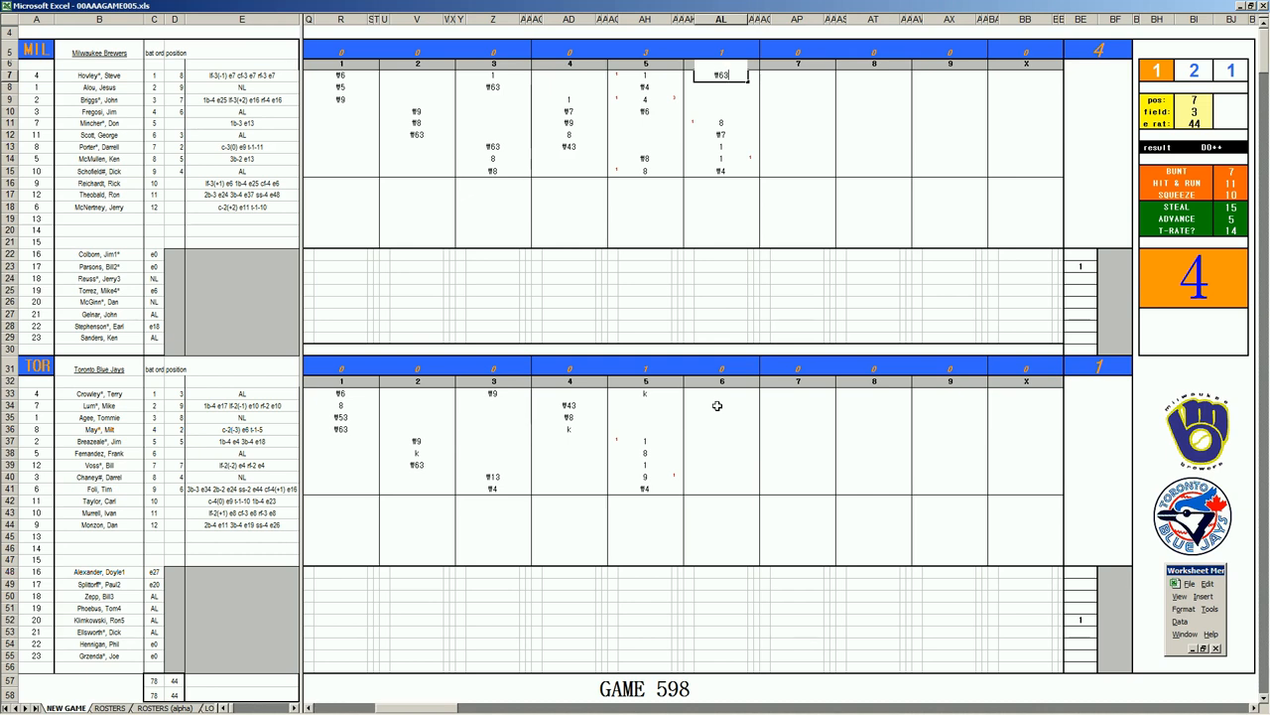
Score a 1 for Toronto's next batter in the sixth.
click(722, 405)
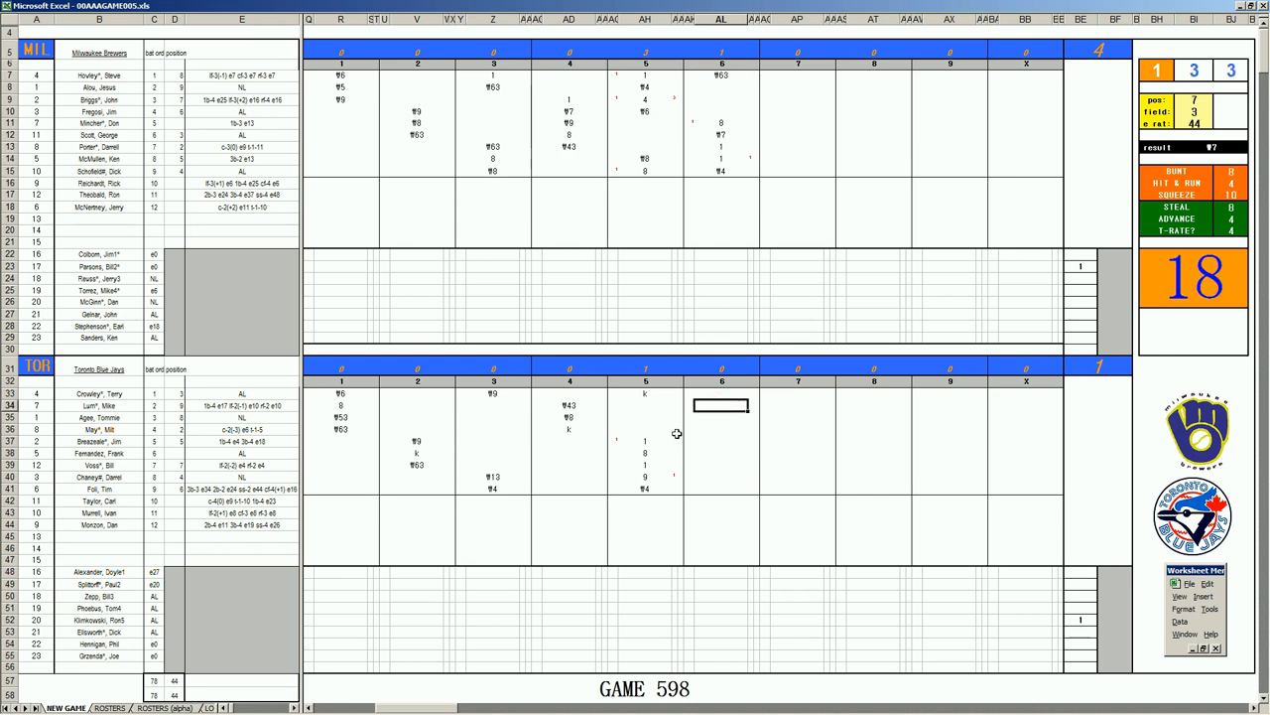
text(1)
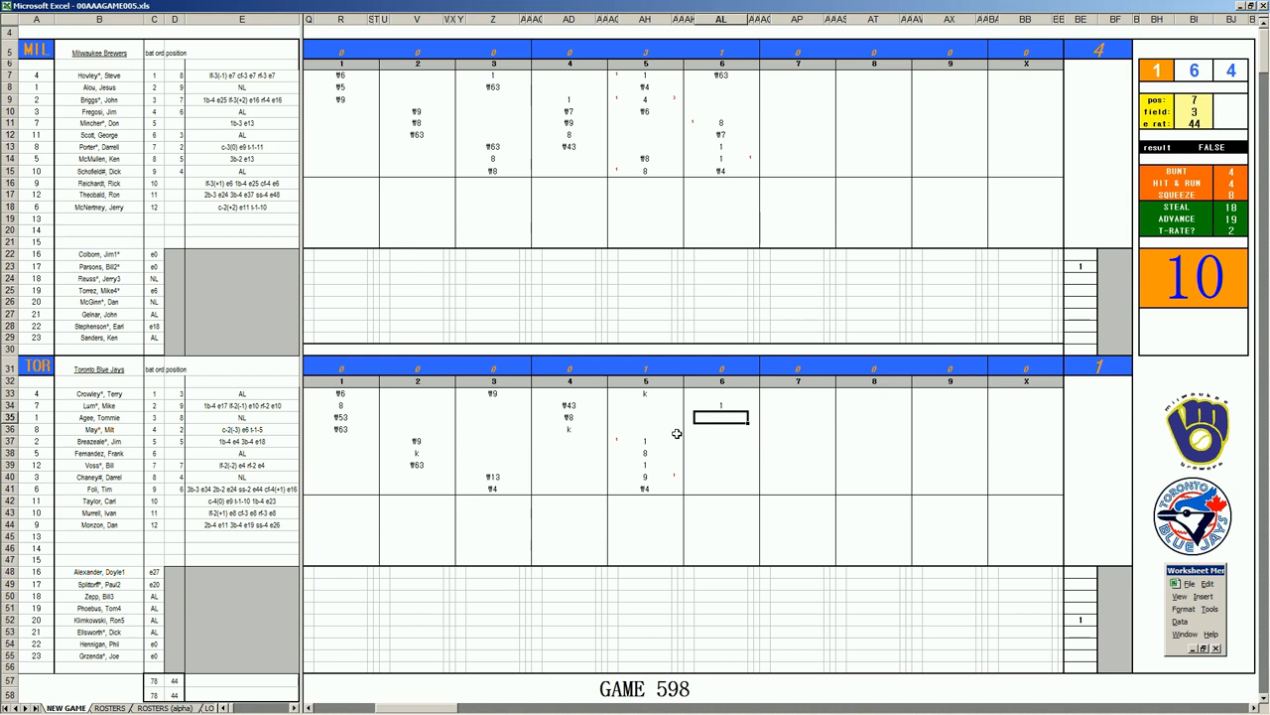
Score 2 and ¶43 for the next Toronto batters.
text(2)
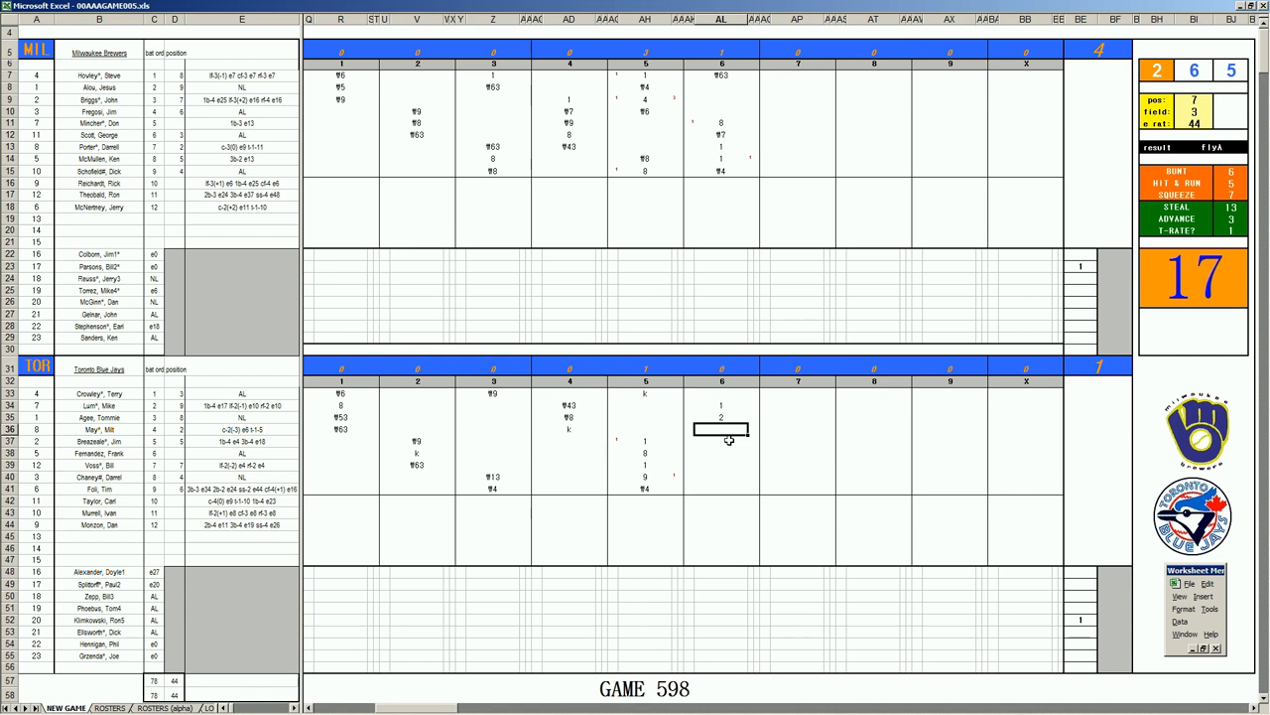
text(¶43)
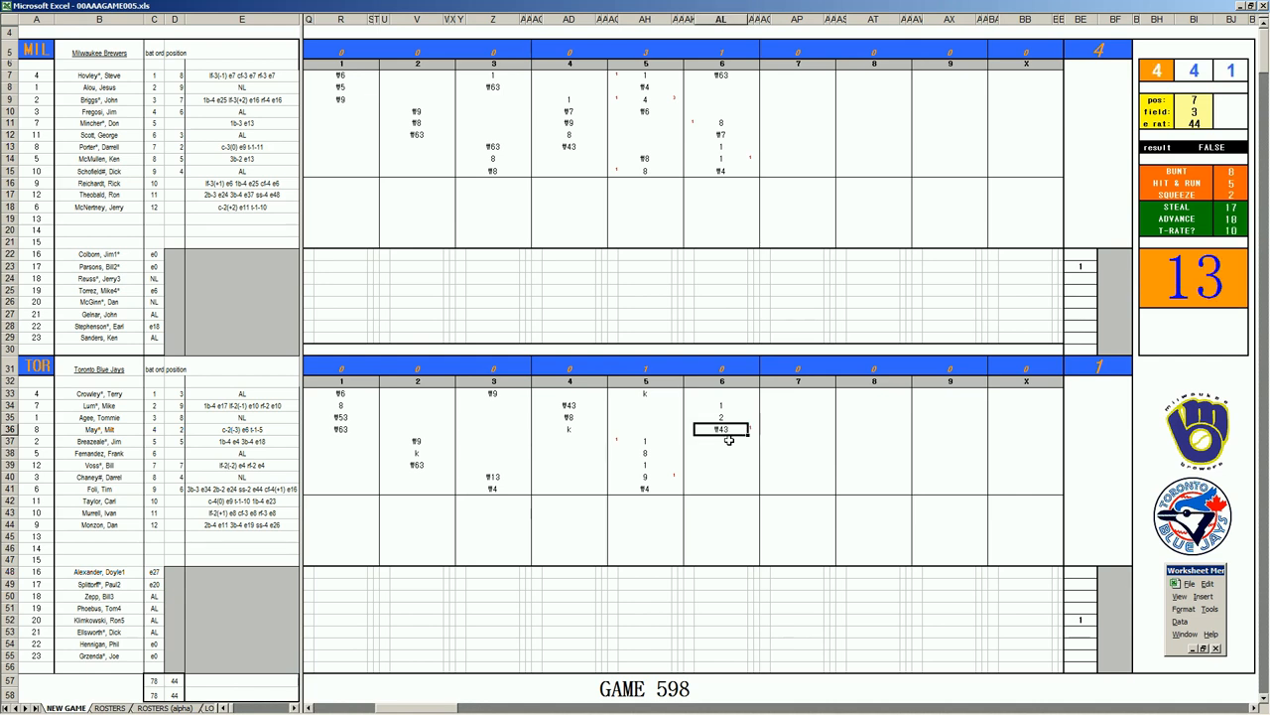
click(691, 405)
text(1)
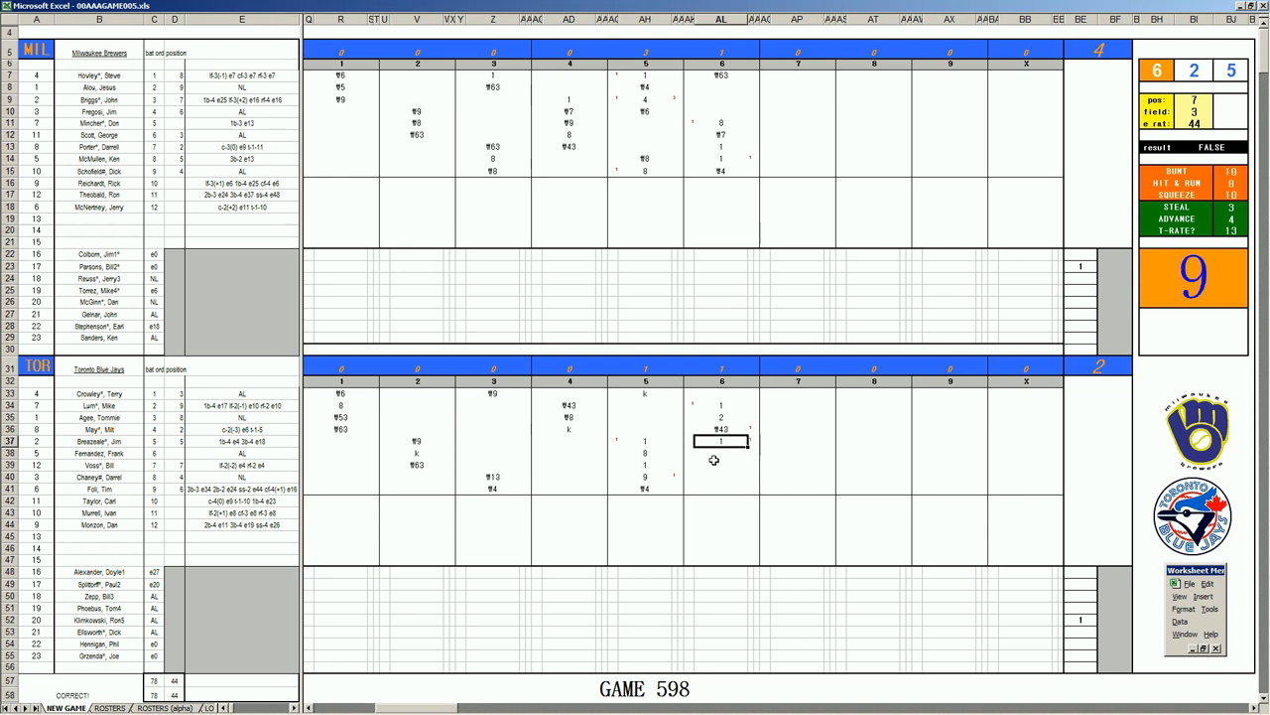
click(723, 417)
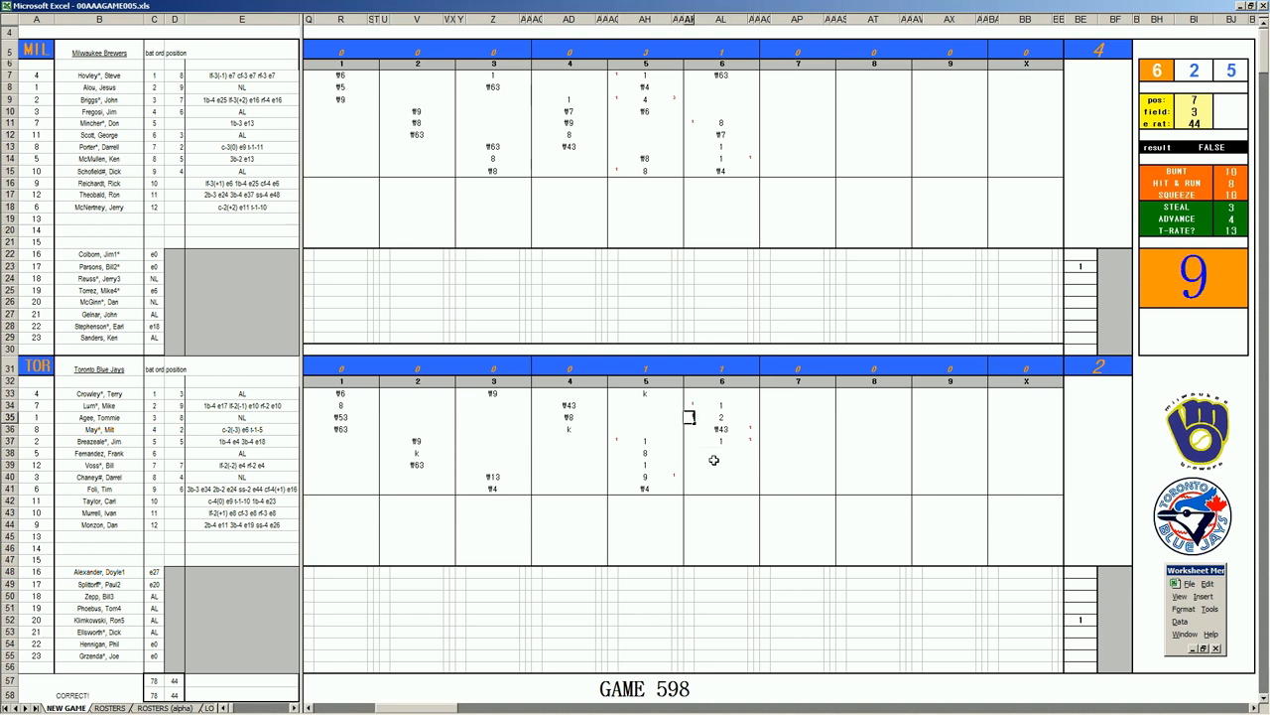
mouse_move(719, 455)
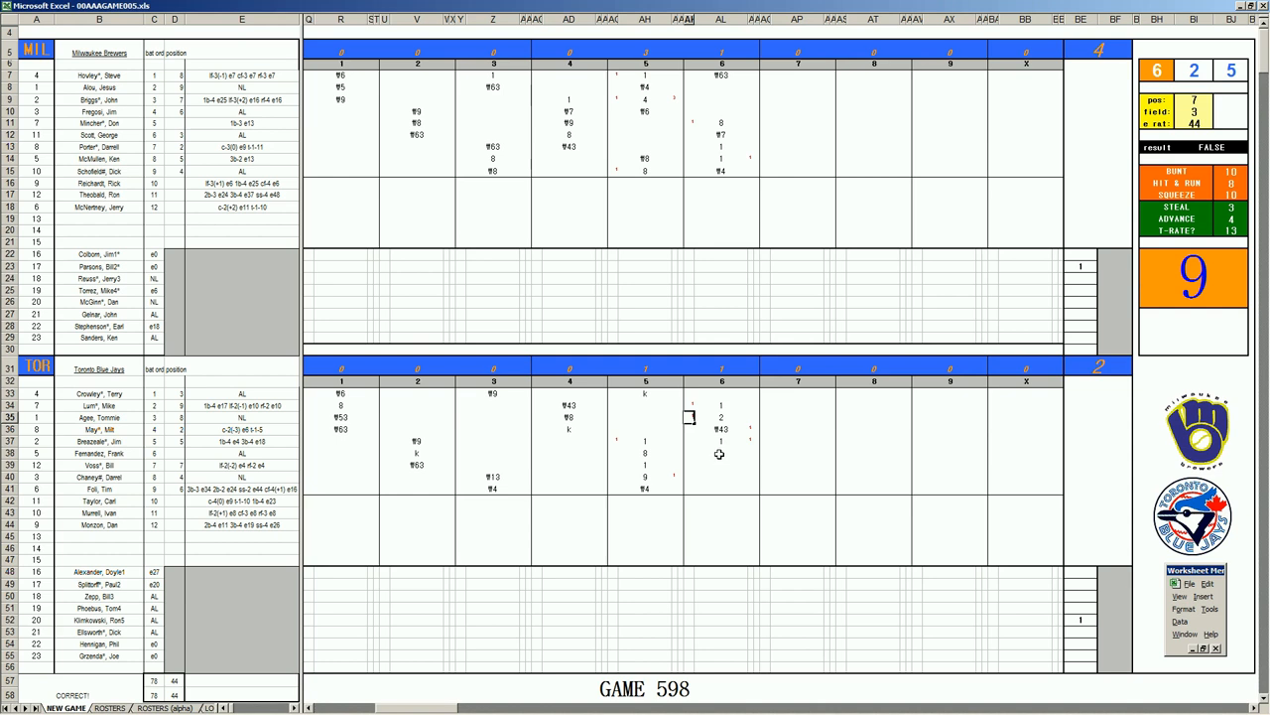
Score a strikeout (k) and ¶6 for the following Toronto batters.
click(723, 453)
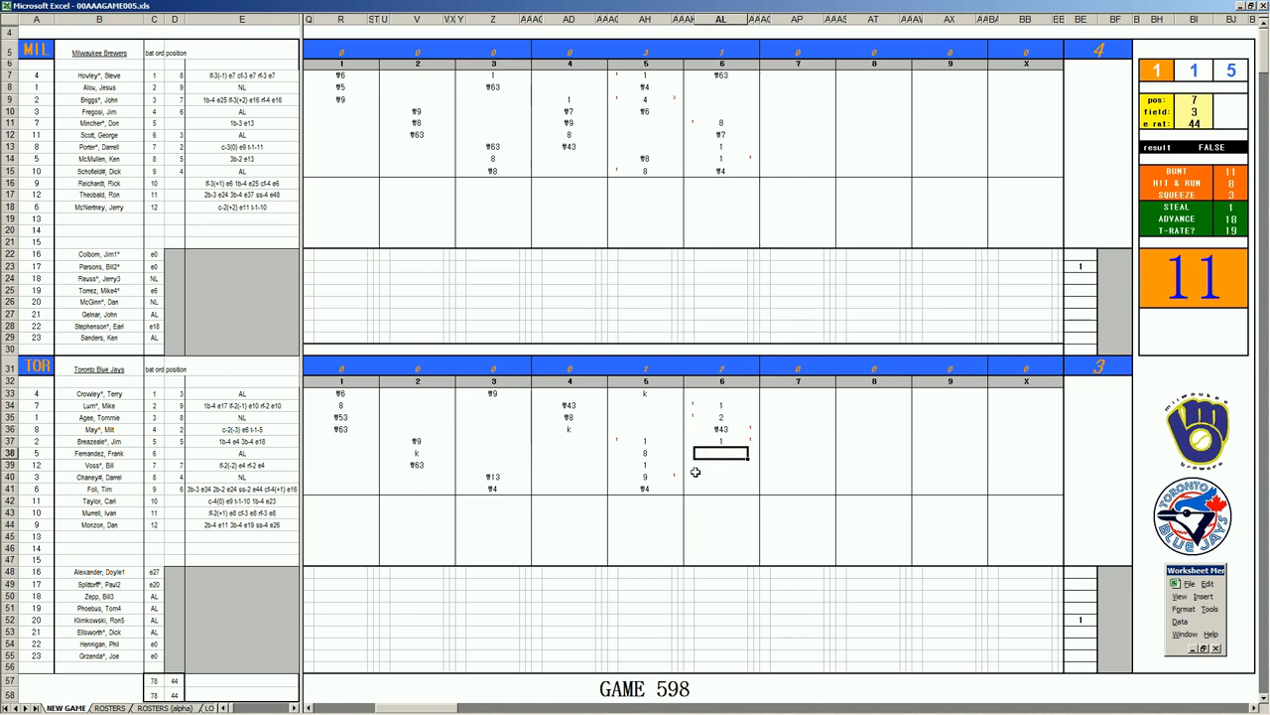
text(k)
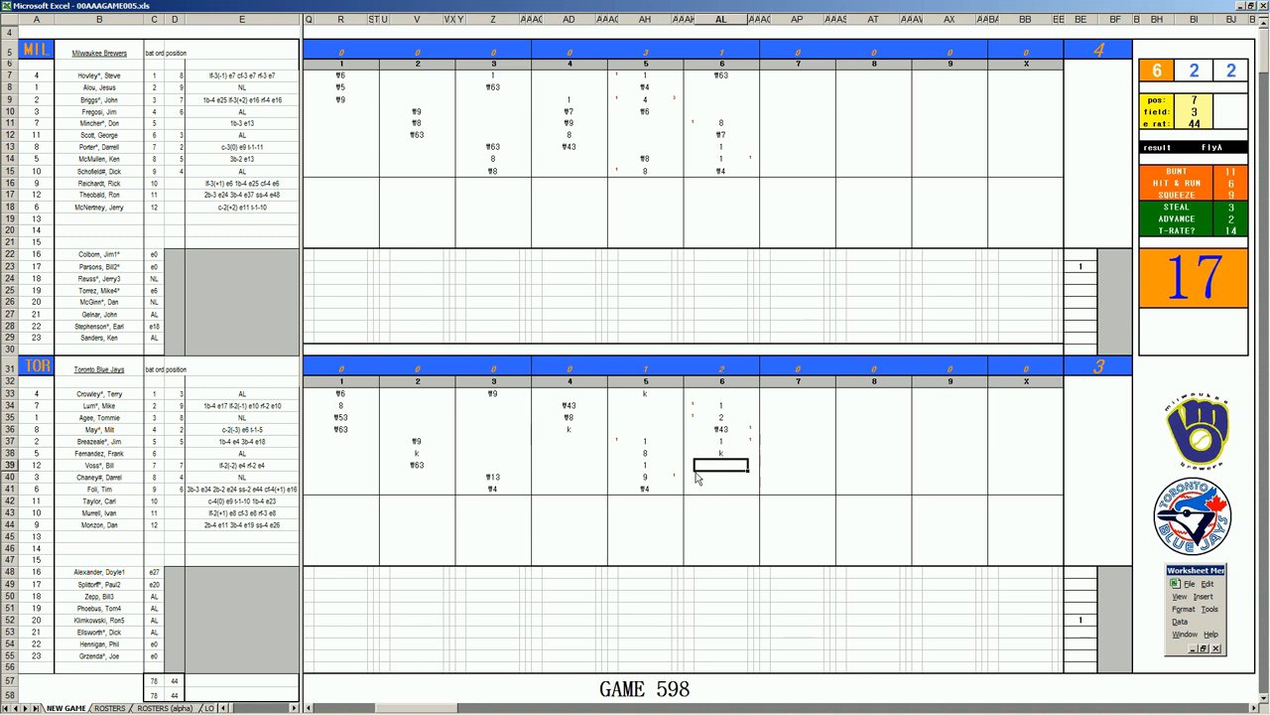
text(¶)
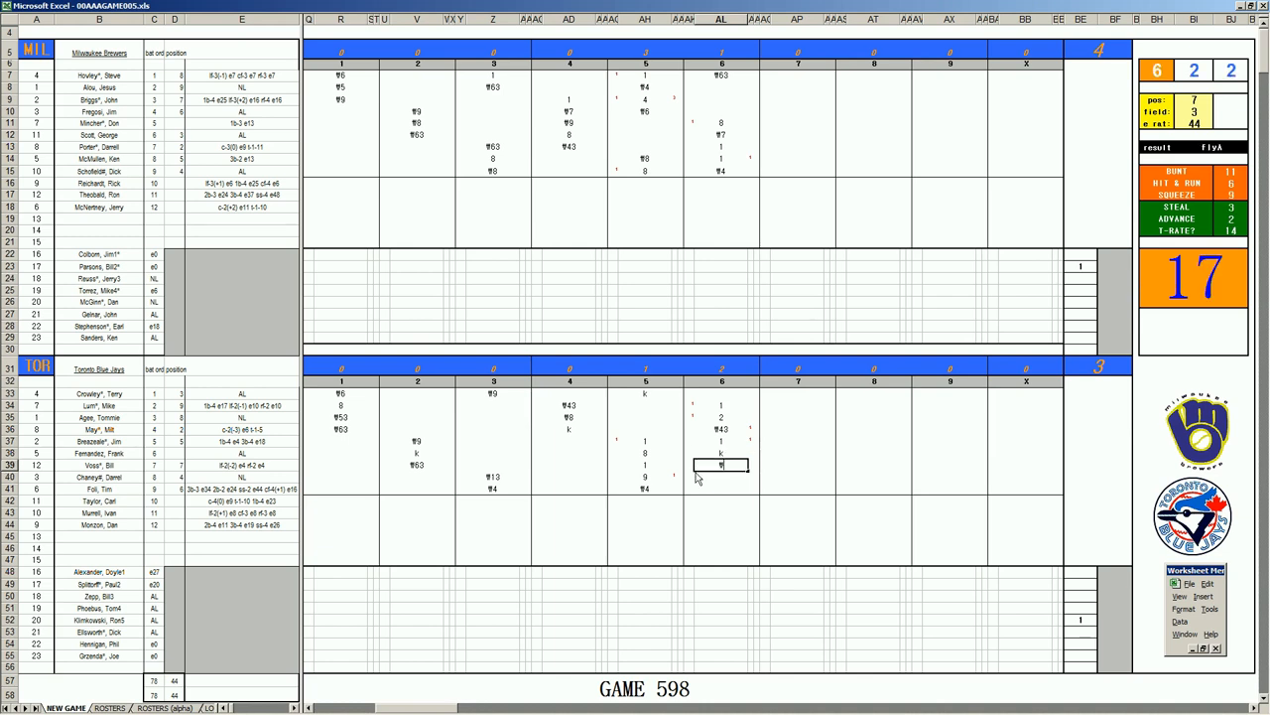
text(6)
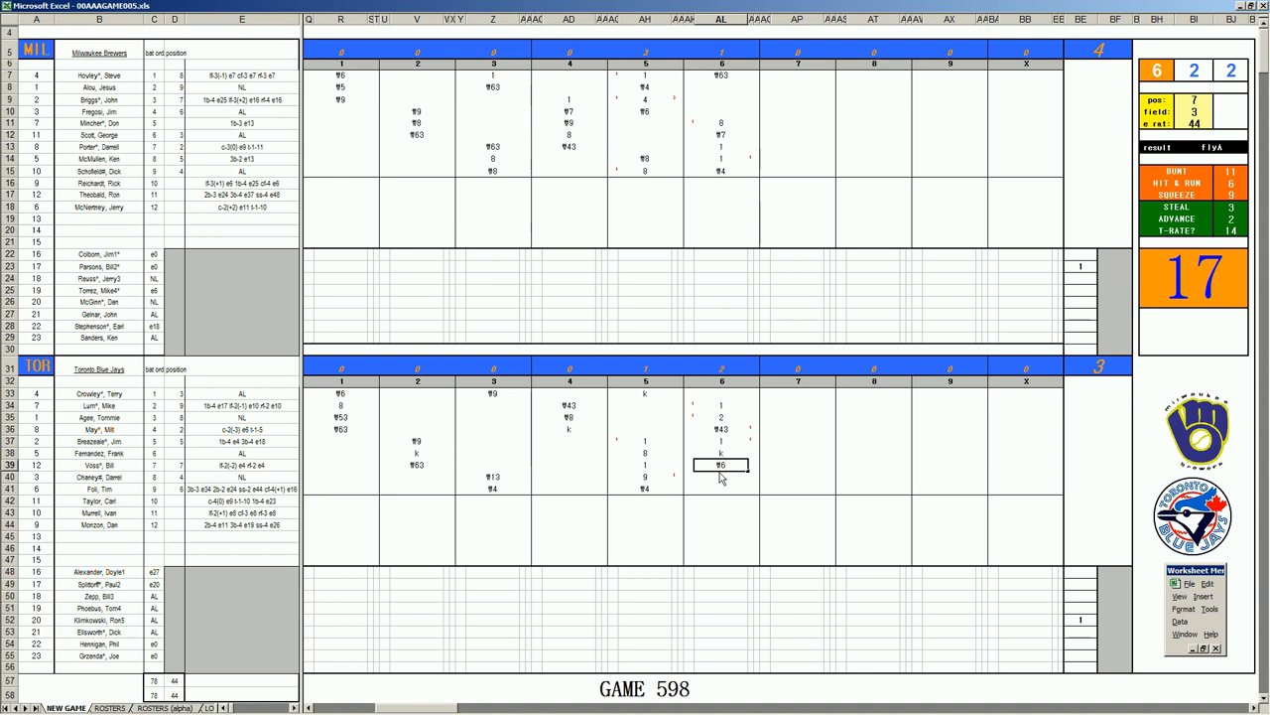
mouse_move(790, 87)
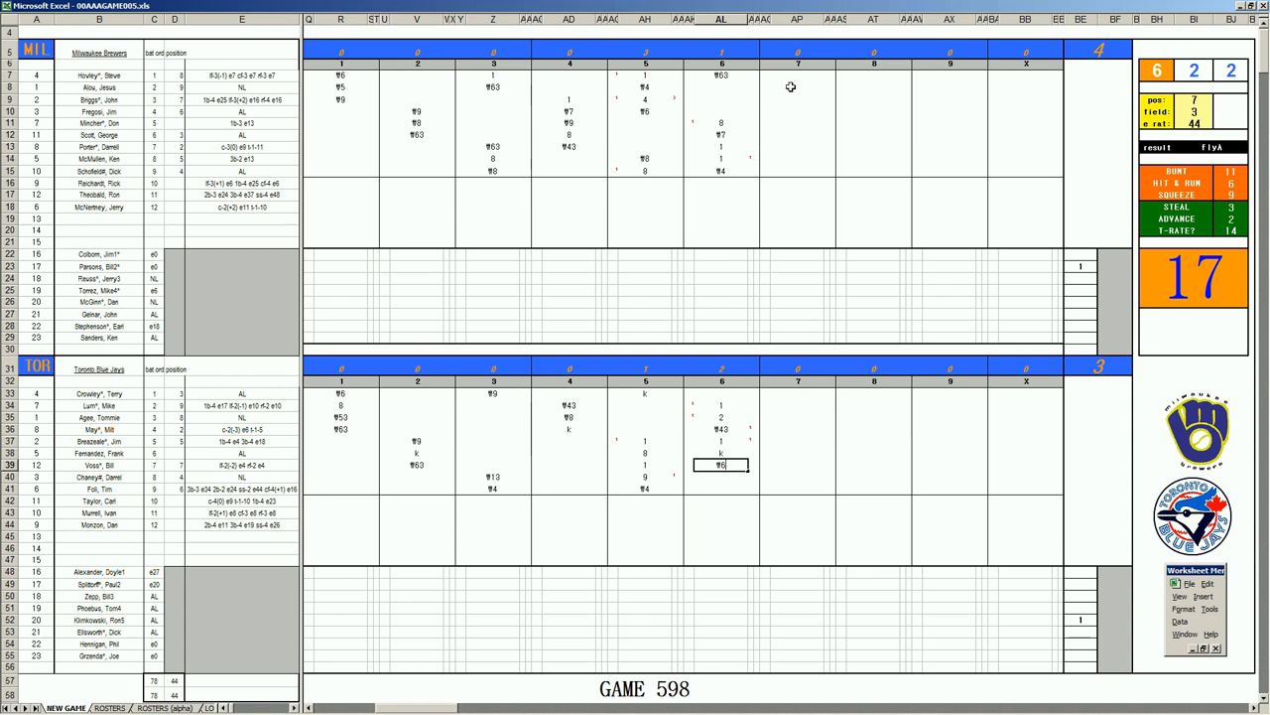
Score ¶8 and 1 for Milwaukee's first two seventh-inning batters.
click(798, 87)
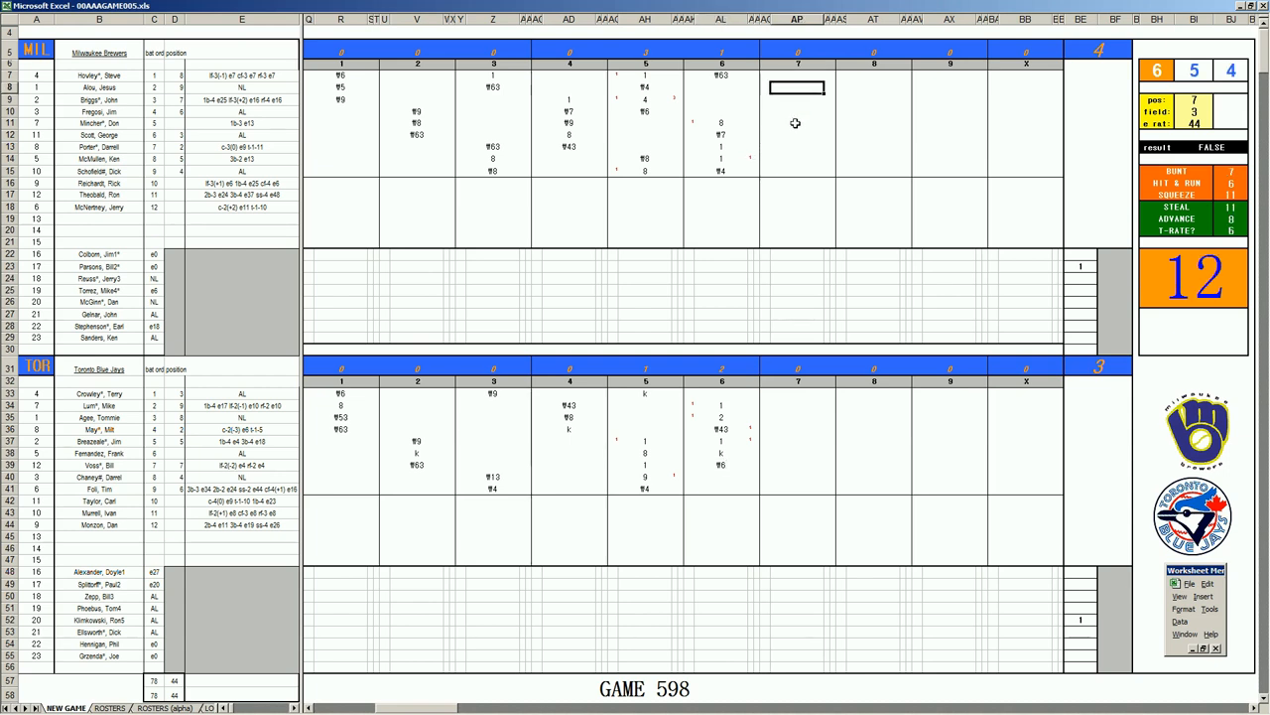
text(¶8)
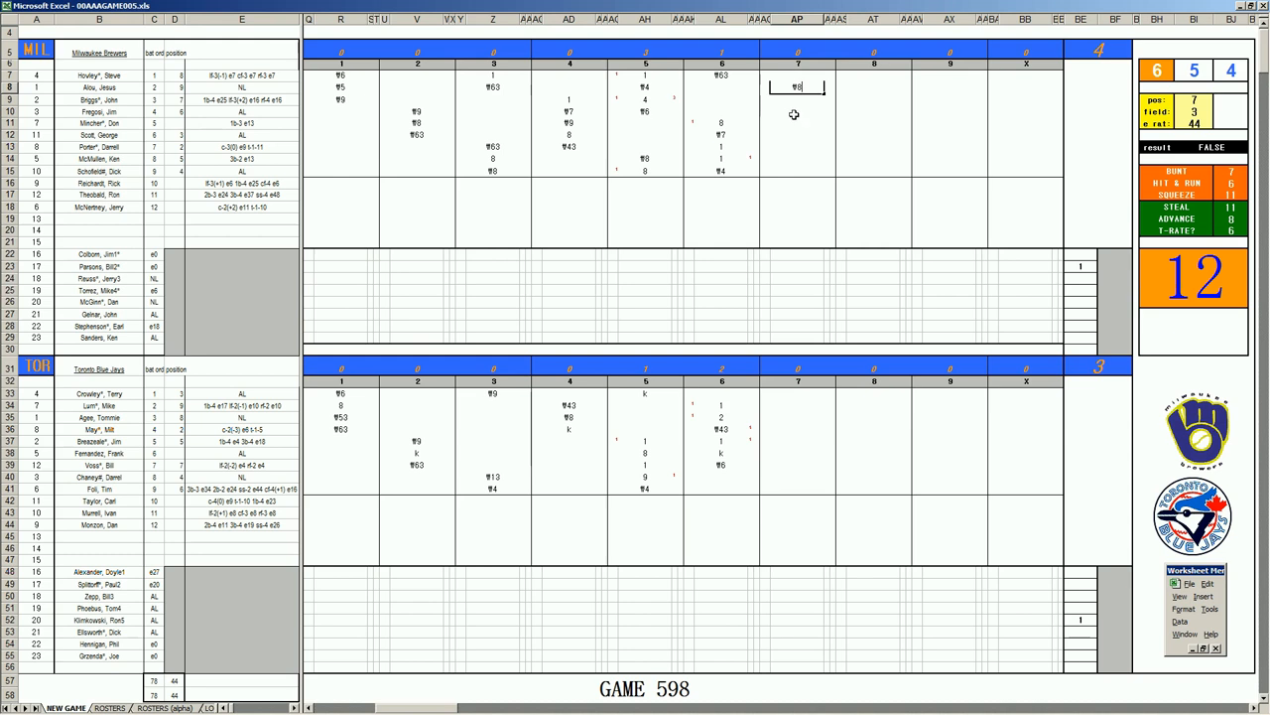
click(798, 99)
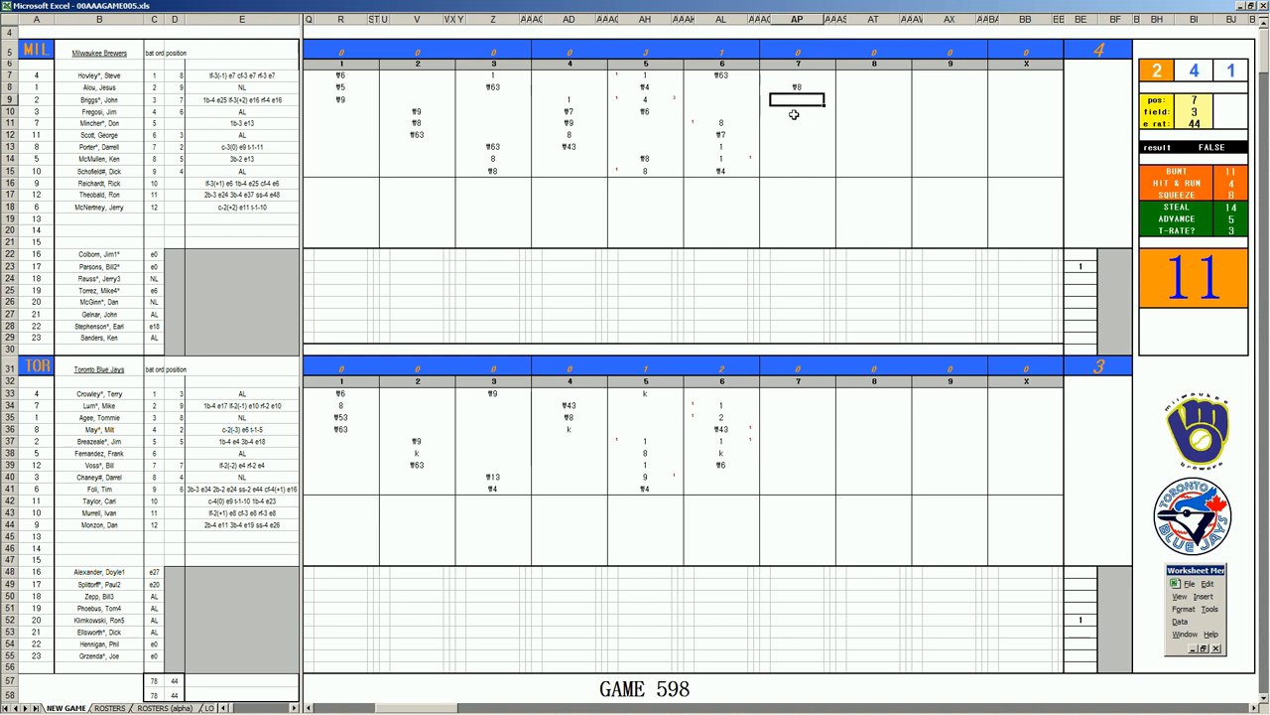
text(1)
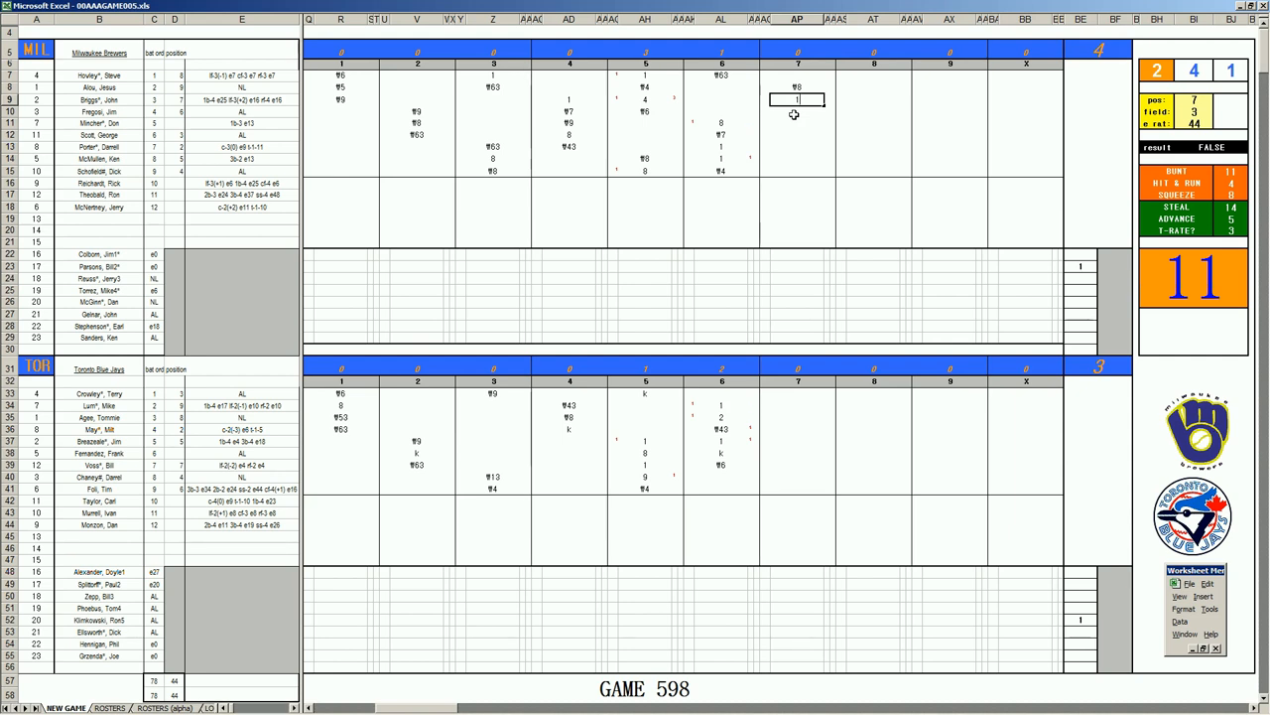
click(798, 111)
text(1)
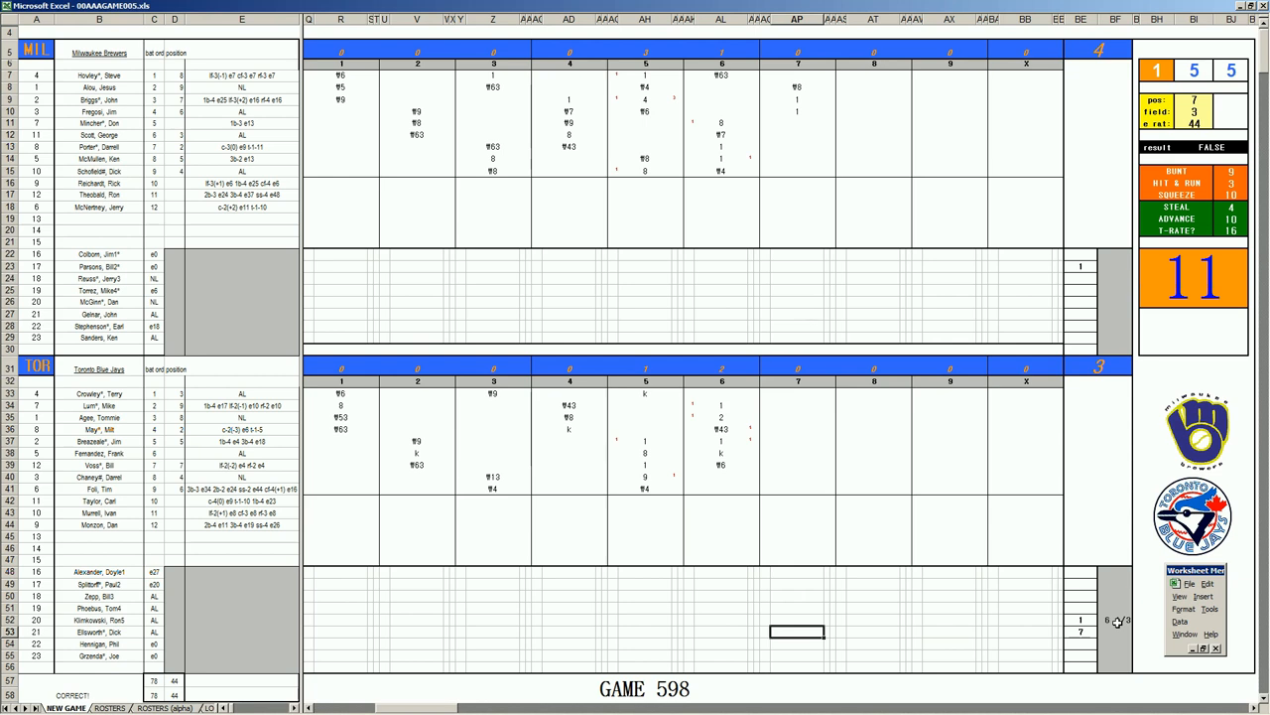
Score de and 3 for Milwaukee's next batters, bringing its run total to 5.
text(de)
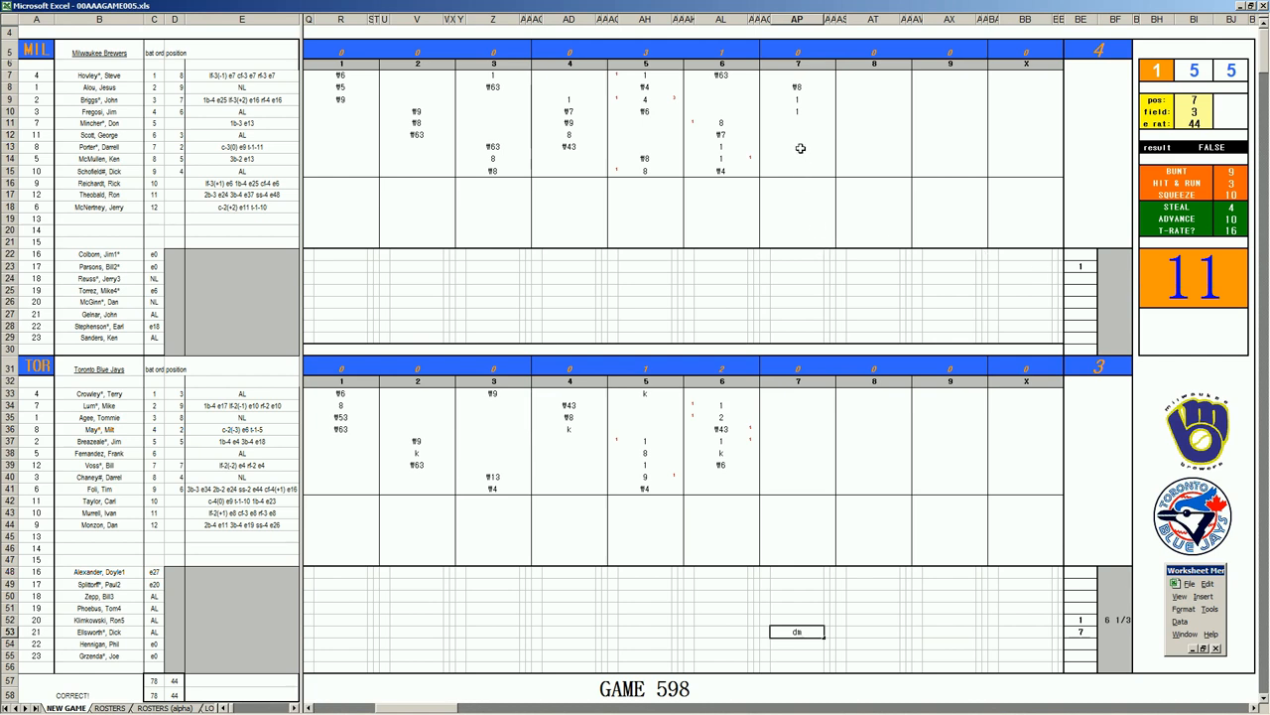
mouse_move(798, 123)
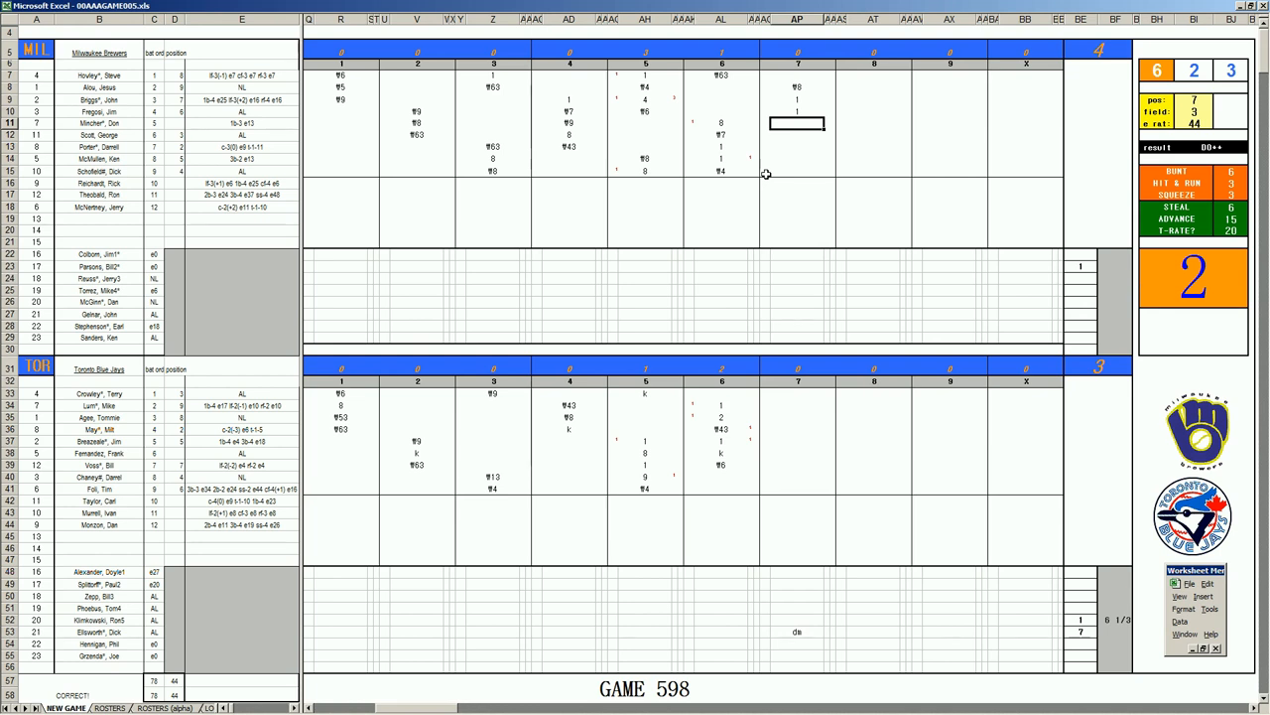
text(3)
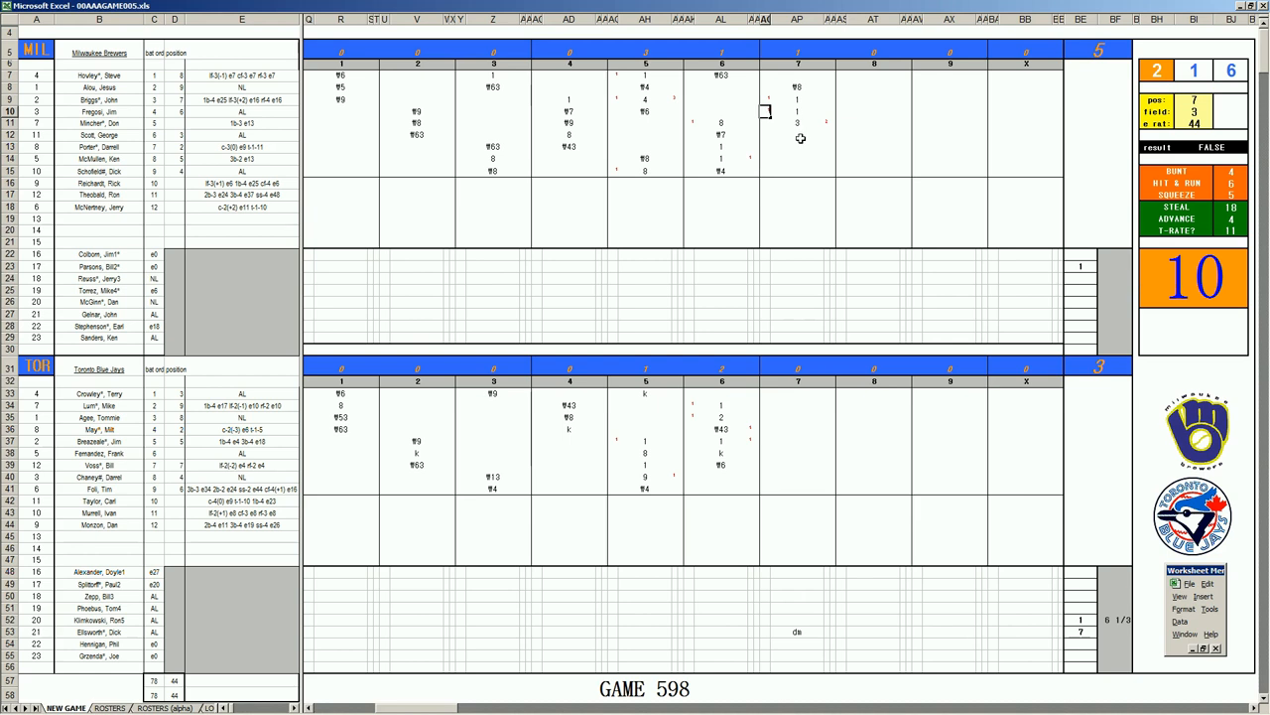
Select the next Milwaukee seventh-inning cells to record a ¥43 play, with the lead now 7–3.
click(798, 135)
text(1)
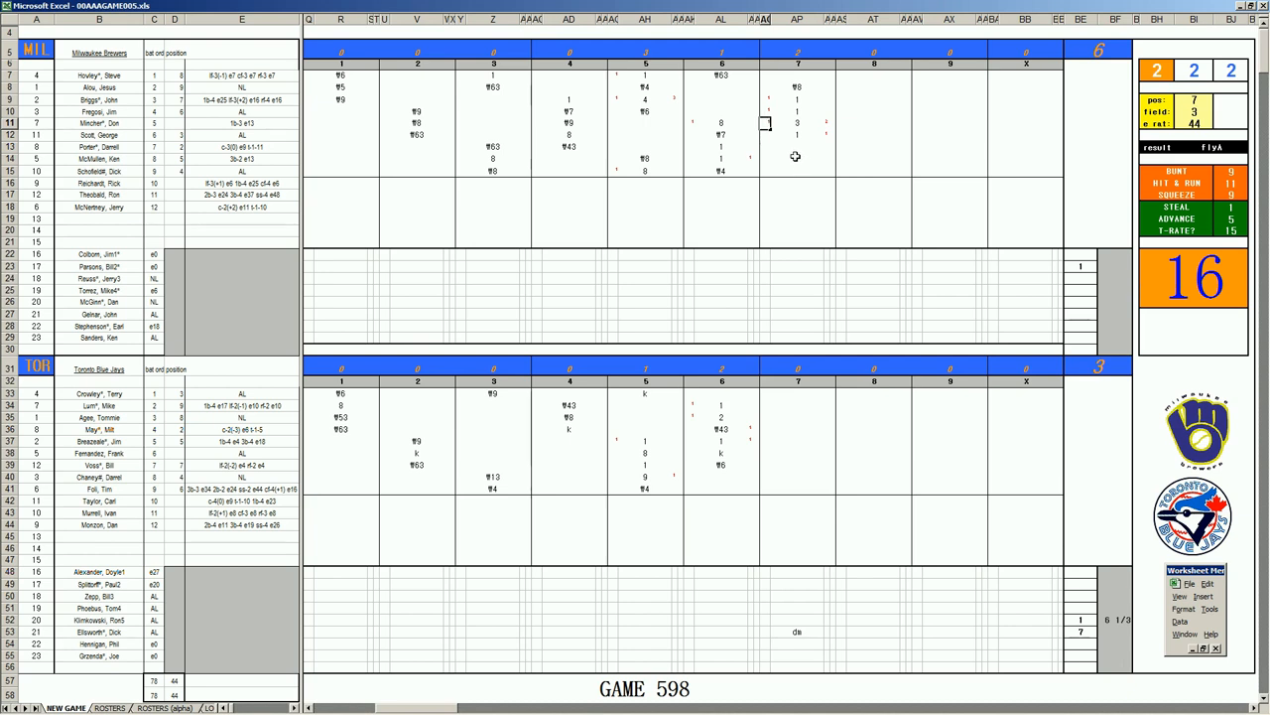
mouse_move(800, 155)
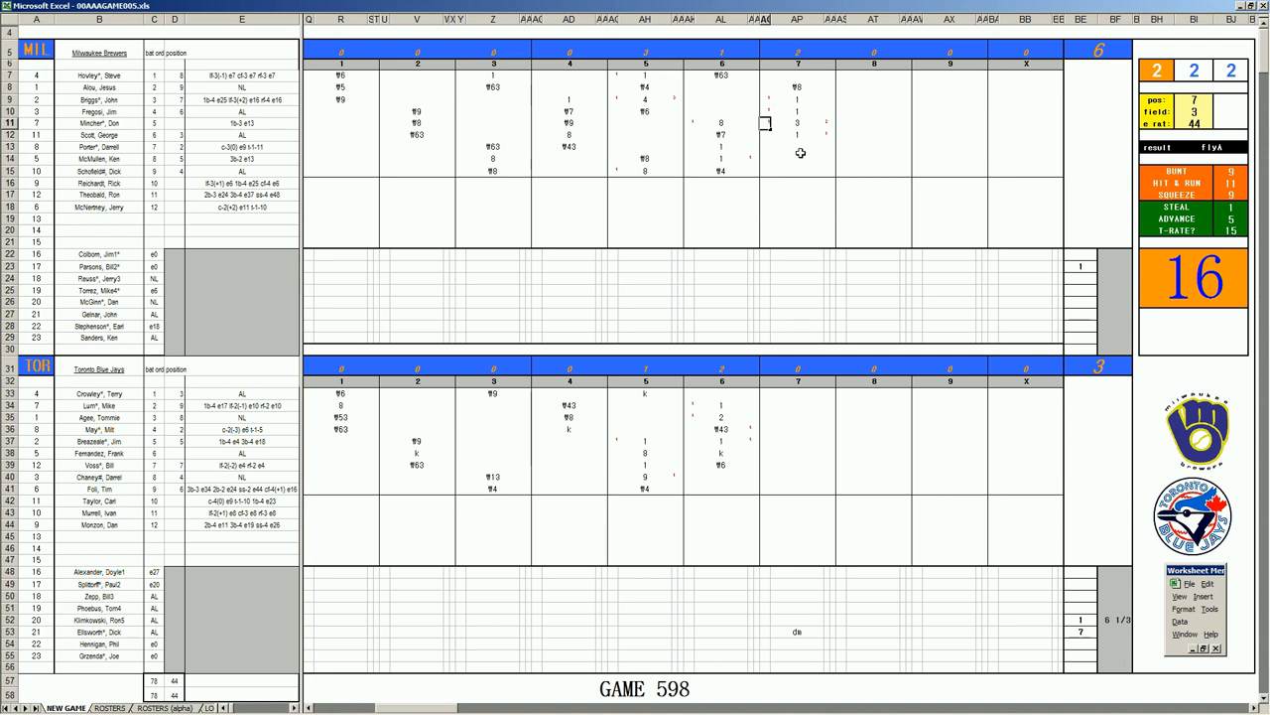
click(798, 147)
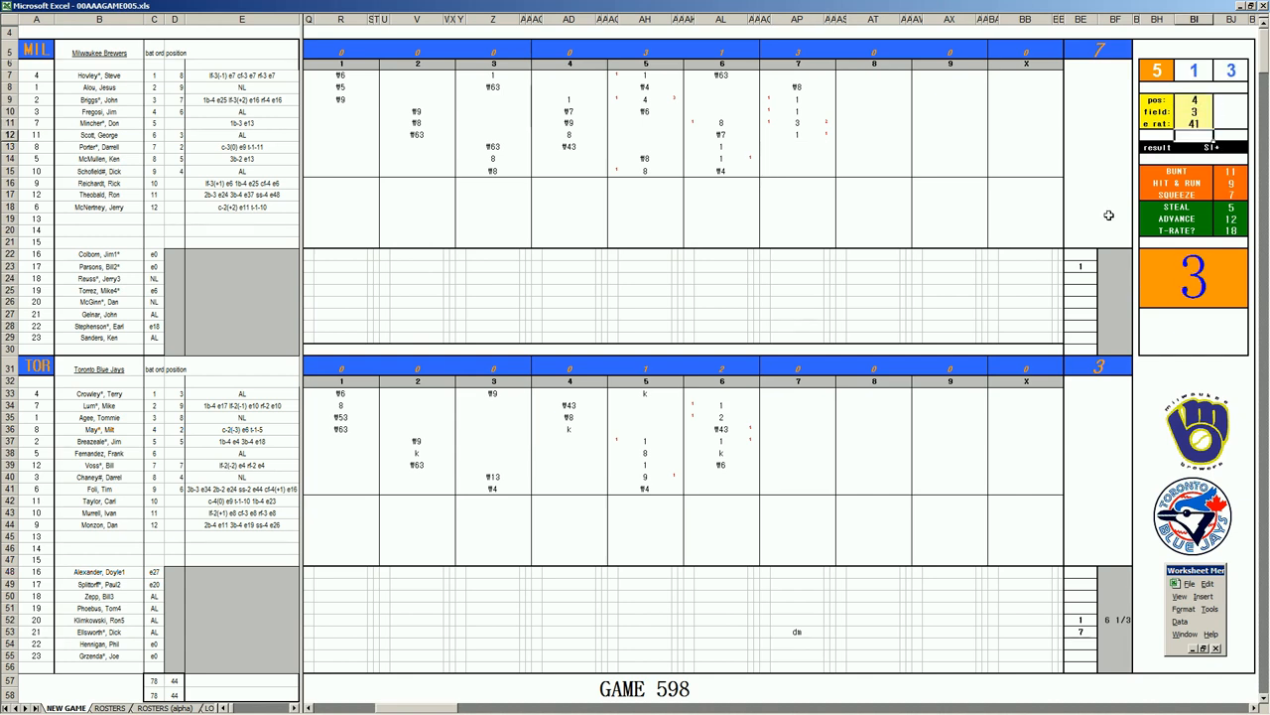
click(798, 147)
text(¶643)
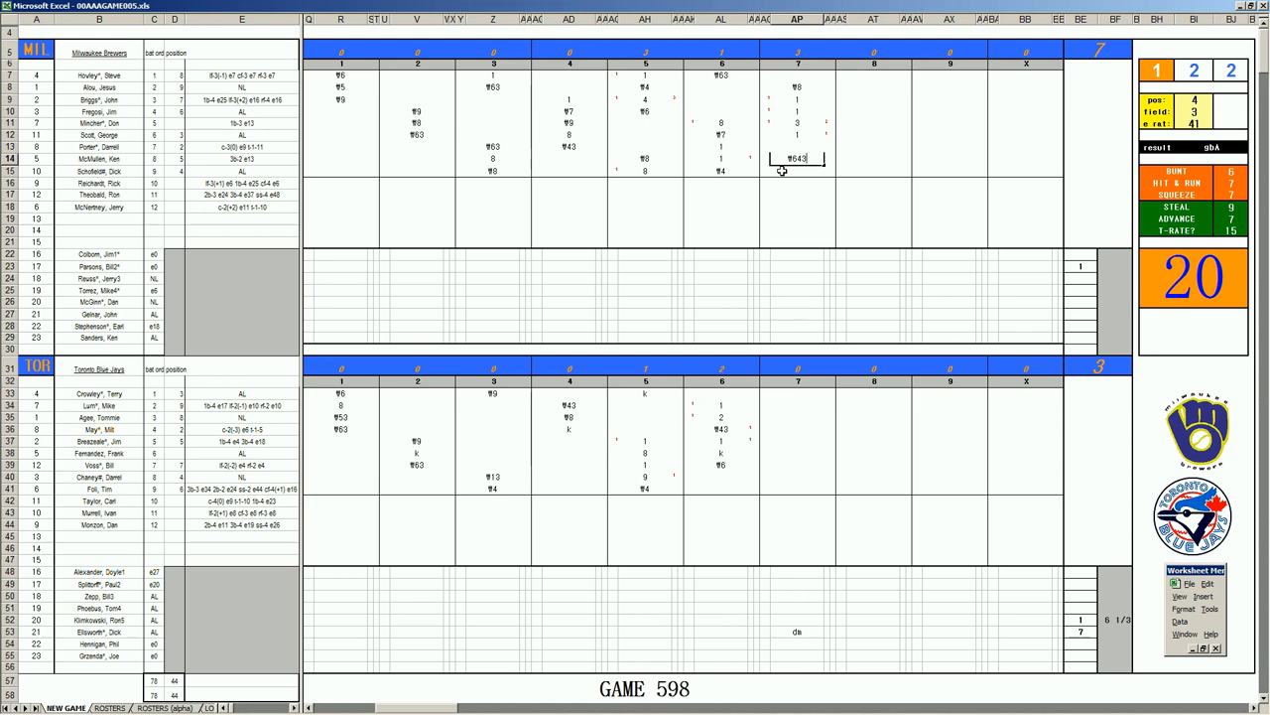
mouse_move(814, 274)
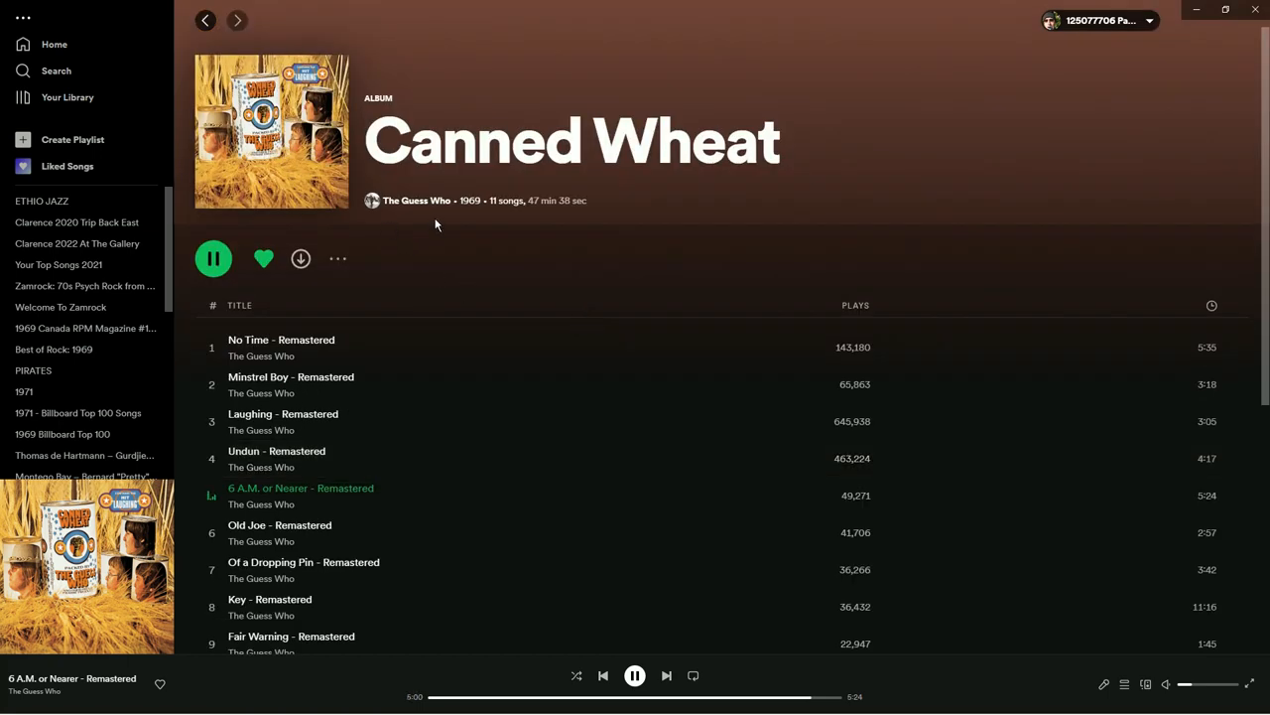
mouse_move(459, 258)
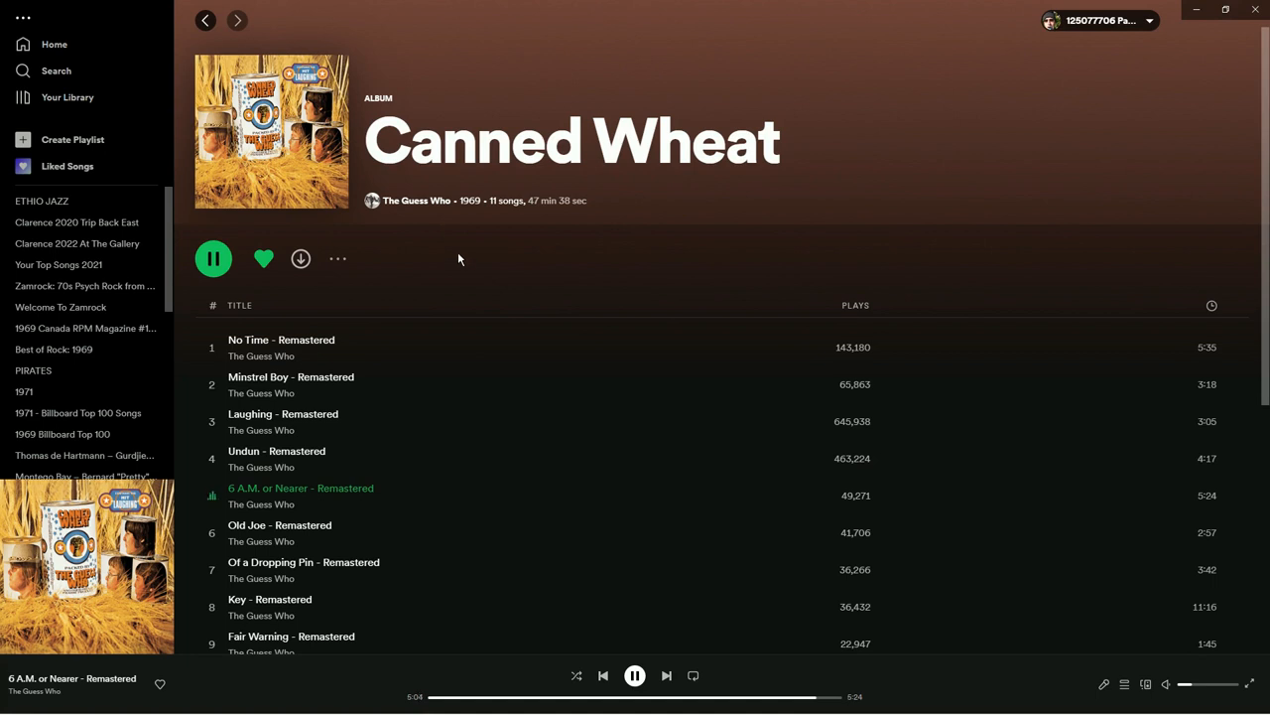
mouse_move(542, 276)
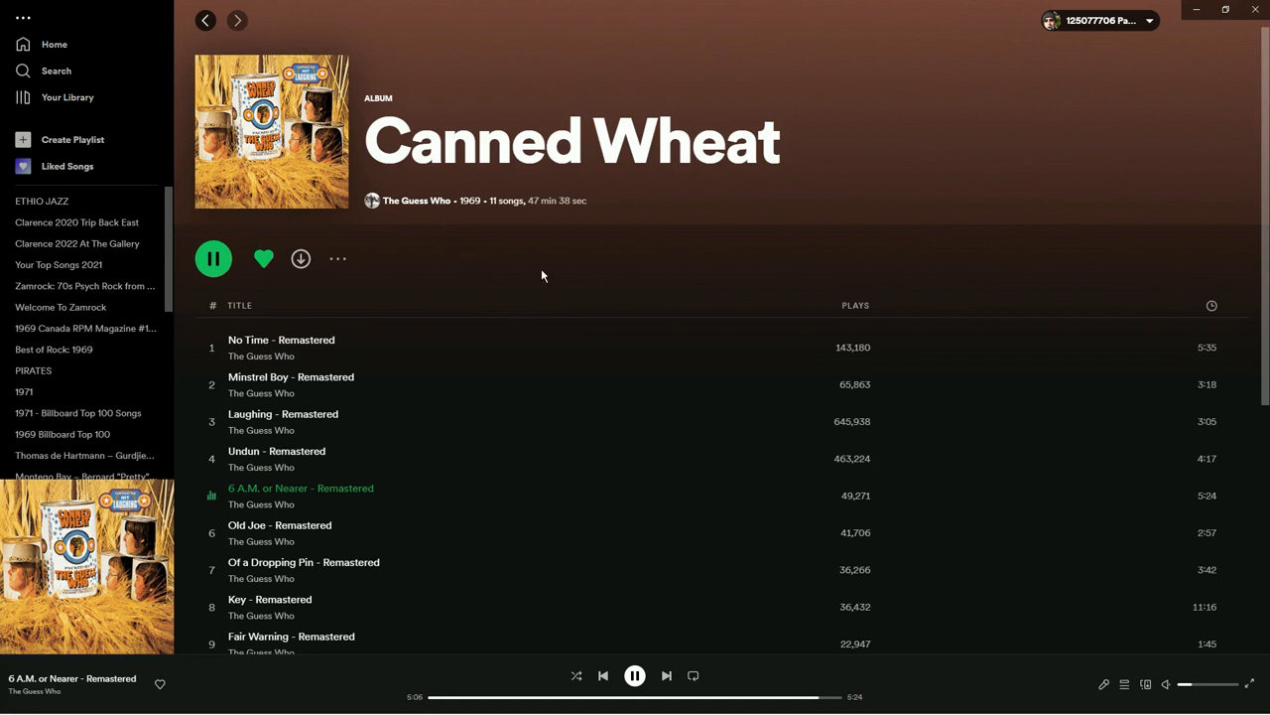
mouse_move(405, 314)
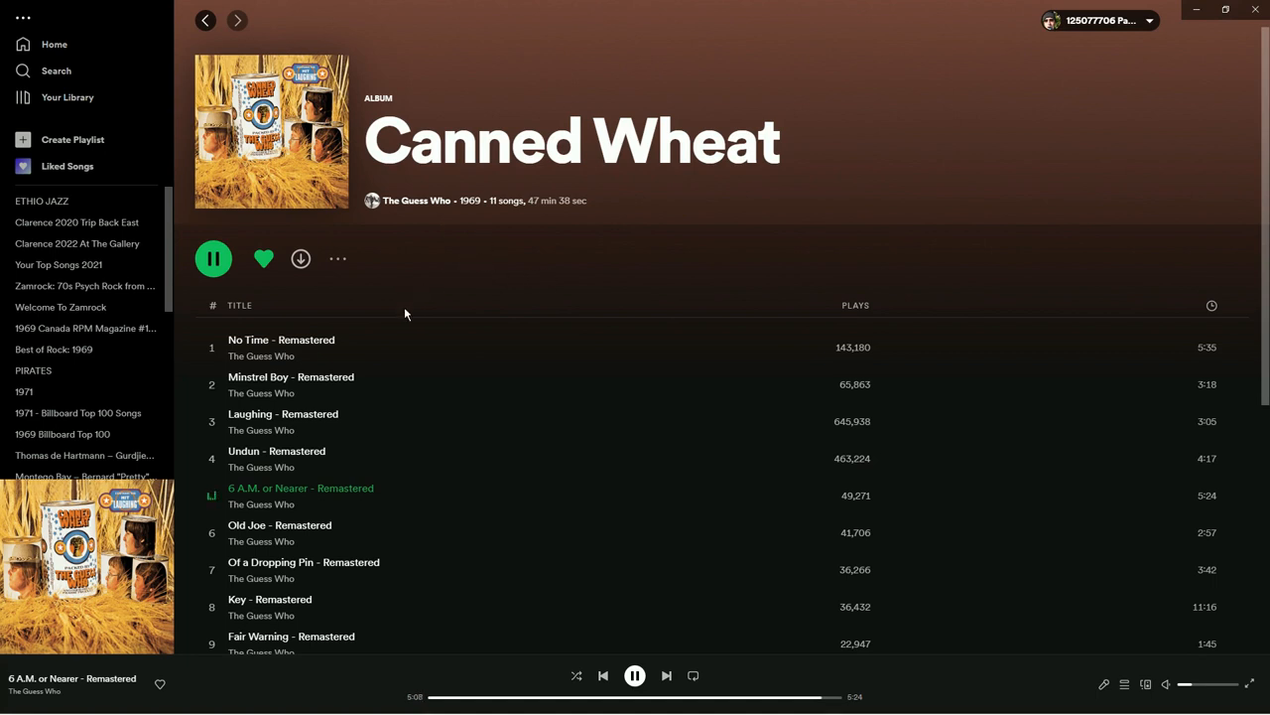
mouse_move(436, 457)
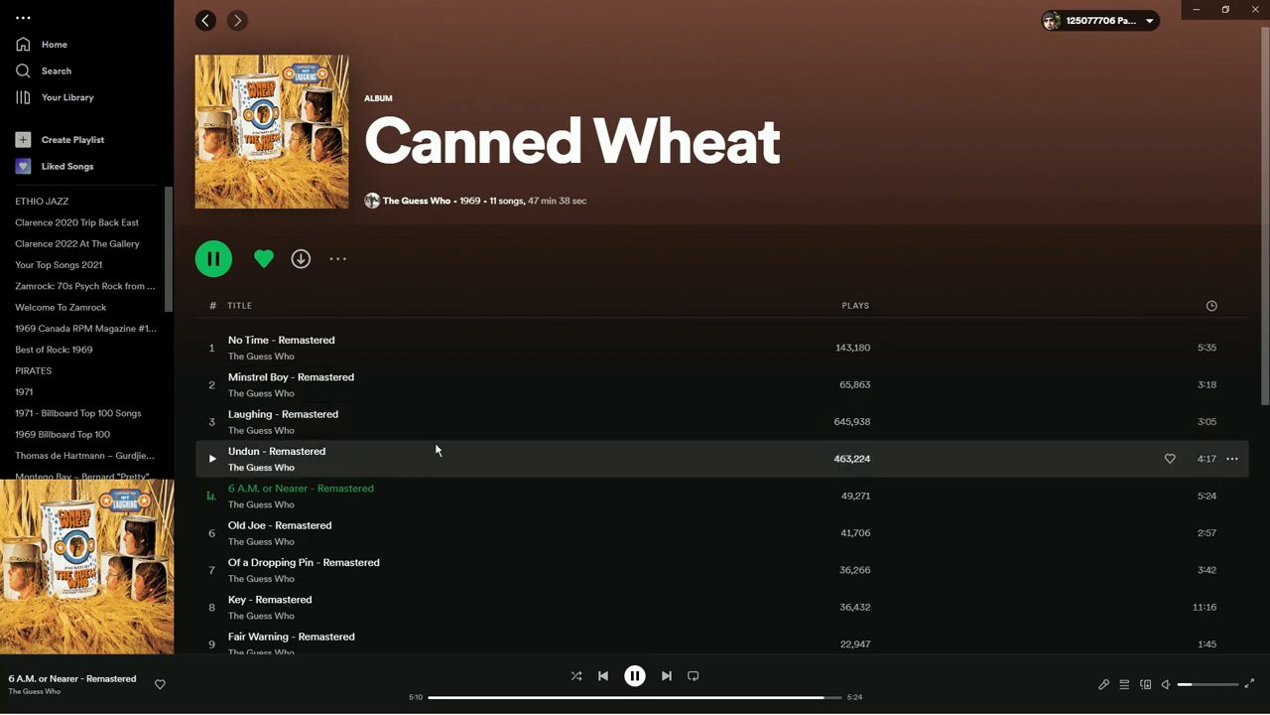
scroll(down, 3)
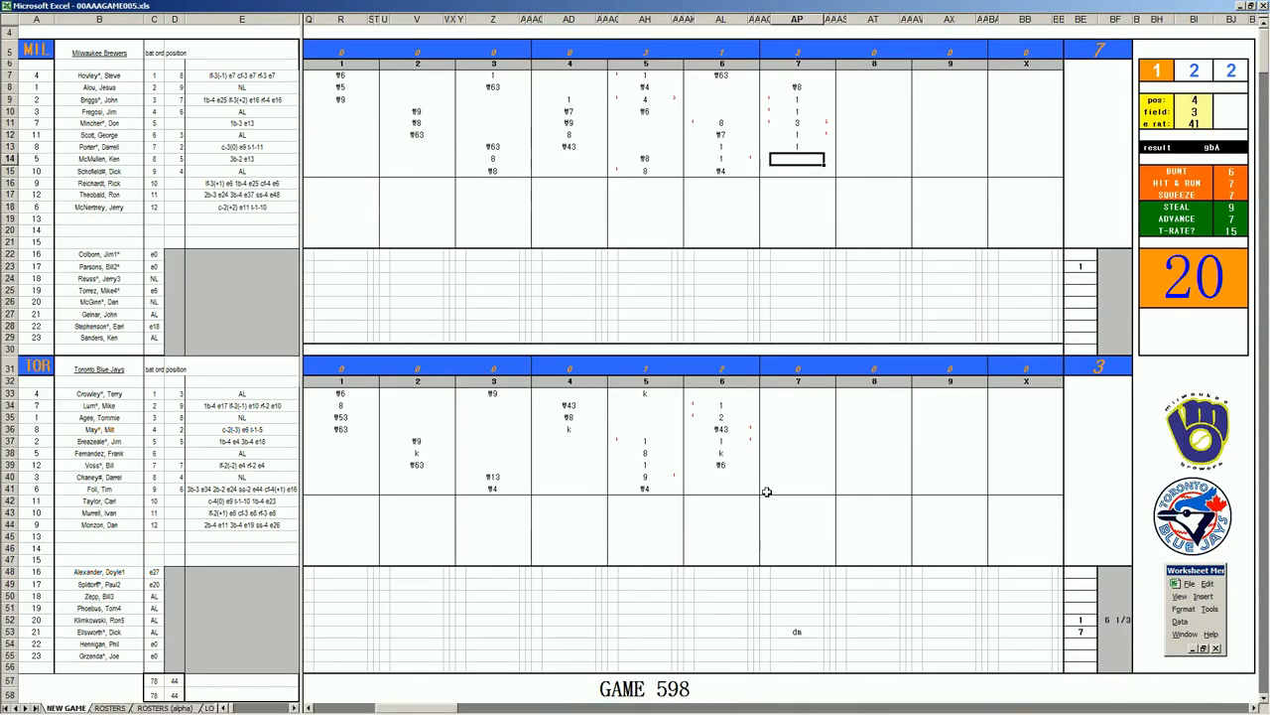
mouse_move(782, 485)
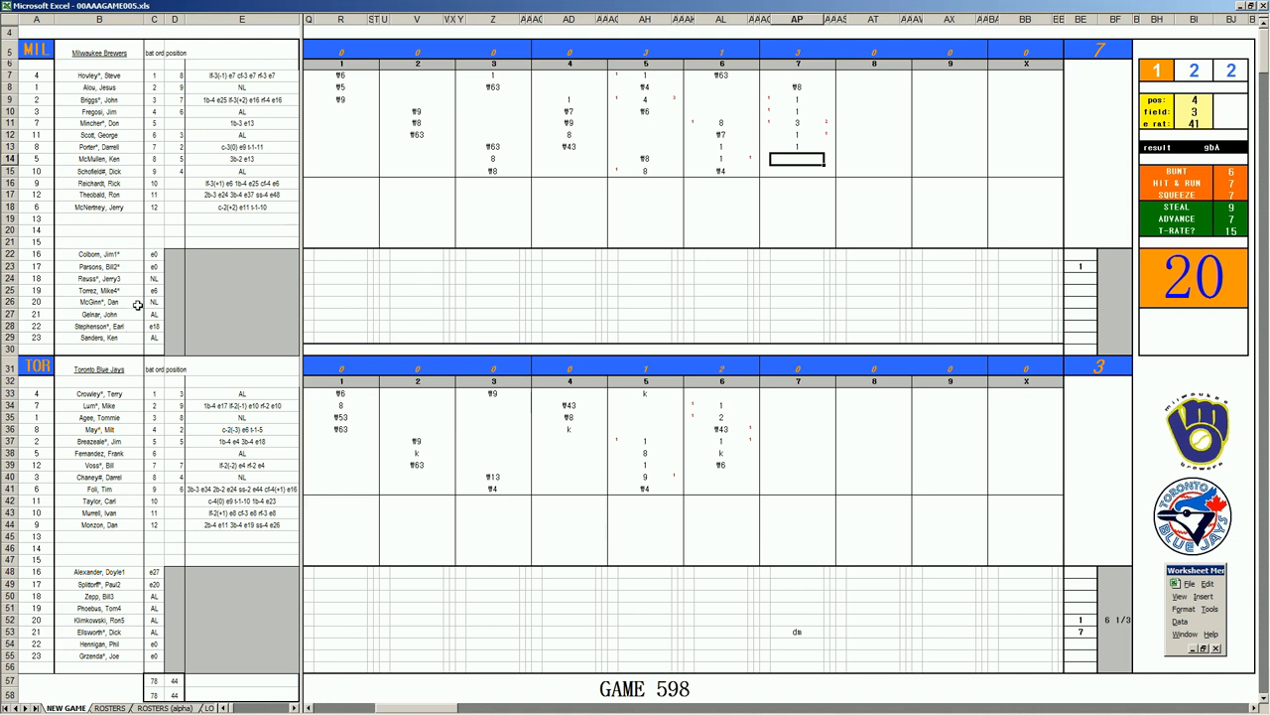
mouse_move(705, 520)
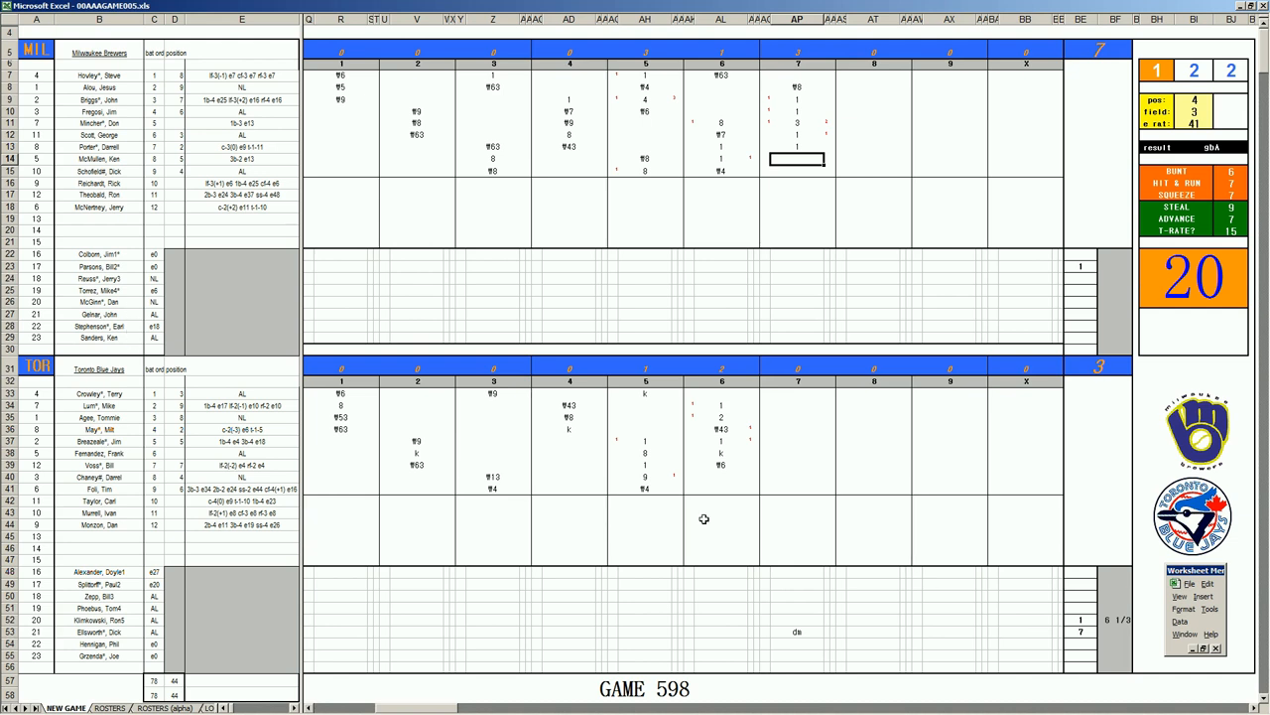
mouse_move(781, 480)
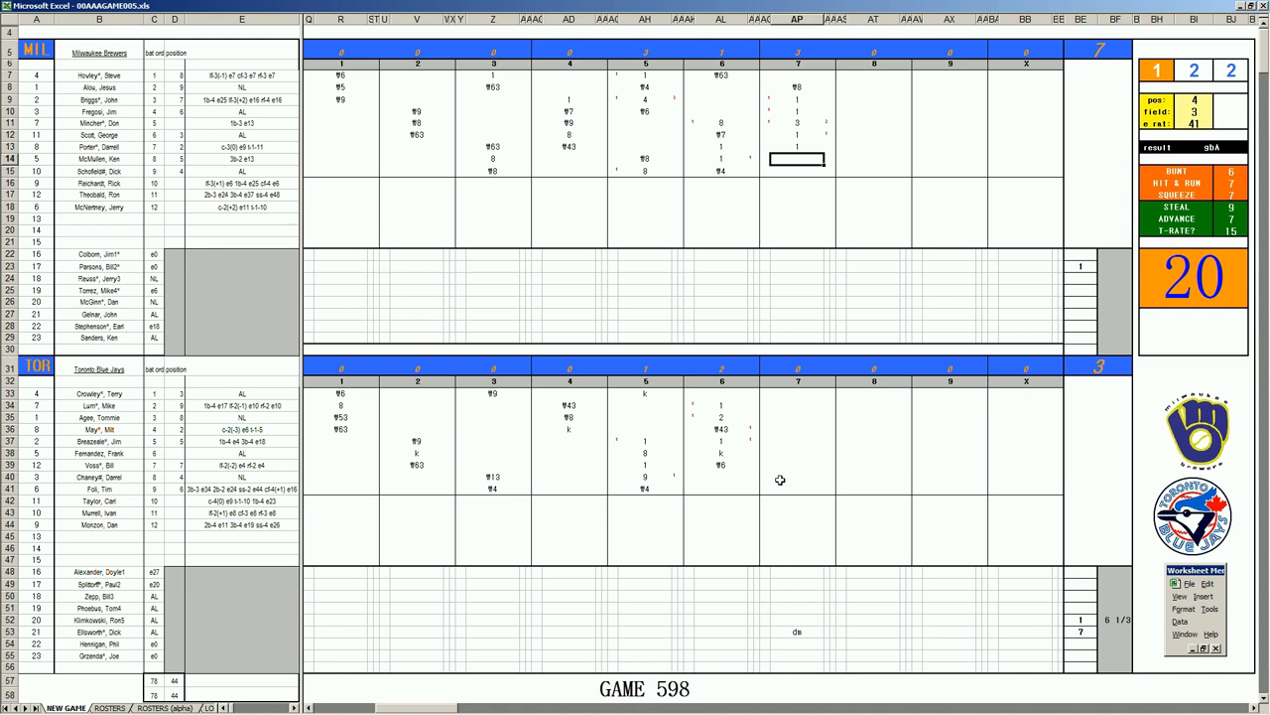
mouse_move(784, 479)
text(¶643)
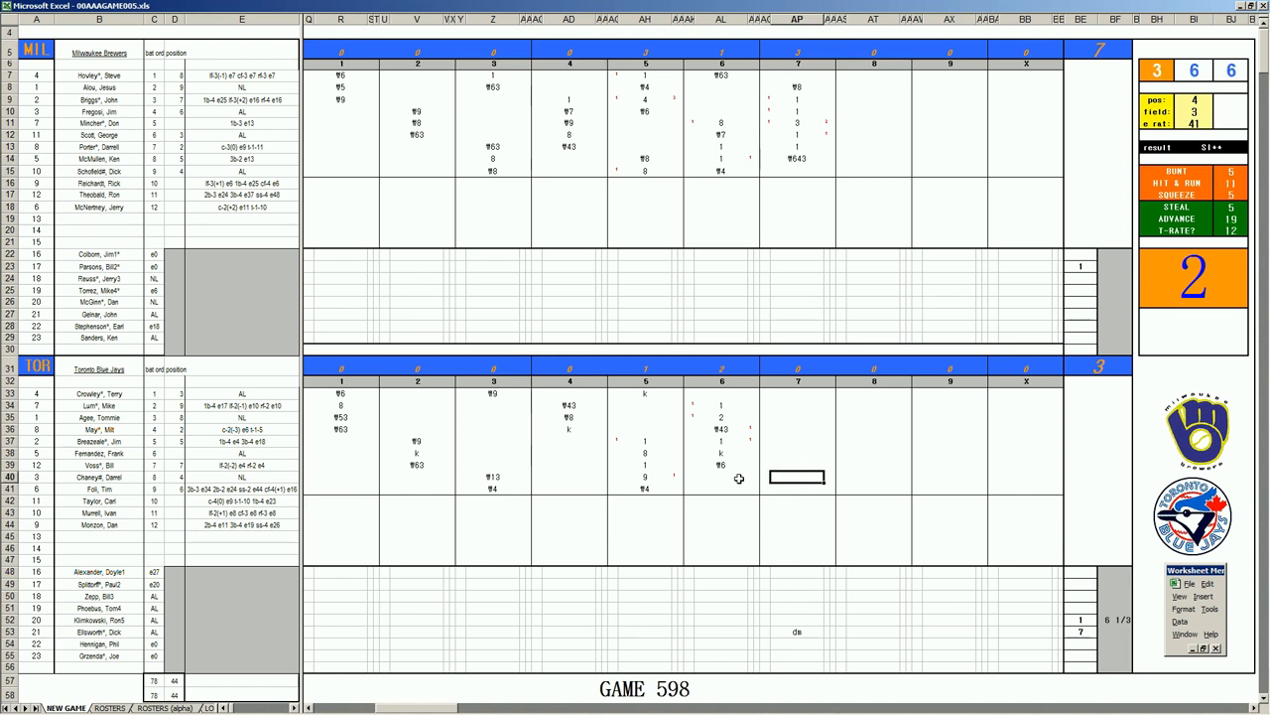
Enter Toronto's seventh-inning batter results ¥4, 9, 8 and k in successive cells.
text(¥4)
click(798, 491)
text(¥)
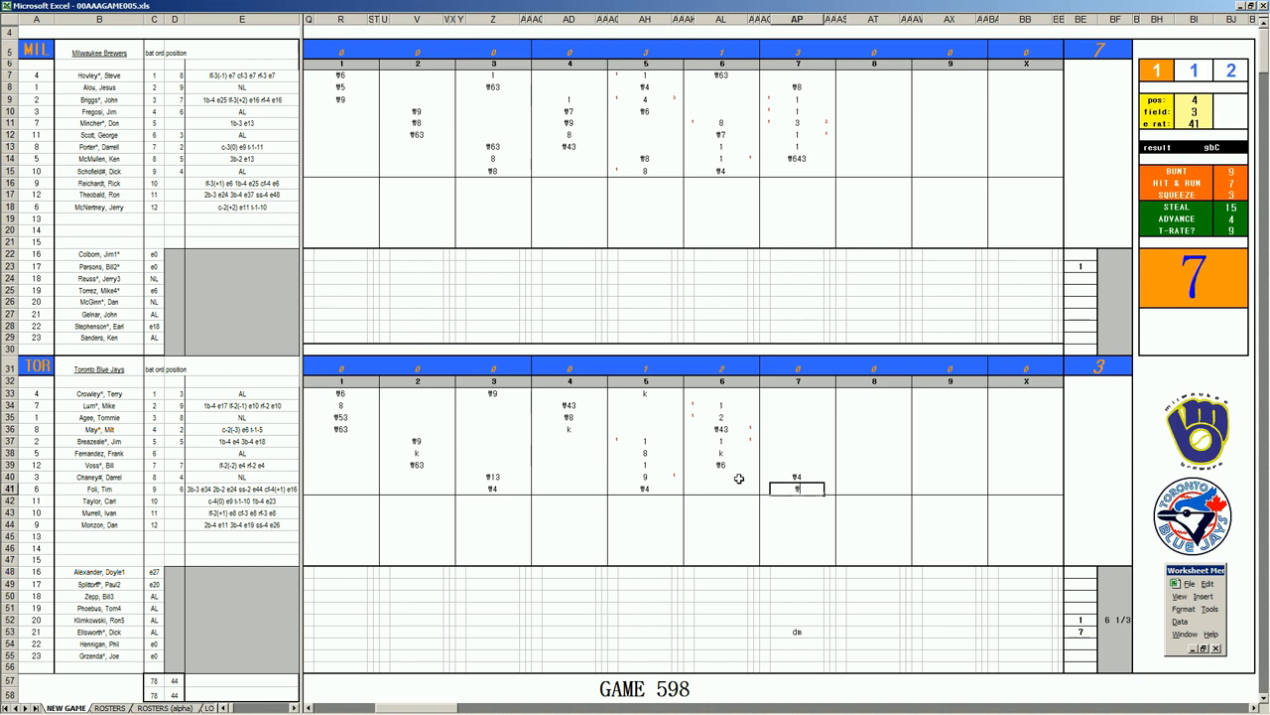
text(9)
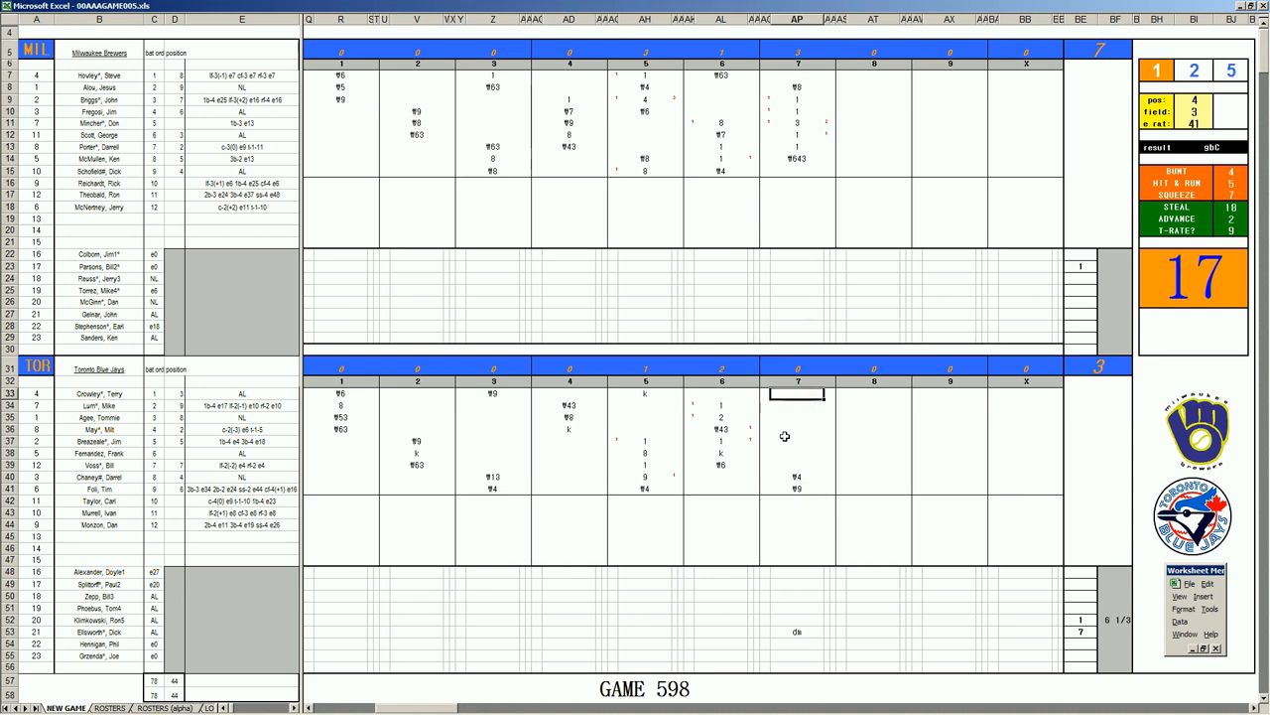
text(8)
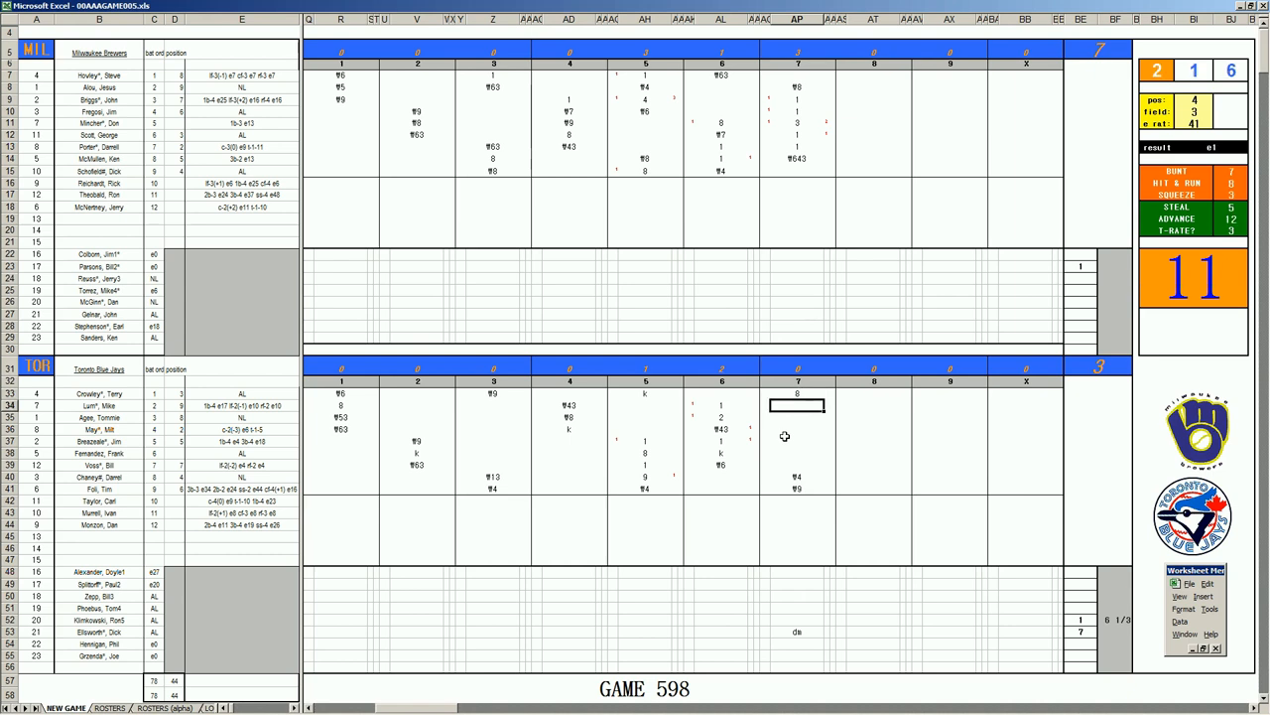
text(k)
click(873, 194)
text(1)
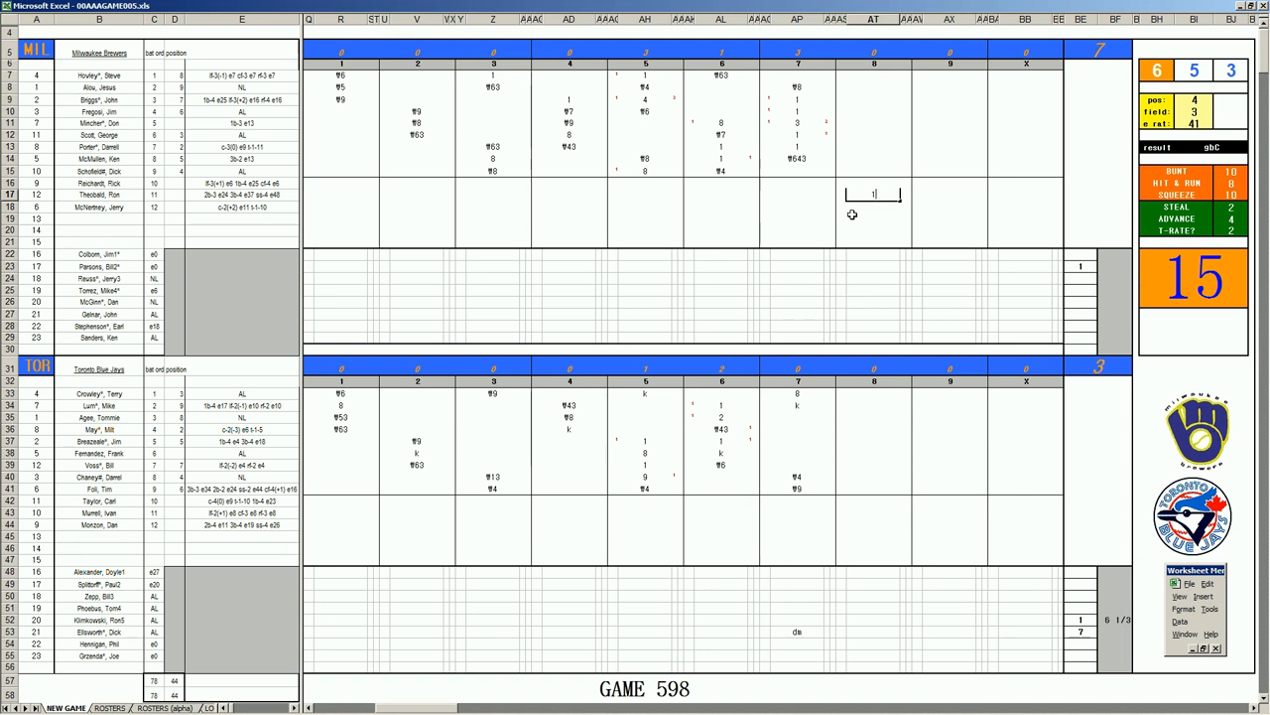
mouse_move(874, 78)
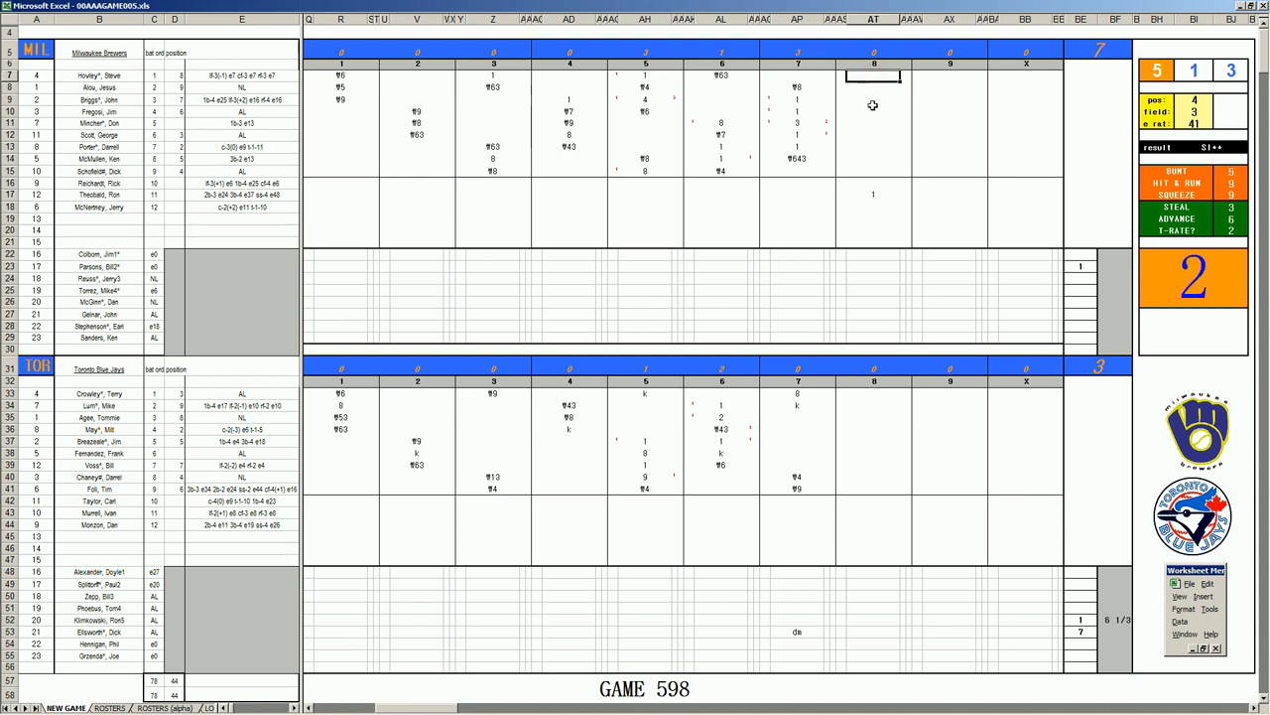
Enter #5 as Milwaukee's first eighth-inning batter result.
text(#5)
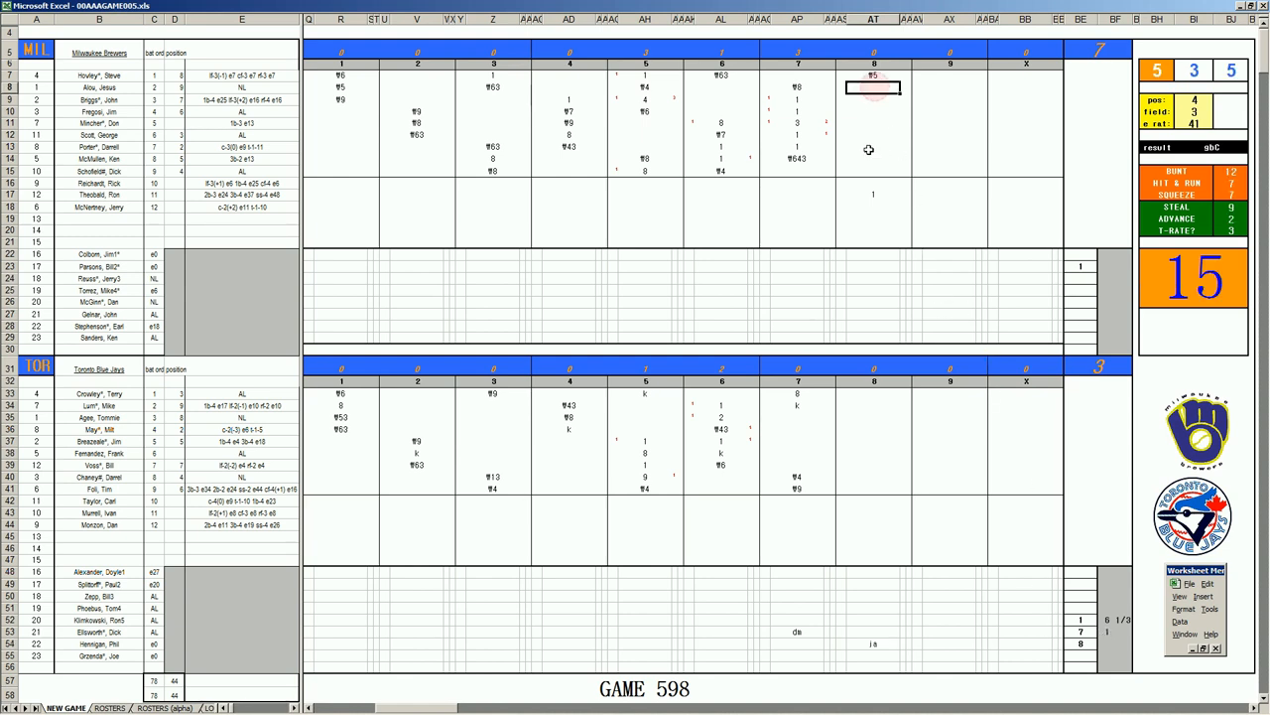
Record a 643 play for Milwaukee's next eighth-inning batter.
click(873, 87)
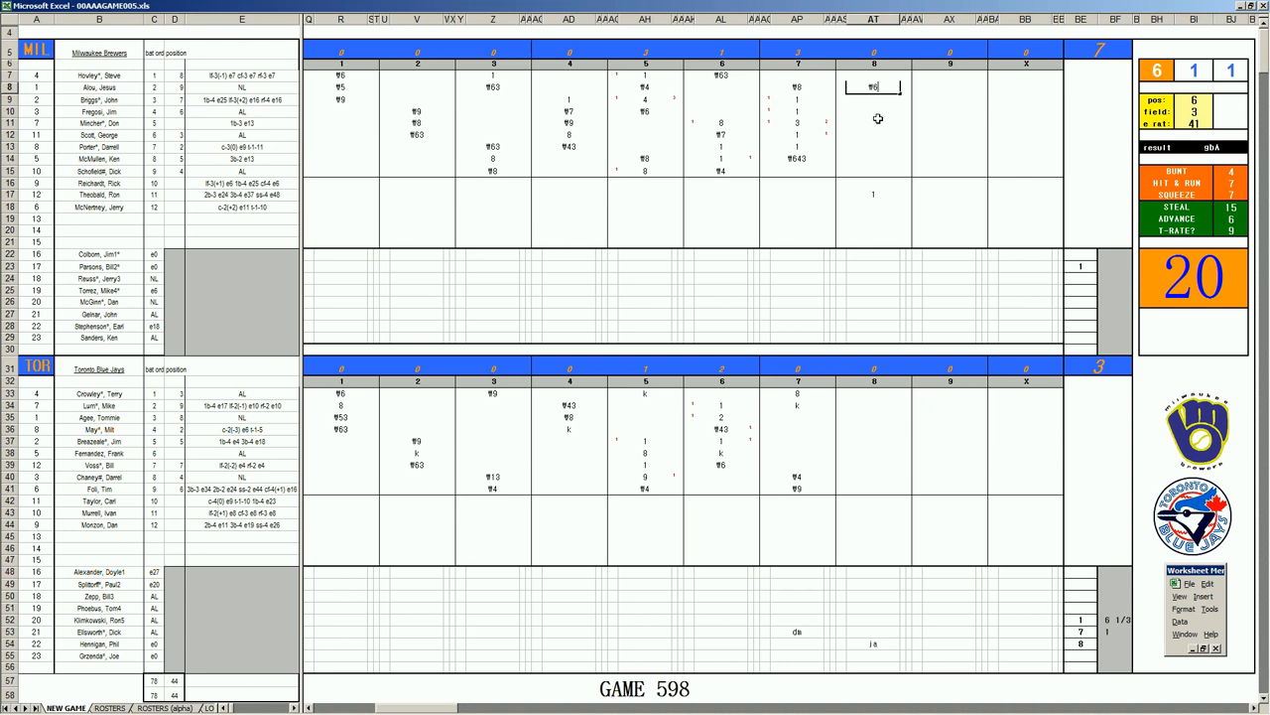
text(643)
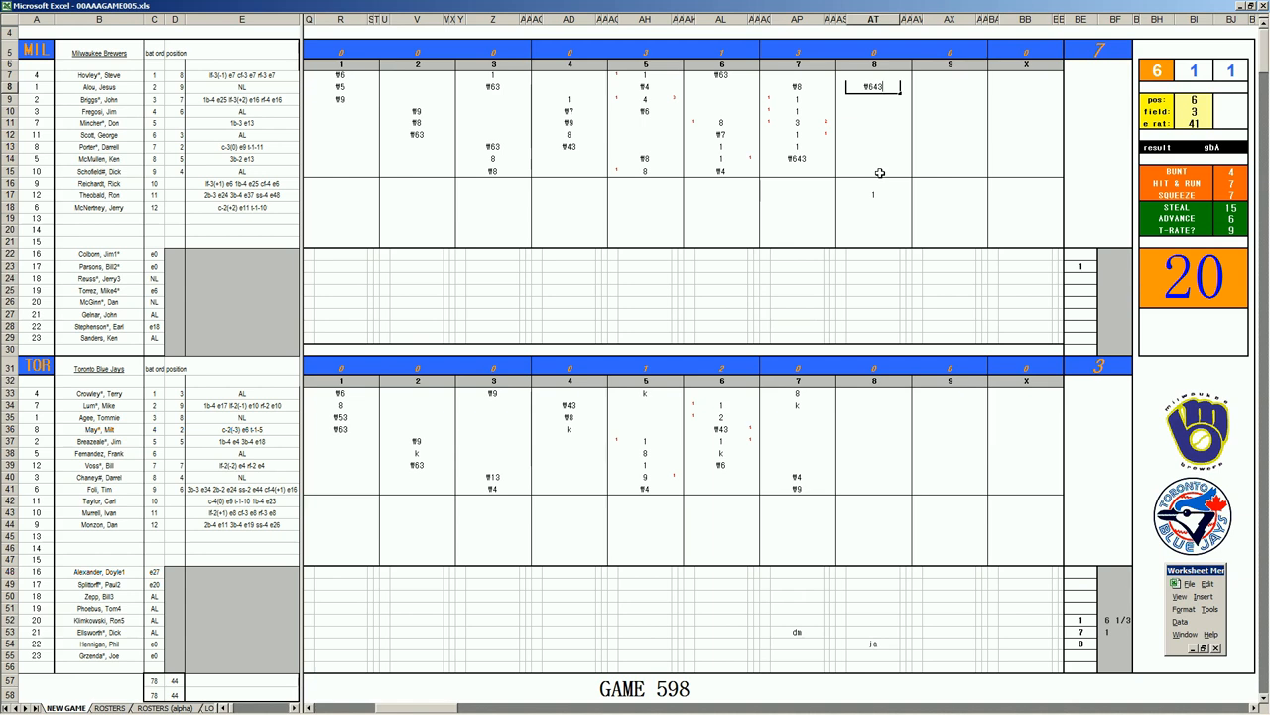
mouse_move(628, 143)
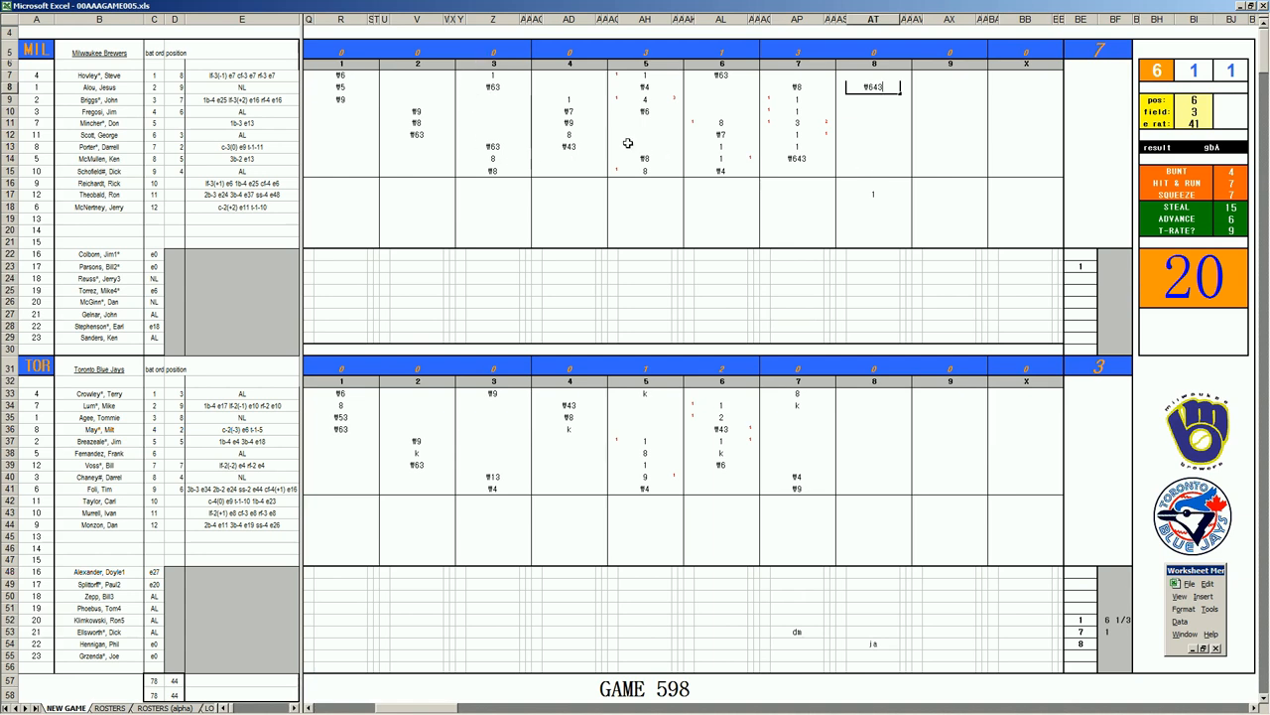
mouse_move(504, 166)
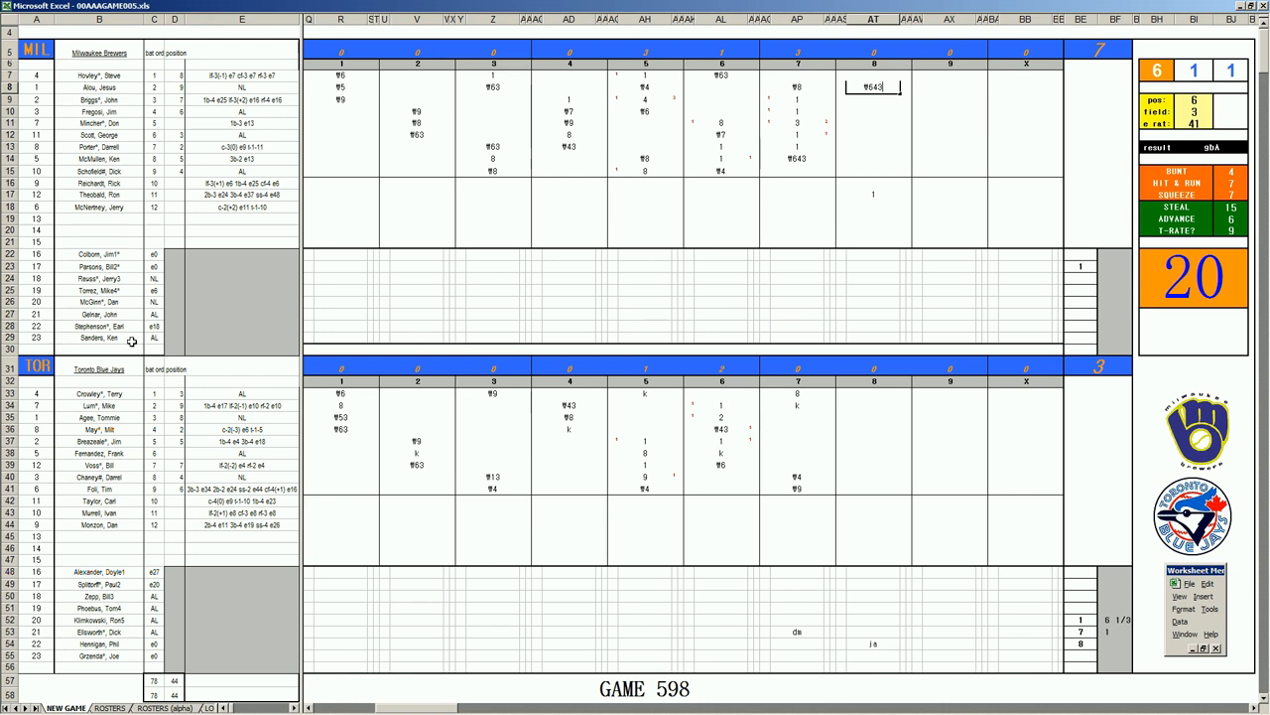
mouse_move(838, 473)
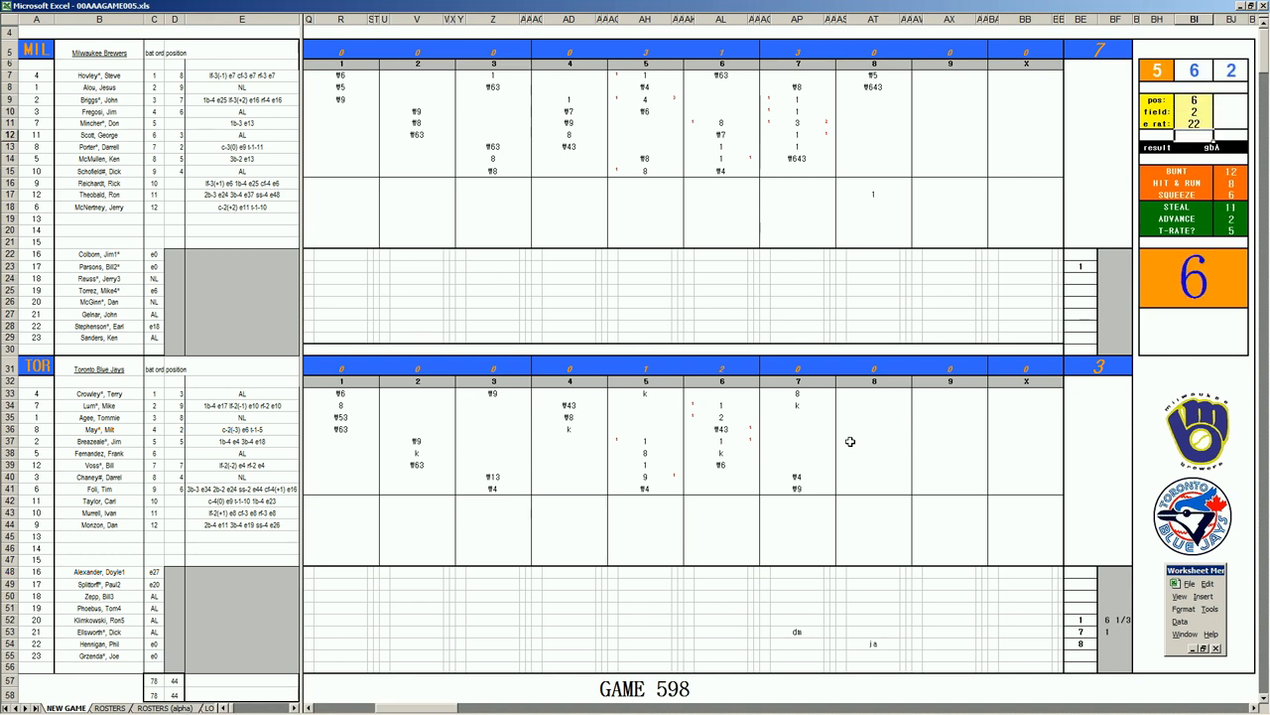
Record a 1 play for a Toronto eighth-inning batter and move to the next batter's box.
click(874, 405)
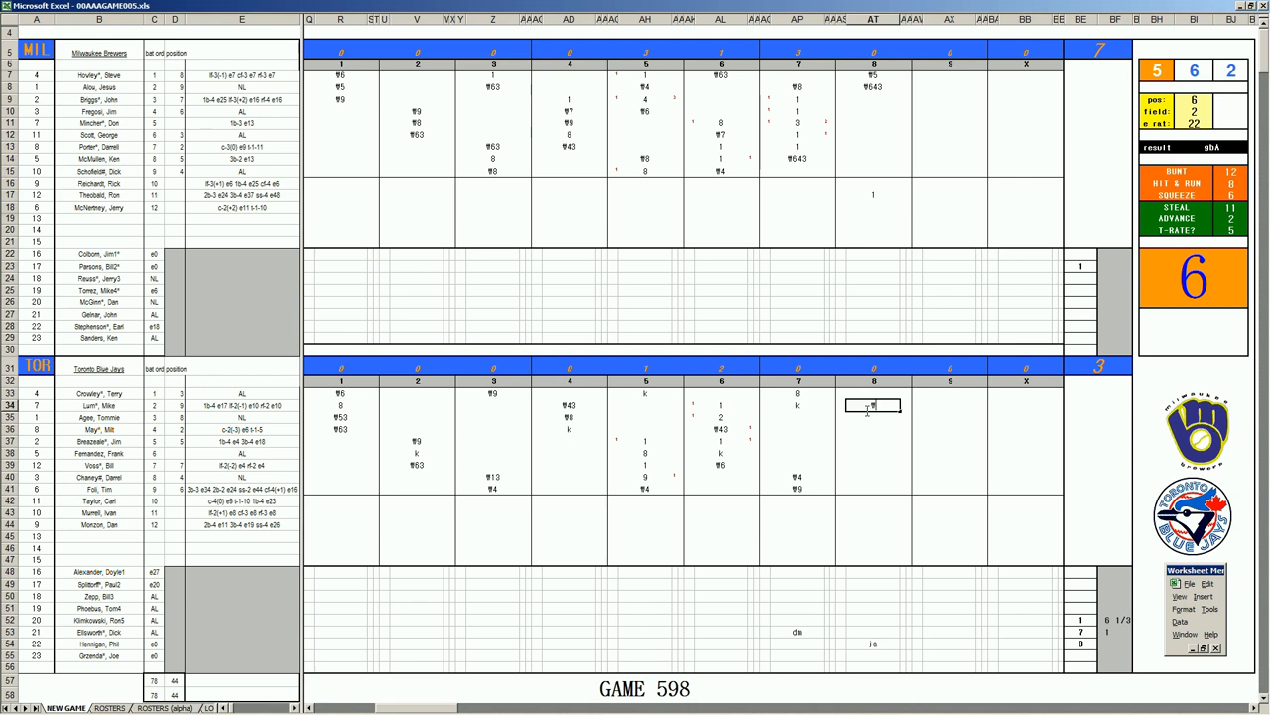
click(871, 405)
text(f63)
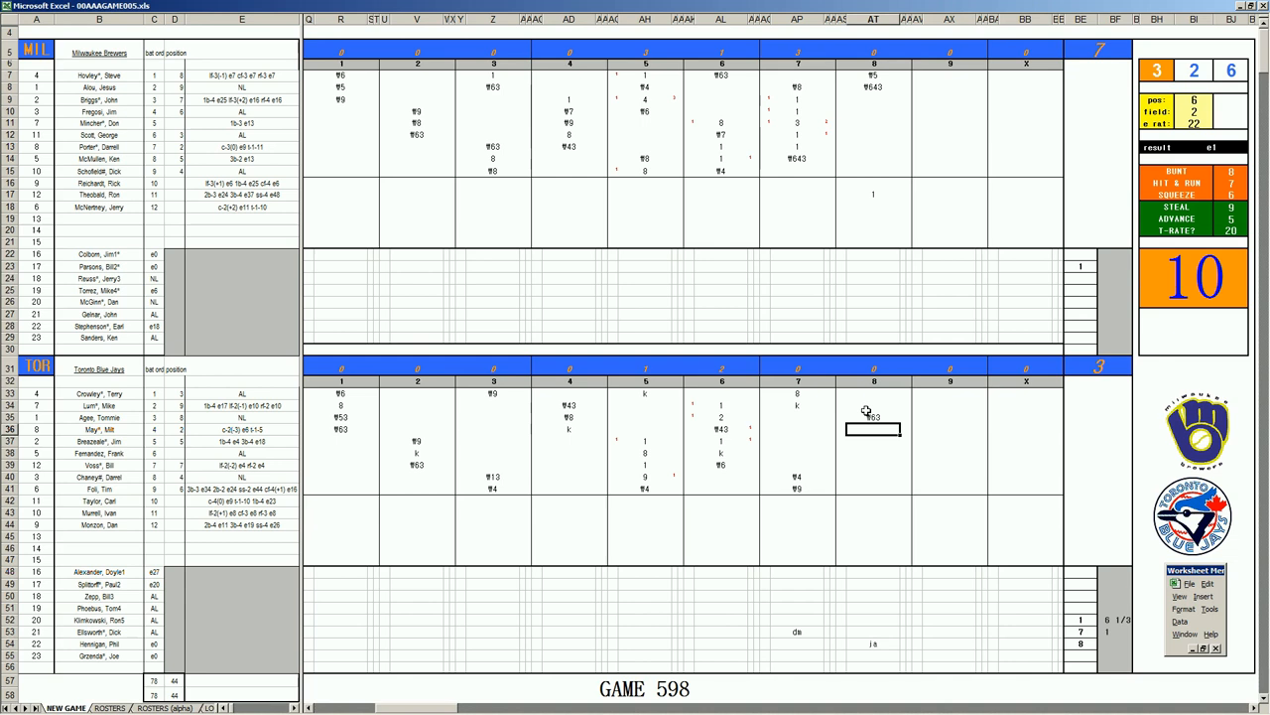
text(1)
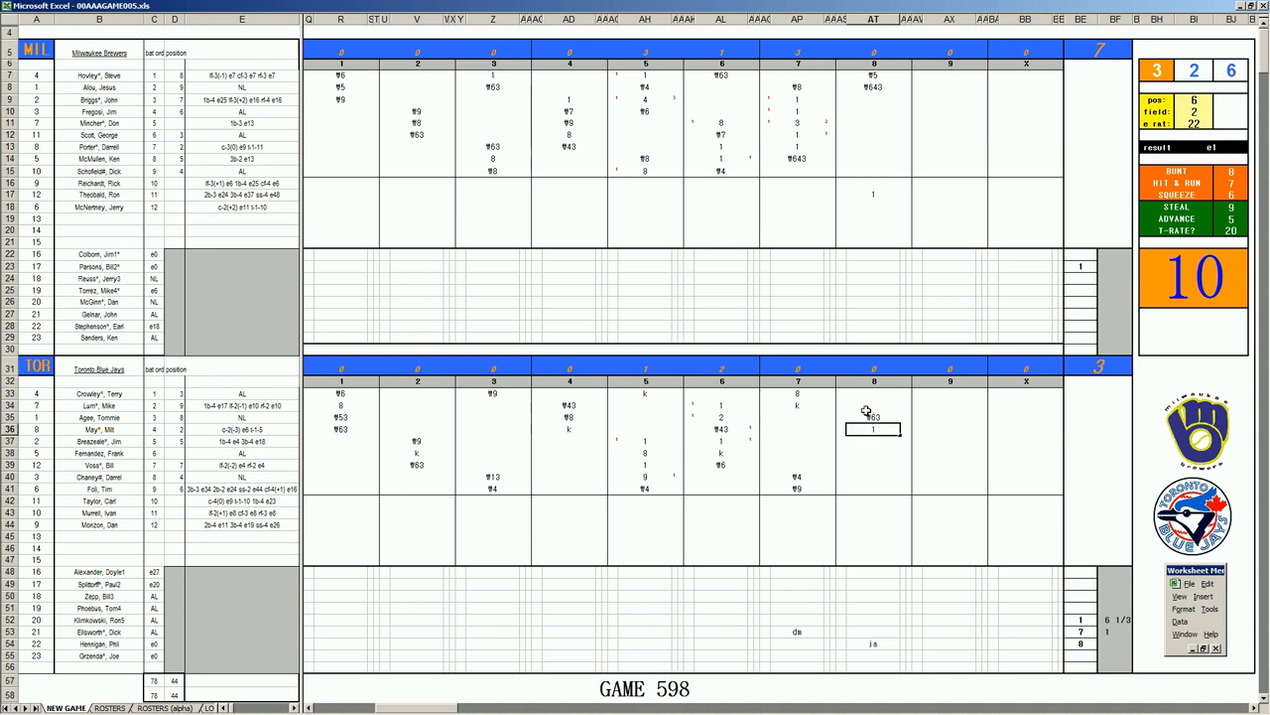
click(874, 440)
text(k)
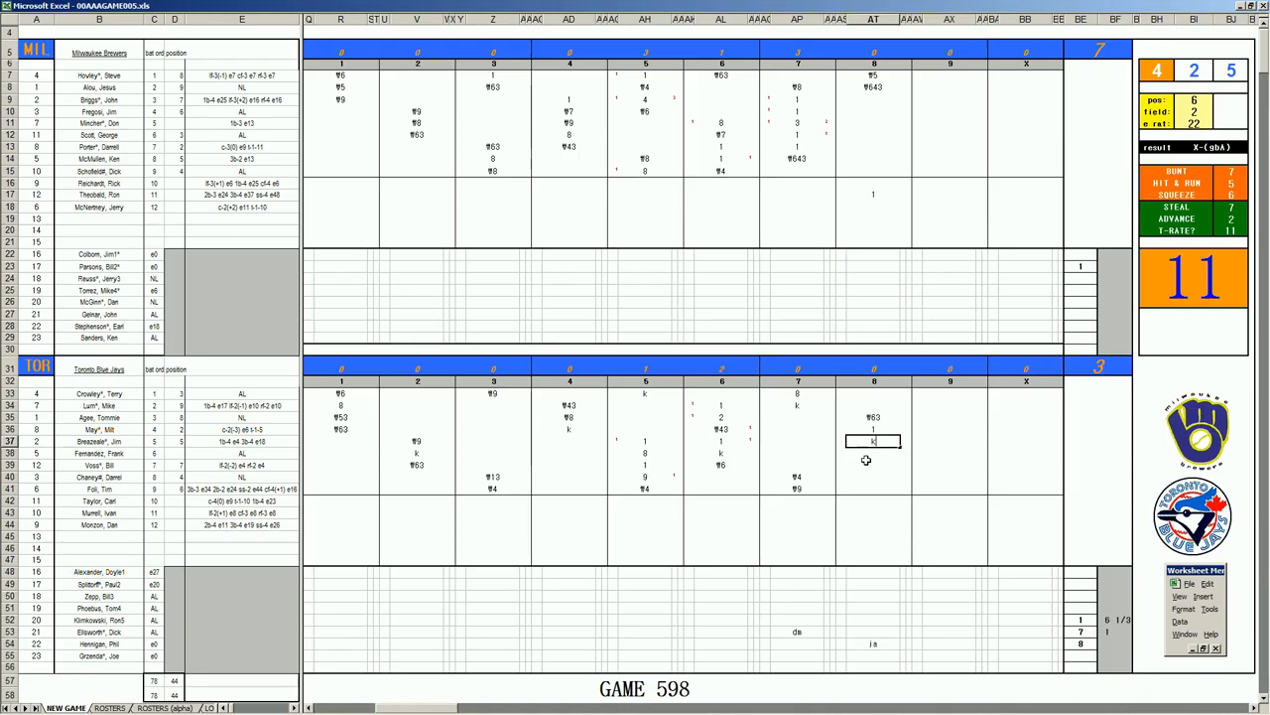
mouse_move(862, 461)
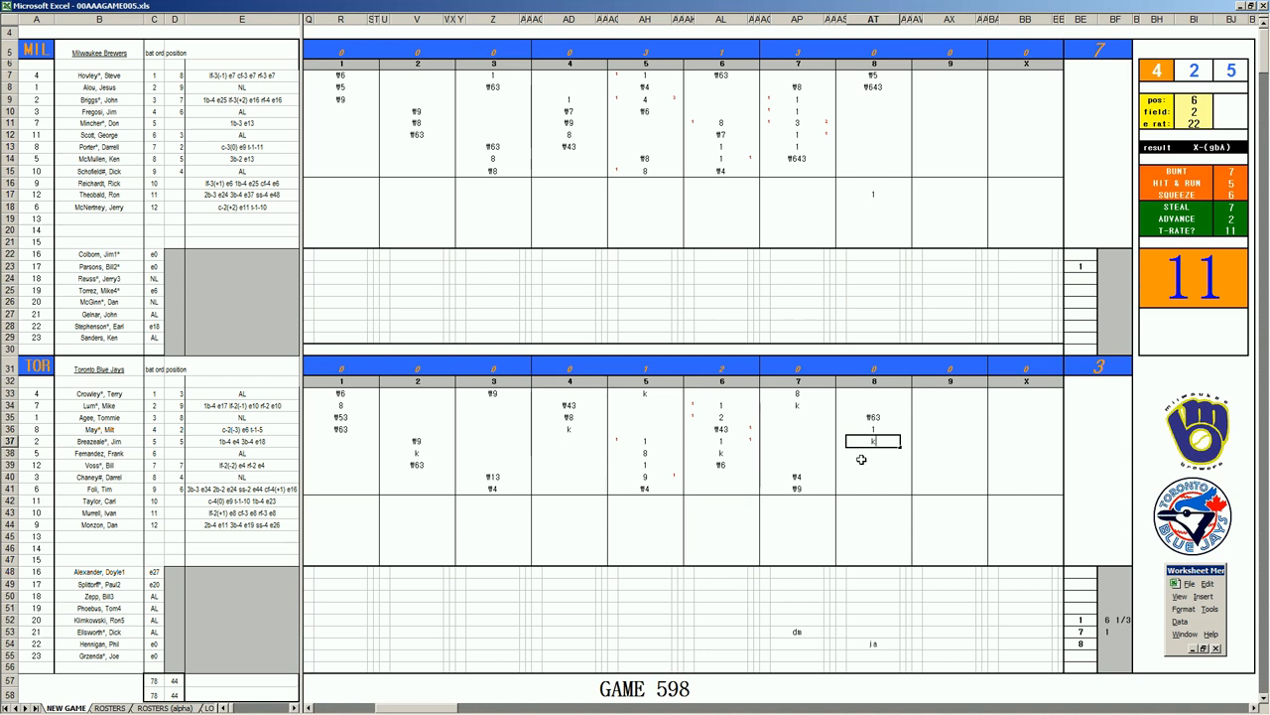
mouse_move(874, 455)
text(#43)
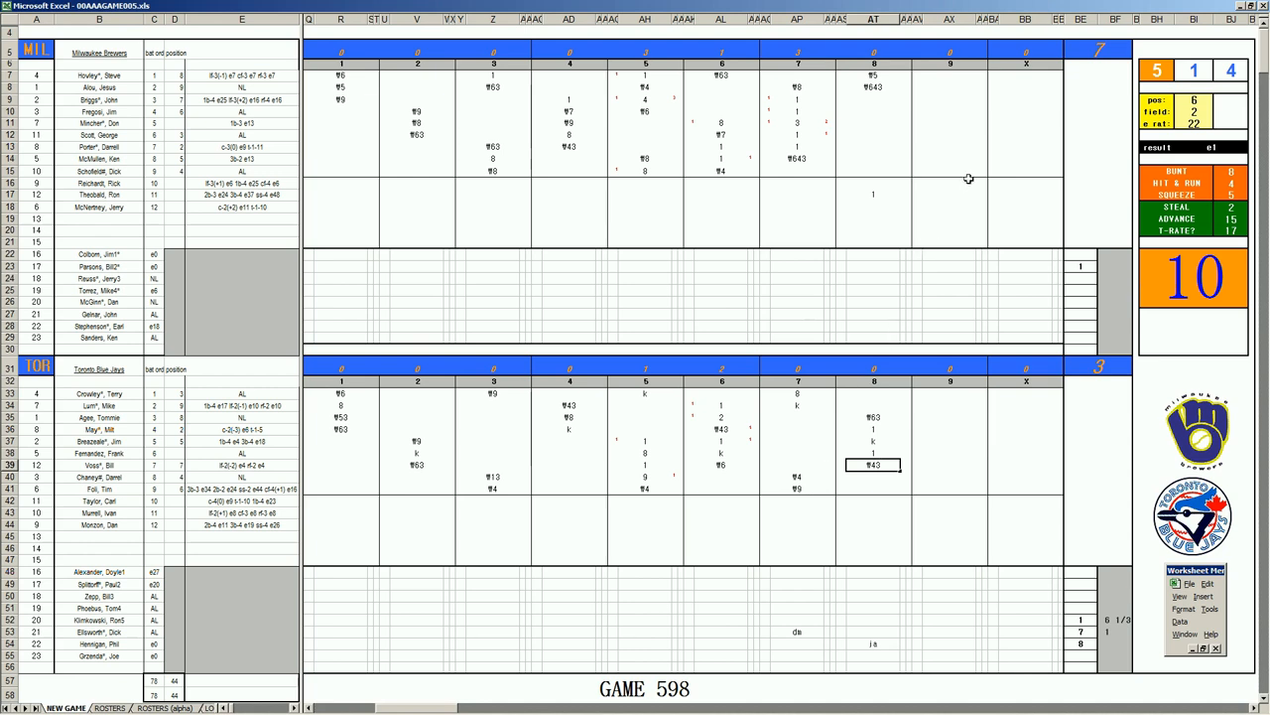
mouse_move(1112, 645)
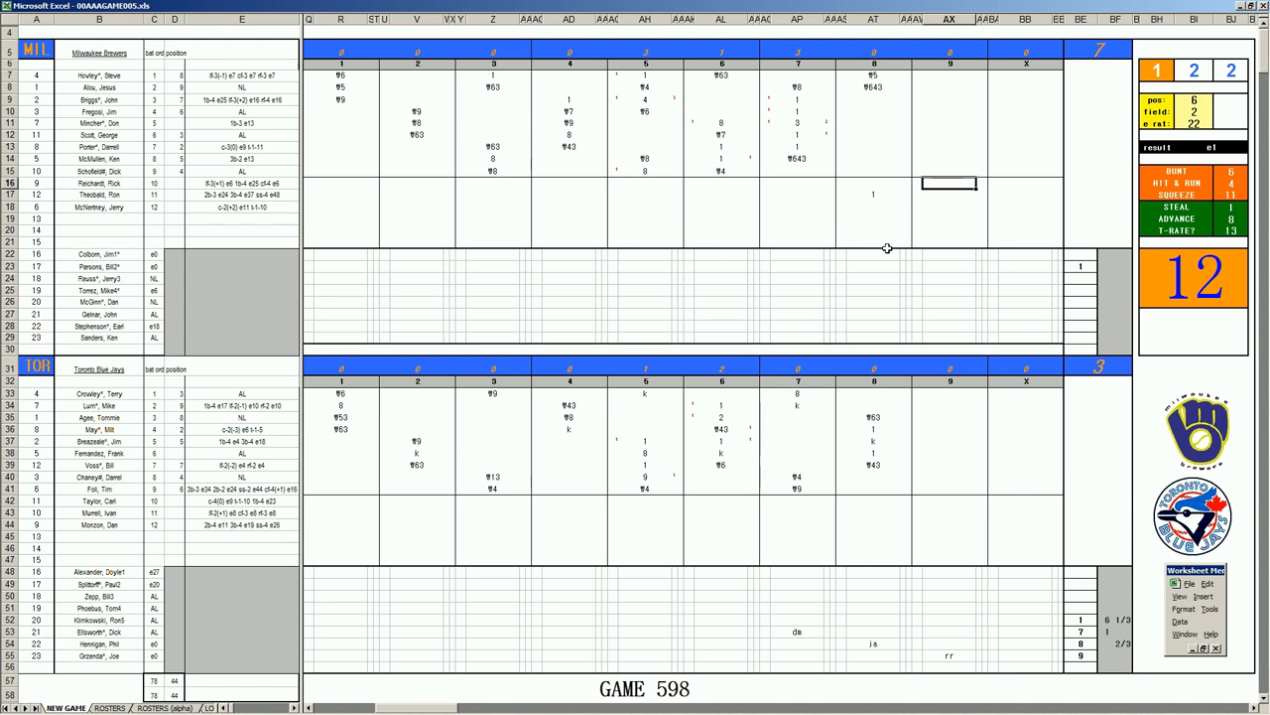
Enter Milwaukee's ninth-inning batter results ¶7, k and 43 in successive cells.
text(¶7)
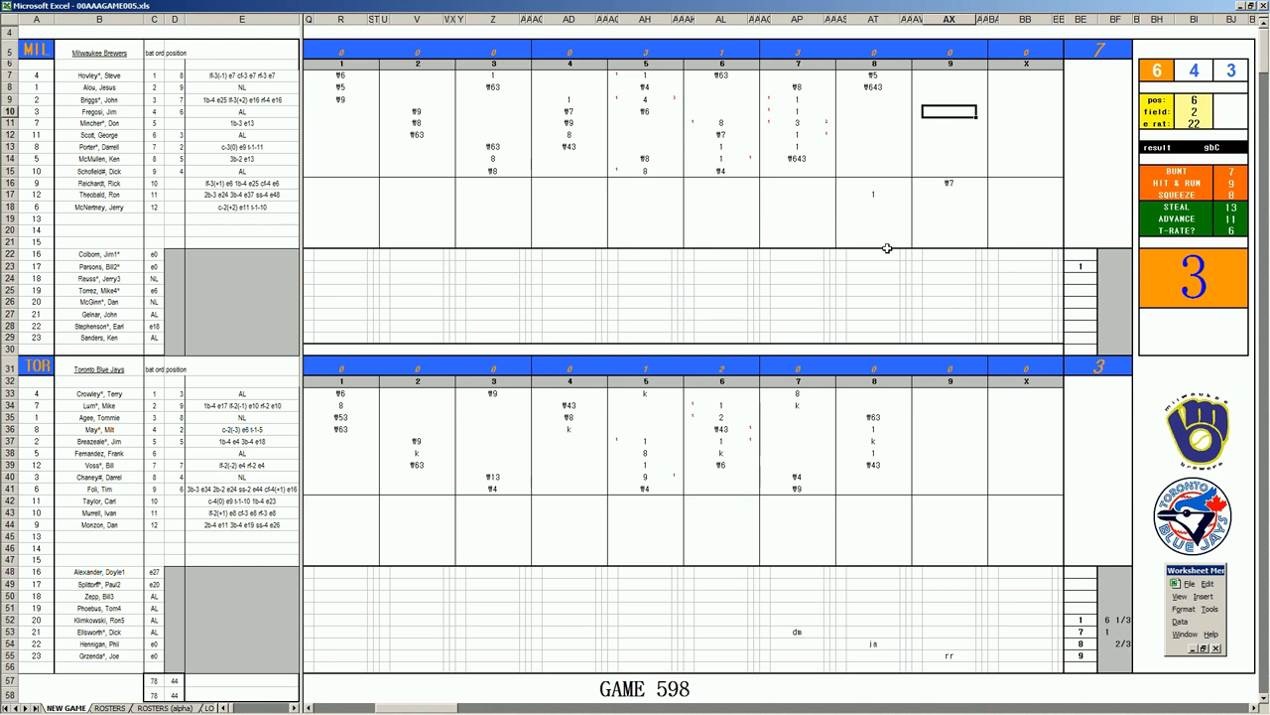
text(k)
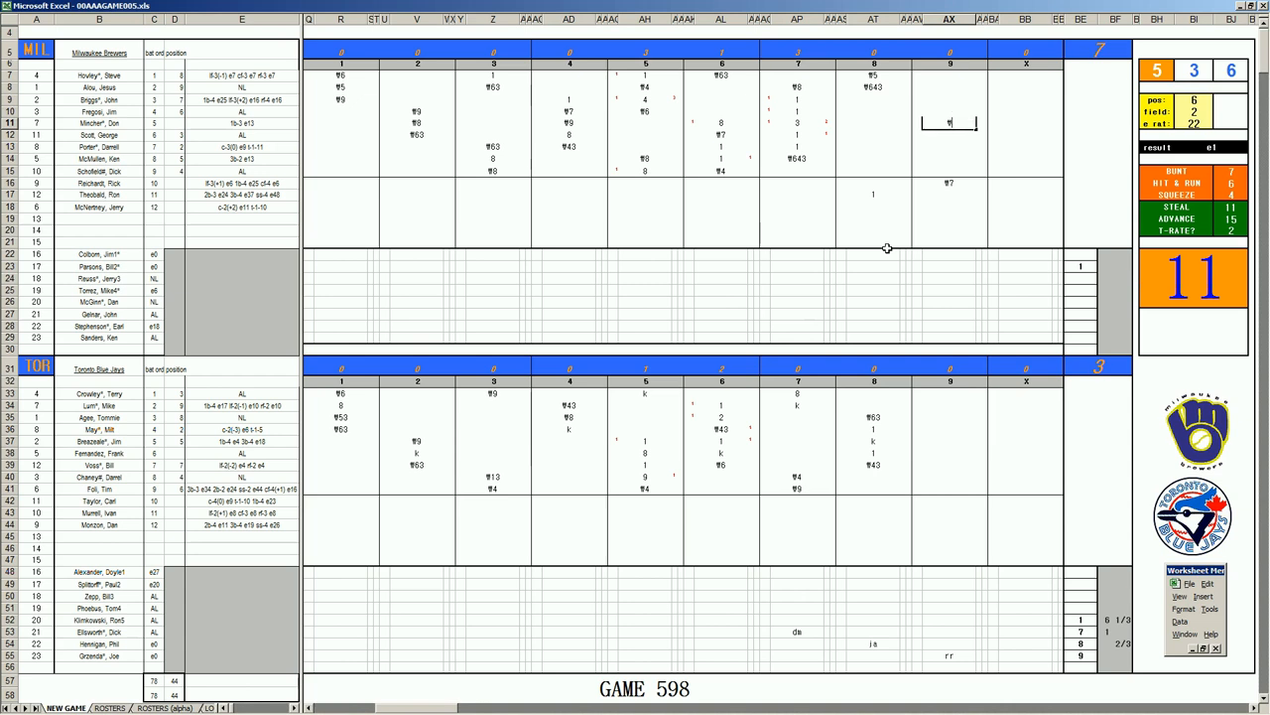
text(43)
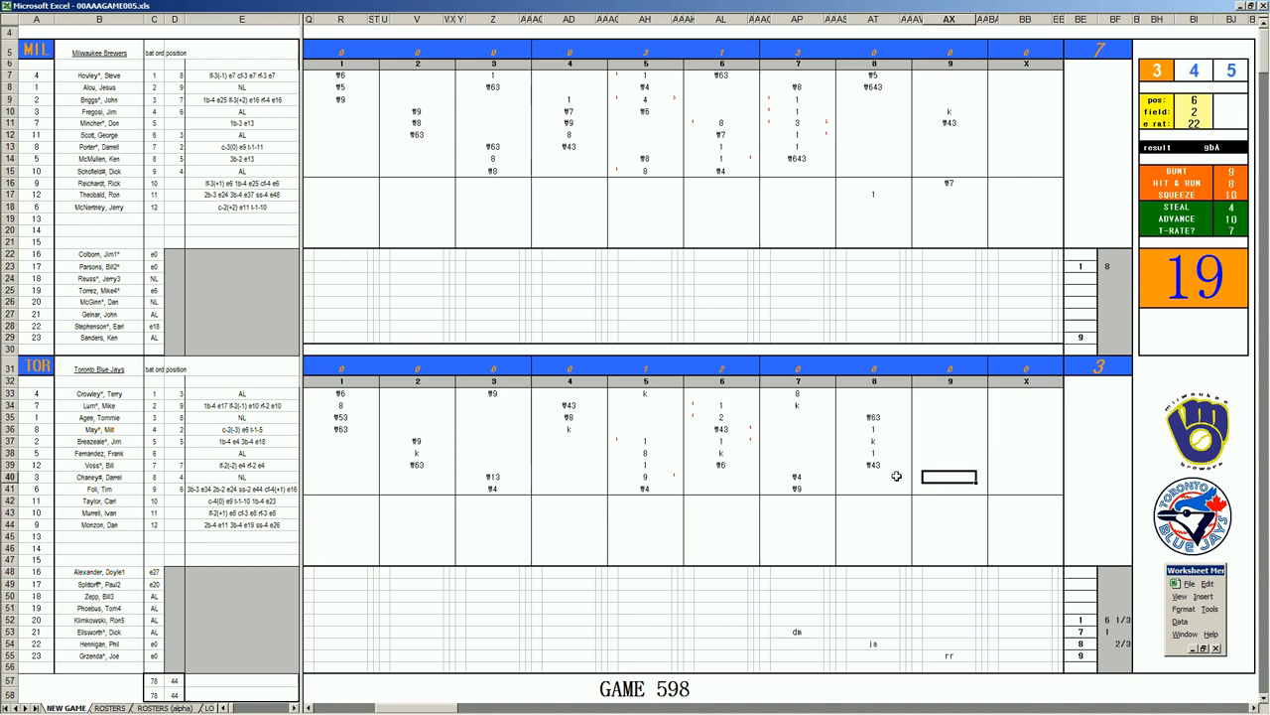
Enter Toronto's ninth-inning batter results ¥33, k and 8 in successive cells.
text(¥33)
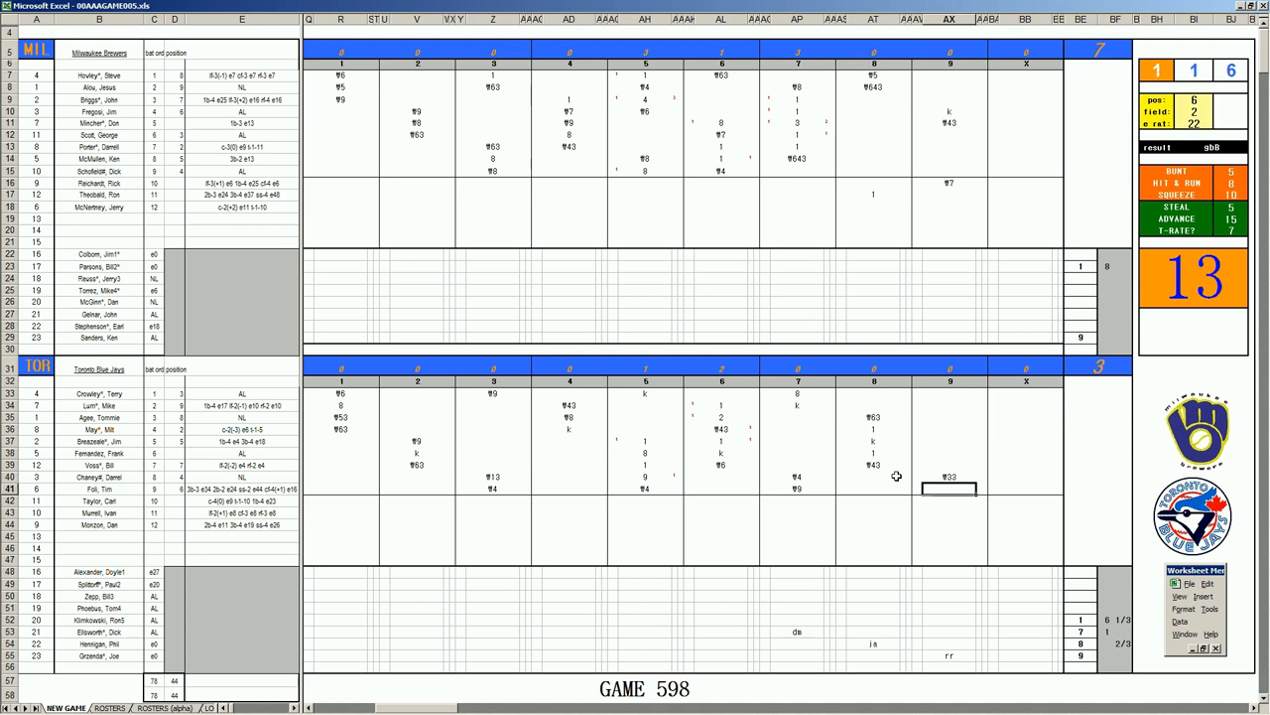
text(k)
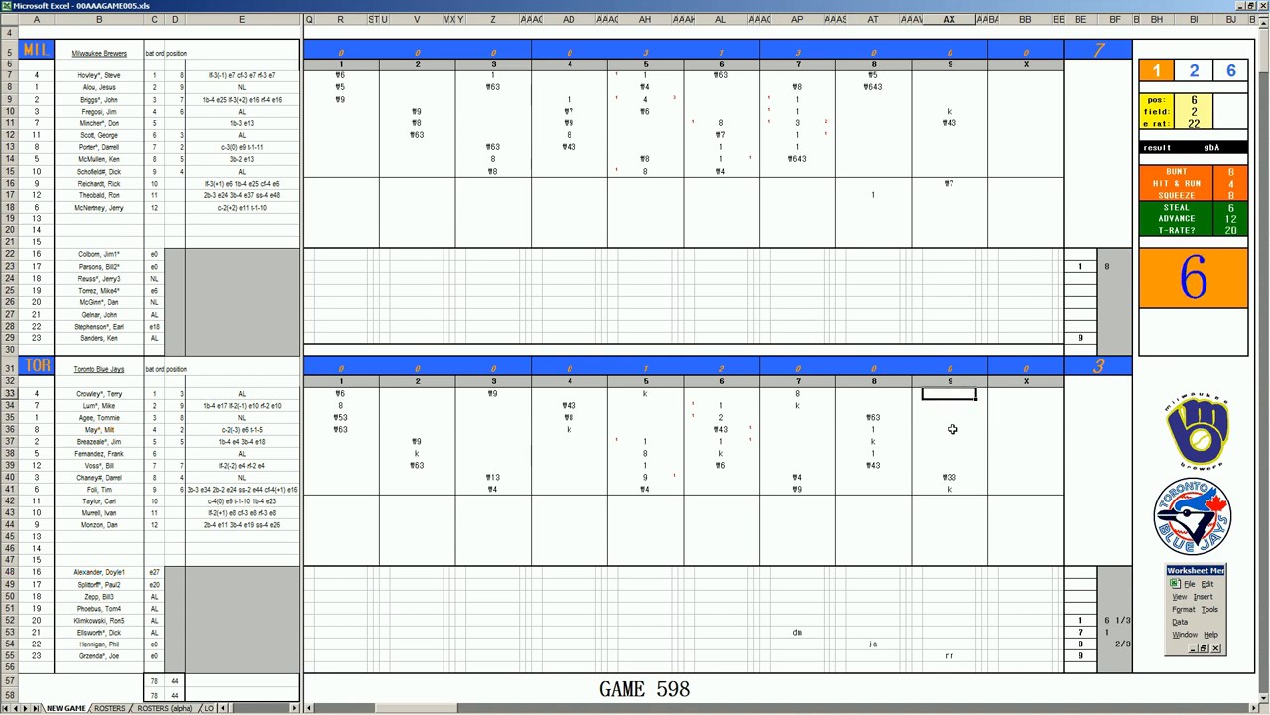
text(8)
click(951, 405)
text(♯8)
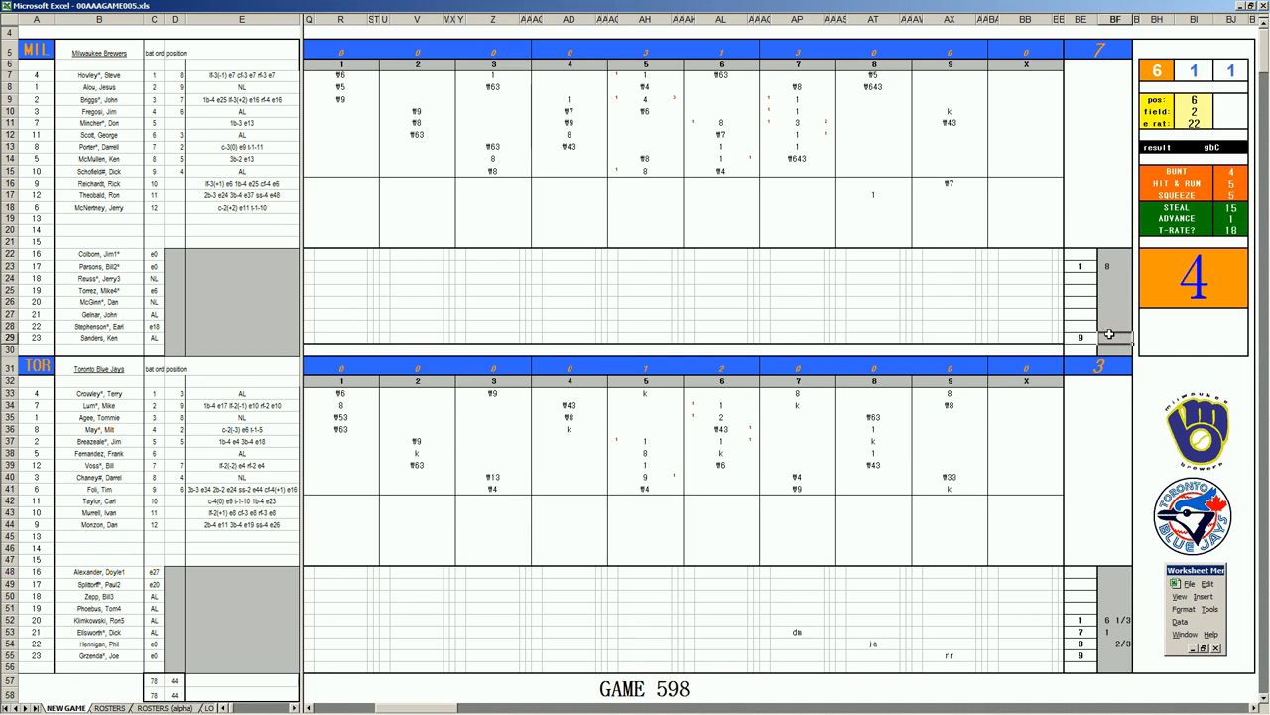
mouse_move(950, 421)
text(1)
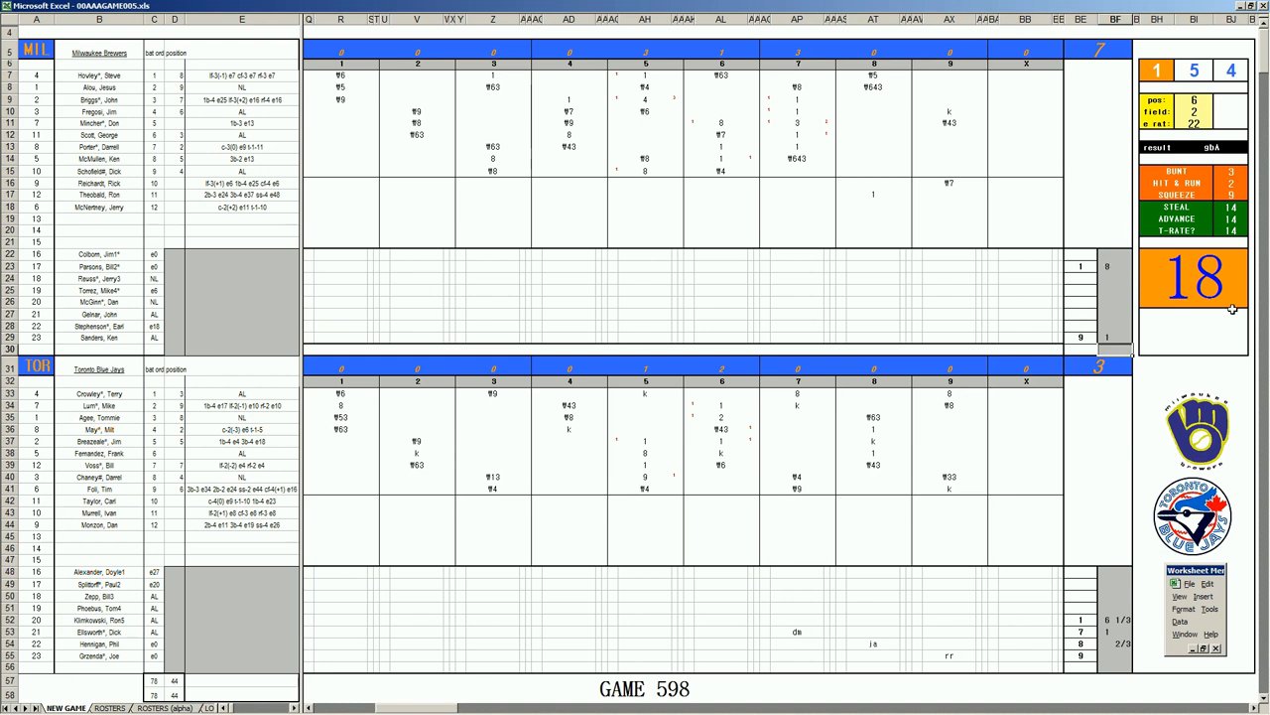
mouse_move(1228, 453)
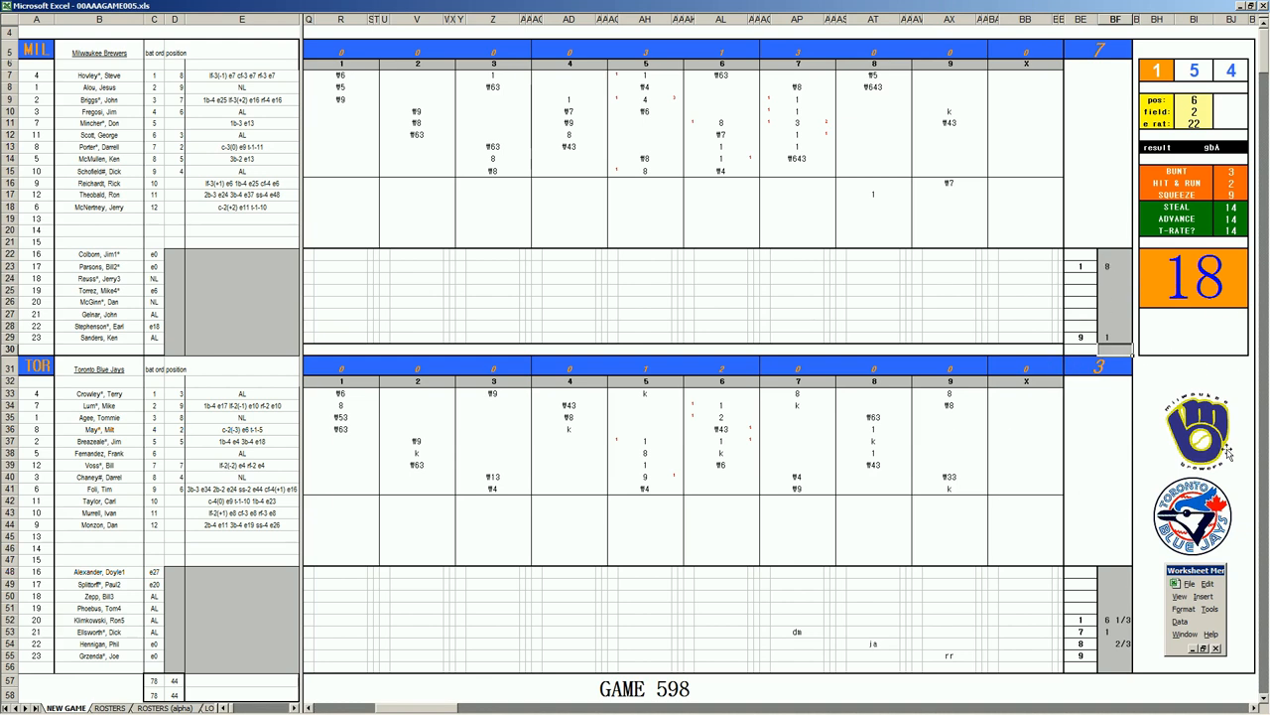
mouse_move(1068, 491)
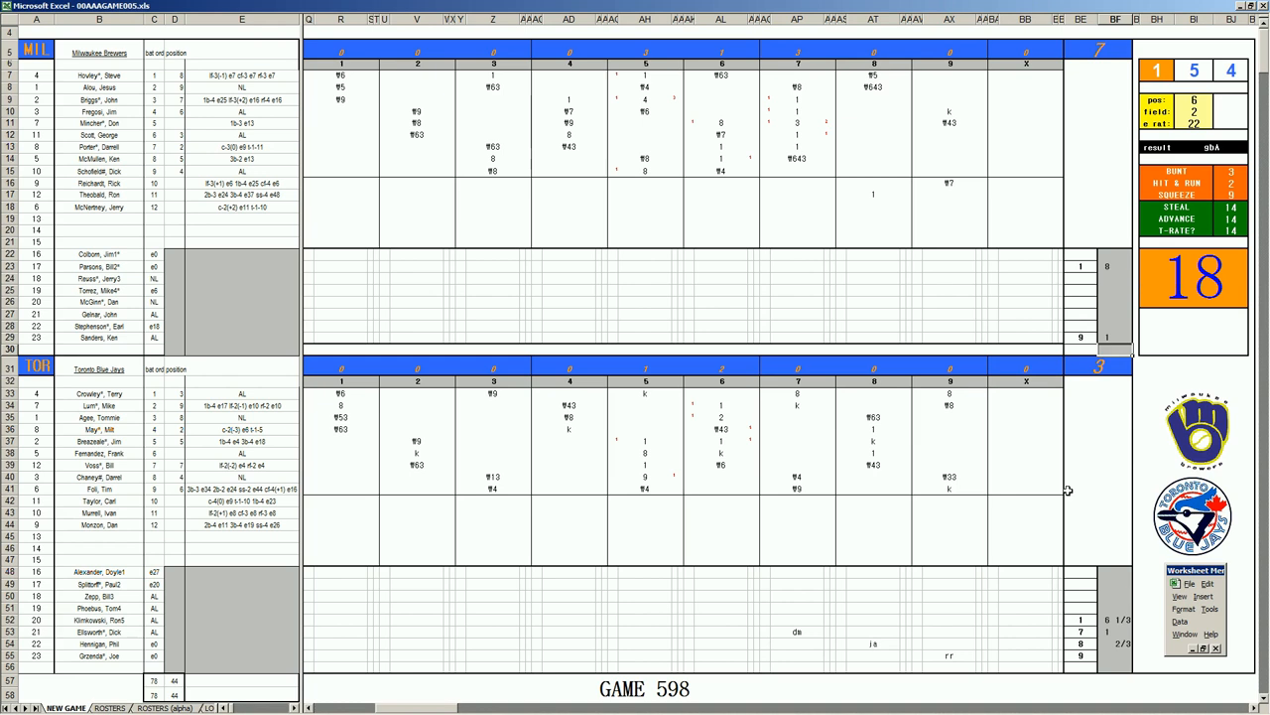
mouse_move(1231, 472)
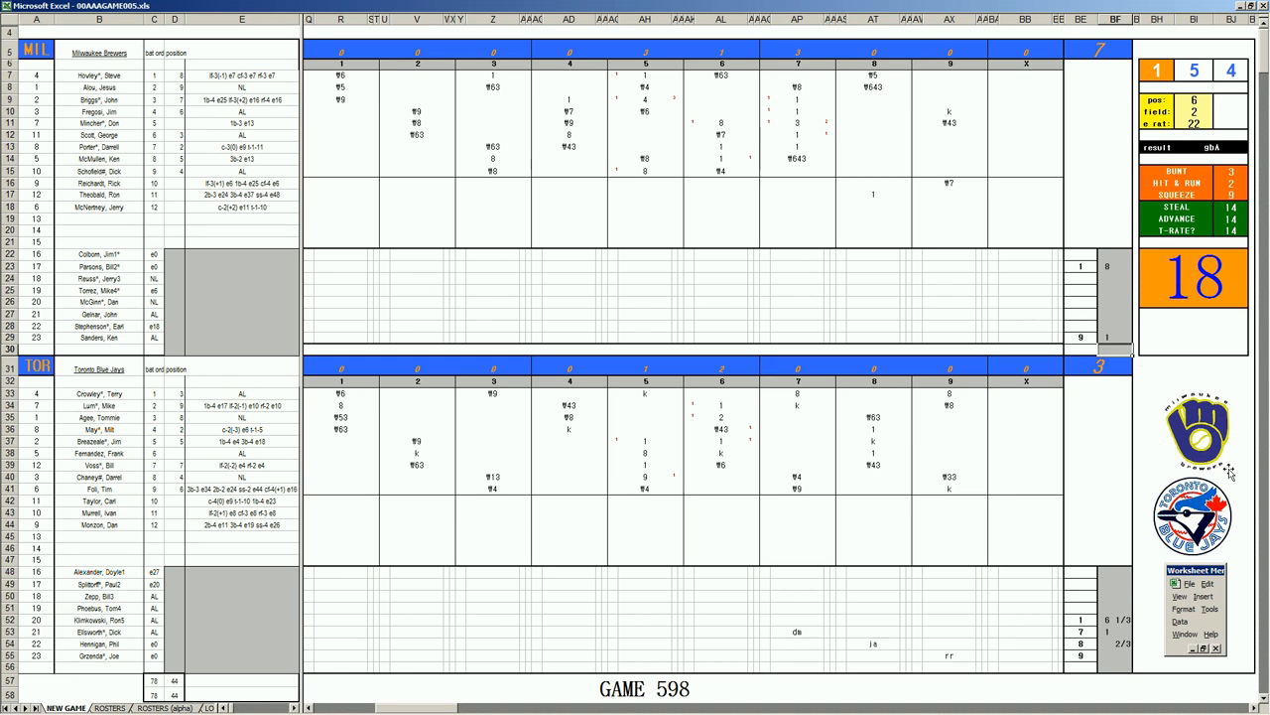
mouse_move(1231, 461)
text(1)
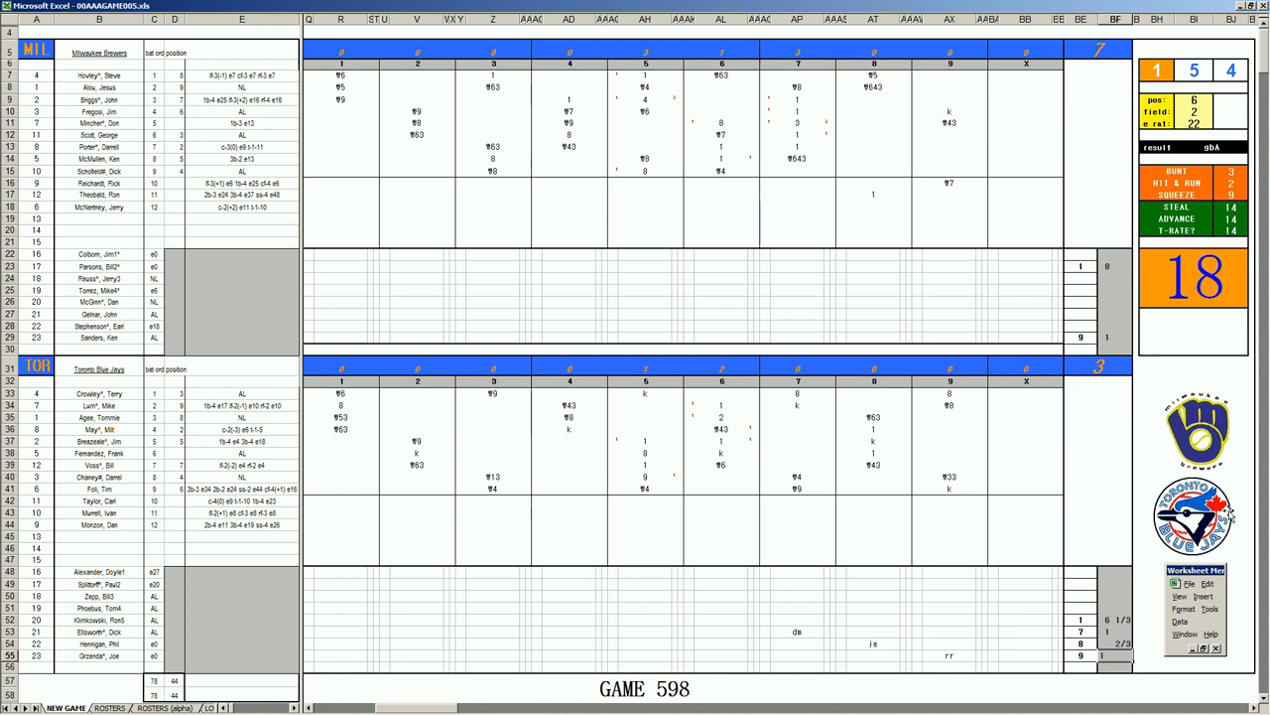
mouse_move(1223, 512)
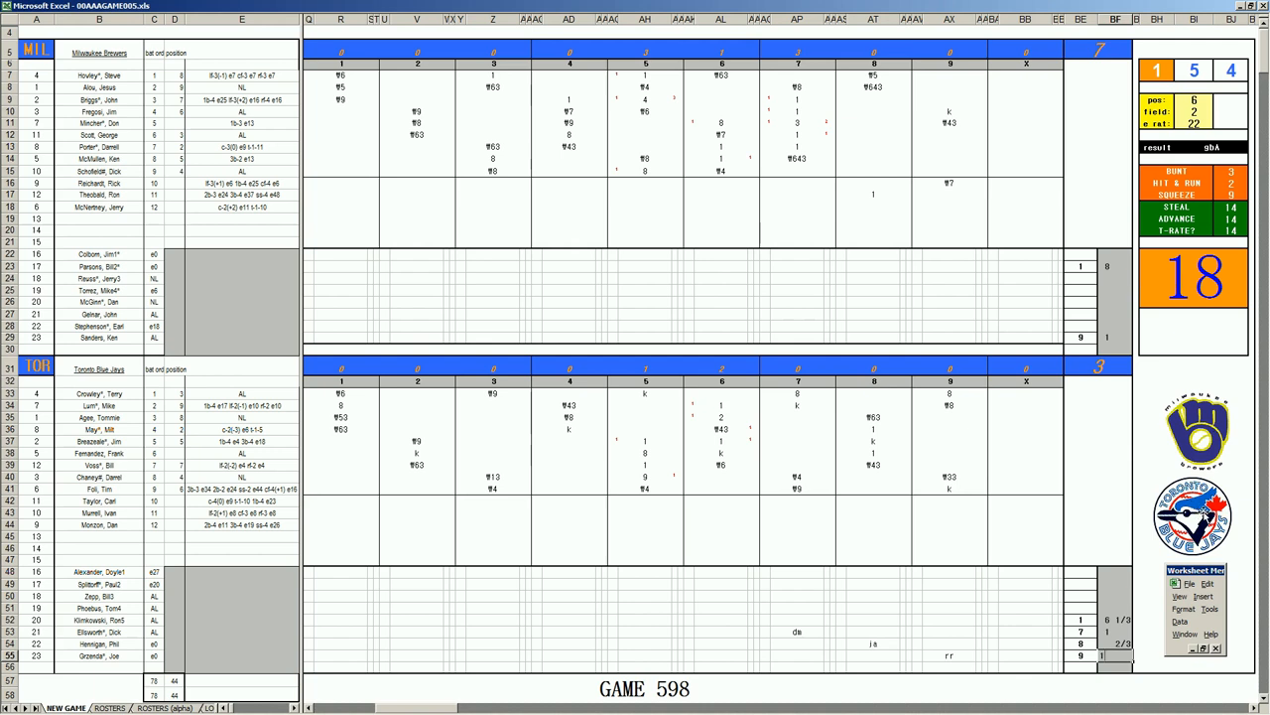
mouse_move(1018, 552)
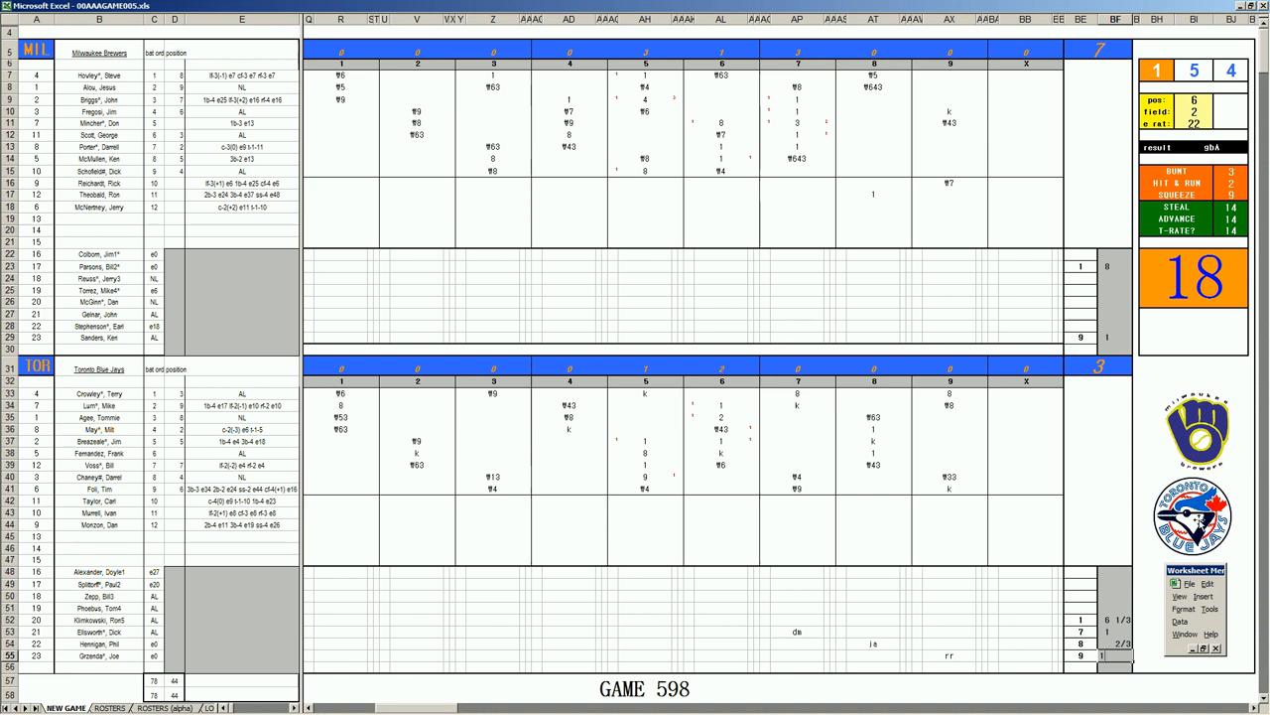
mouse_move(983, 526)
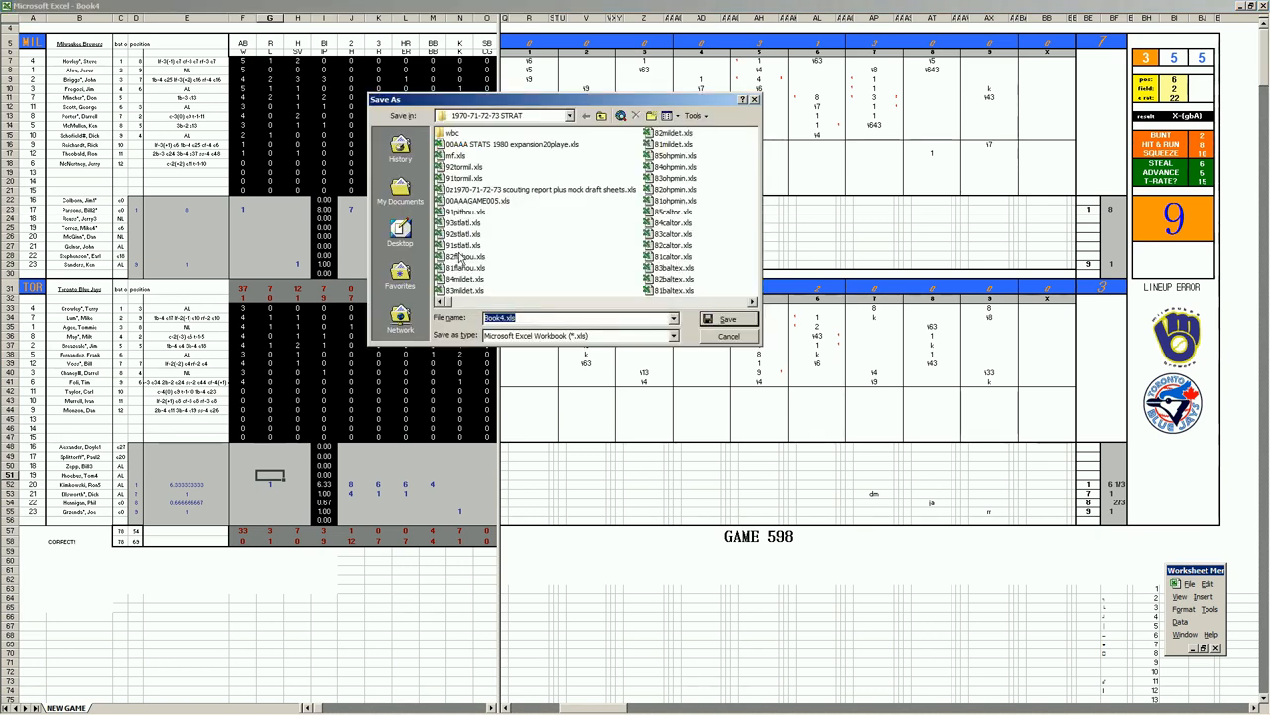
Save the Game 598 scoresheet under a file name chosen from the game folder's list.
click(464, 167)
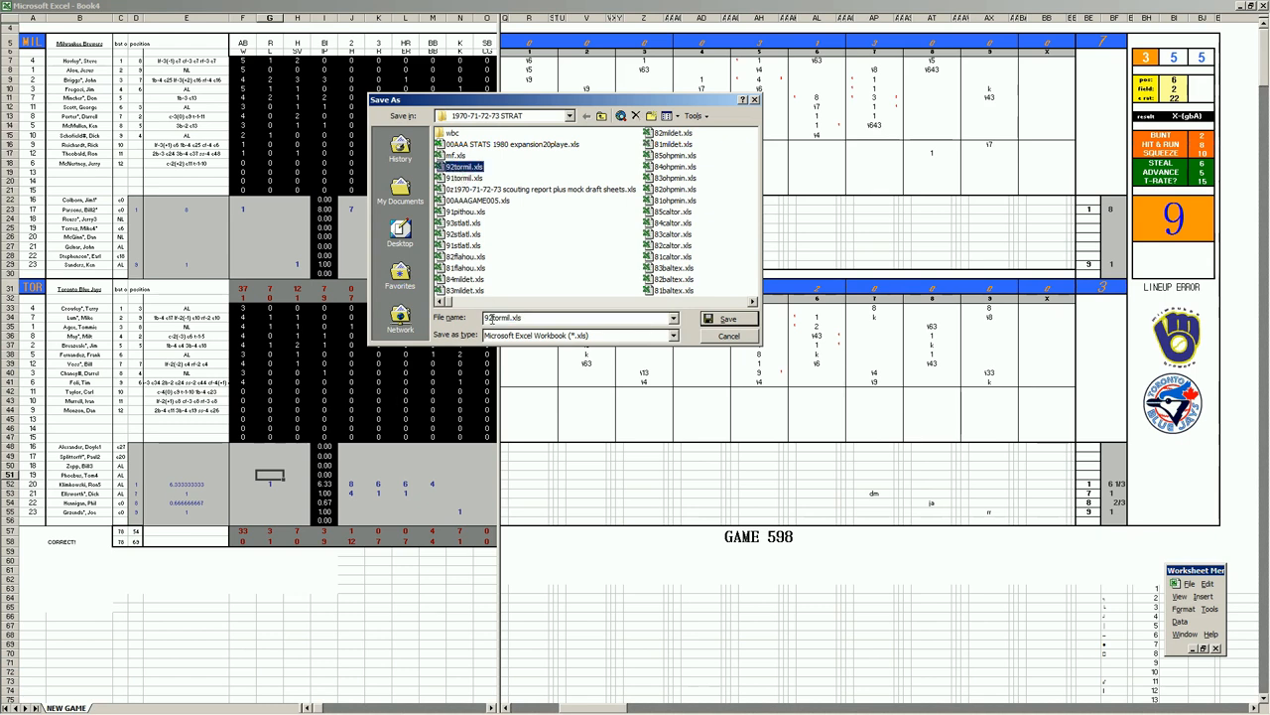
click(461, 166)
text(3)
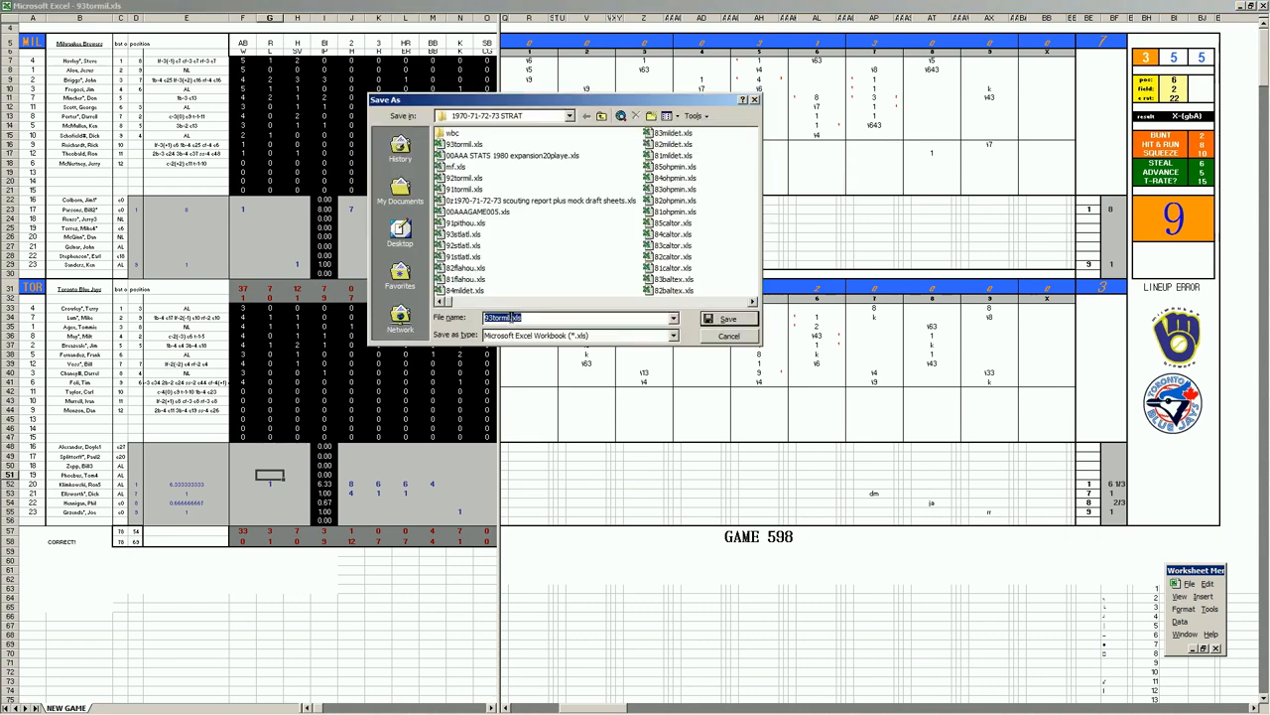
click(726, 318)
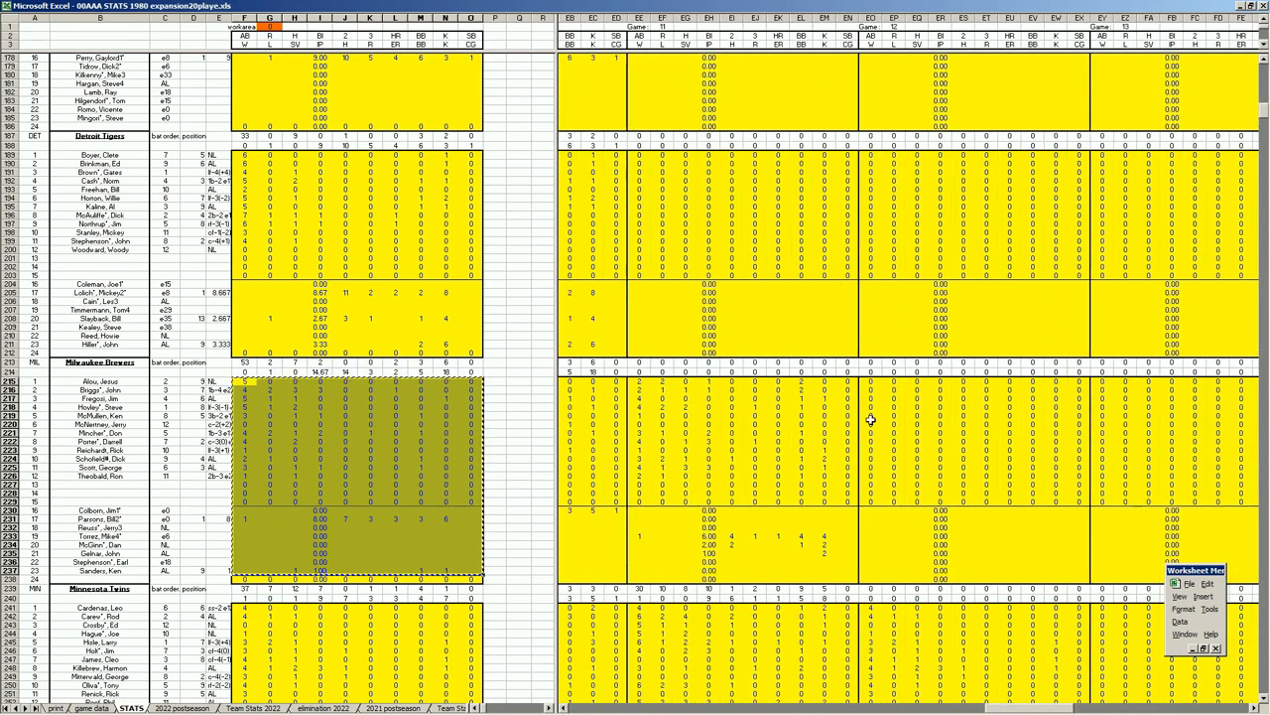
Bring up options for the Milwaukee Brewers block on the 1980 STATS sheet.
right_click(874, 381)
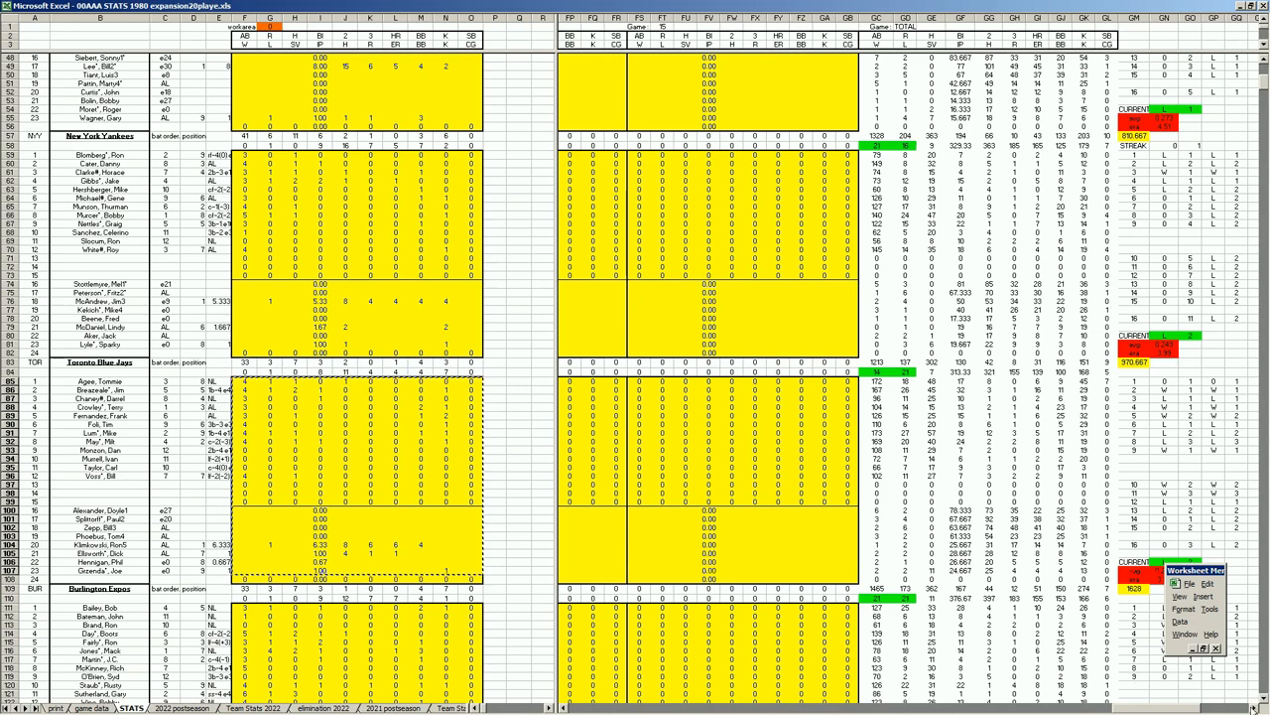
Scroll to the Toronto Blue Jays block and check its team totals.
scroll(right, 3)
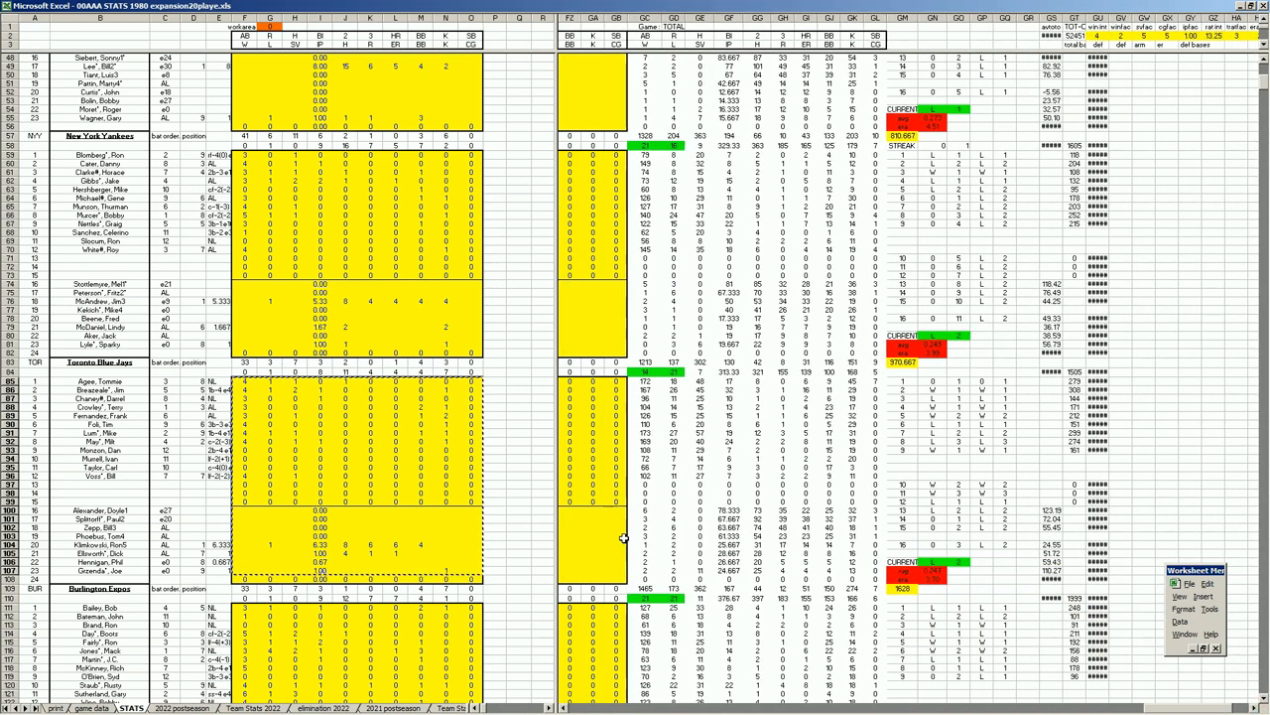
scroll(down, 3)
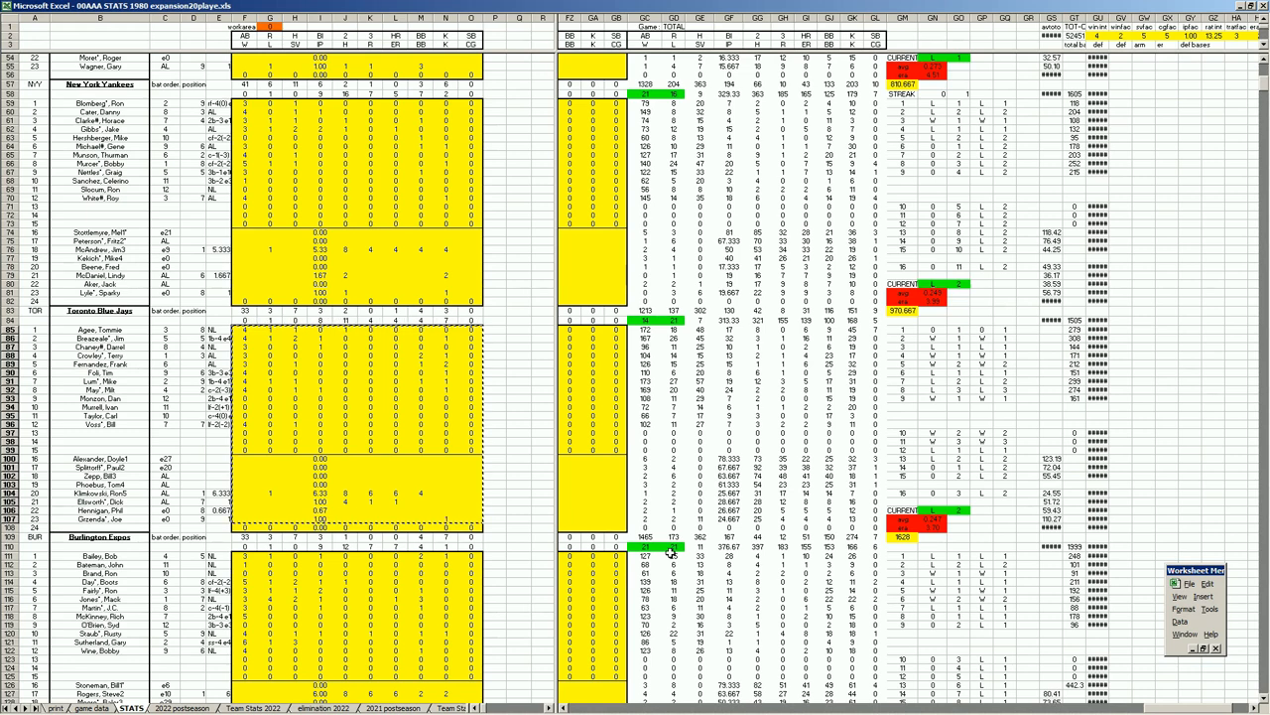
click(902, 536)
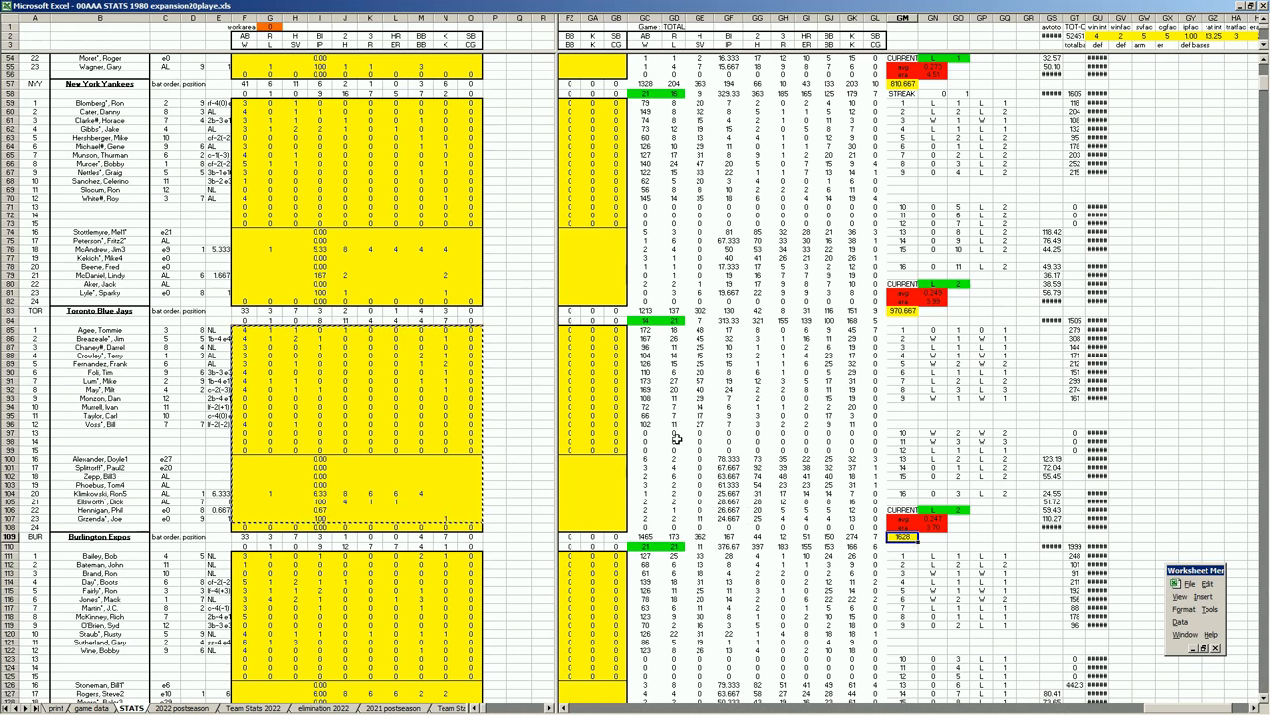
mouse_move(711, 509)
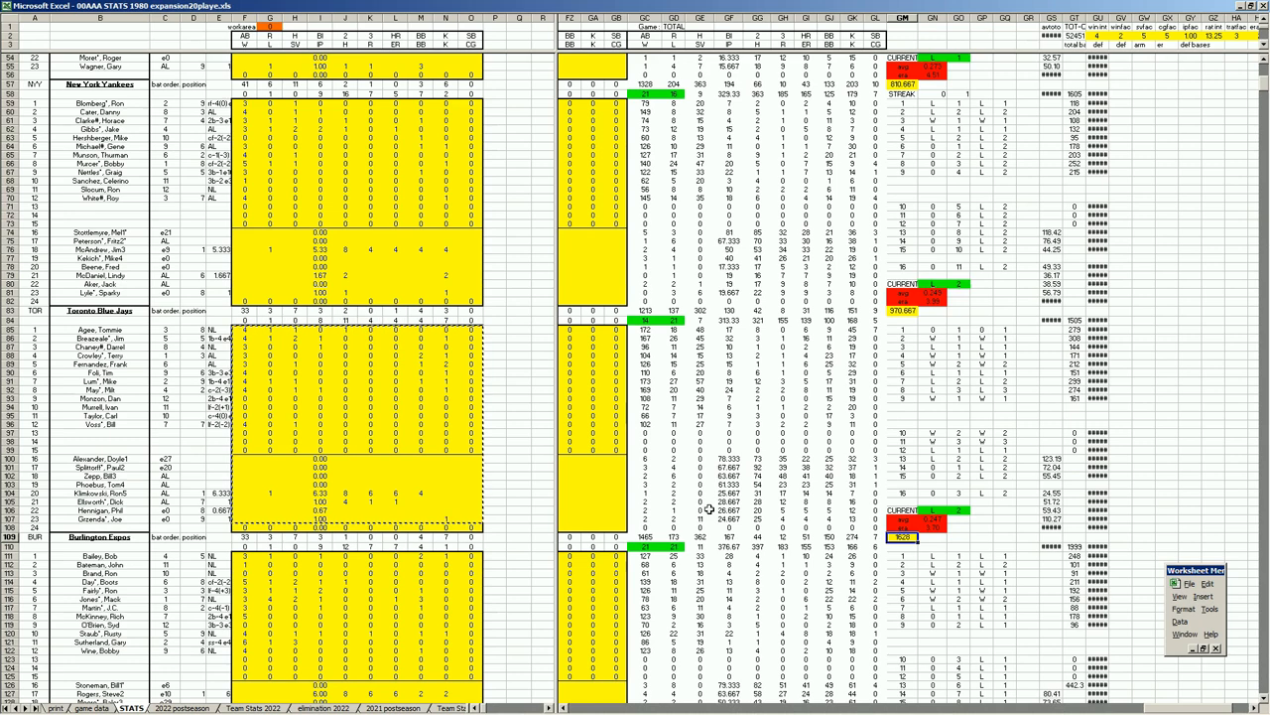
mouse_move(961, 523)
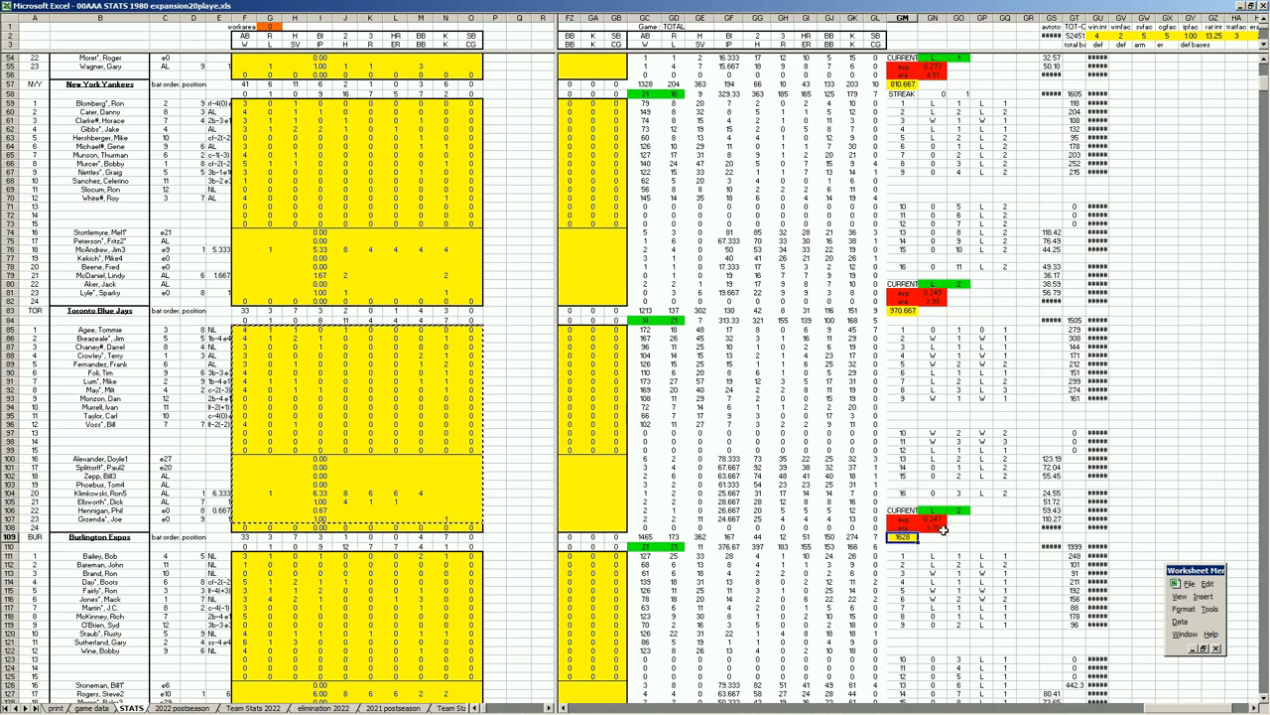
click(675, 536)
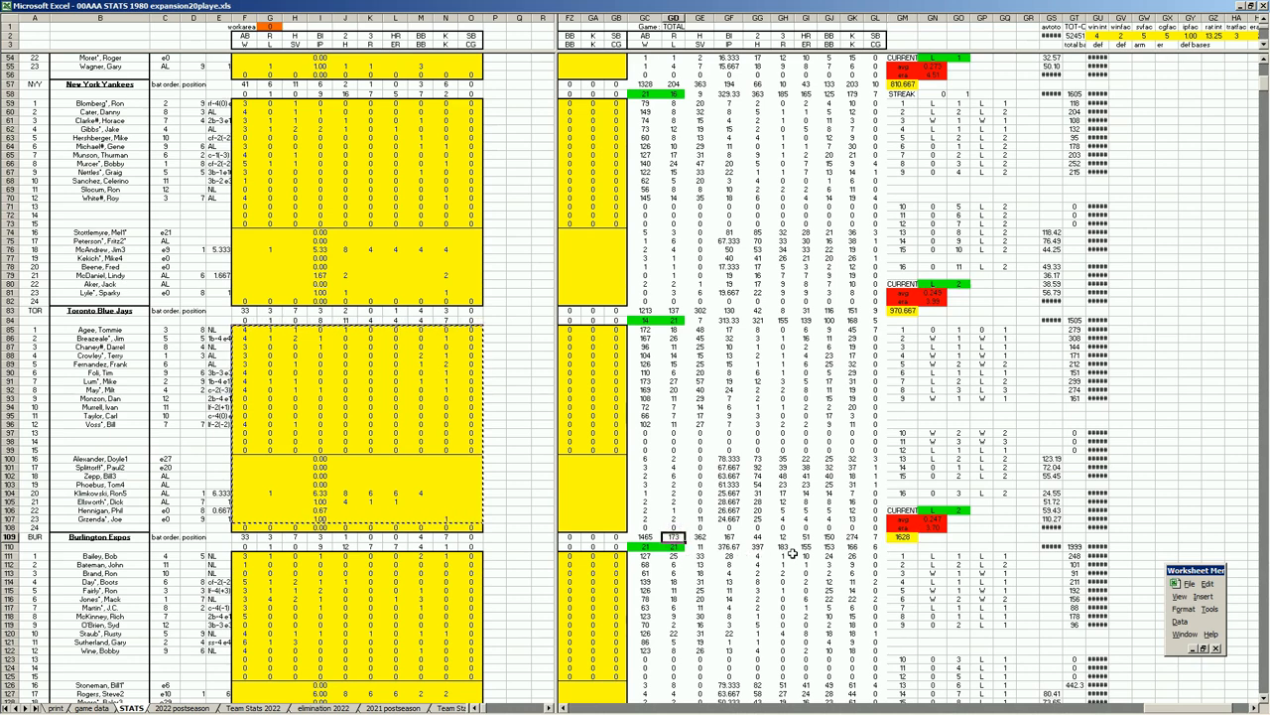
click(782, 546)
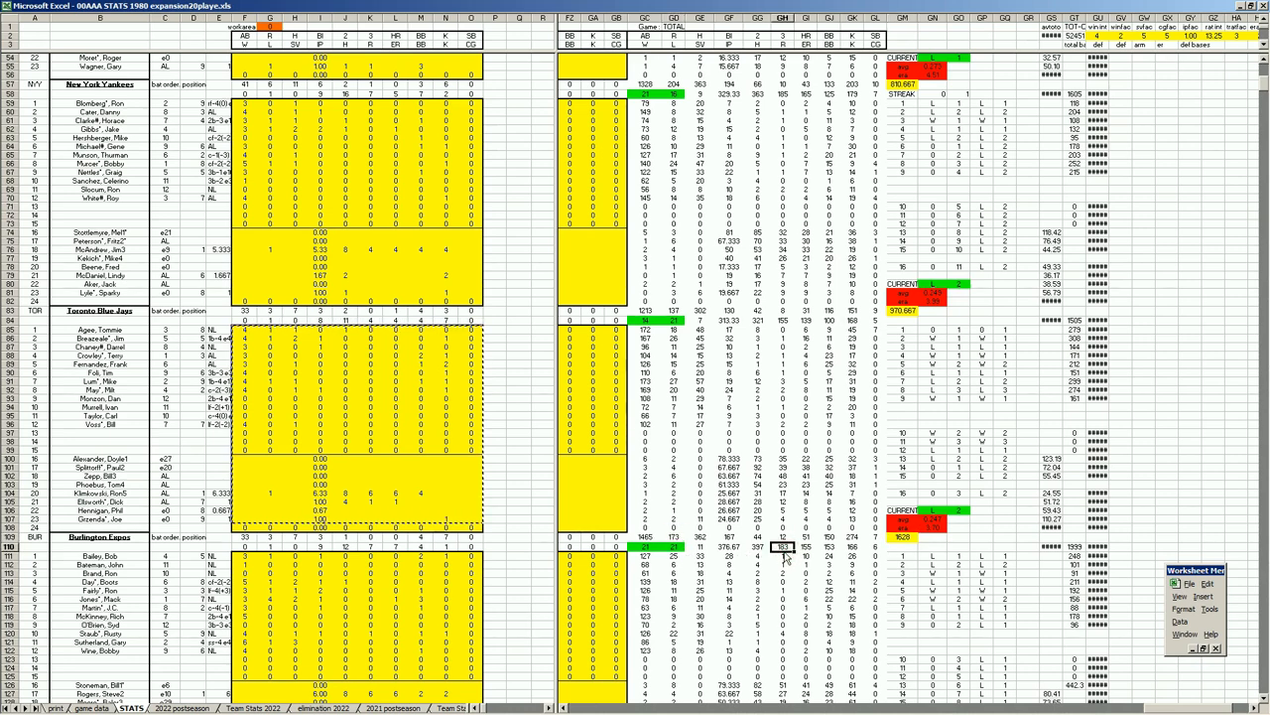
mouse_move(686, 557)
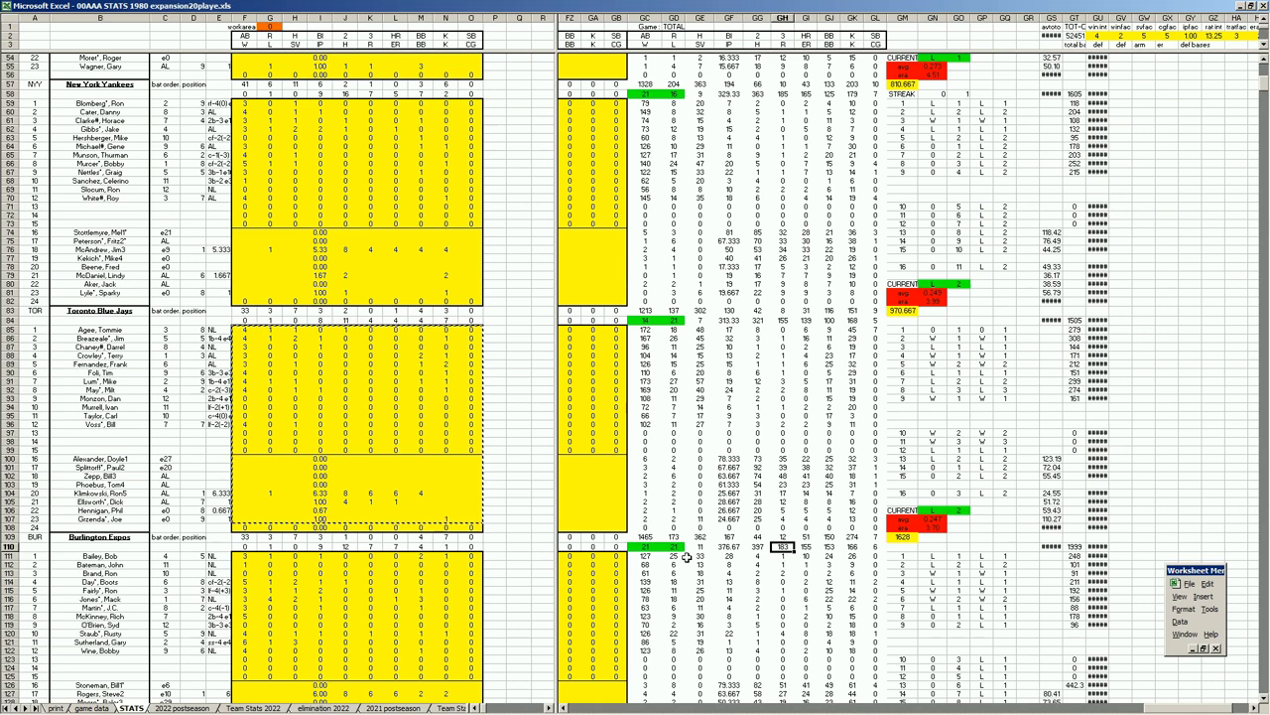
mouse_move(679, 467)
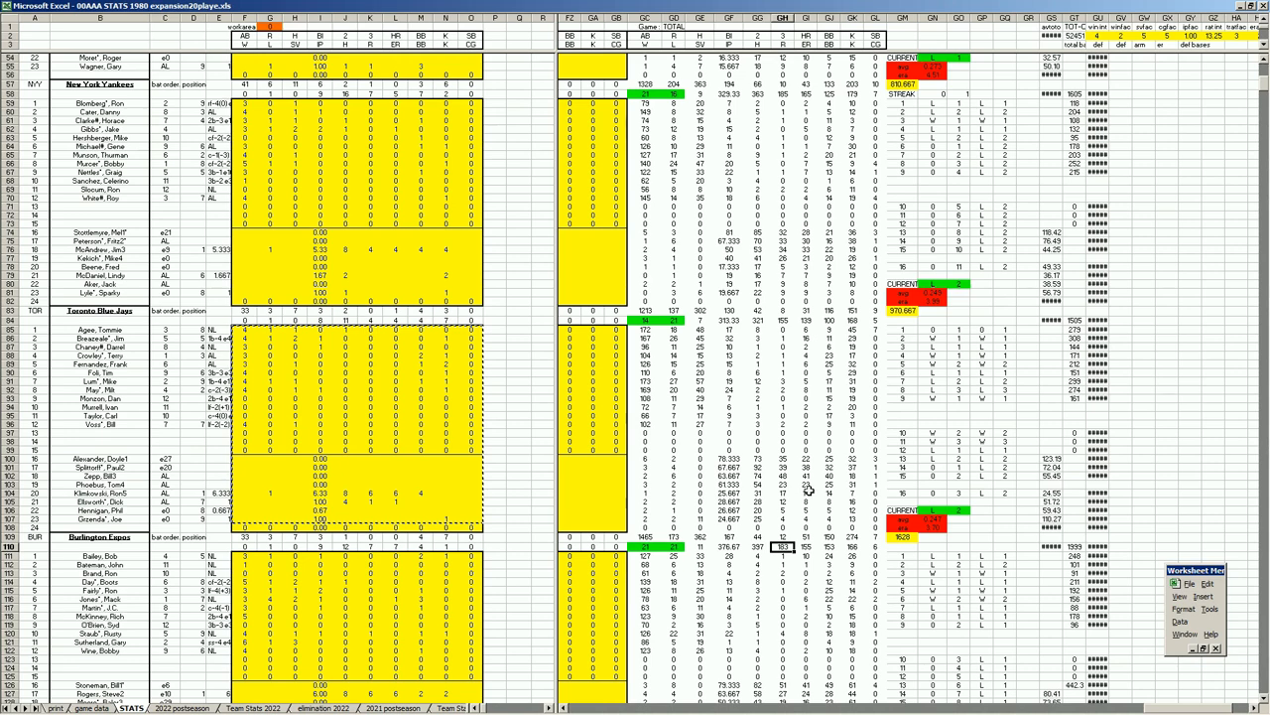
mouse_move(810, 341)
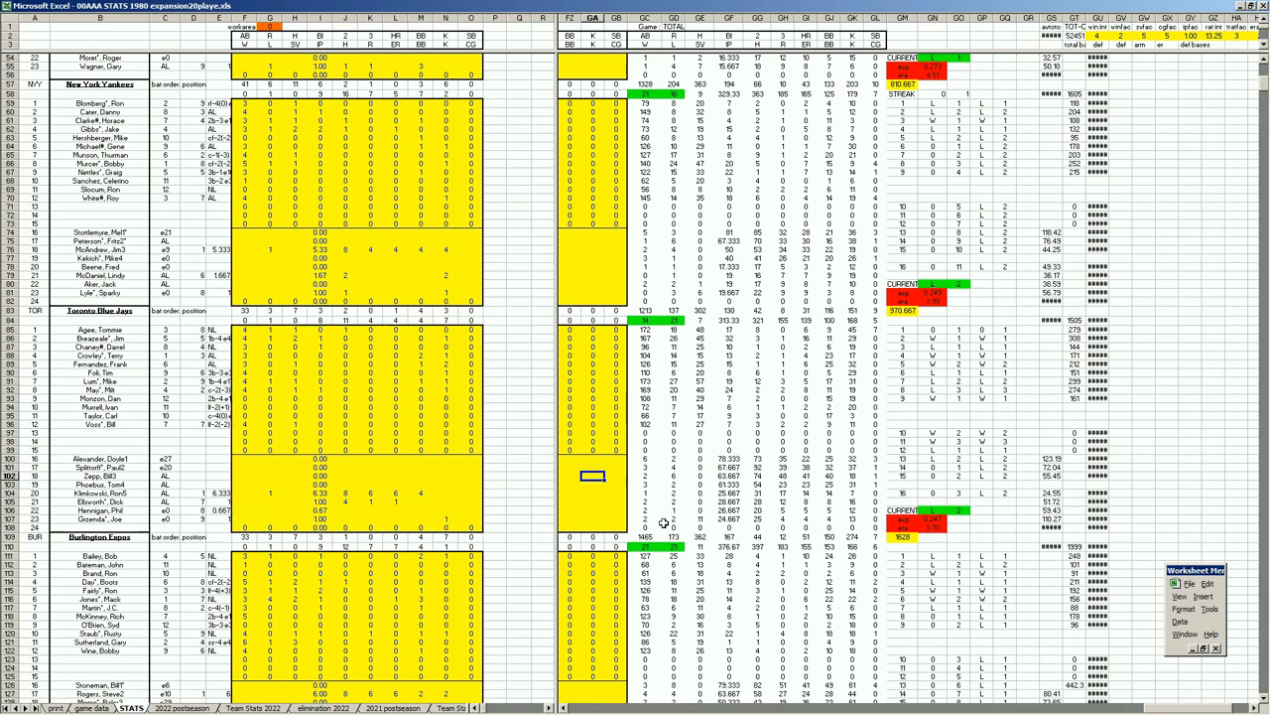
mouse_move(790, 405)
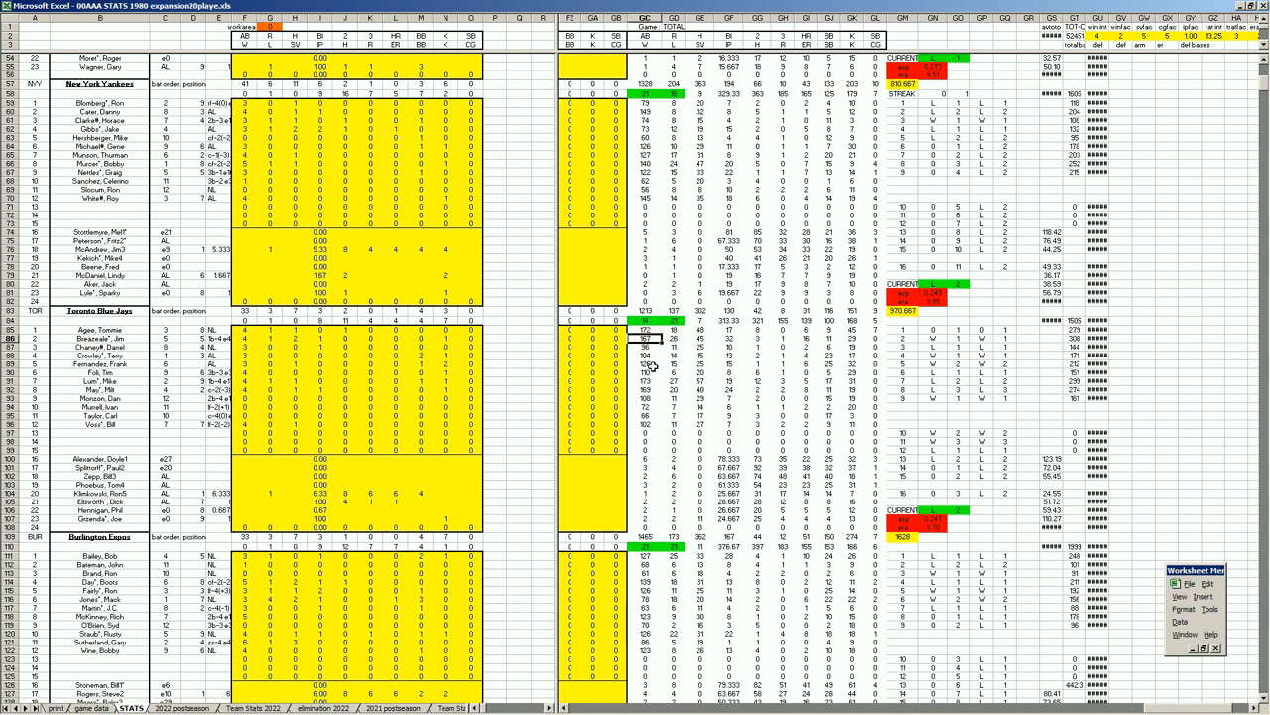
mouse_move(804, 433)
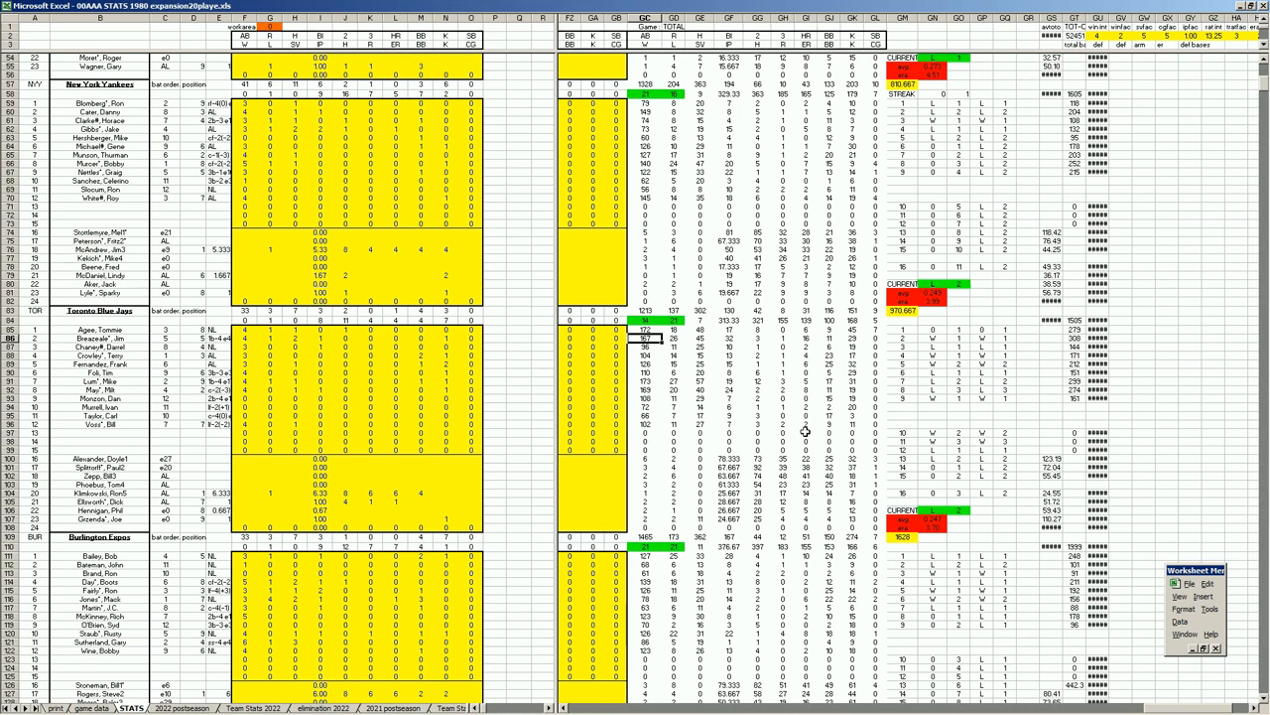
mouse_move(806, 435)
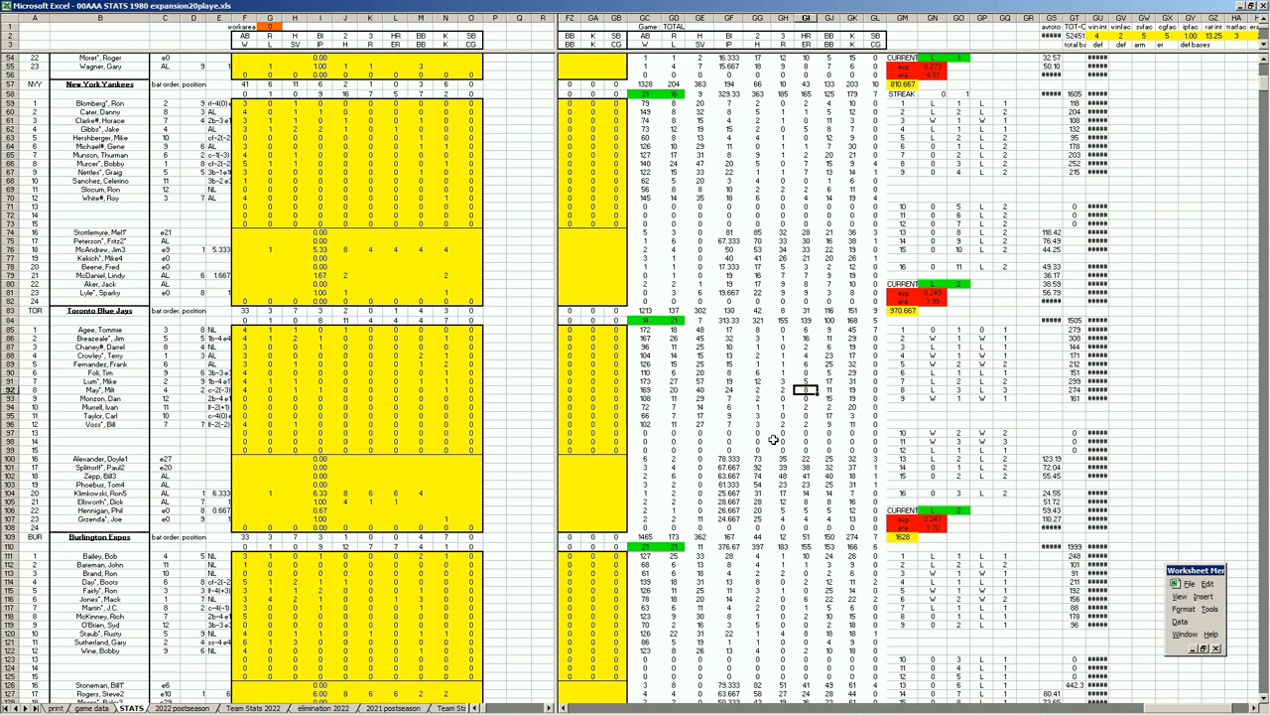
mouse_move(671, 395)
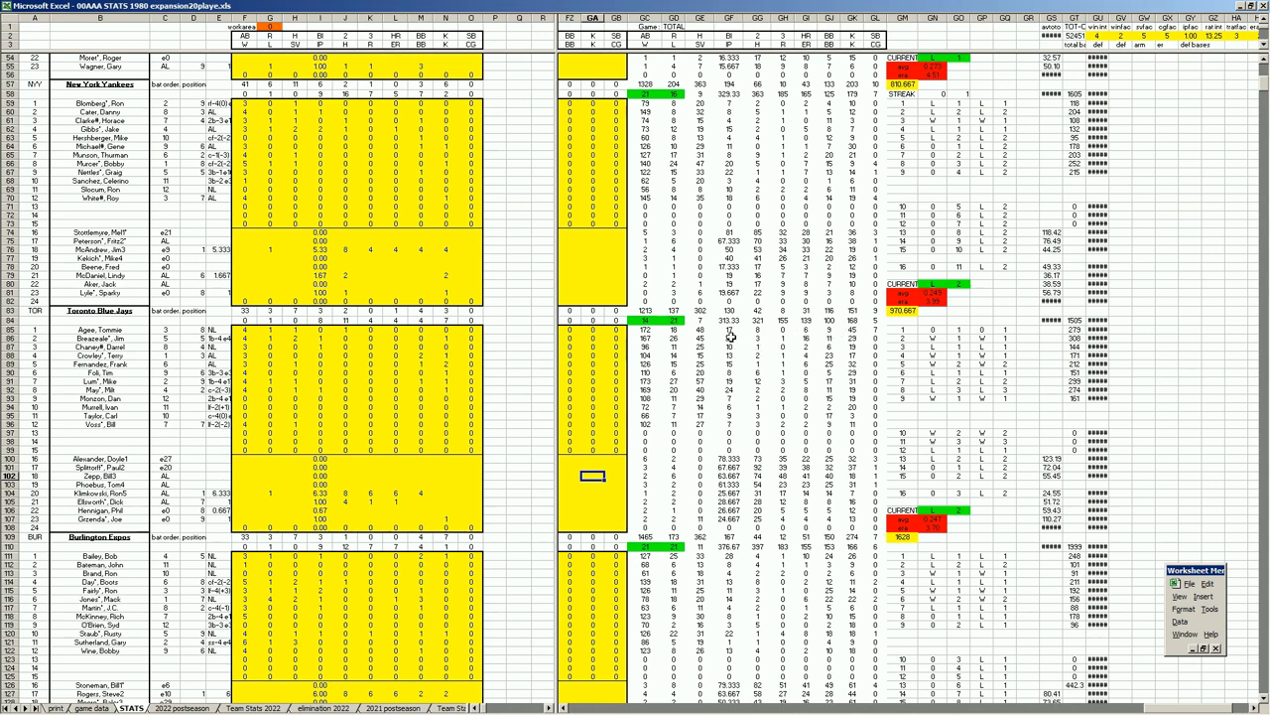
Add +4 to the selected Toronto stat cell and commit the edit.
text(+4)
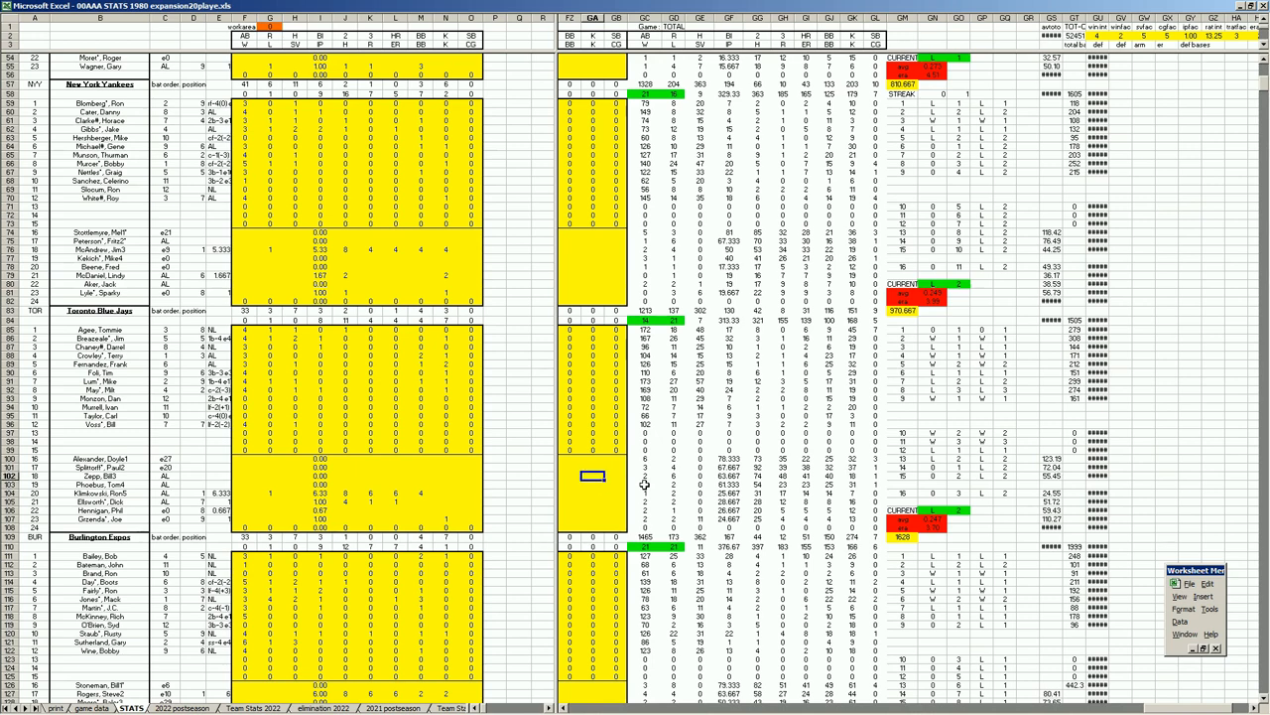
click(595, 504)
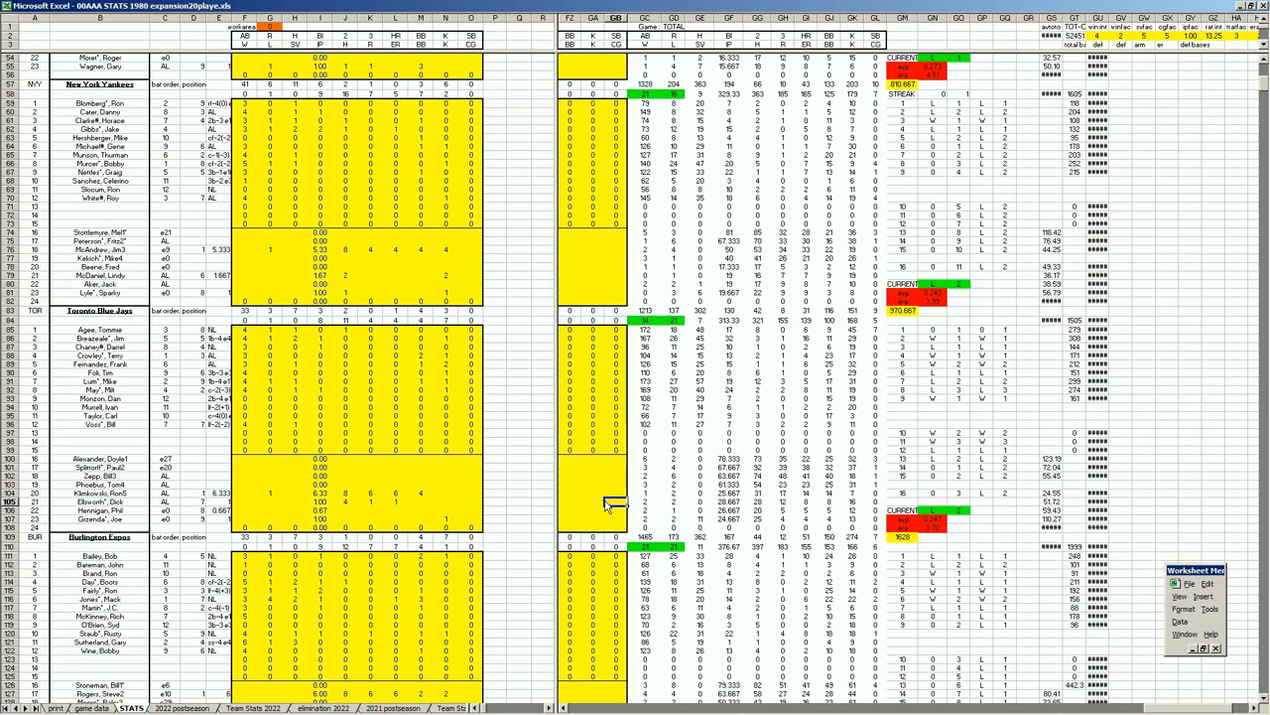
Scroll down to the Milwaukee Brewers block and review one of its stat entries.
scroll(down, 3)
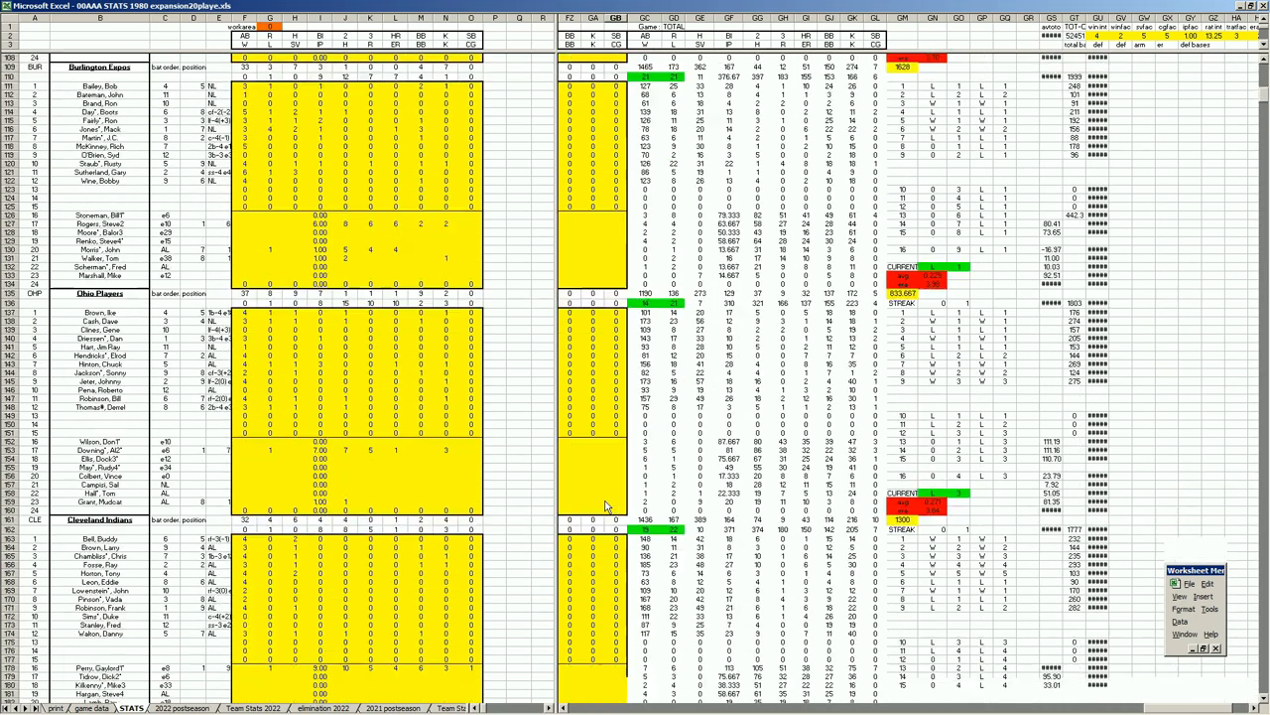
scroll(down, 3)
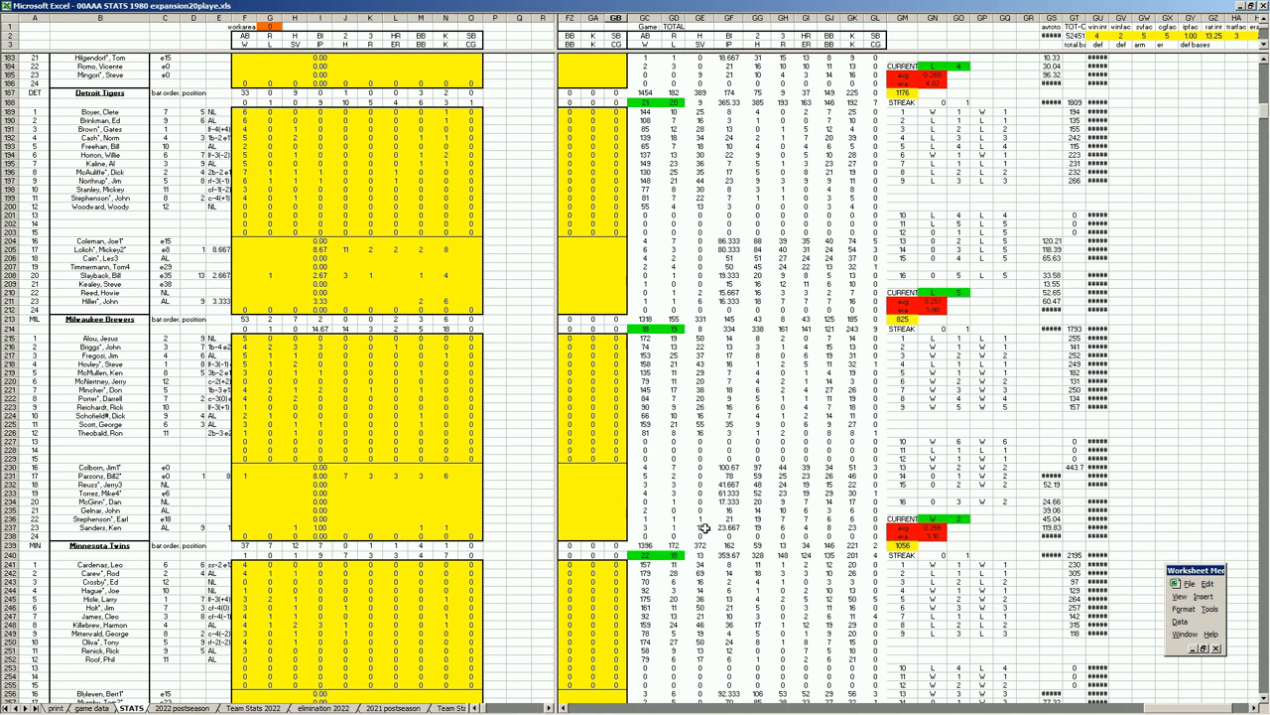
mouse_move(601, 496)
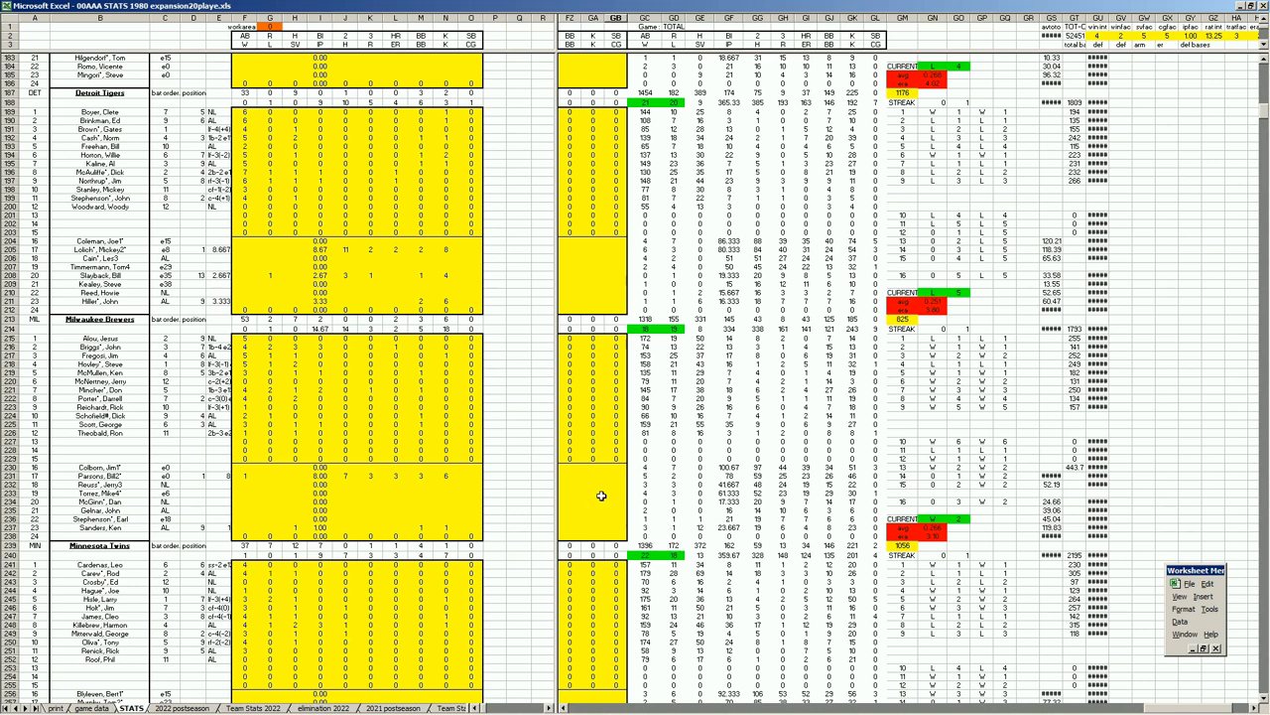
click(591, 494)
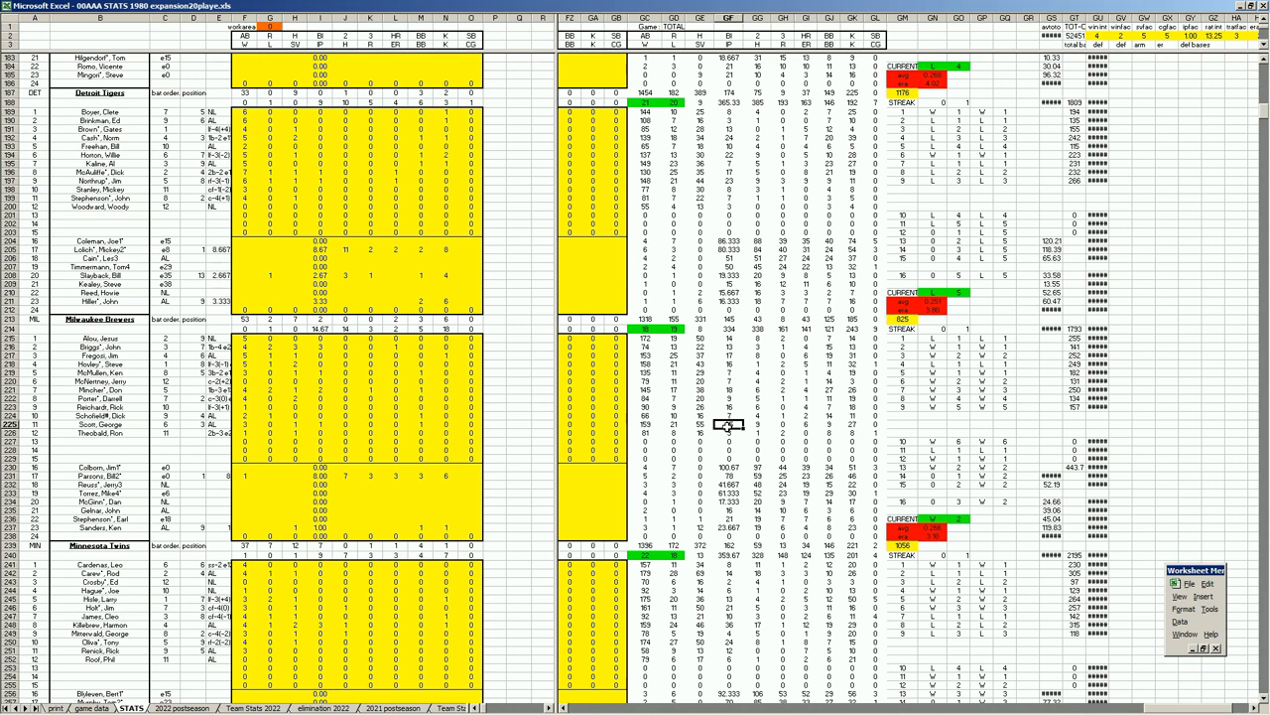
mouse_move(697, 461)
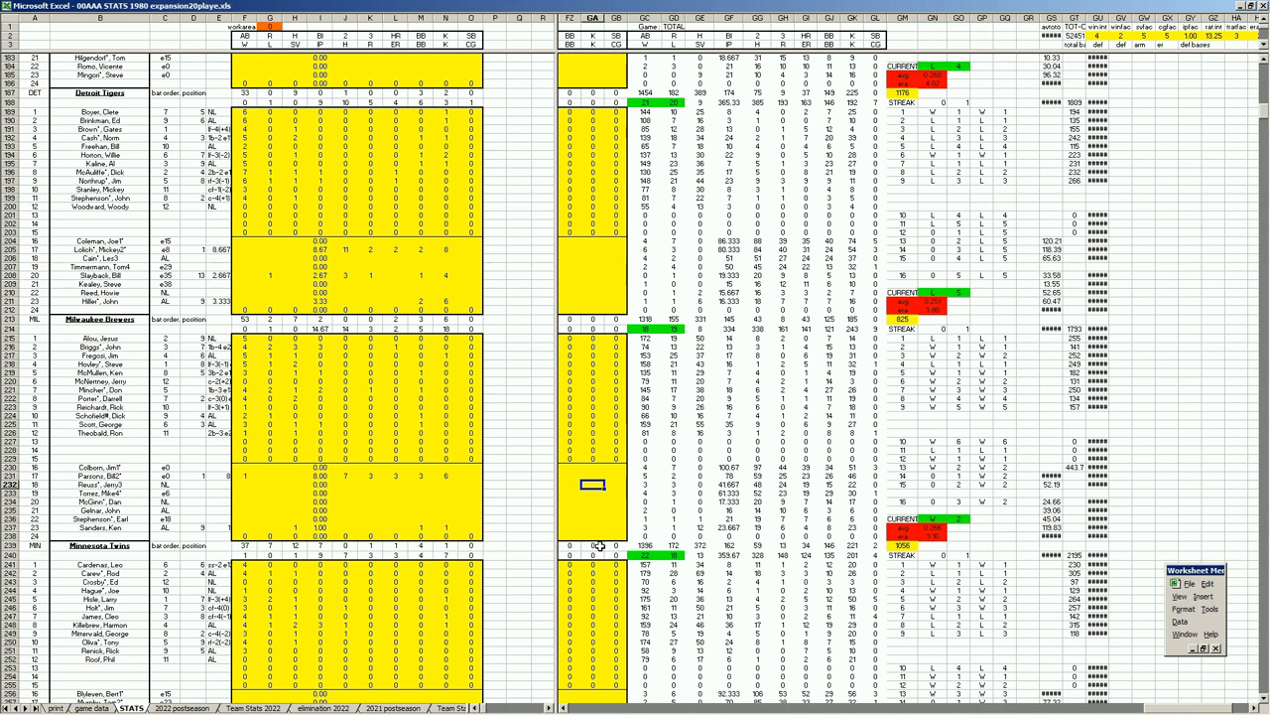
mouse_move(679, 494)
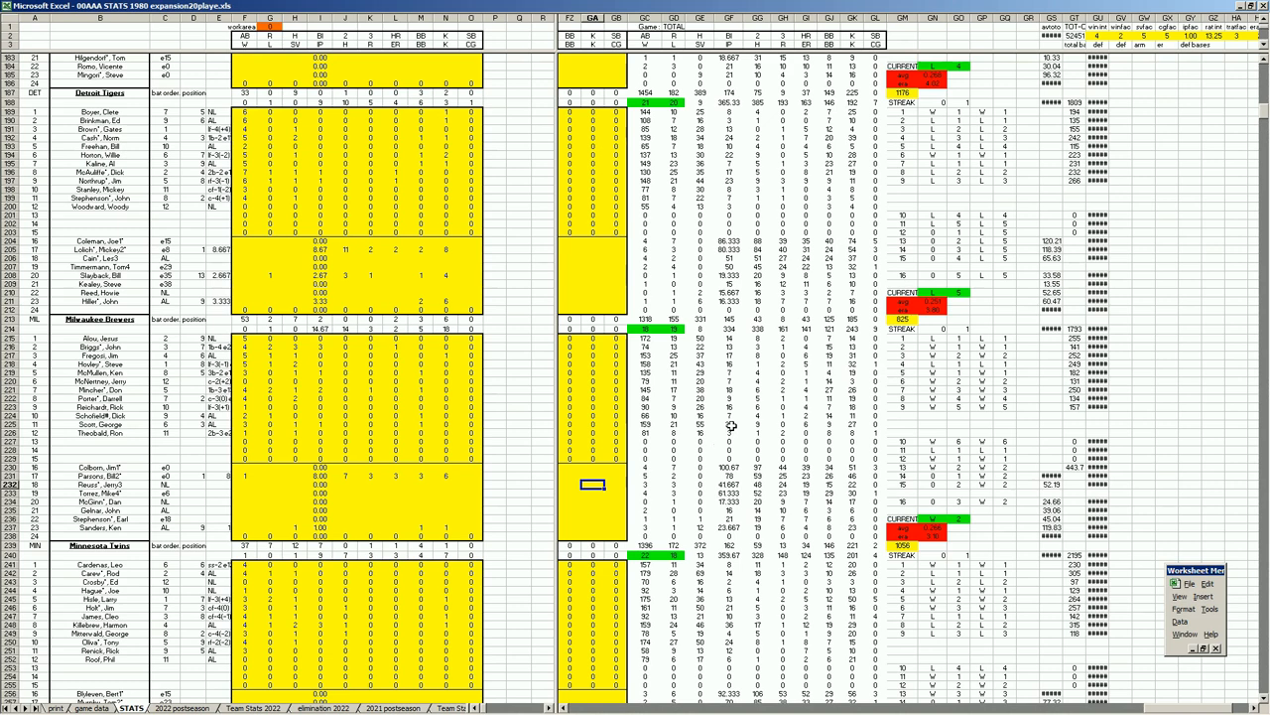
mouse_move(705, 459)
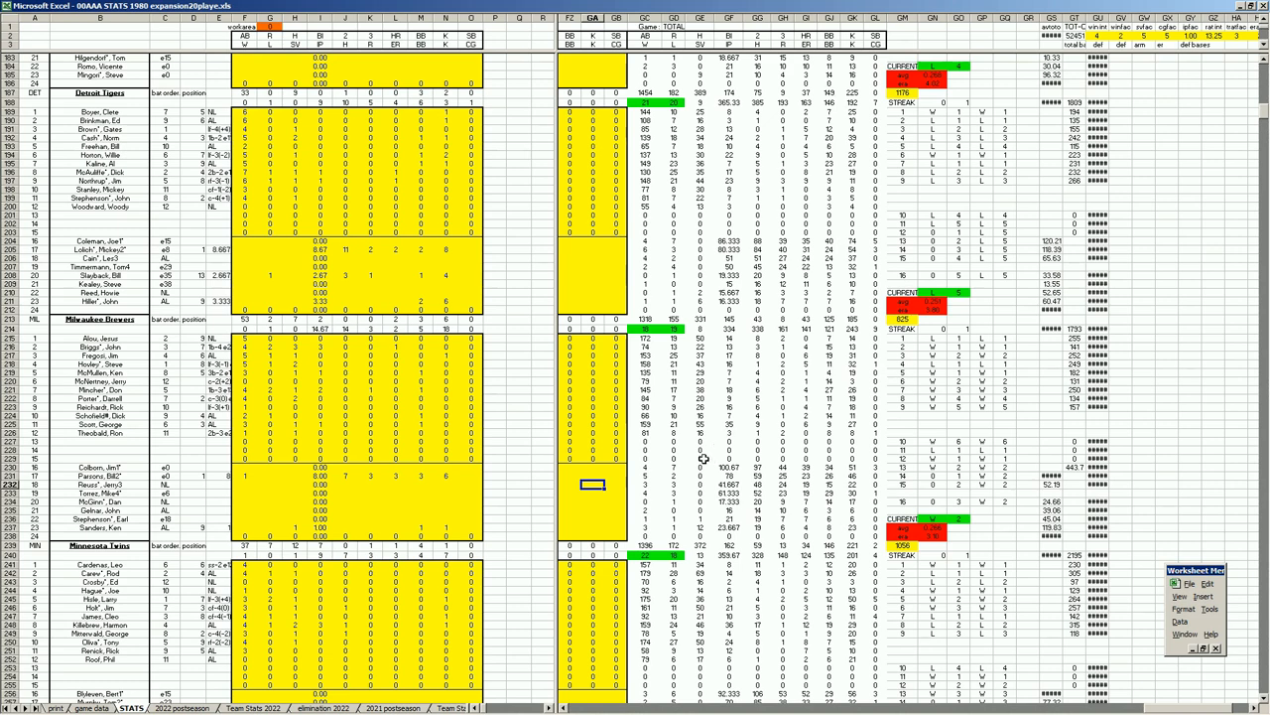
mouse_move(671, 485)
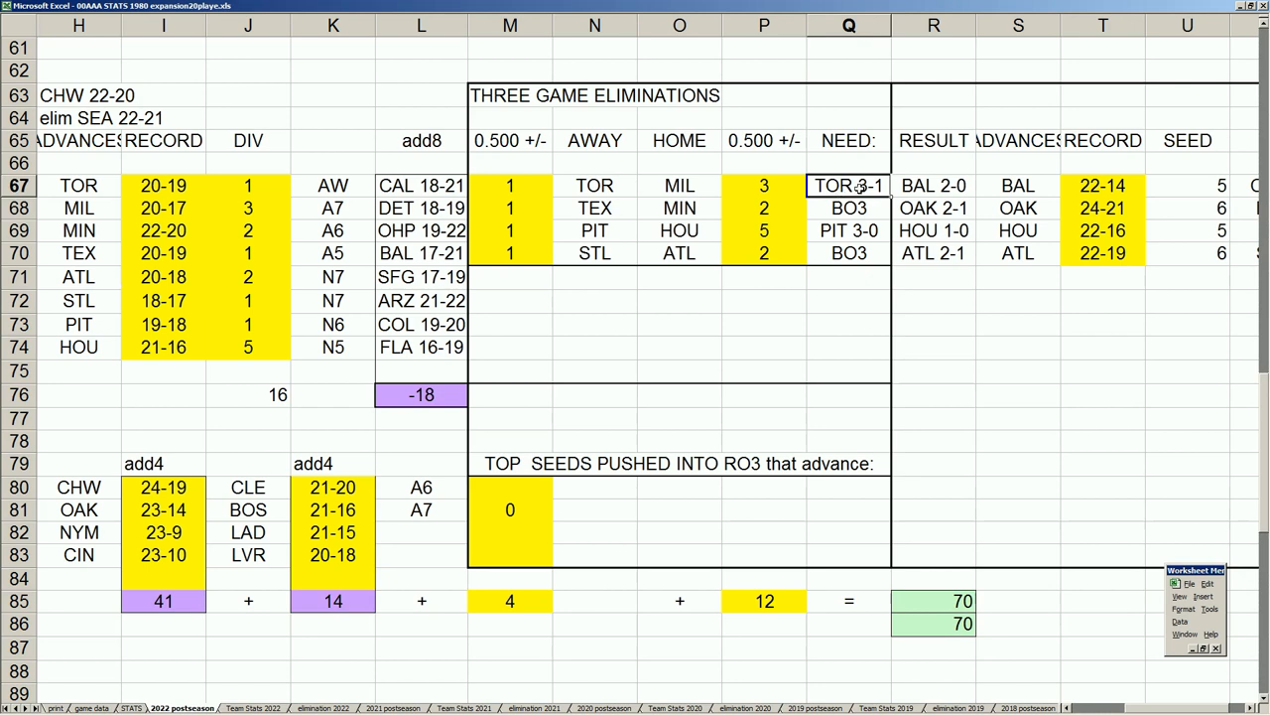
Replace BAL with MIL as the first three-game series winner, then review the series' 0.500 figure.
click(933, 187)
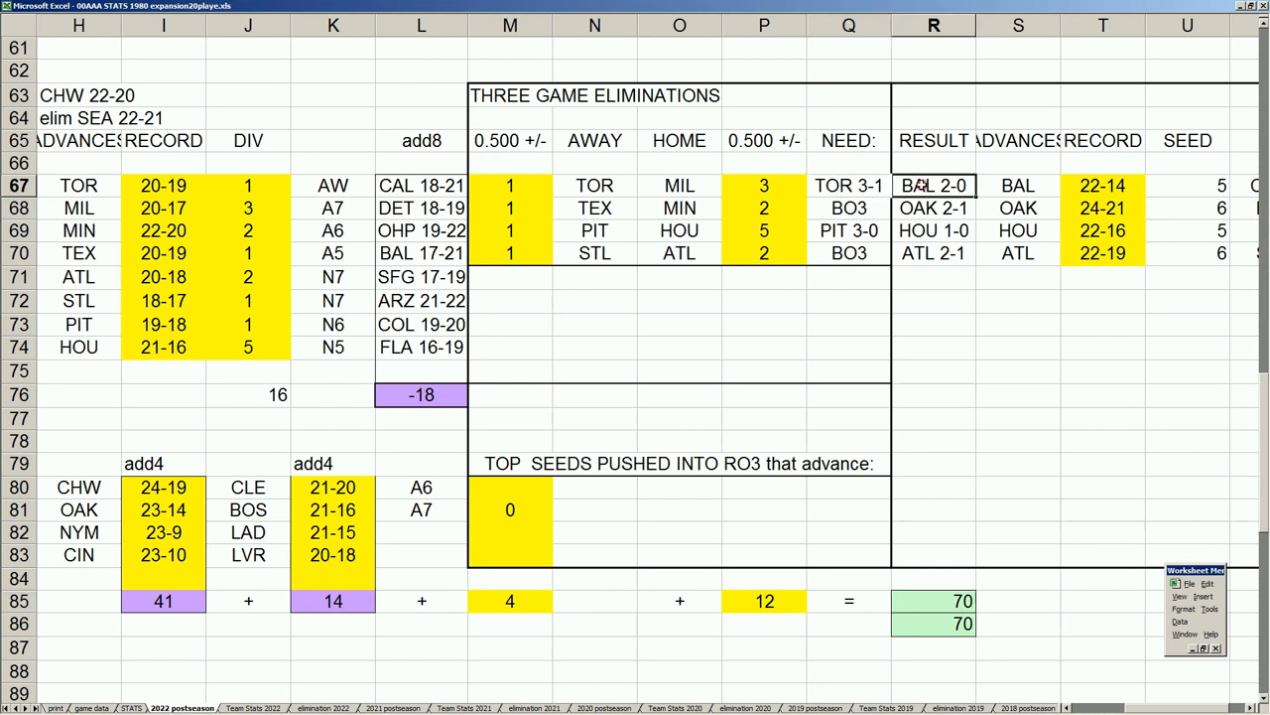
text(MIL)
click(1102, 185)
text(2)
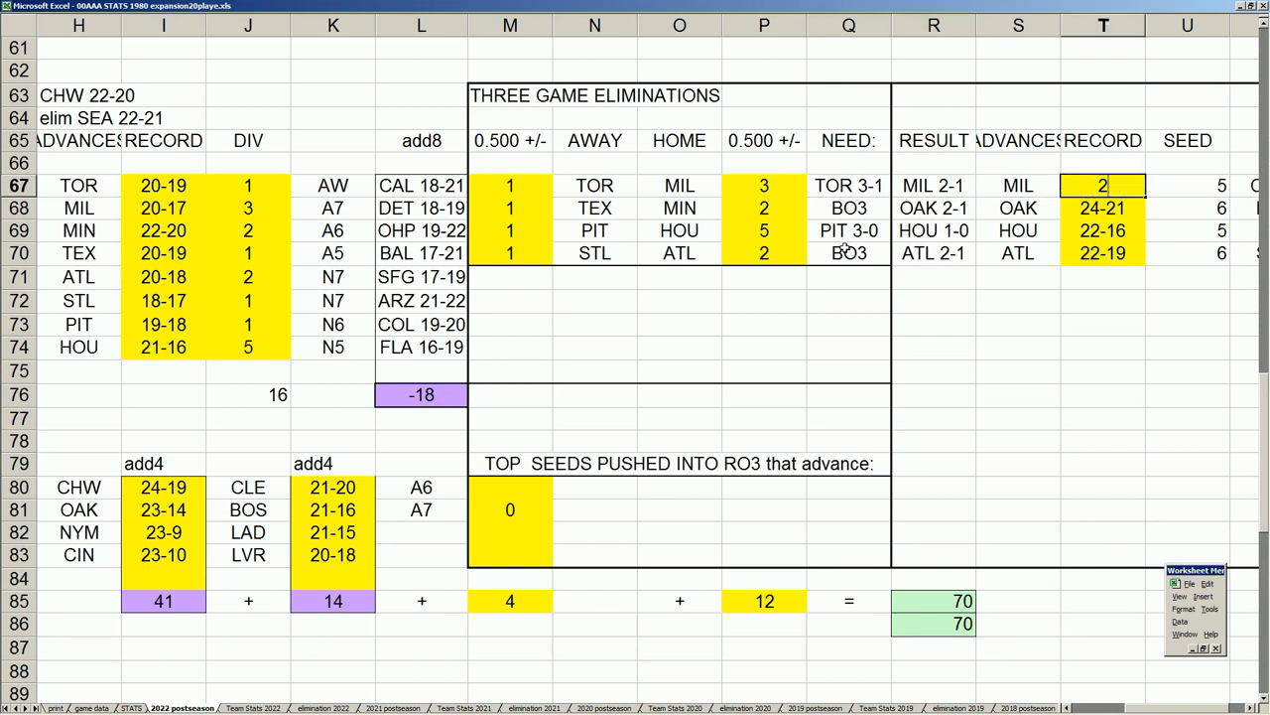
scroll(right, 3)
text(2-18)
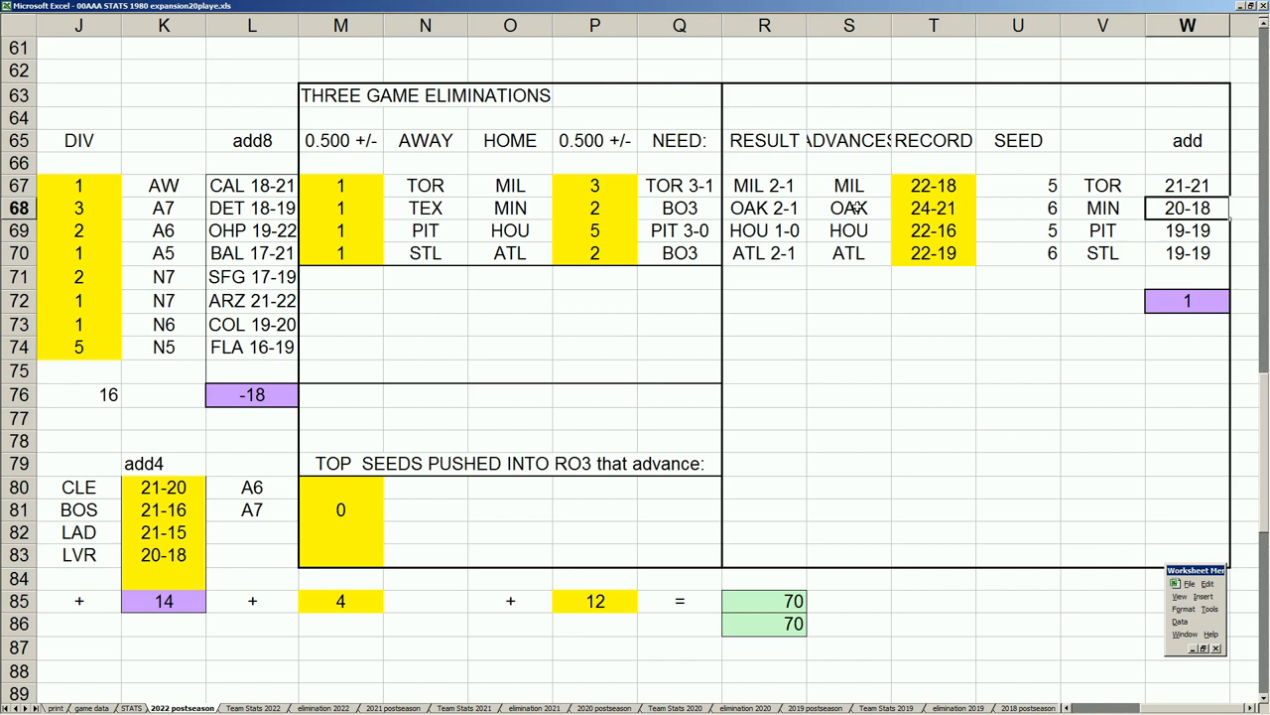
mouse_move(870, 187)
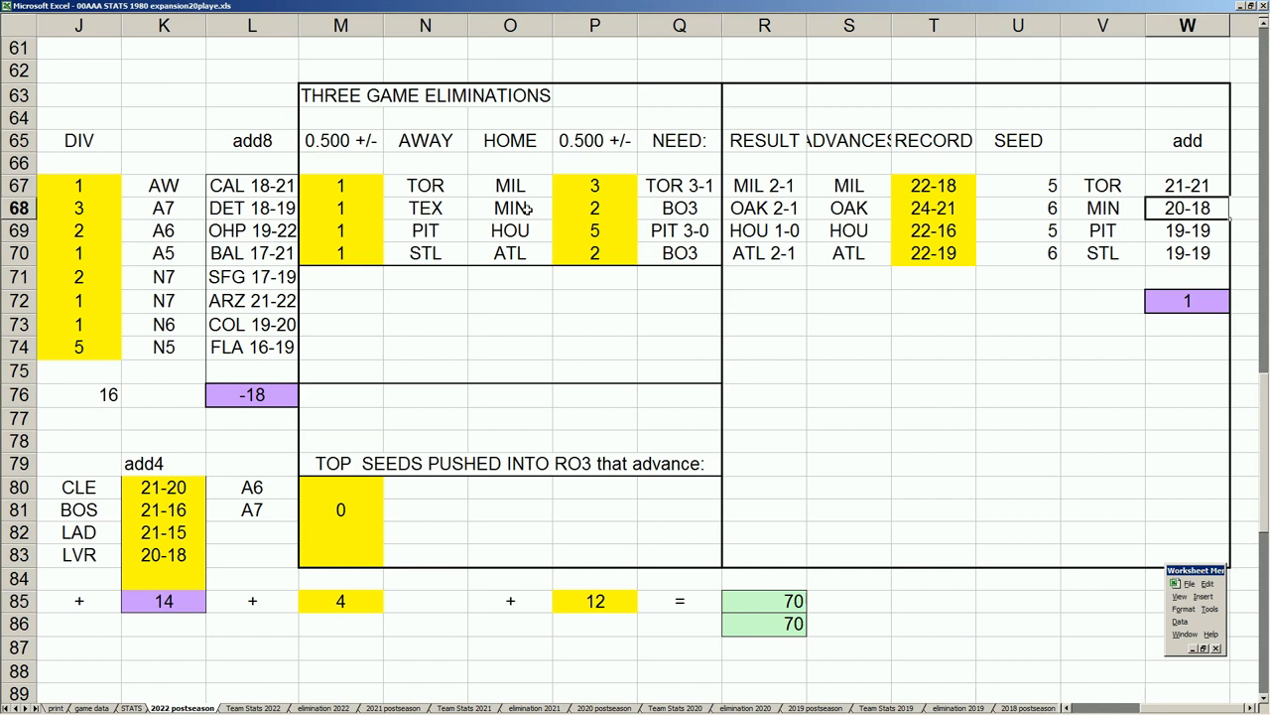
mouse_move(564, 210)
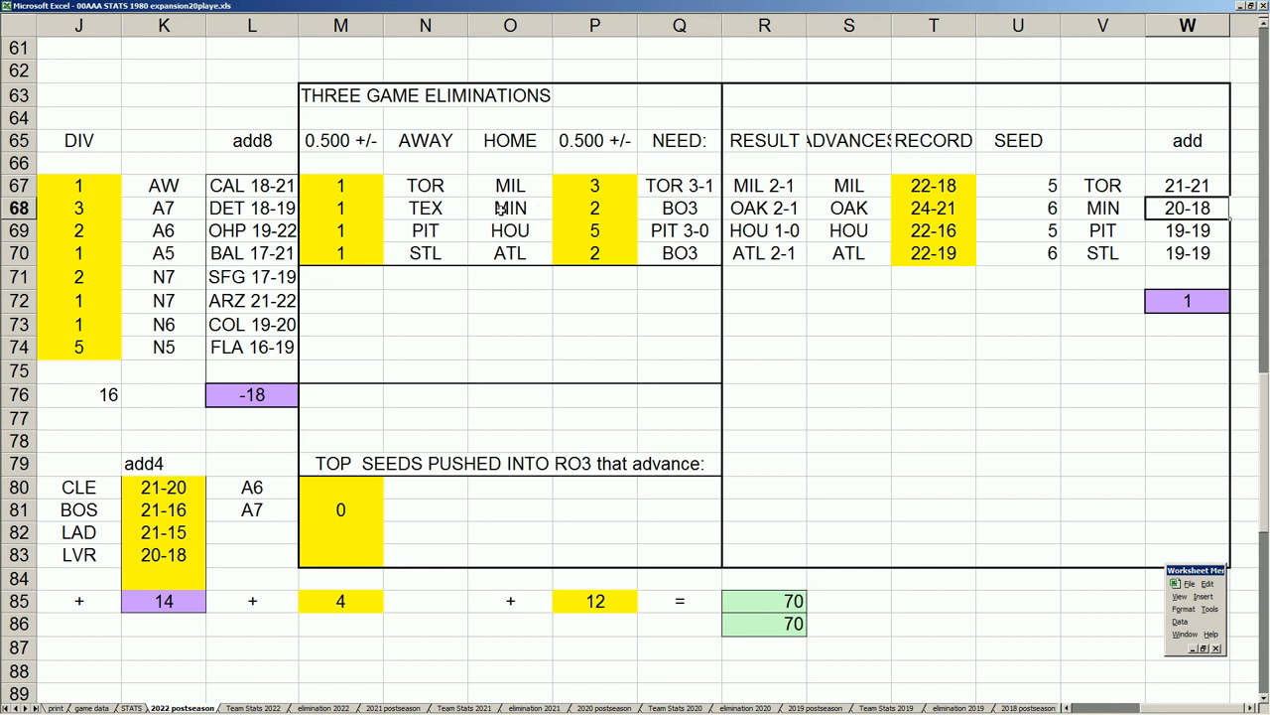
mouse_move(526, 208)
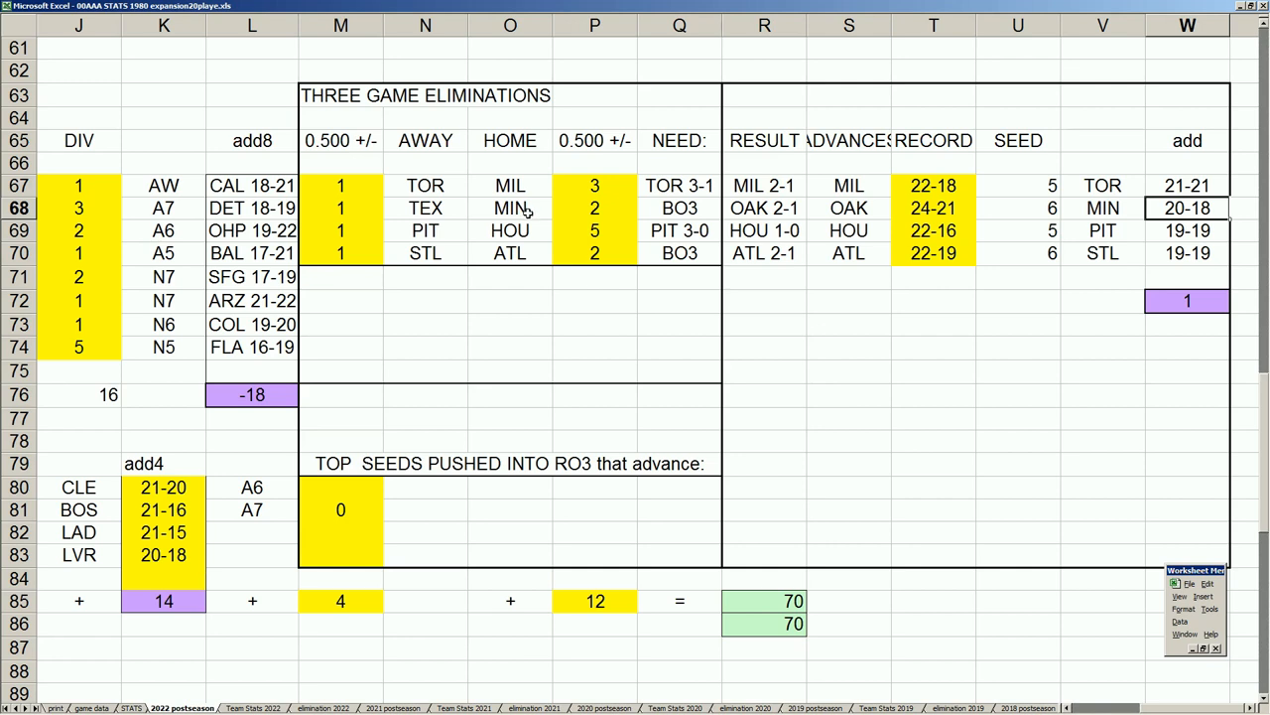
mouse_move(640, 227)
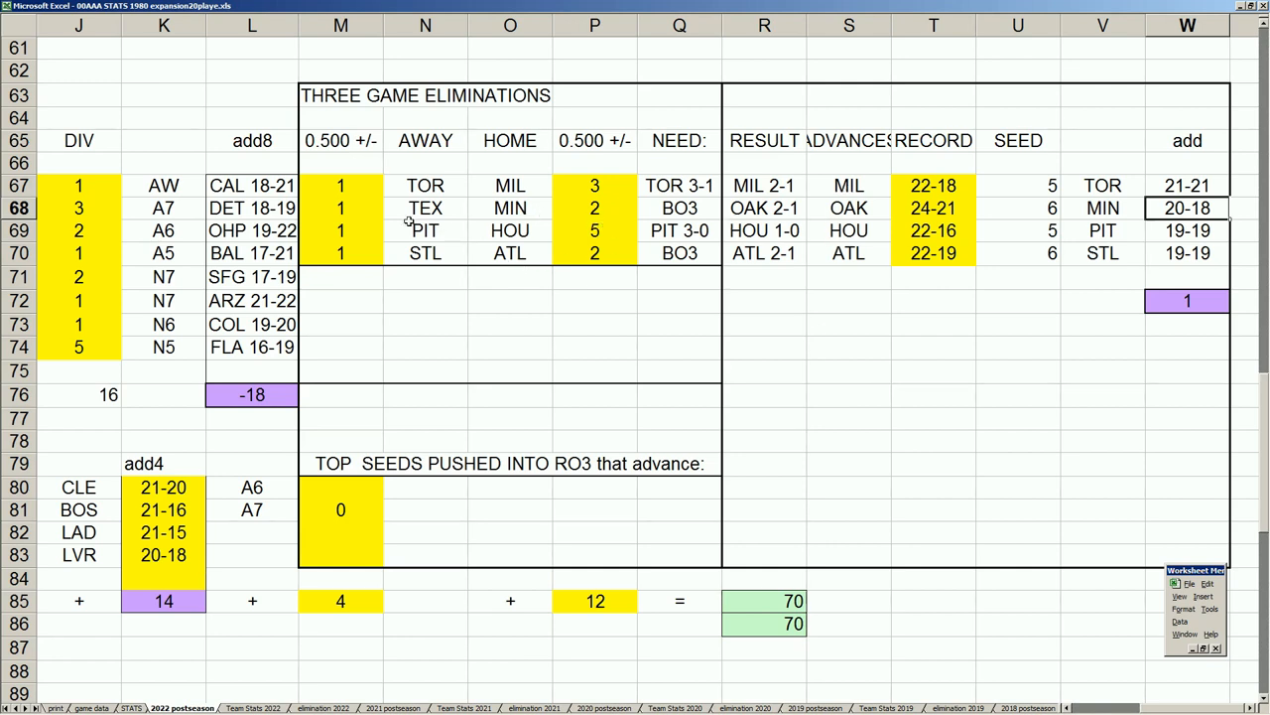
click(341, 209)
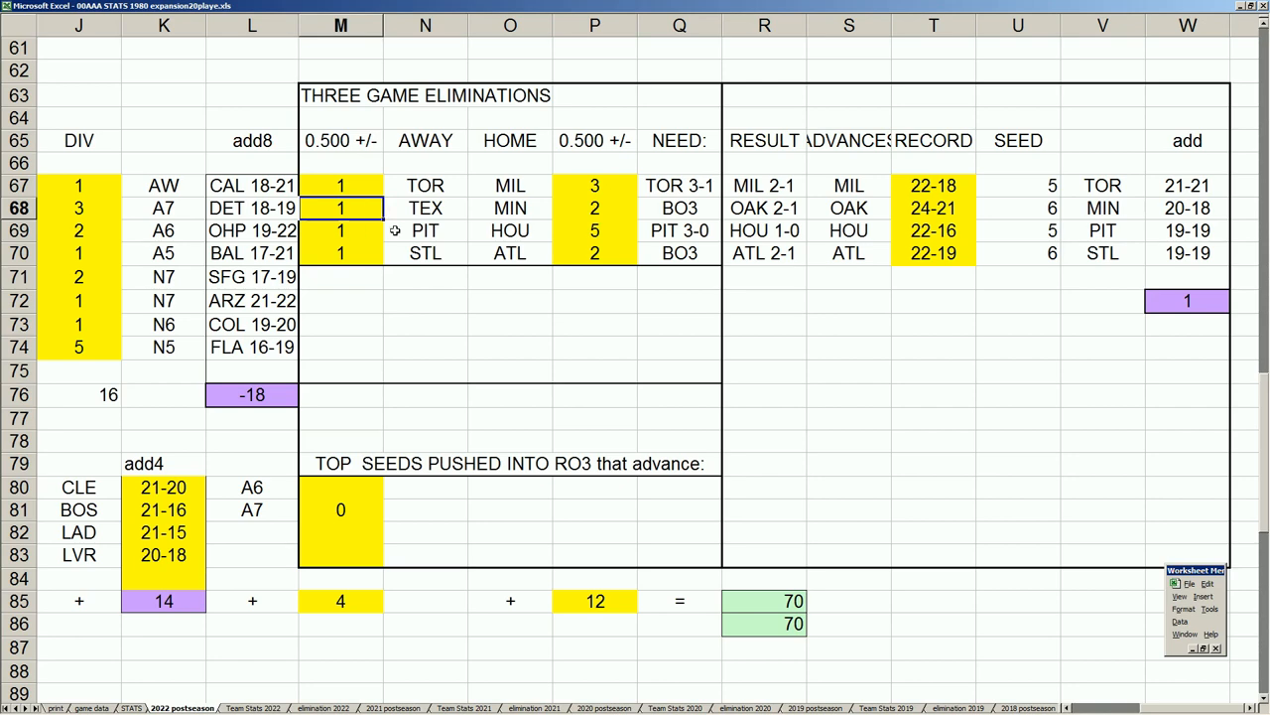